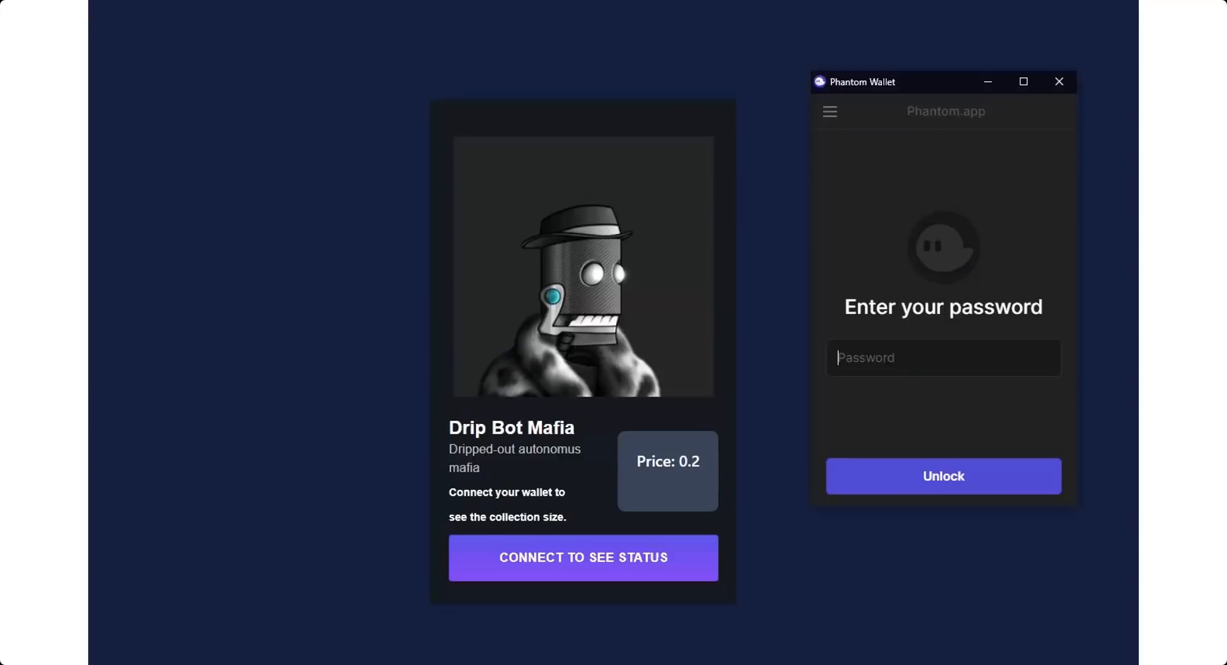
- Scroll the Solana Tool Suite install page to its Windows download and installer commands
{"action": "left_click", "coordinate": [582, 557]}
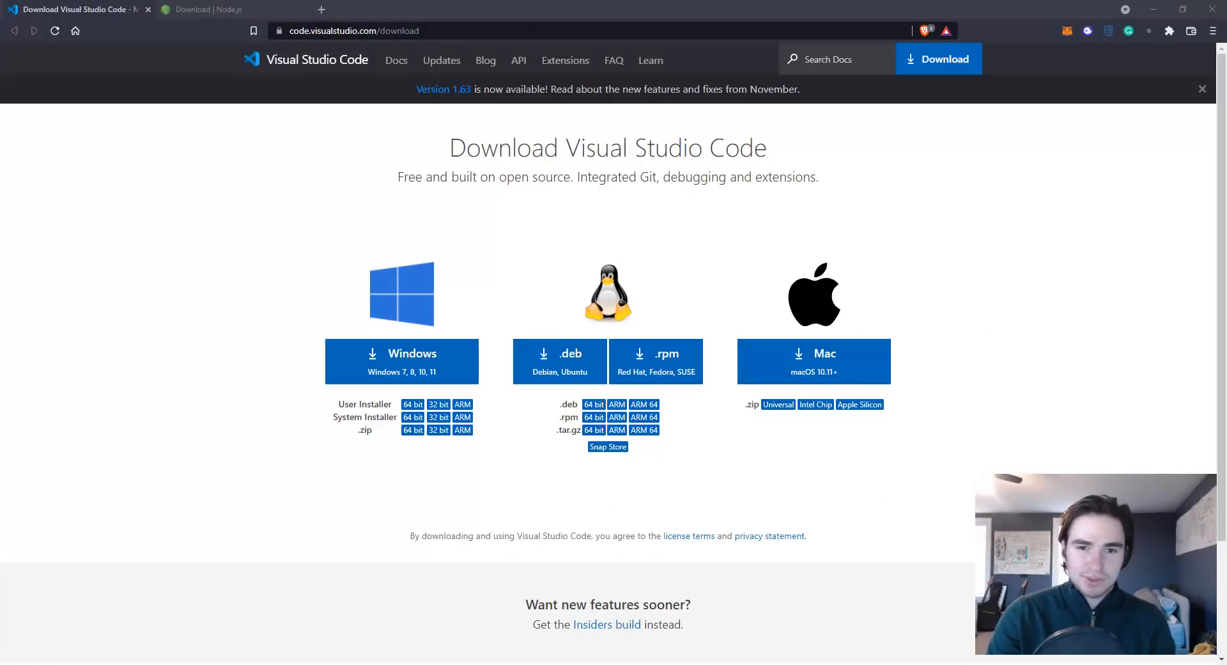
{"action": "mouse_move", "coordinate": [209, 227]}
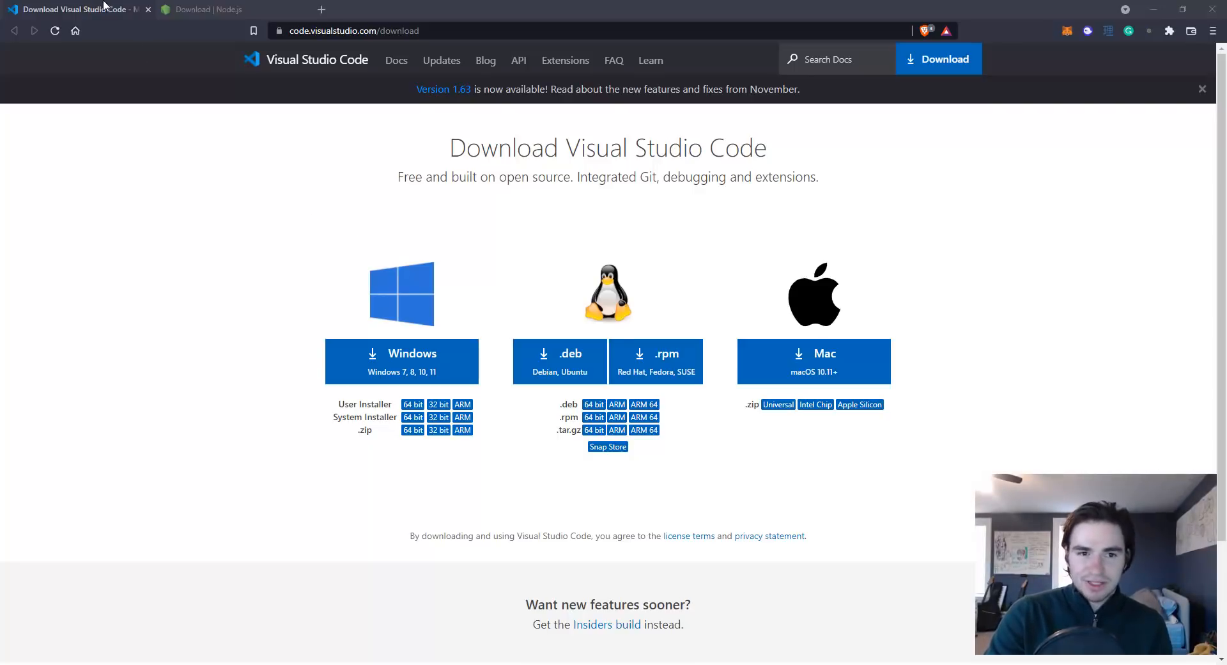
{"action": "mouse_move", "coordinate": [249, 213]}
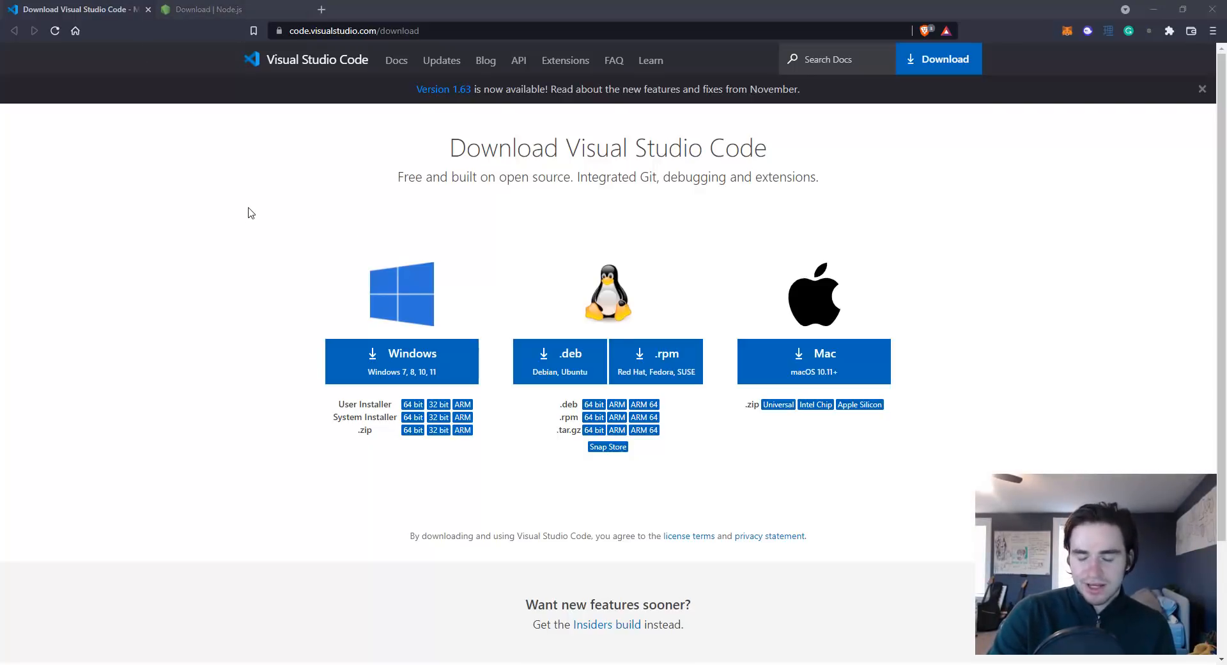
{"action": "mouse_move", "coordinate": [237, 219]}
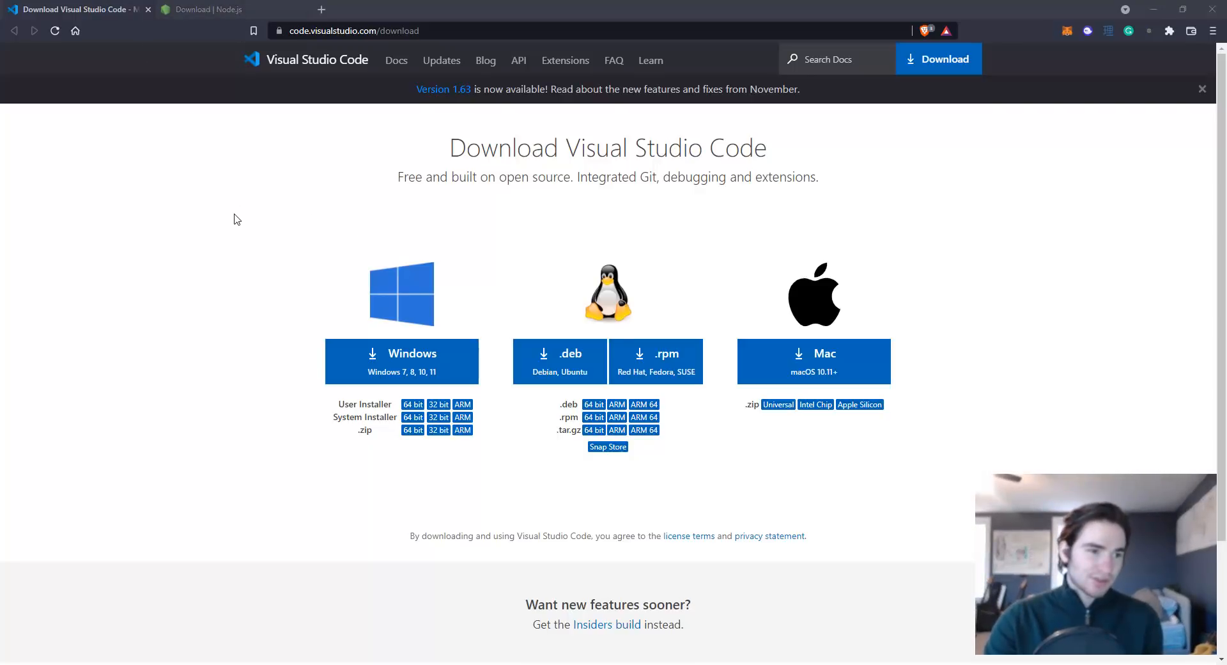
{"action": "mouse_move", "coordinate": [180, 34]}
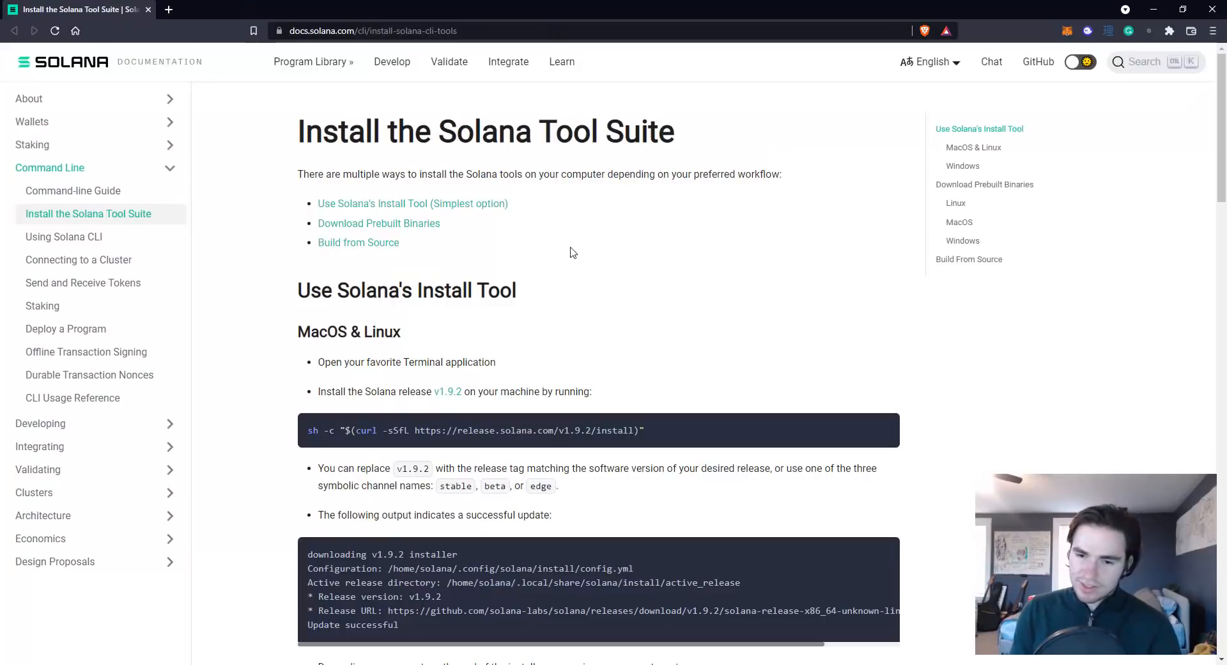
{"action": "mouse_move", "coordinate": [478, 46]}
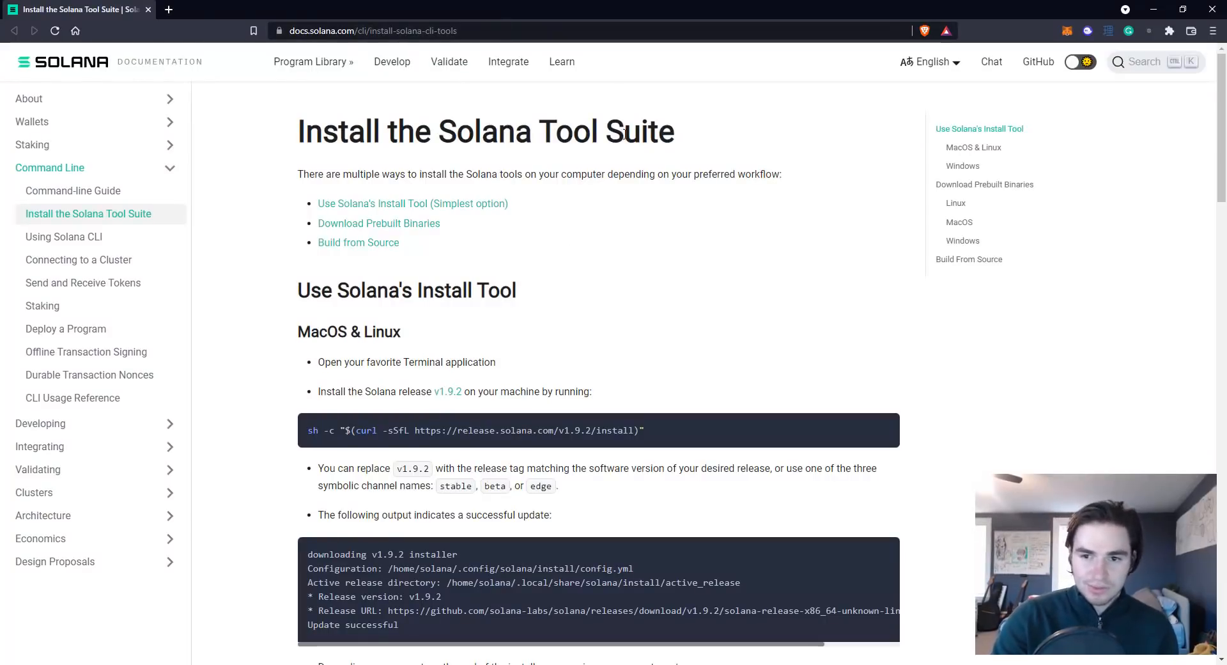
{"action": "scroll", "scroll_direction": "down", "scroll_amount": 3}
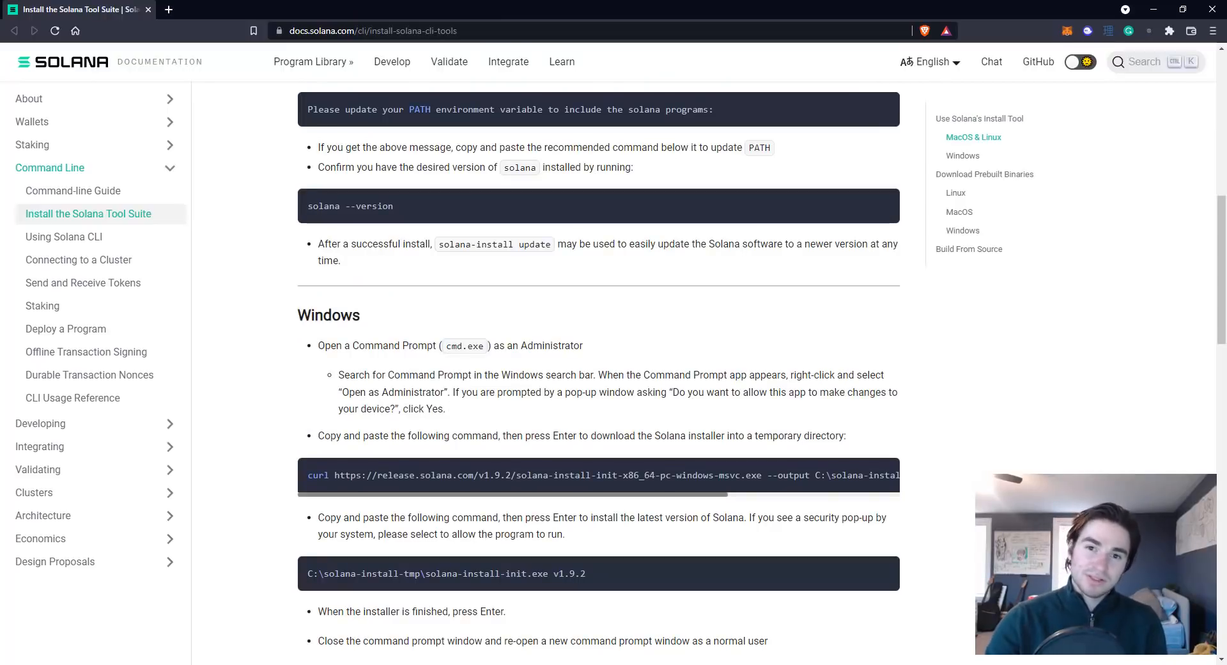
{"action": "mouse_move", "coordinate": [384, 271]}
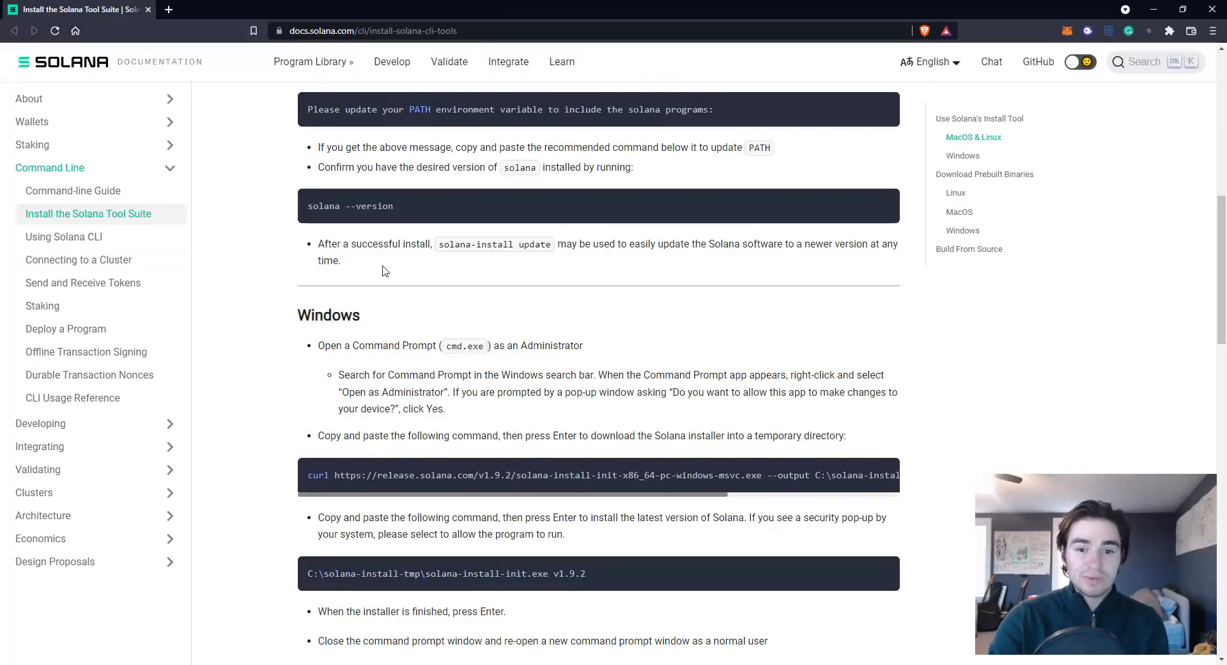
{"action": "mouse_move", "coordinate": [781, 490]}
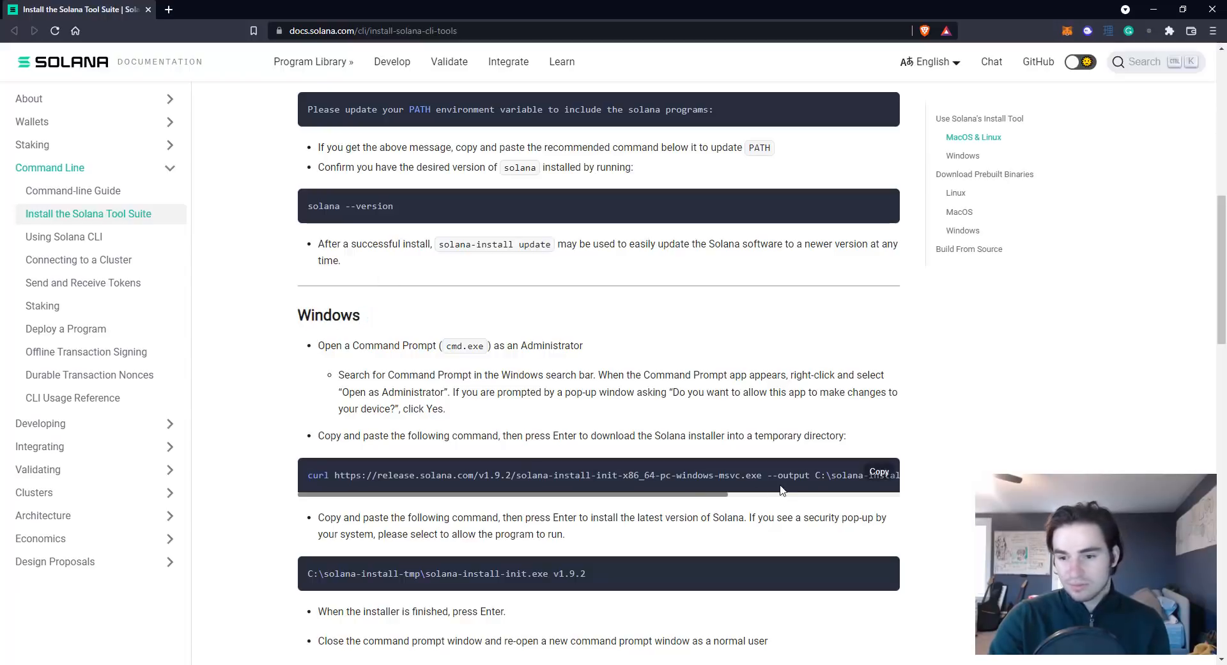
{"action": "mouse_move", "coordinate": [580, 460]}
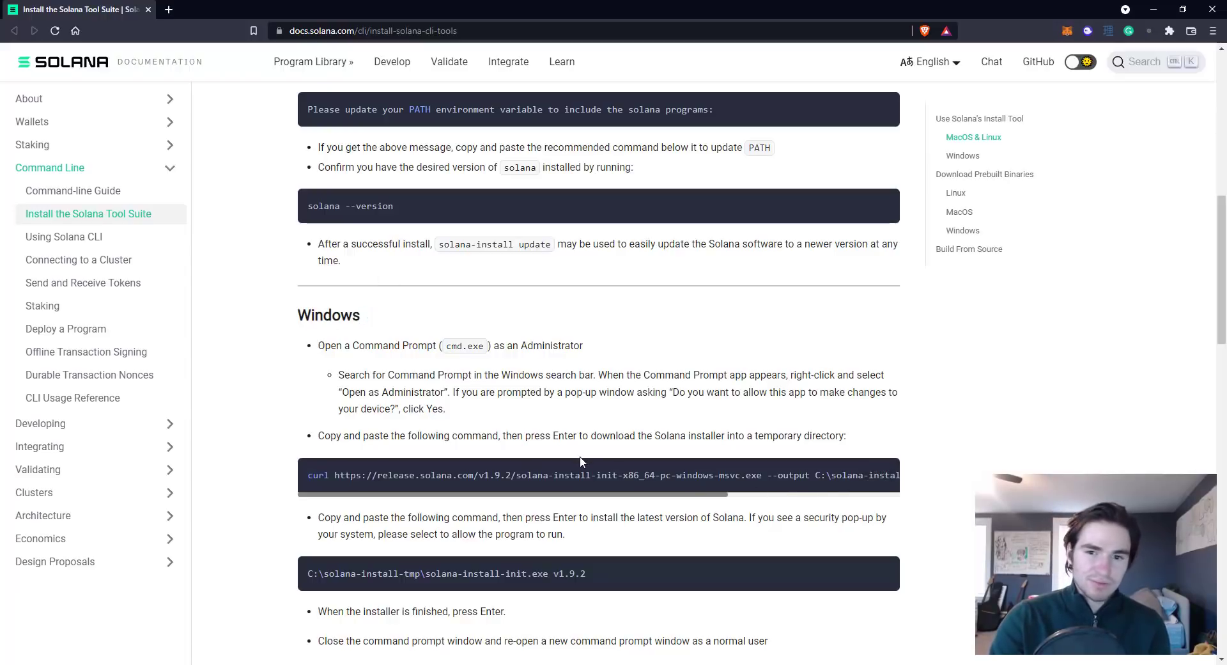
{"action": "scroll", "scroll_direction": "up", "scroll_amount": 3}
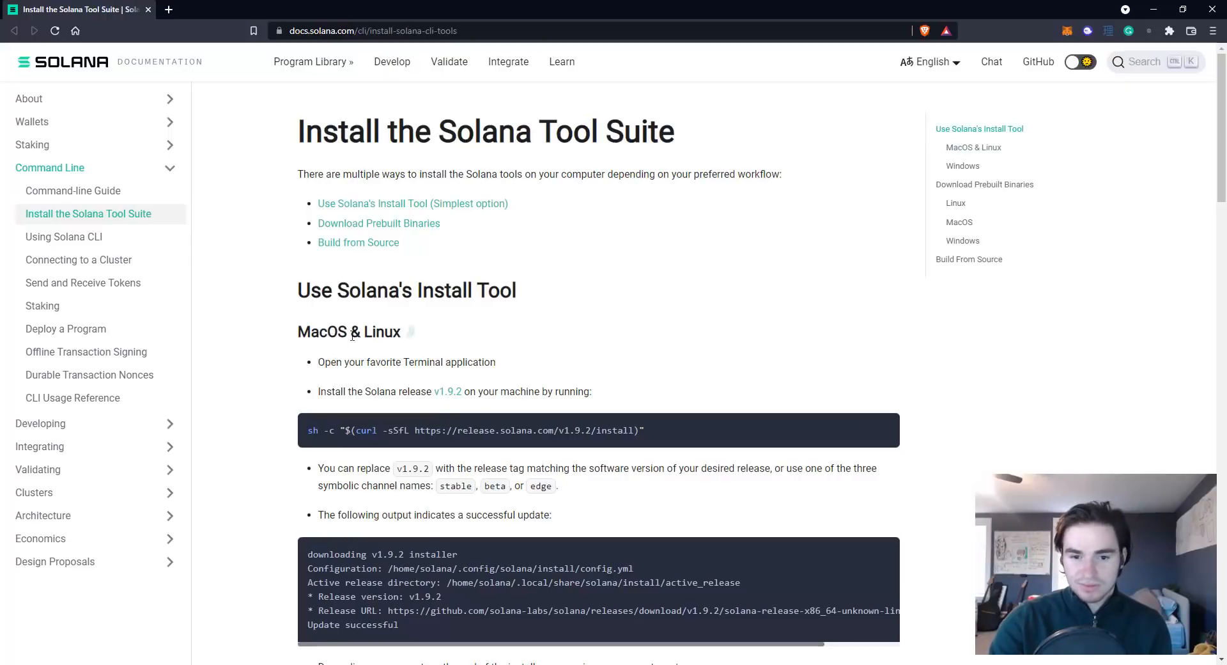
{"action": "scroll", "scroll_direction": "down", "scroll_amount": 3}
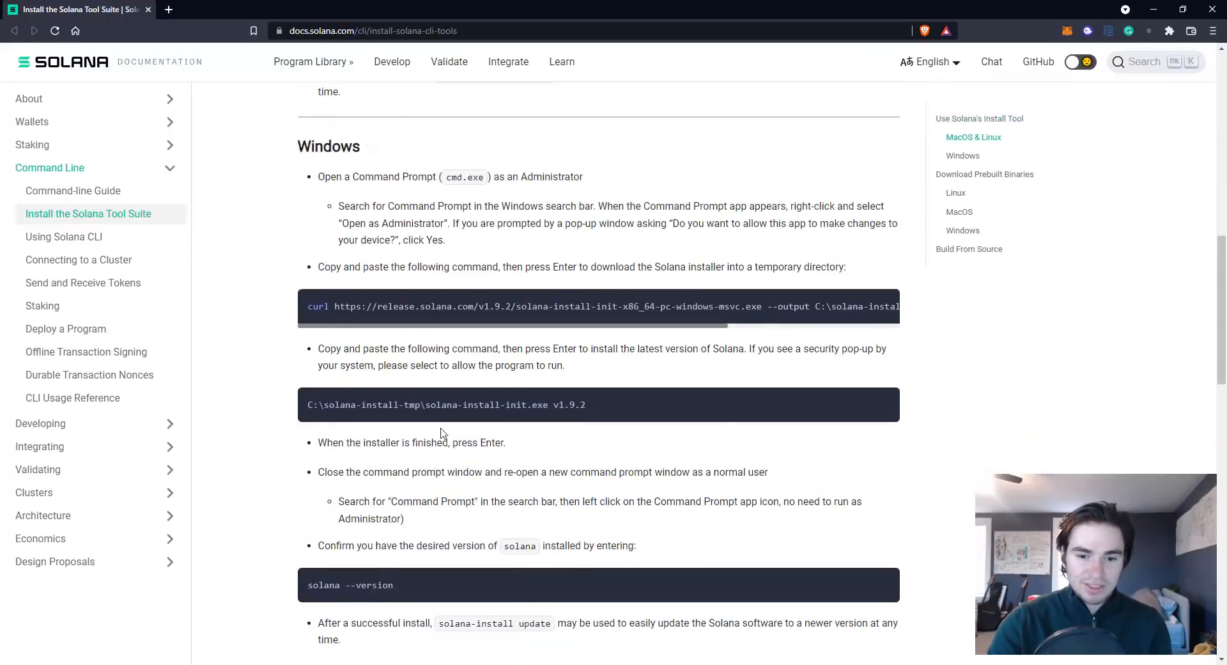
{"action": "scroll", "scroll_direction": "up", "scroll_amount": 3}
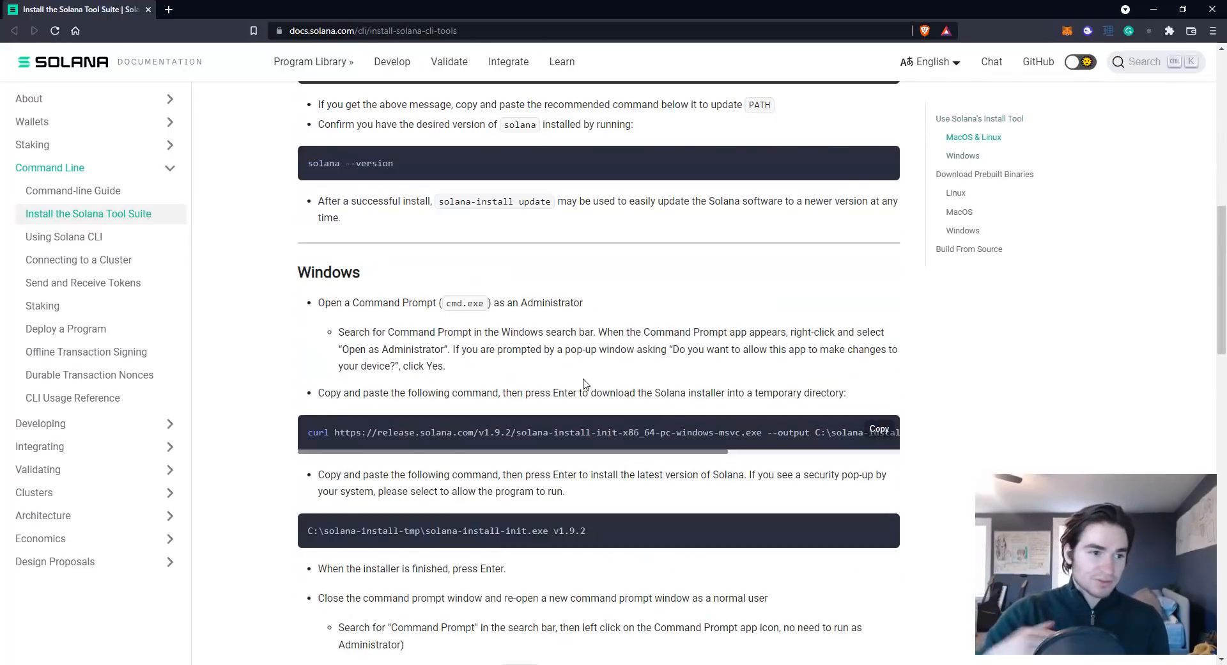
{"action": "mouse_move", "coordinate": [442, 406]}
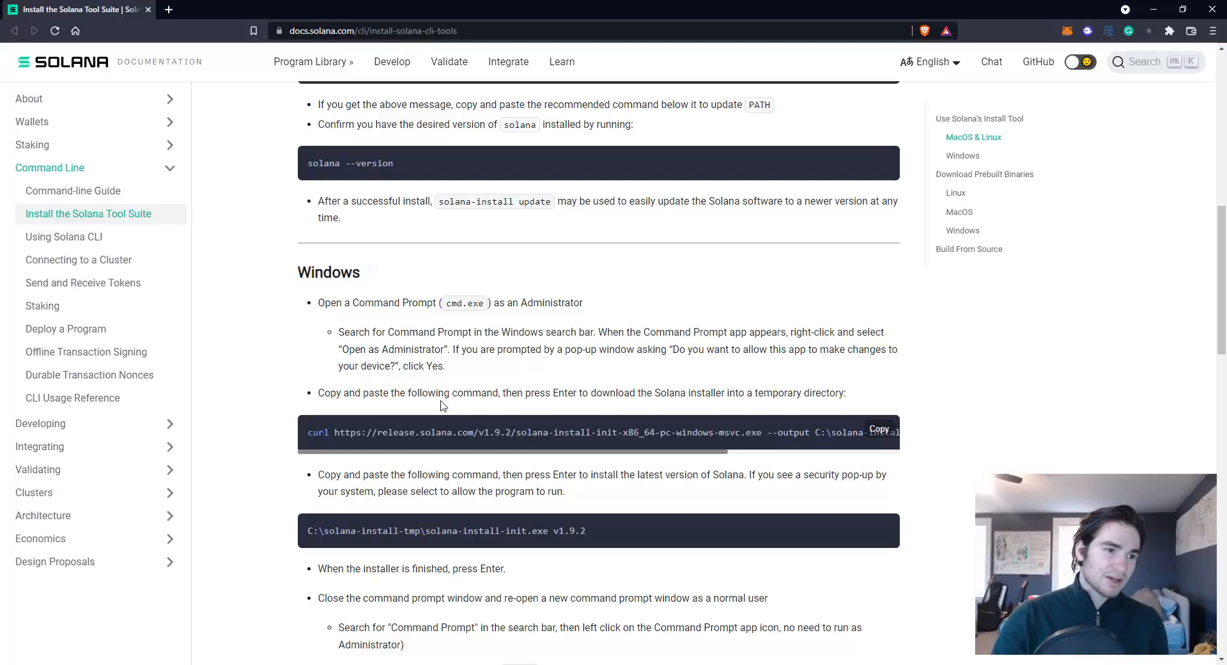
{"action": "mouse_move", "coordinate": [452, 625]}
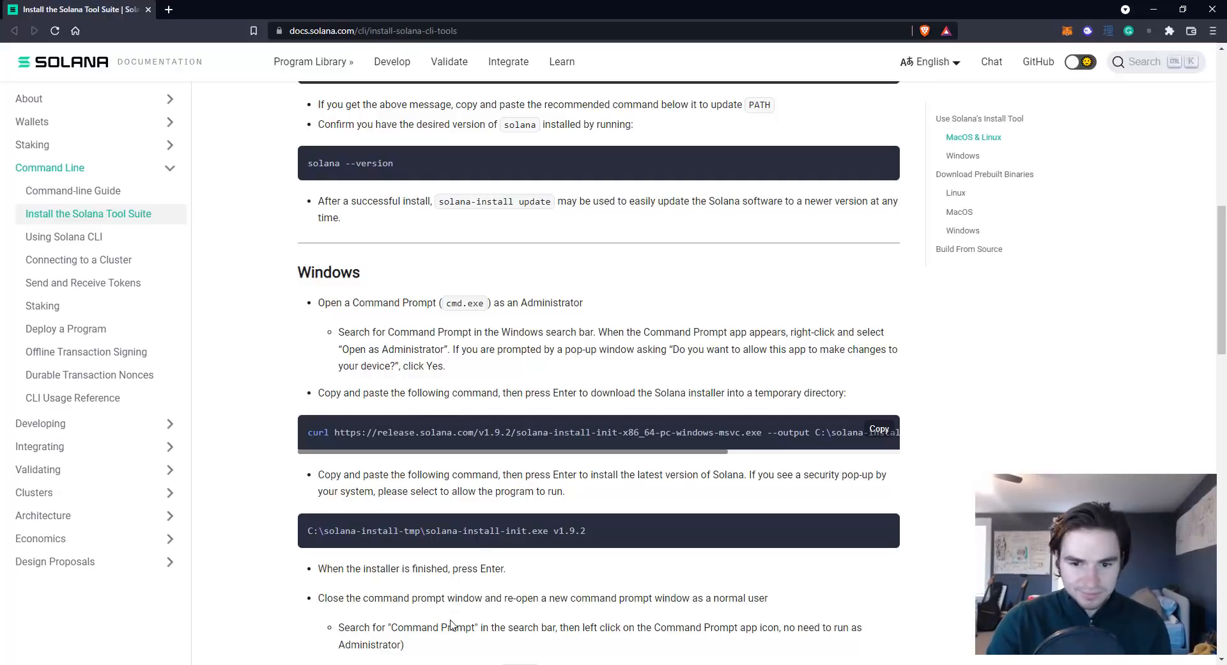
{"action": "mouse_move", "coordinate": [528, 429]}
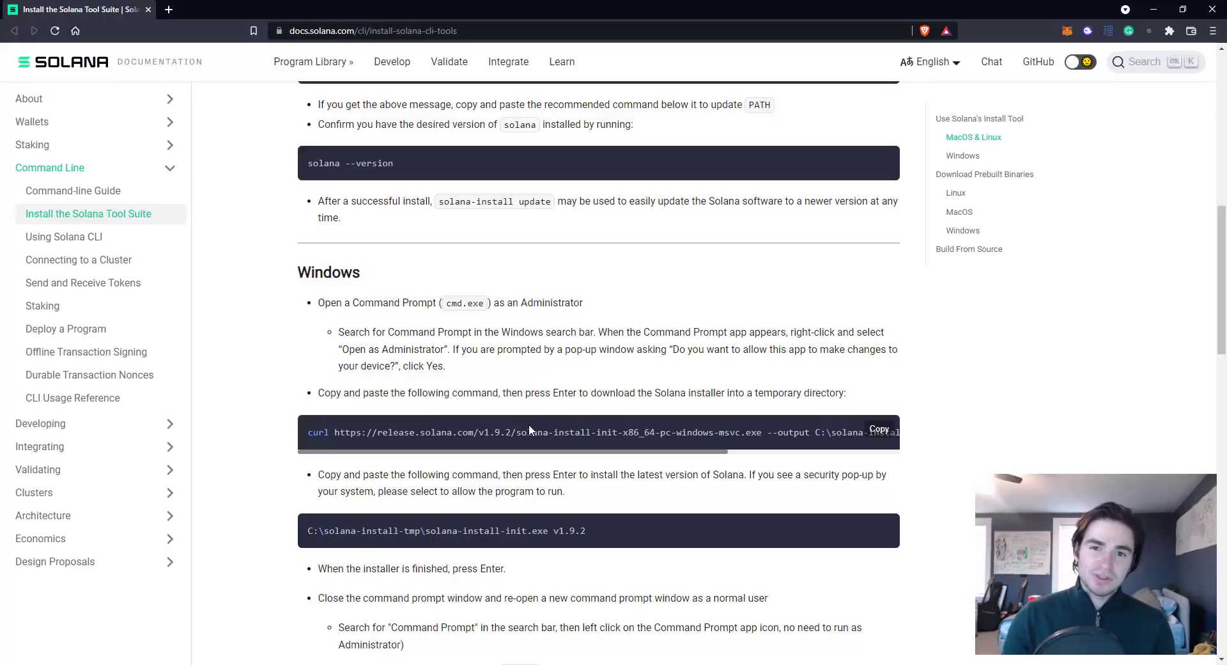
{"action": "mouse_move", "coordinate": [471, 390]}
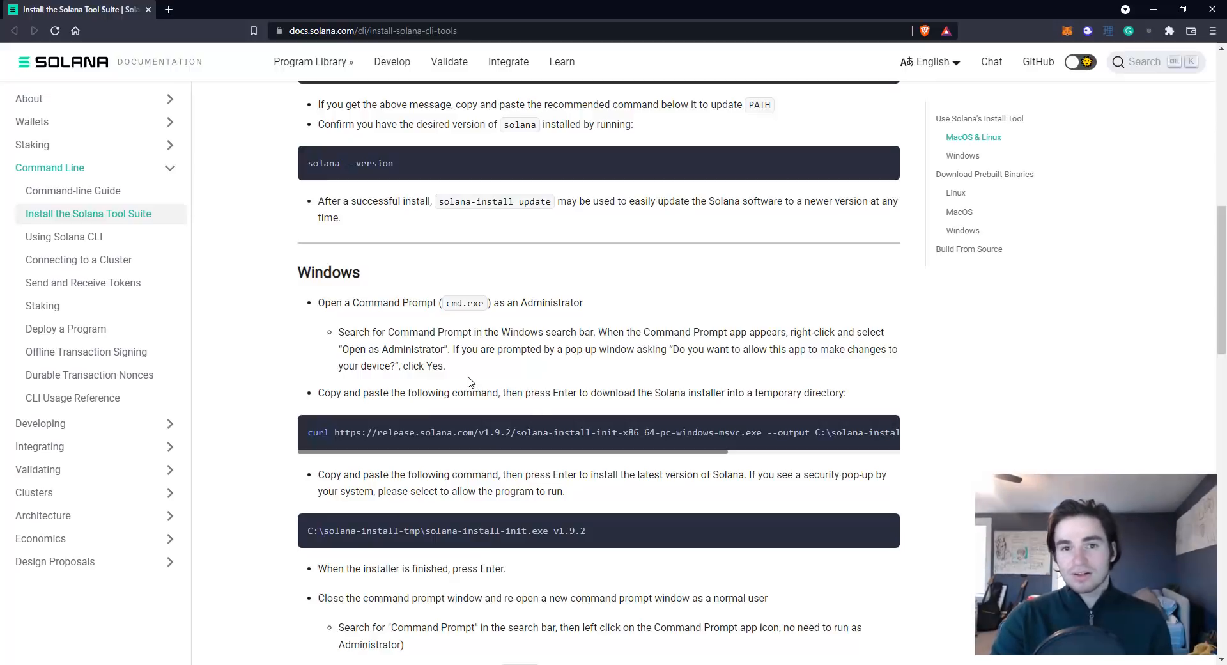
{"action": "mouse_move", "coordinate": [483, 303]}
{"action": "type", "text": "cmd"}
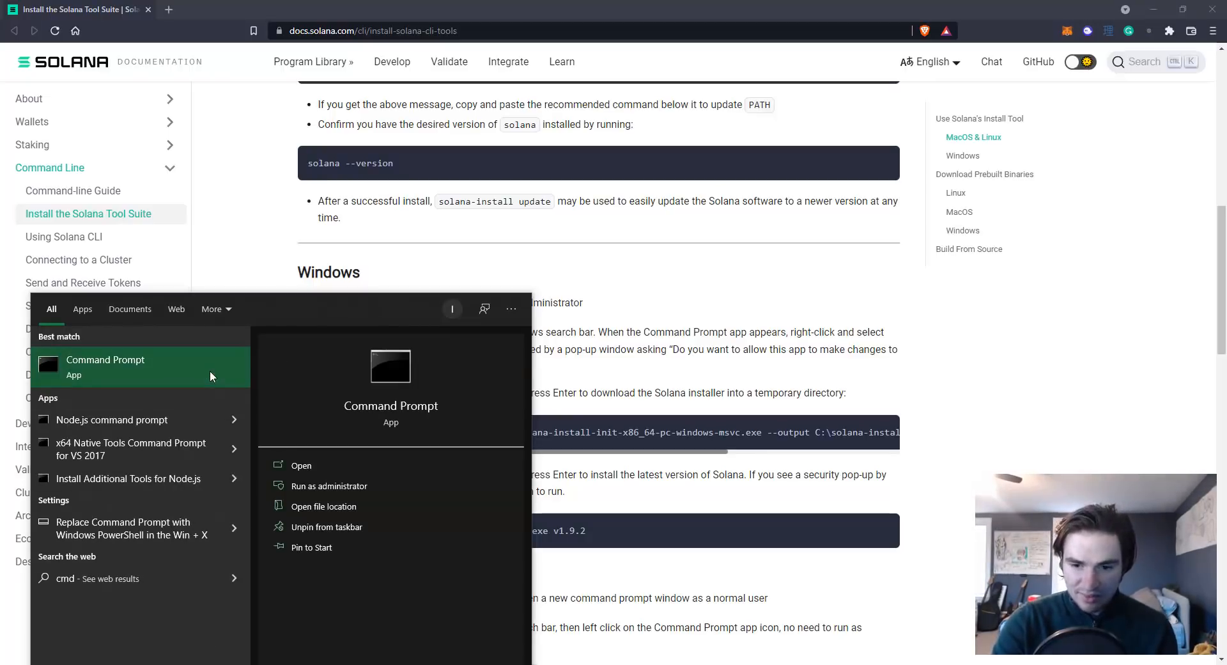
- Launch Command Prompt as administrator and snap the Solana install page beside it
{"action": "left_click", "coordinate": [330, 485]}
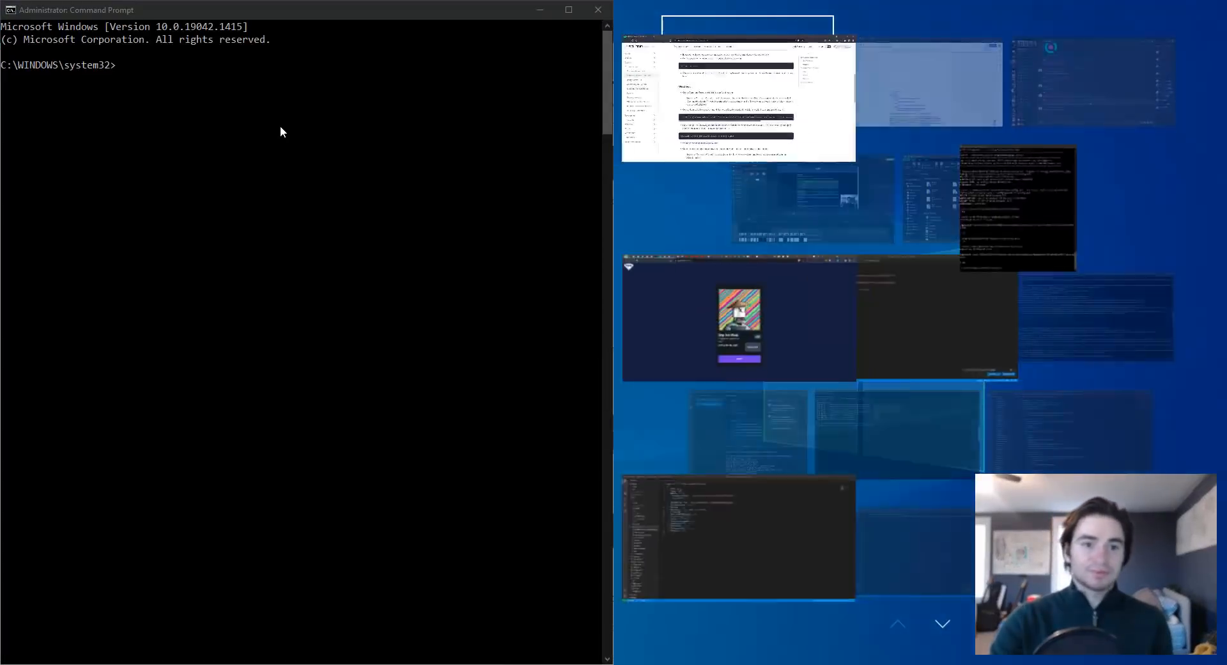
{"action": "left_click", "coordinate": [735, 100]}
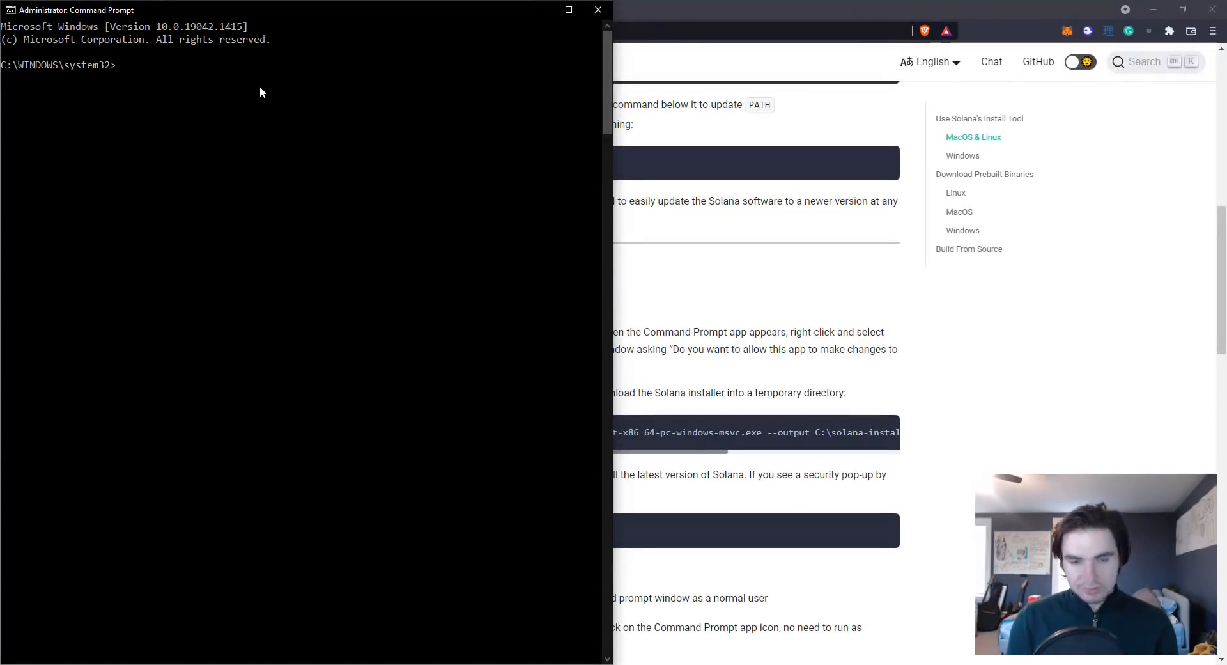
- Move Command Prompt from the system folder through Users and the home folder into Desktop
{"action": "type", "text": "cd ../../"}
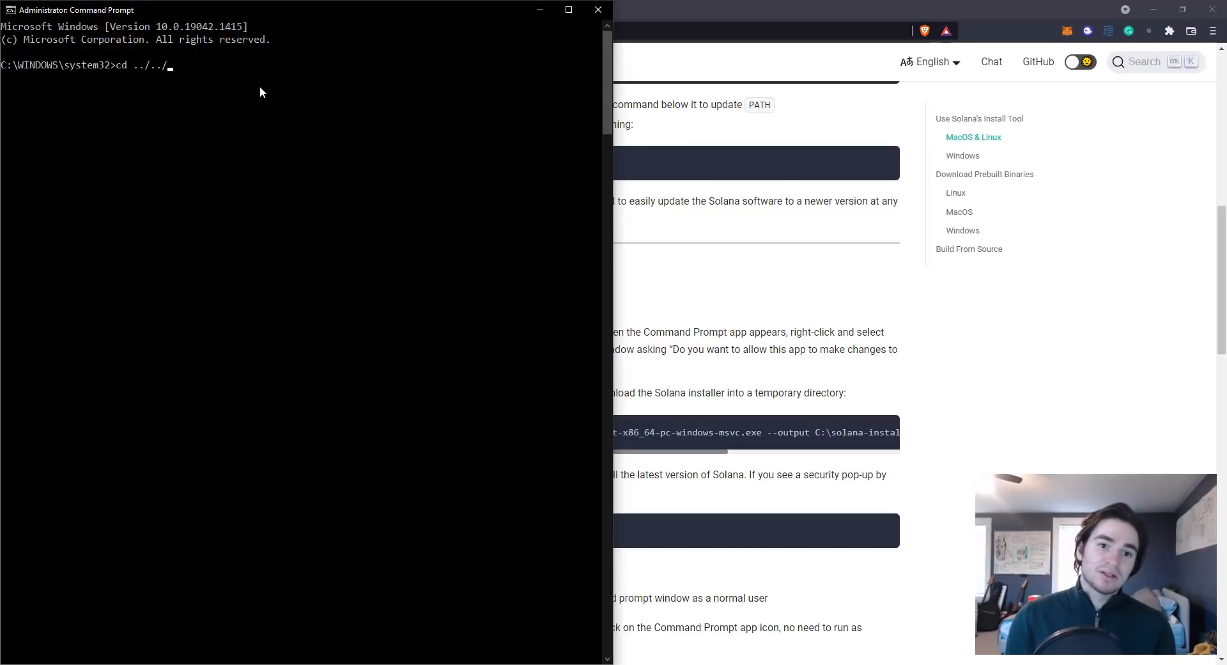
{"action": "key", "text": "Return"}
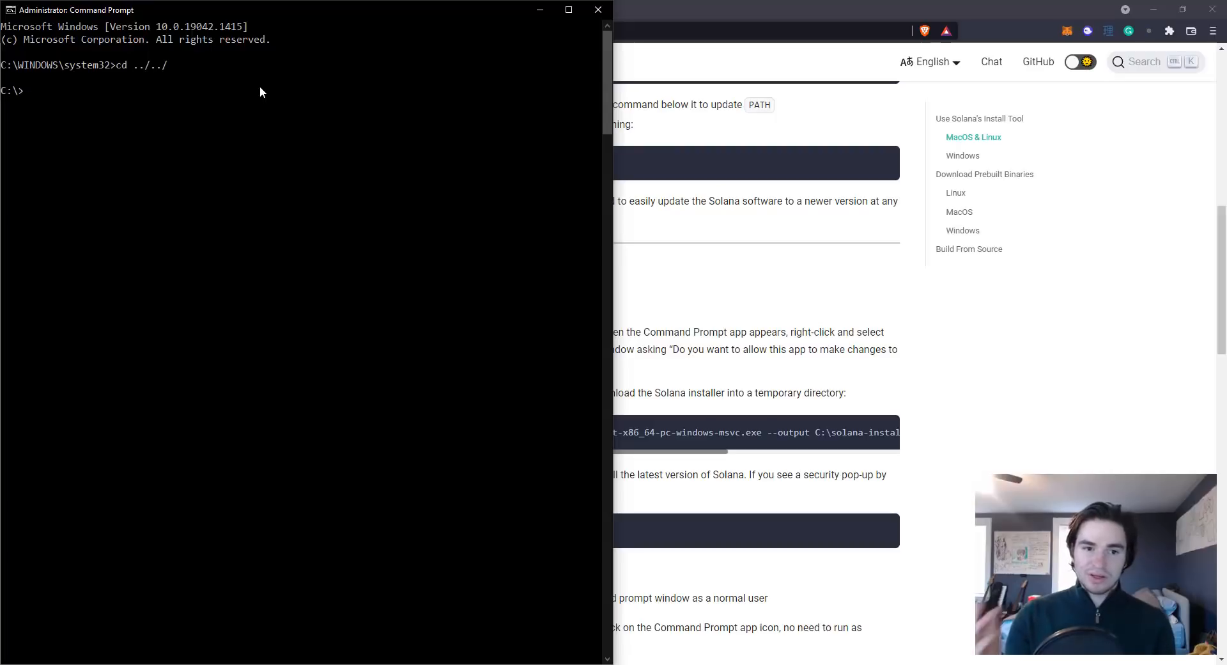
{"action": "mouse_move", "coordinate": [245, 140]}
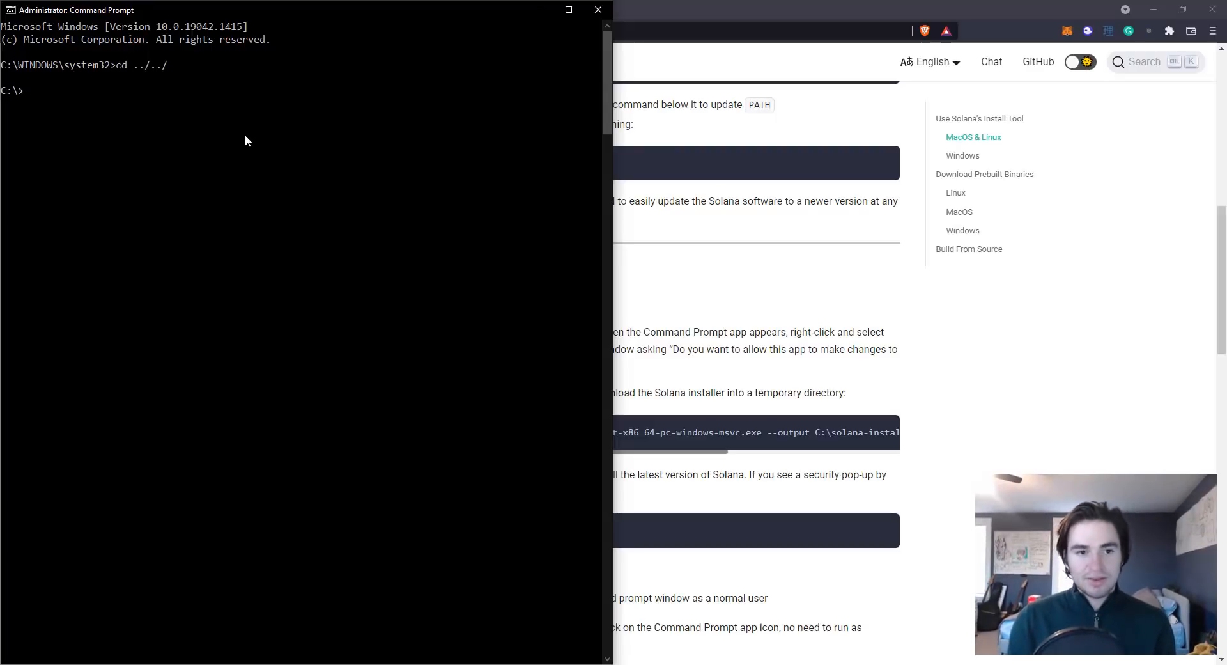
{"action": "type", "text": "cd Isbees"}
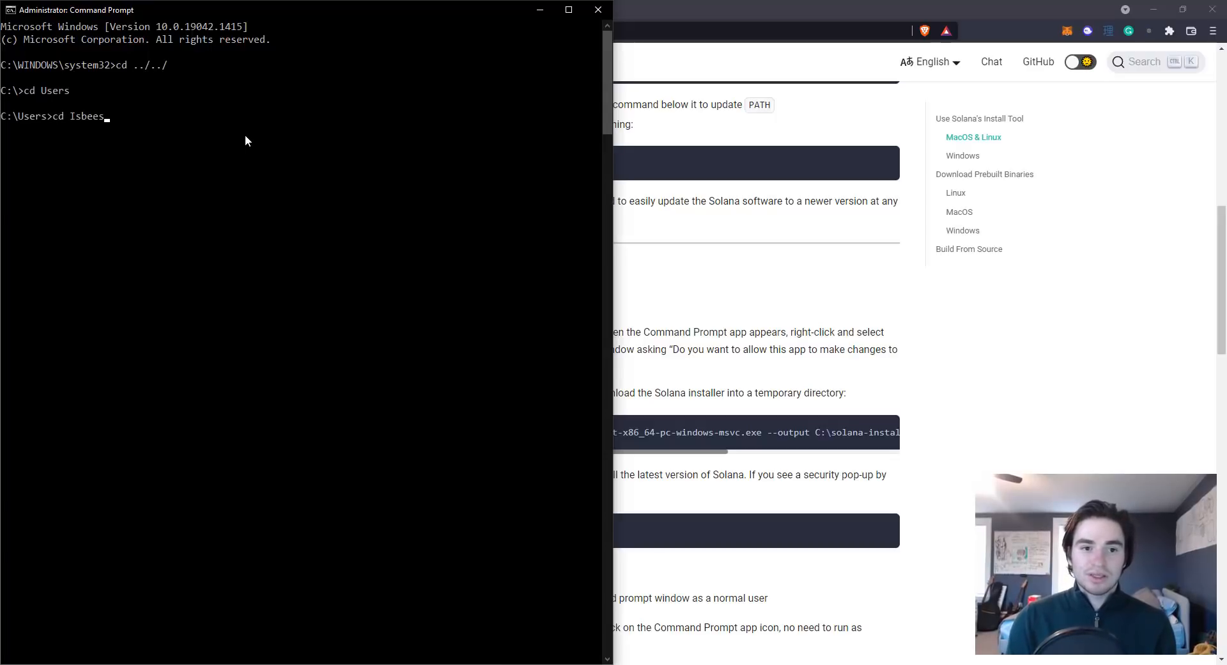
{"action": "key", "text": "Return"}
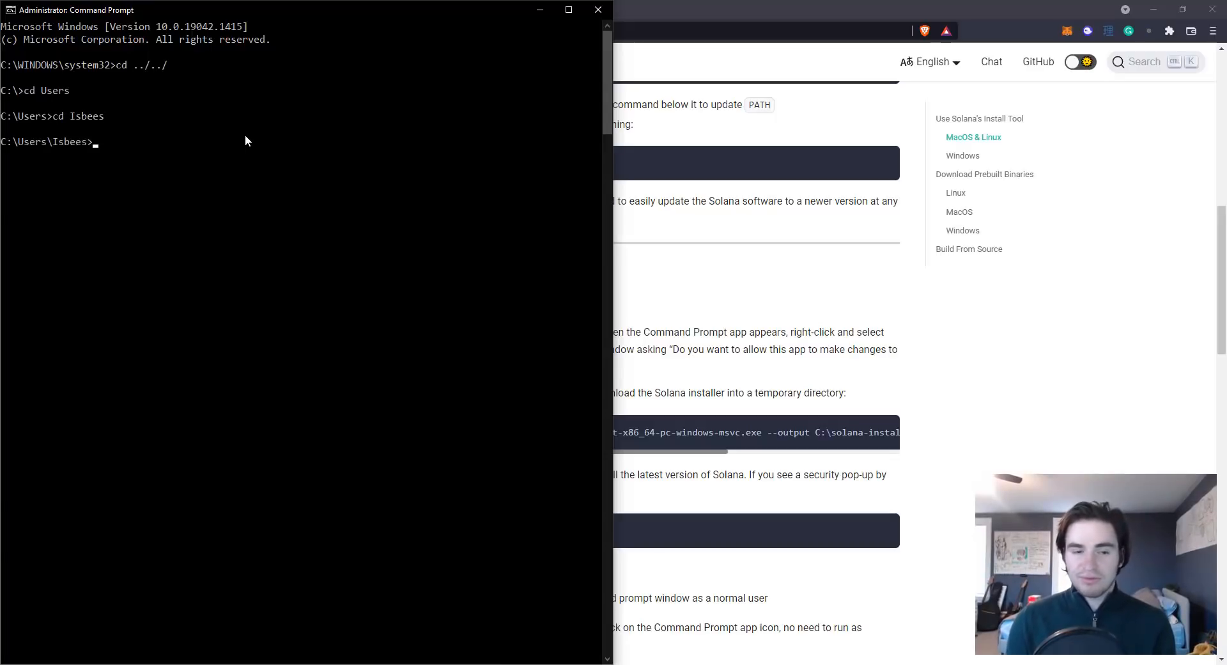
{"action": "type", "text": "cd de"}
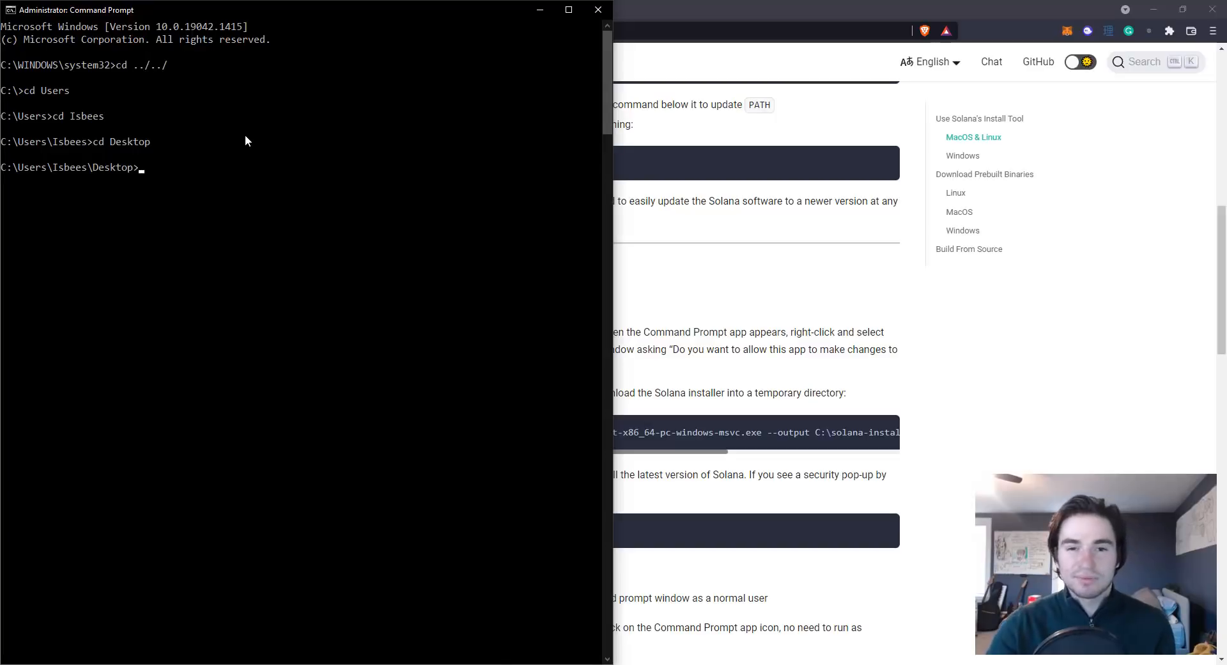
{"action": "mouse_move", "coordinate": [614, 392]}
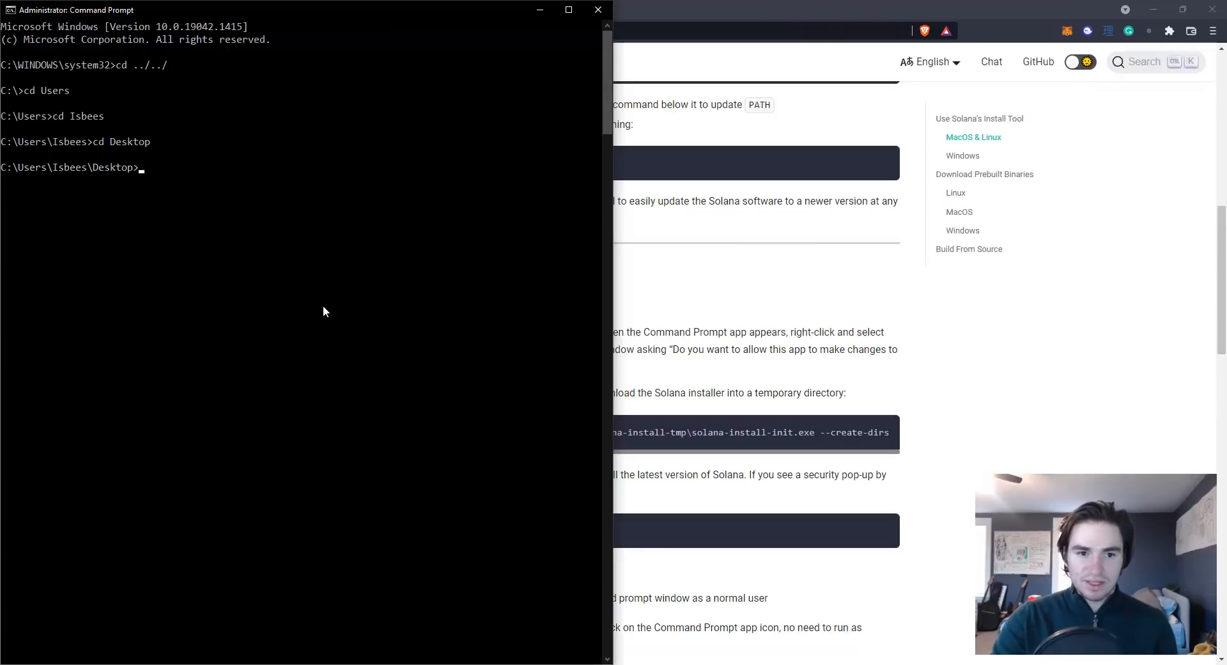
- Run the curl command fetching the 8042k Solana v1.9.2 installer into solana-install-tmp
{"action": "key", "text": "Return"}
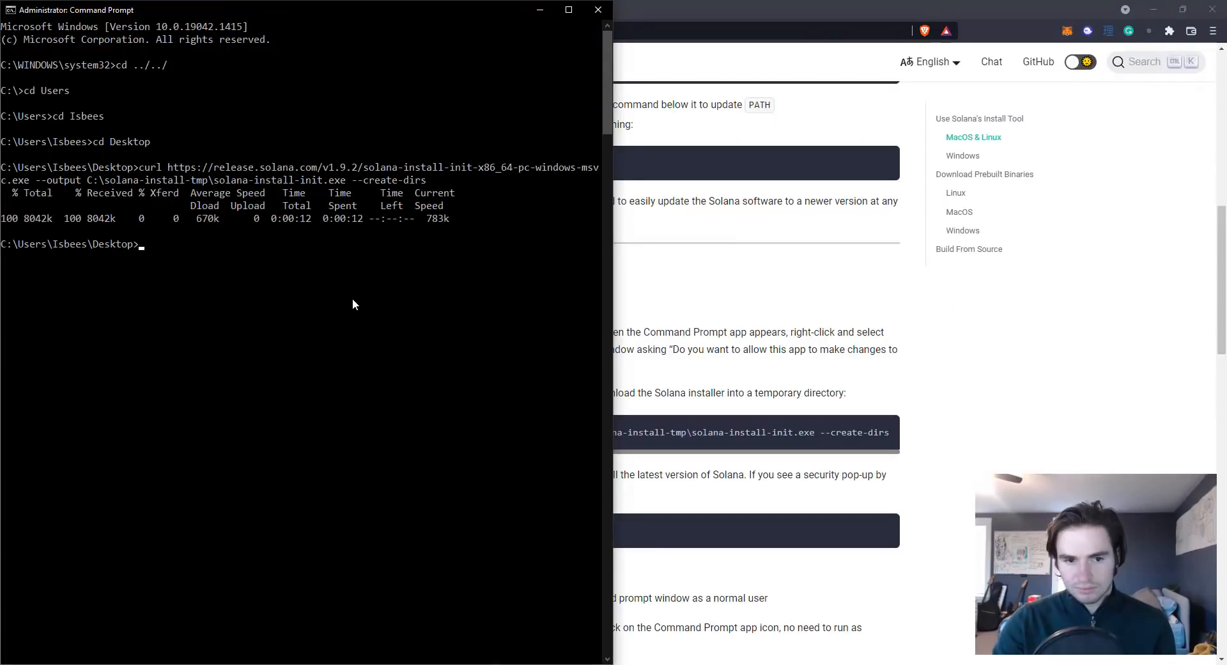
{"action": "mouse_move", "coordinate": [306, 244]}
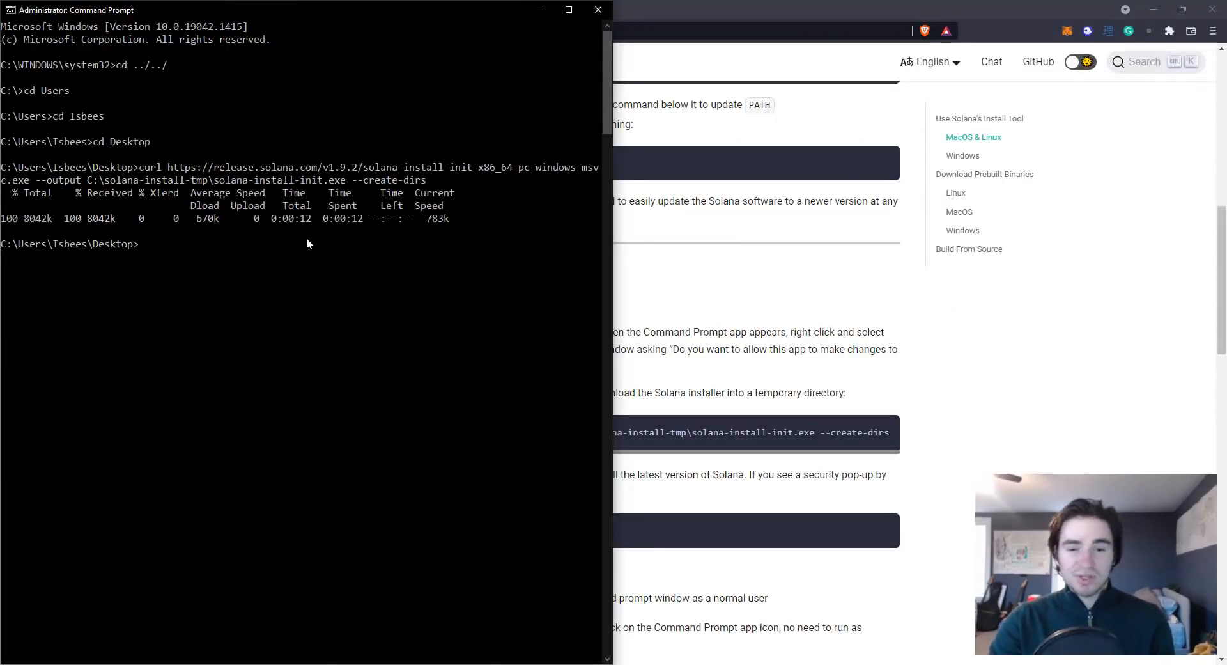
{"action": "mouse_move", "coordinate": [177, 232]}
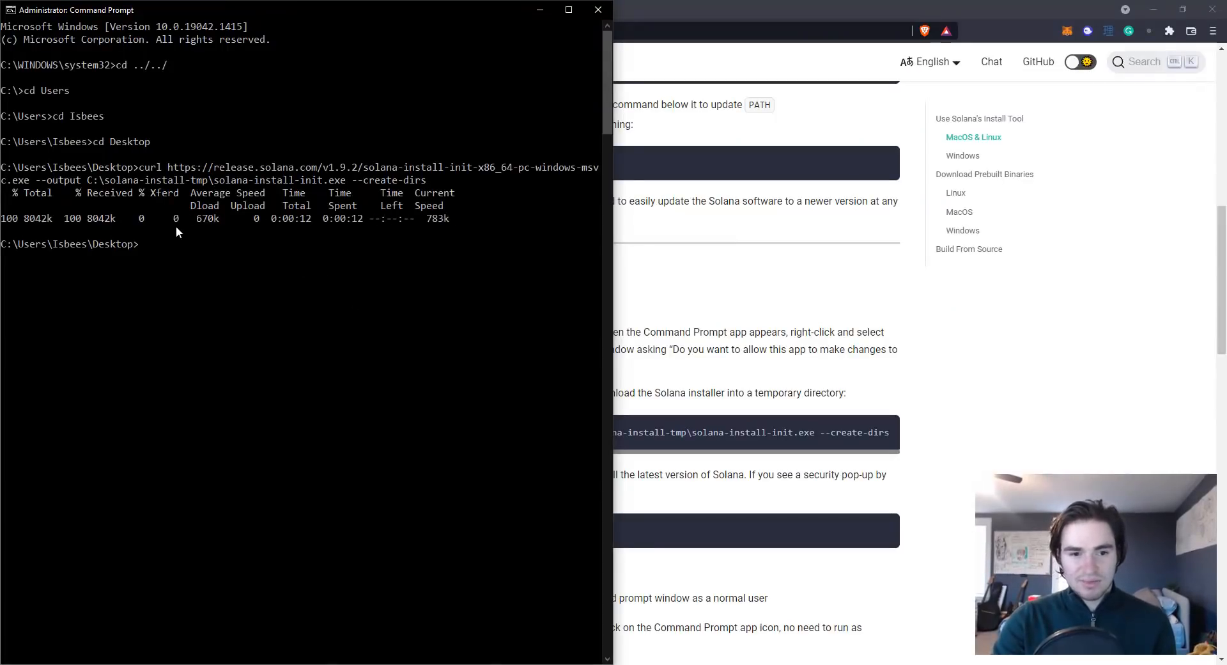
{"action": "mouse_move", "coordinate": [471, 295]}
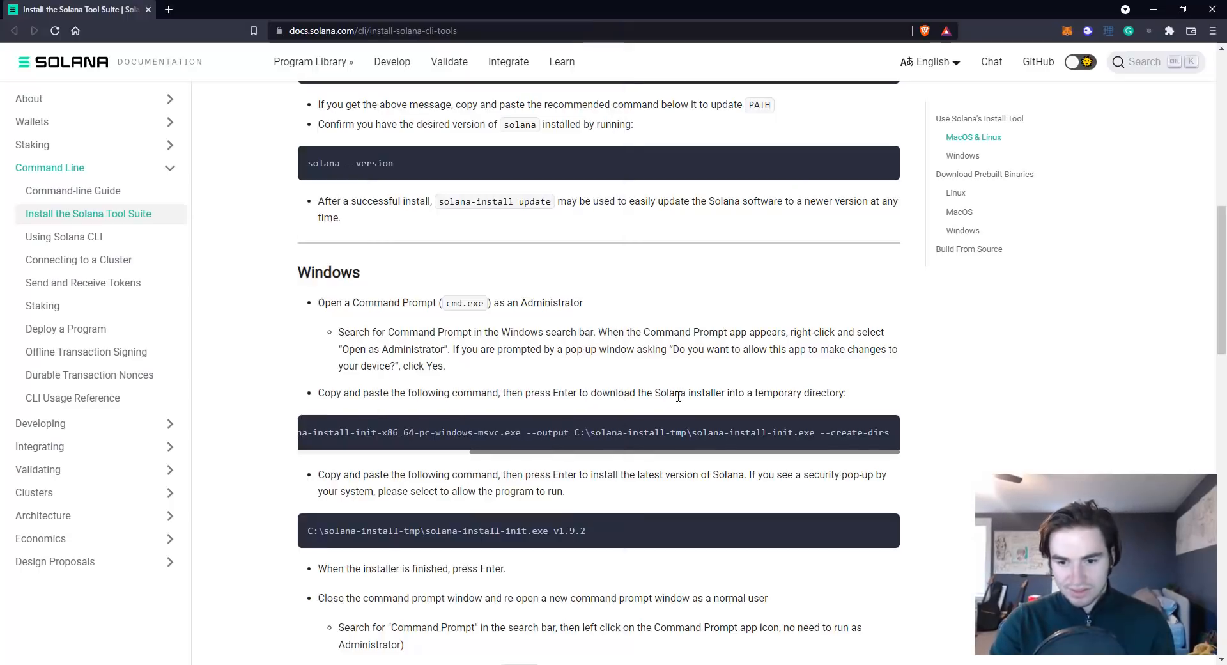
{"action": "mouse_move", "coordinate": [845, 406]}
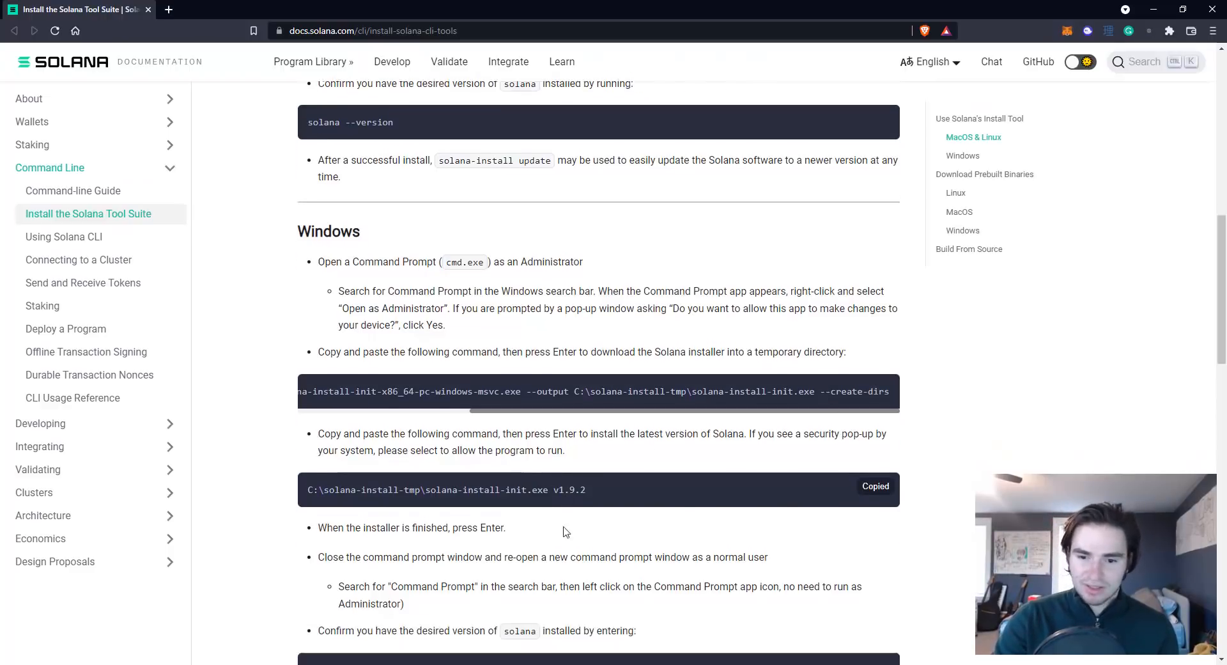
{"action": "scroll", "scroll_direction": "down", "scroll_amount": 3}
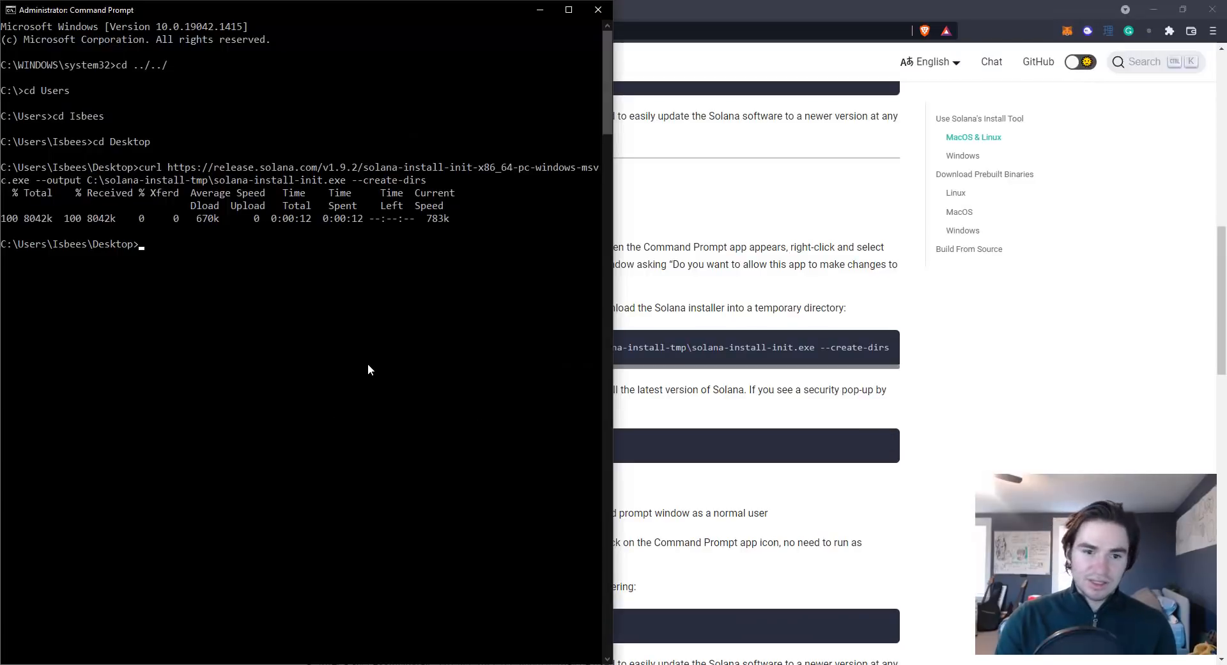
- Run solana-install-init.exe v1.9.2 to start installing Solana 1.9.2
{"action": "key", "text": "Return"}
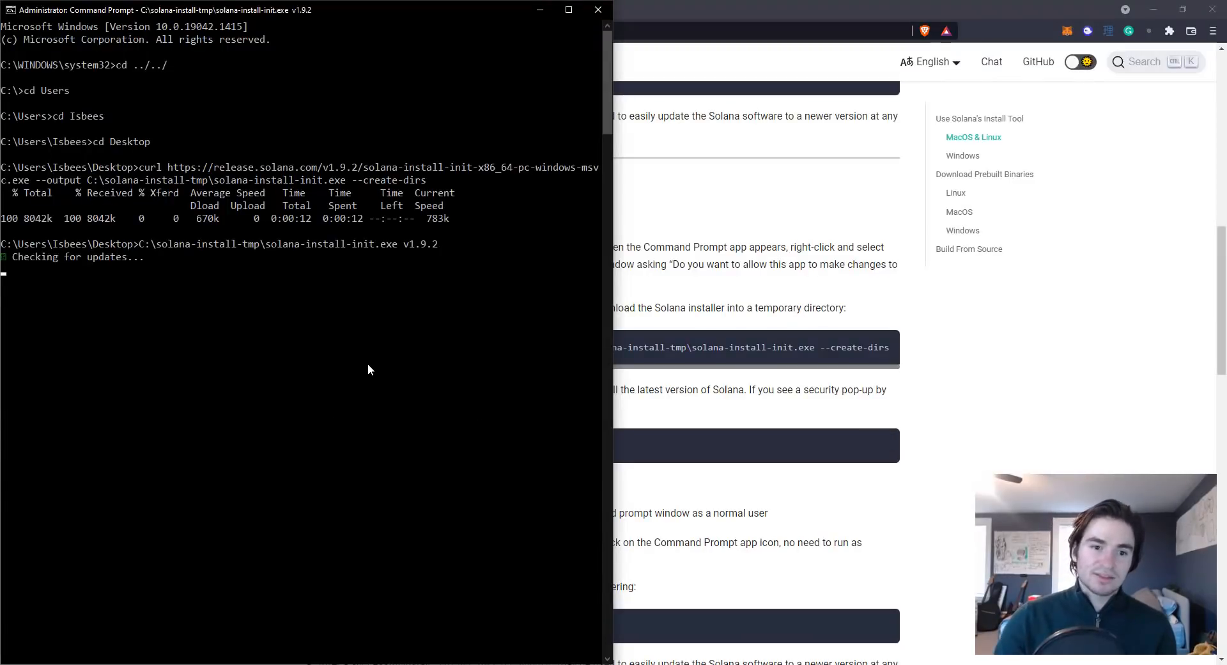
{"action": "mouse_move", "coordinate": [178, 285]}
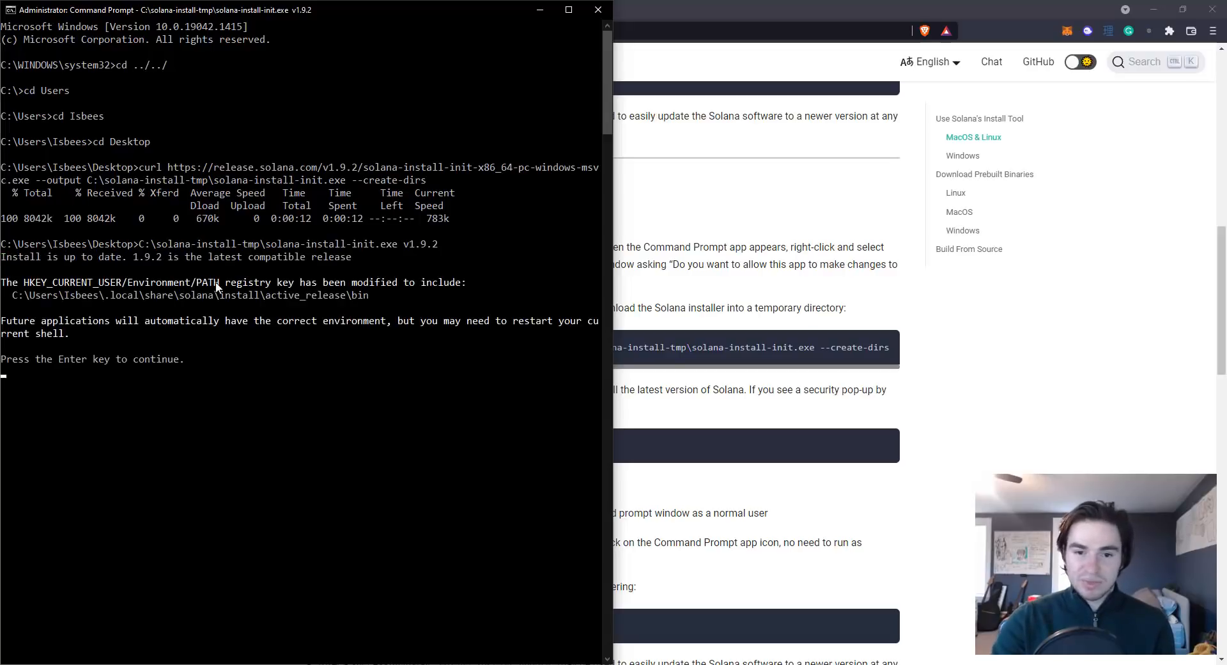
{"action": "mouse_move", "coordinate": [42, 264]}
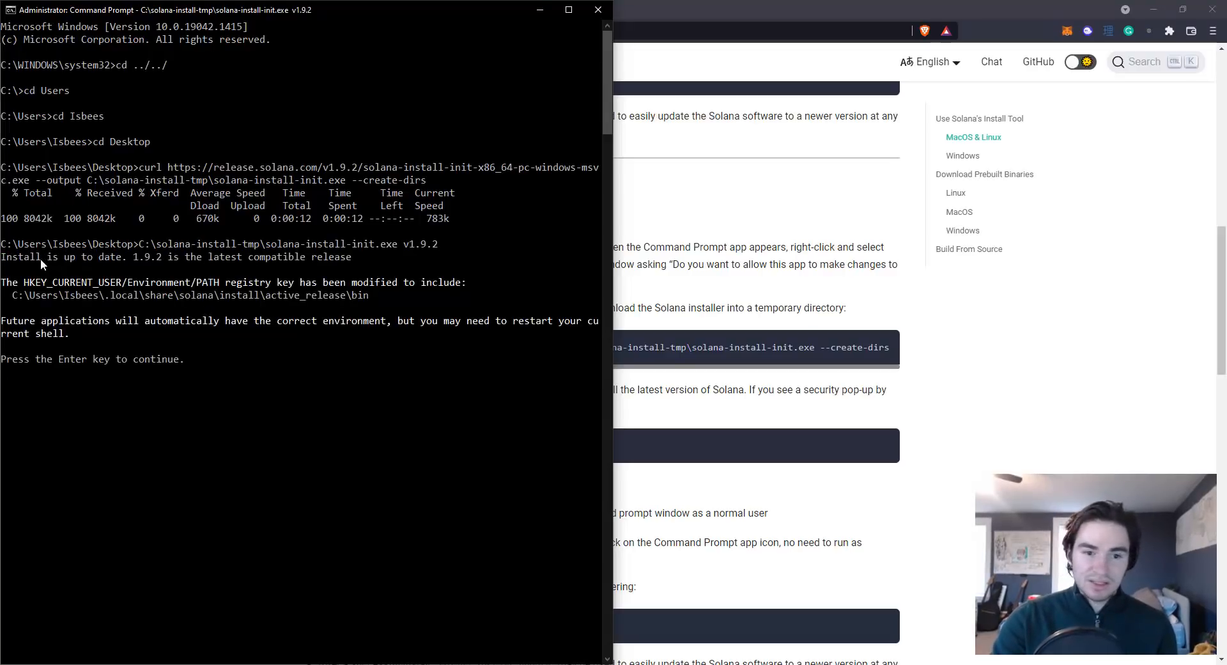
{"action": "mouse_move", "coordinate": [295, 318]}
{"action": "type", "text": "solana --version"}
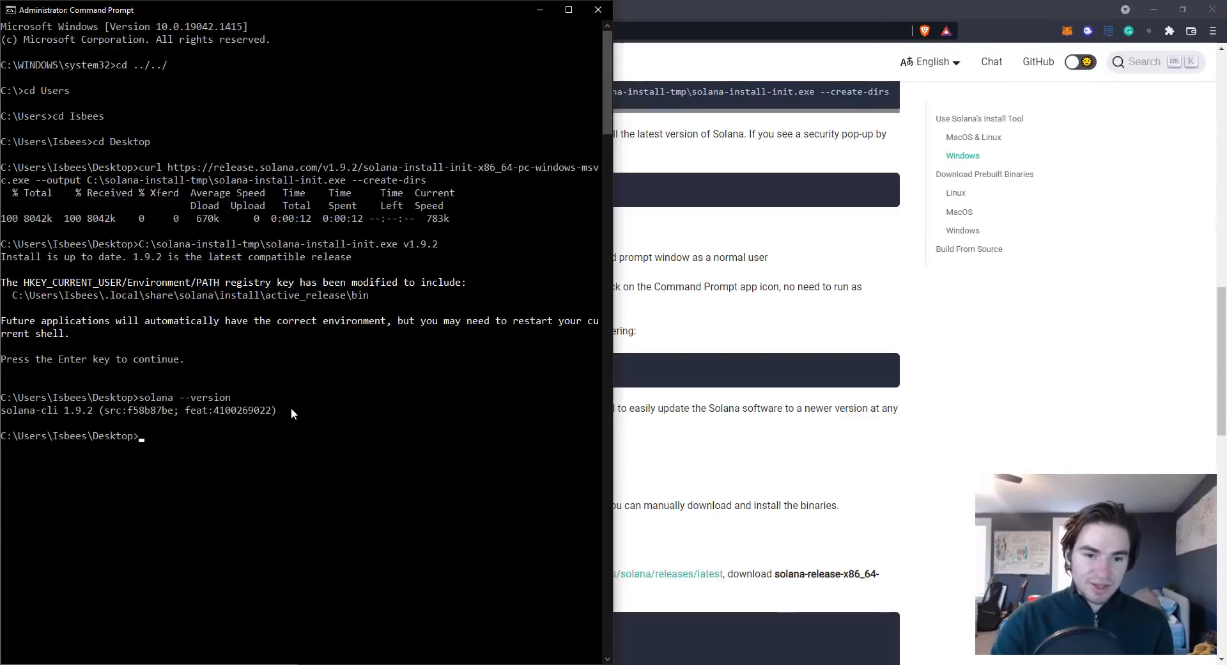
{"action": "mouse_move", "coordinate": [150, 453]}
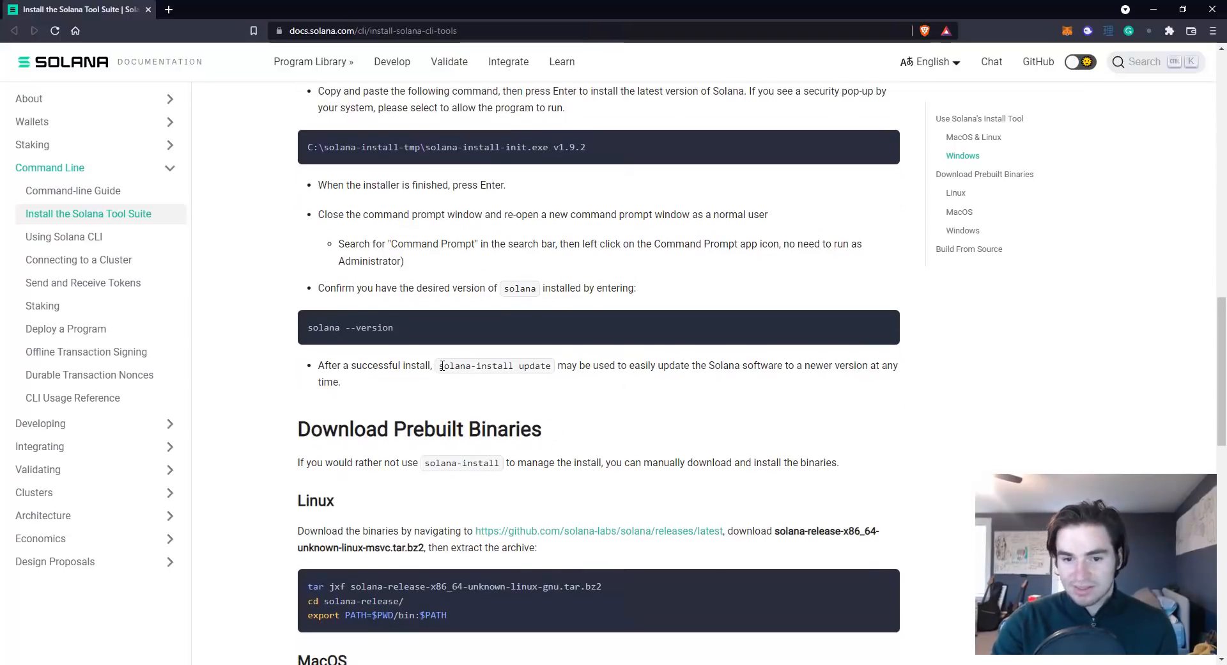
- Copy 'solana-install update' from the docs and run it in Command Prompt
{"action": "double_click", "coordinate": [494, 365]}
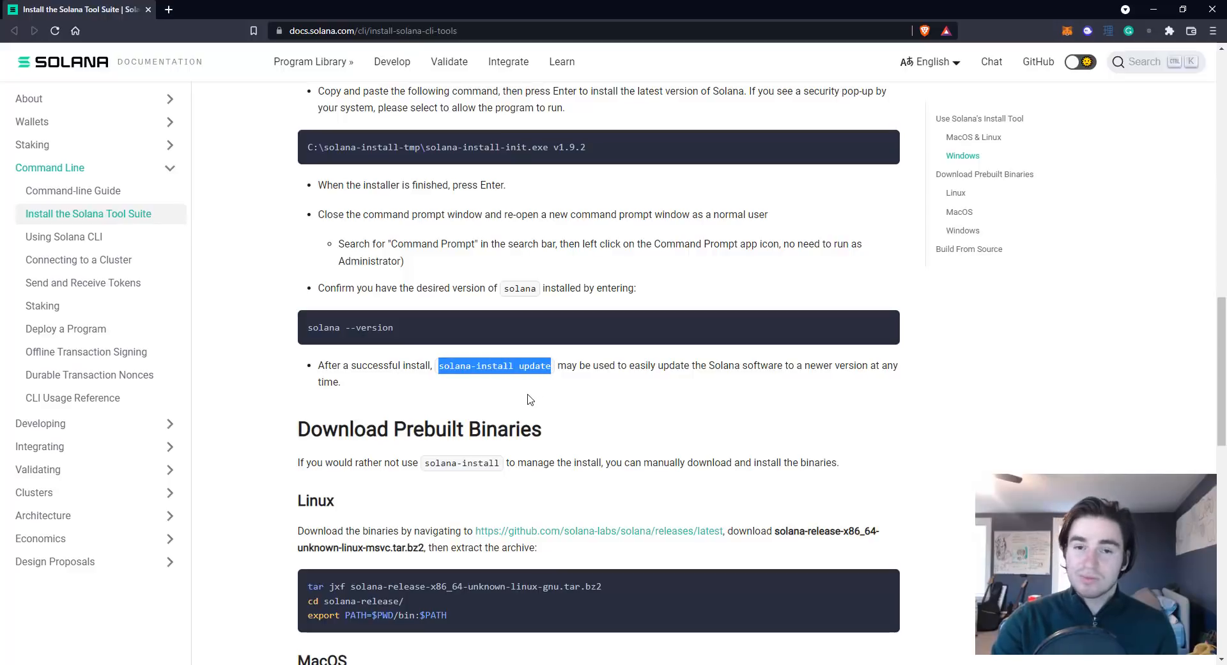
{"action": "mouse_move", "coordinate": [516, 381]}
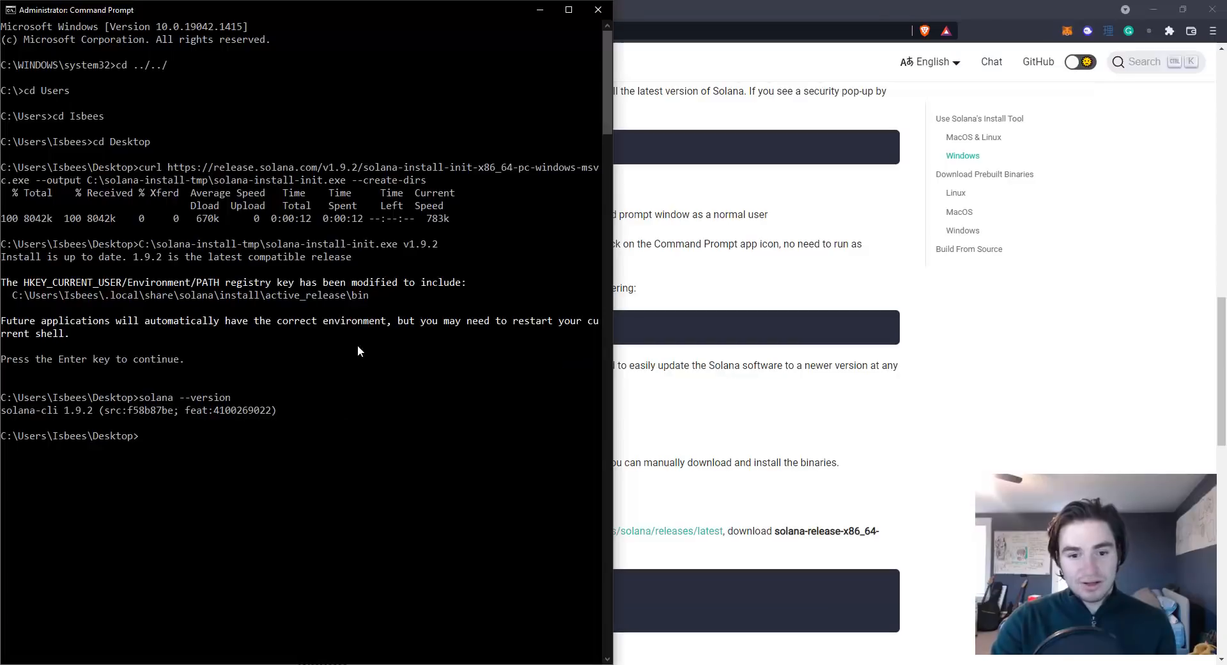
{"action": "key", "text": "Return"}
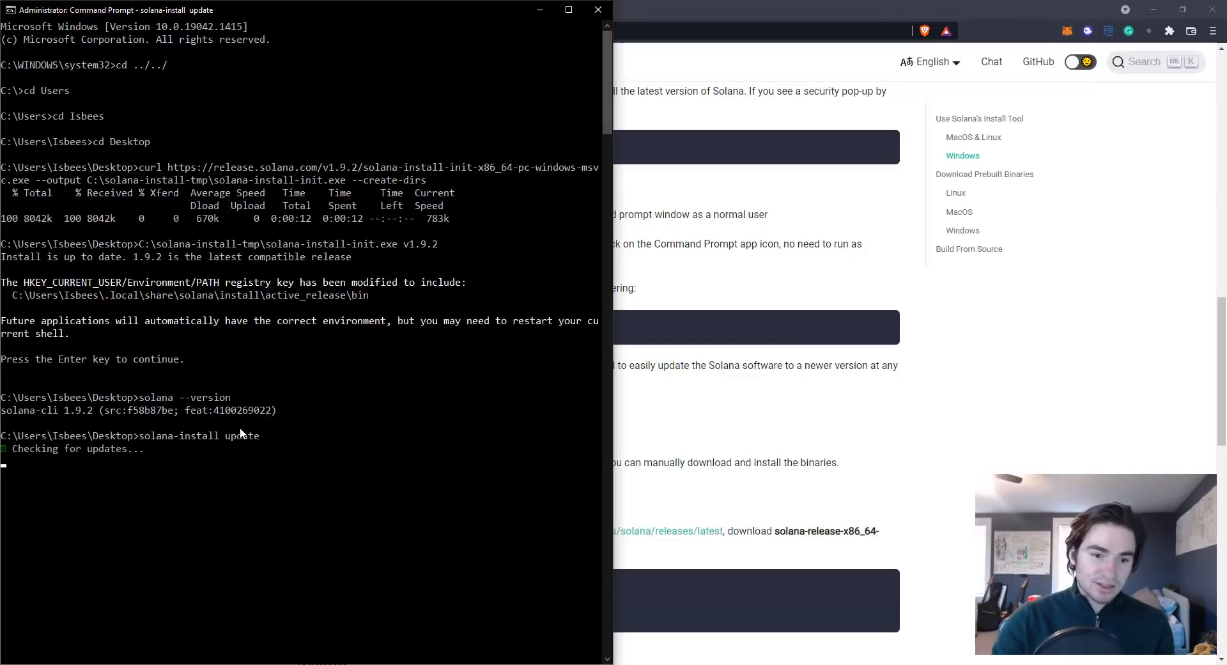
{"action": "mouse_move", "coordinate": [175, 450]}
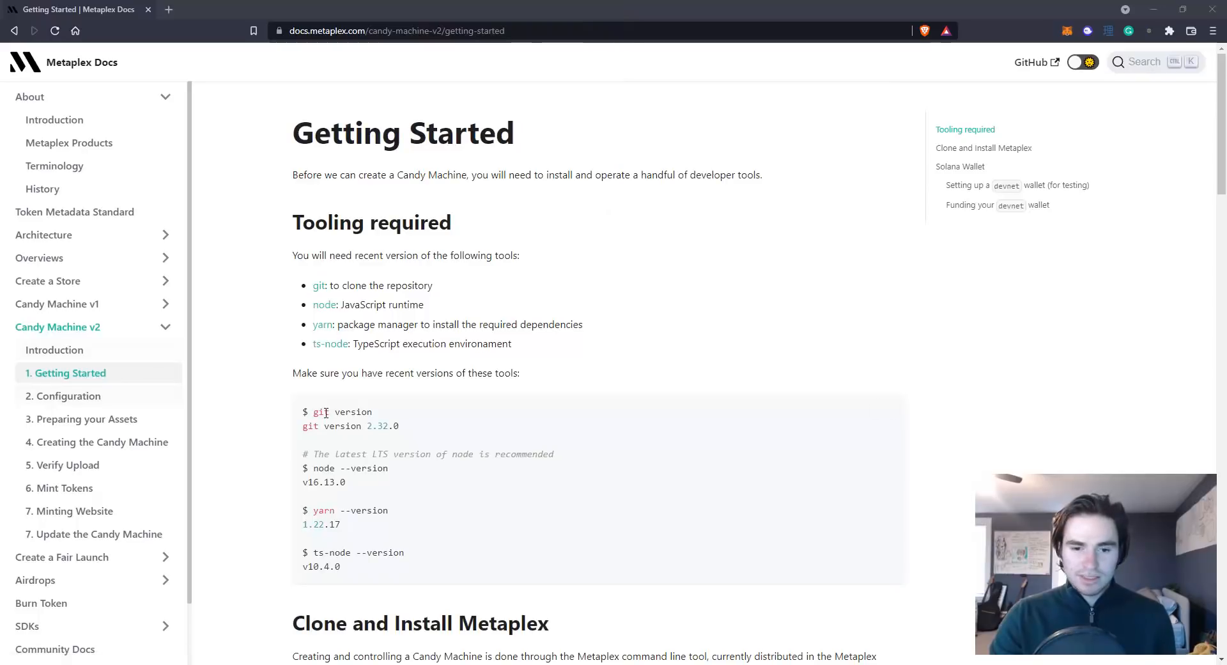
{"action": "mouse_move", "coordinate": [536, 265]}
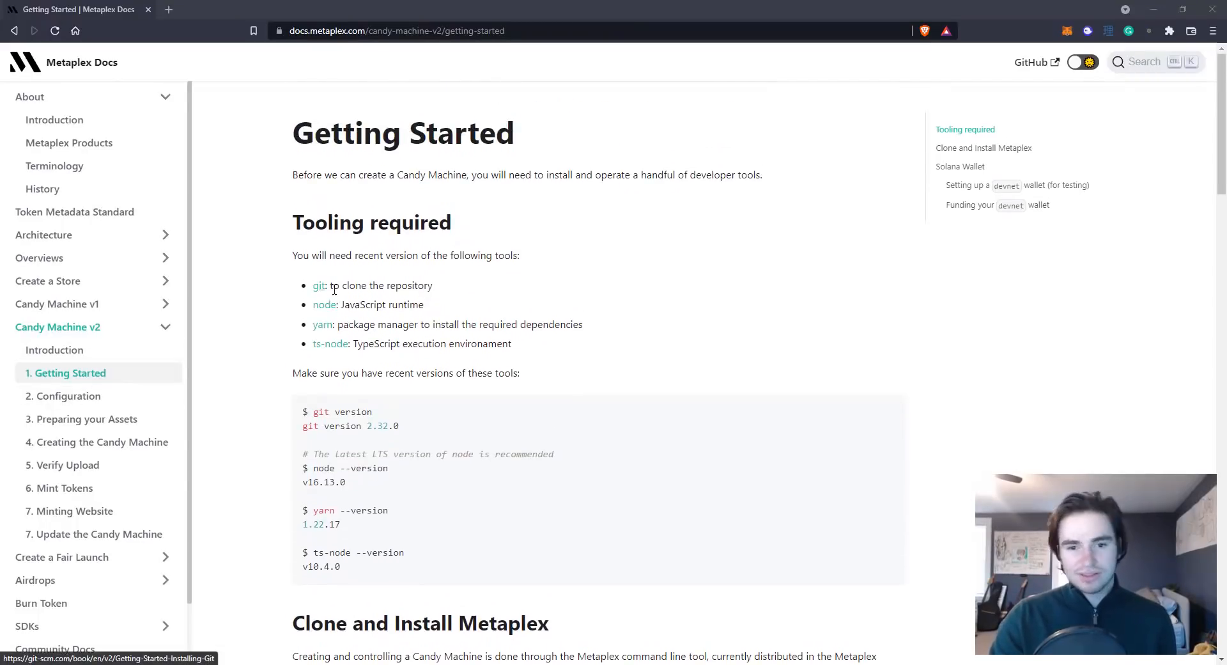
{"action": "left_click", "coordinate": [317, 285]}
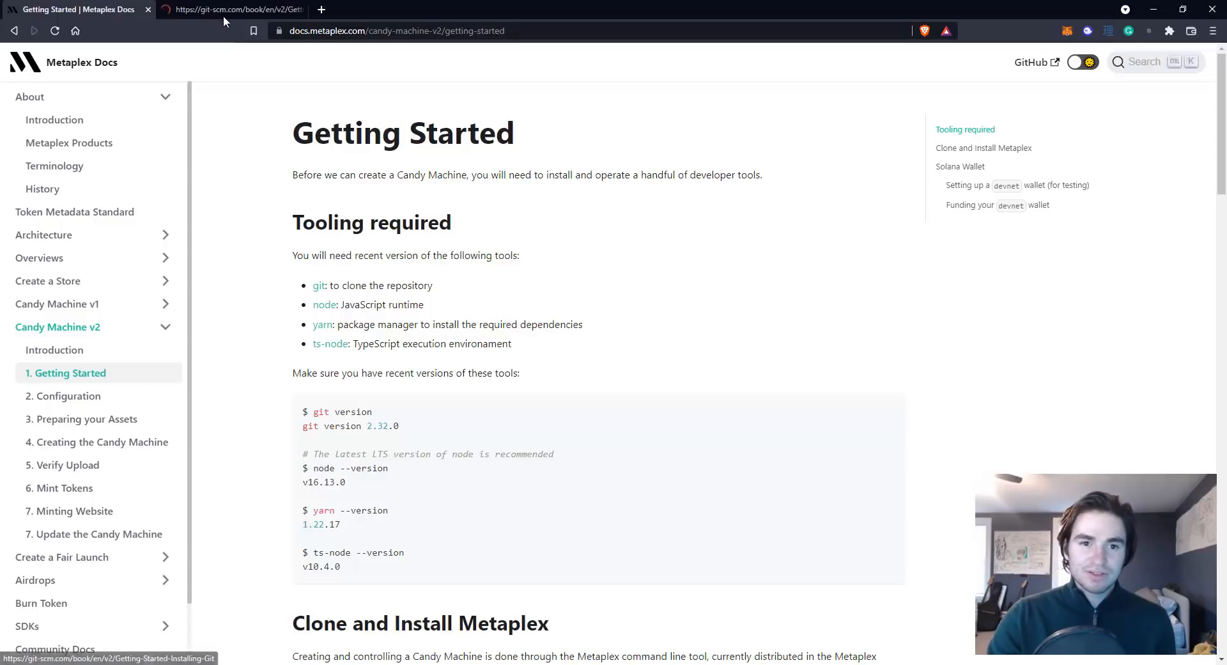
{"action": "left_click", "coordinate": [226, 8]}
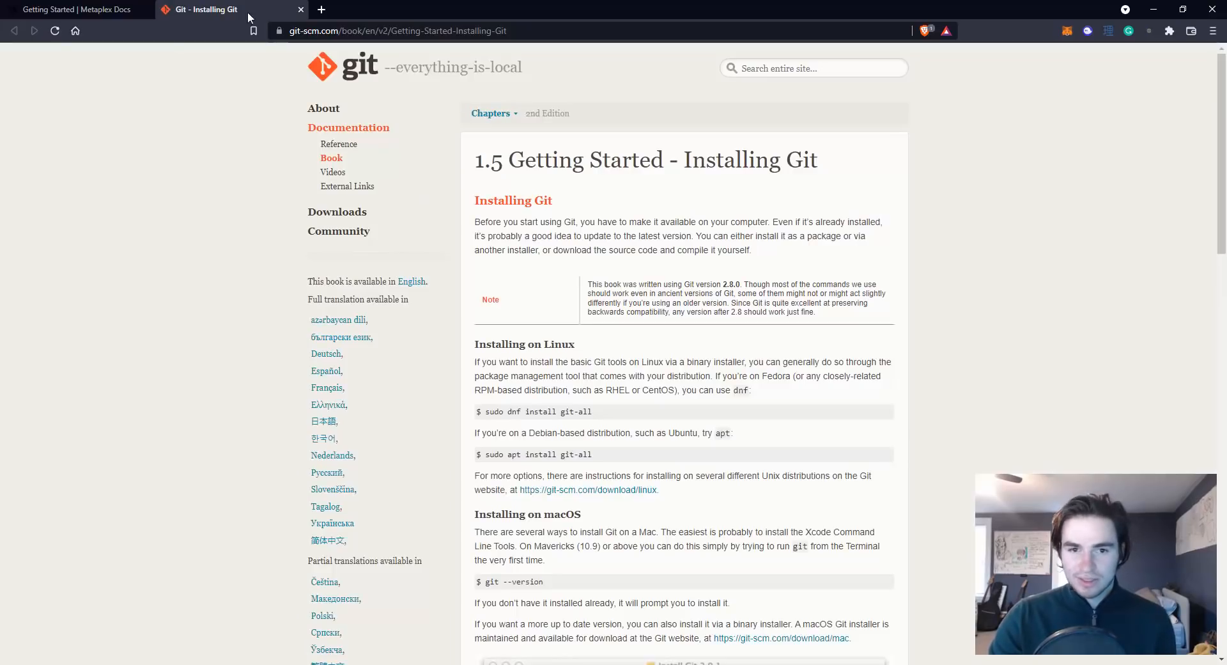
{"action": "left_click", "coordinate": [71, 10]}
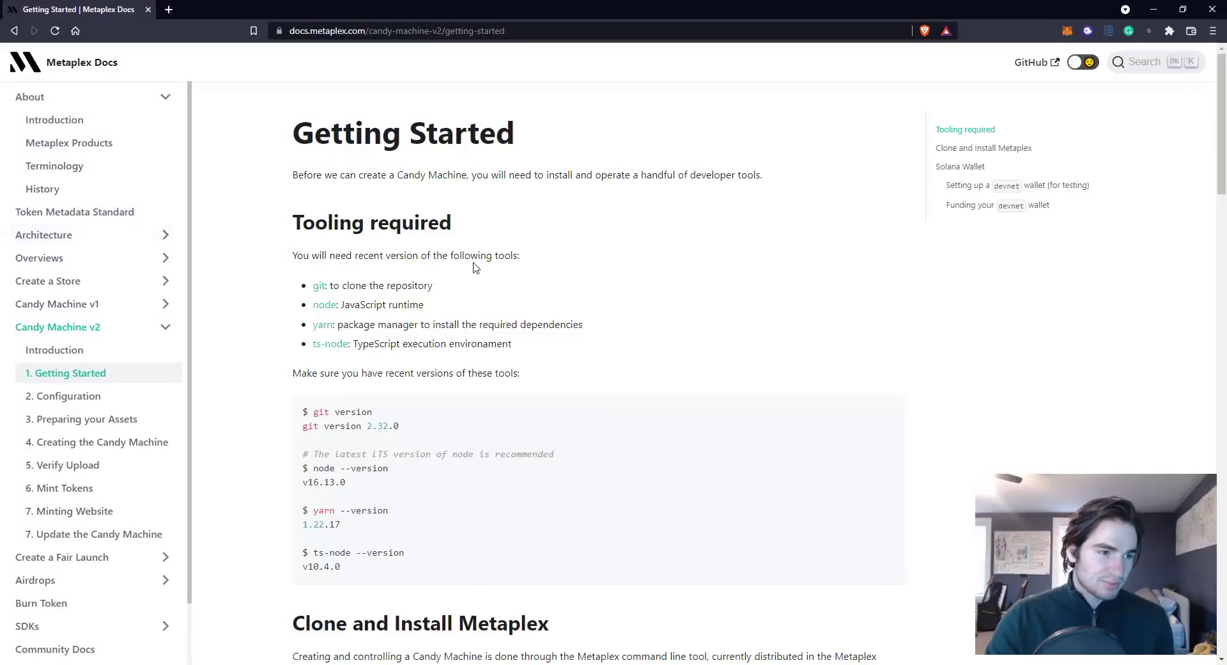
{"action": "mouse_move", "coordinate": [691, 499]}
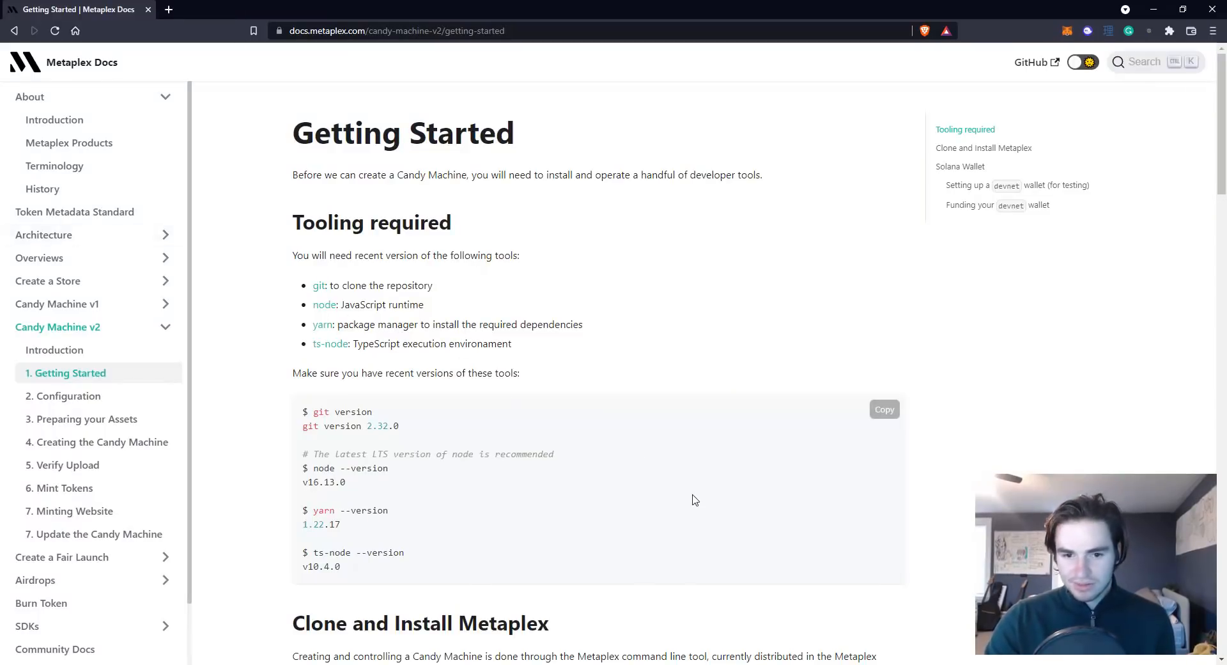
{"action": "mouse_move", "coordinate": [608, 354]}
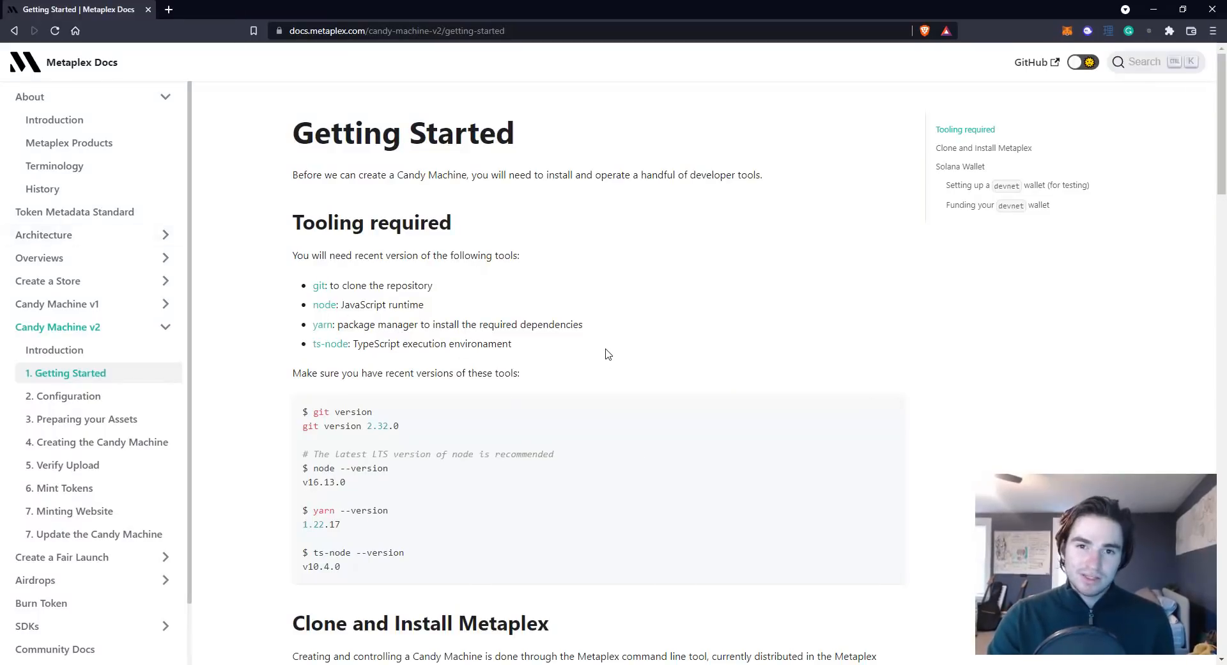
{"action": "scroll", "scroll_direction": "down", "scroll_amount": 3}
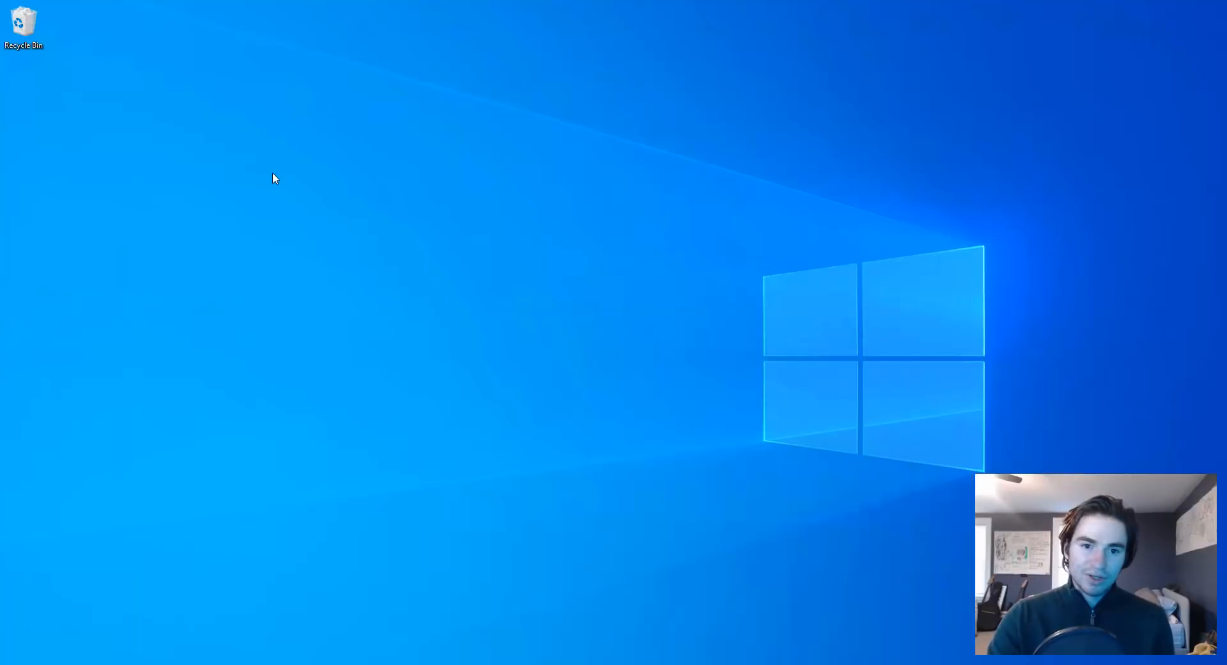
- Create a desktop folder named NFTStuff and drag it higher on the desktop
{"action": "right_click", "coordinate": [274, 178]}
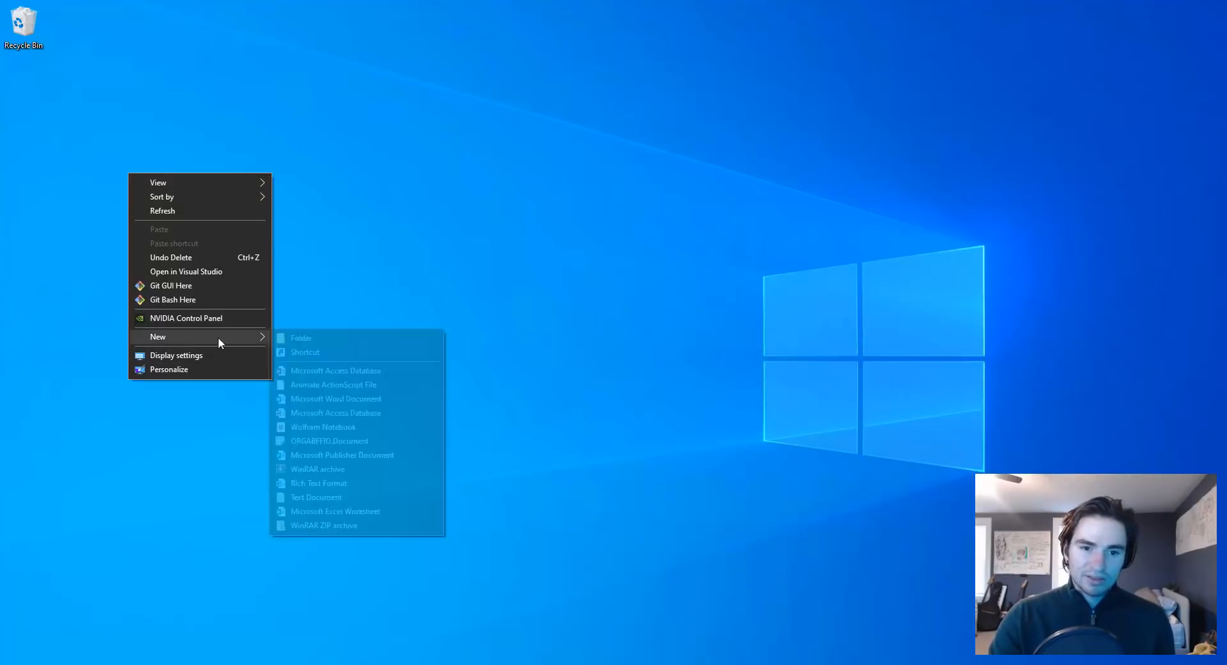
{"action": "left_click", "coordinate": [300, 338]}
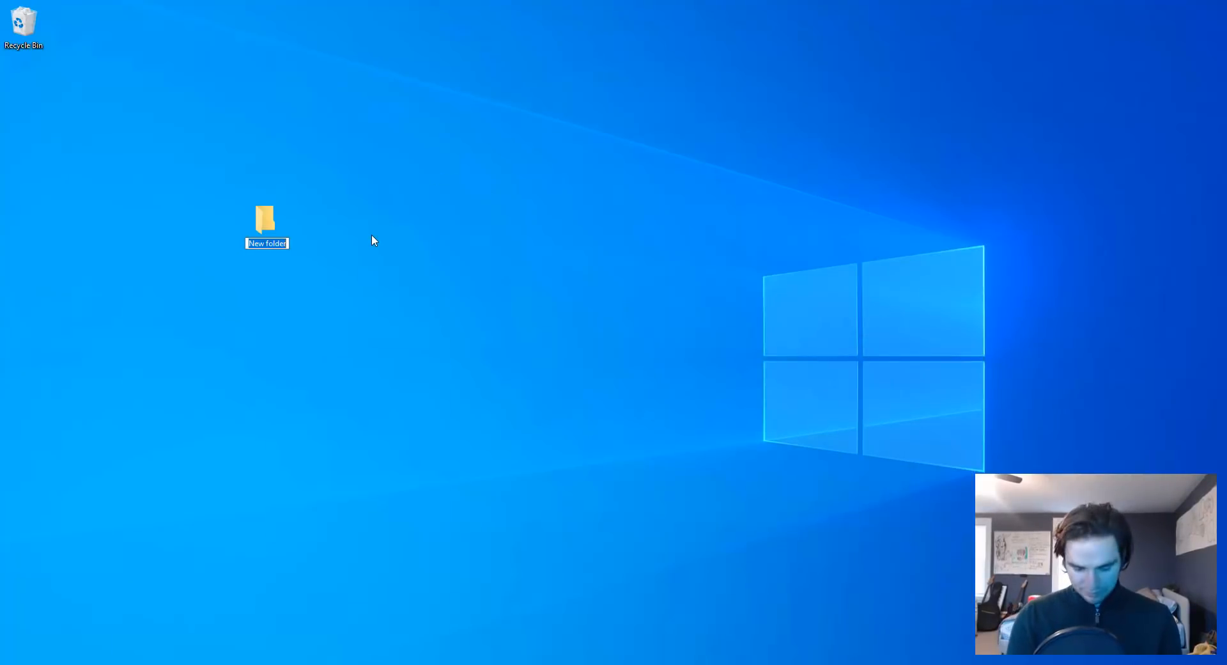
{"action": "type", "text": "NFTStuff"}
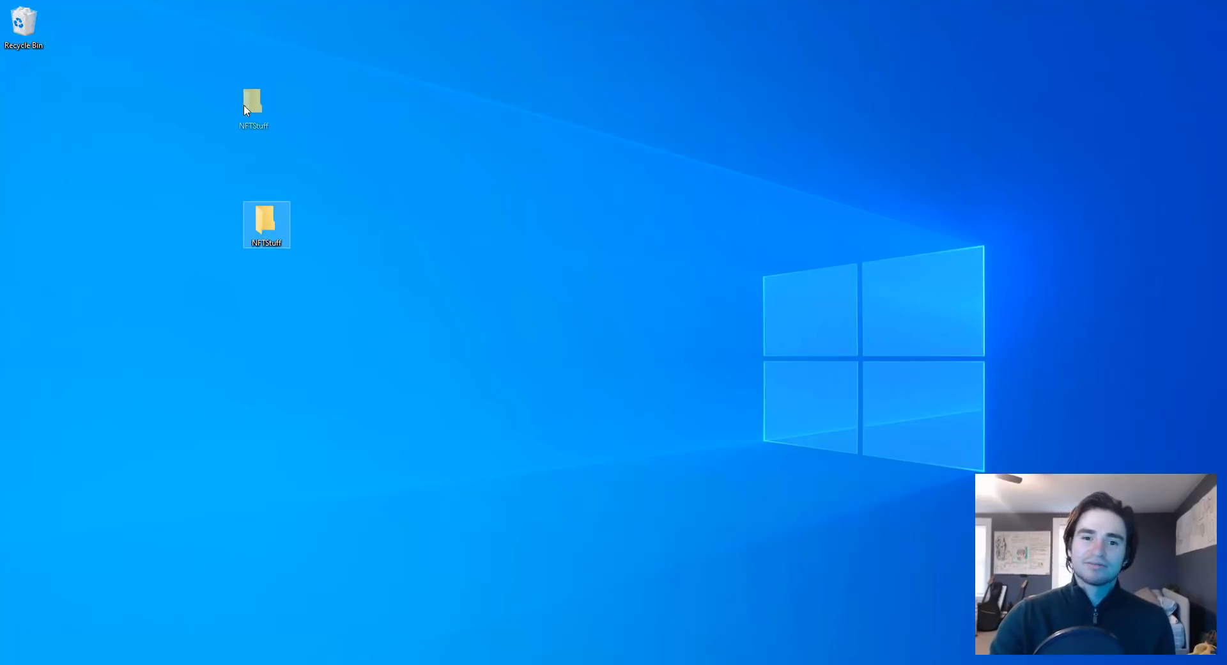
{"action": "left_click_drag", "start_coordinate": [266, 225], "coordinate": [314, 28]}
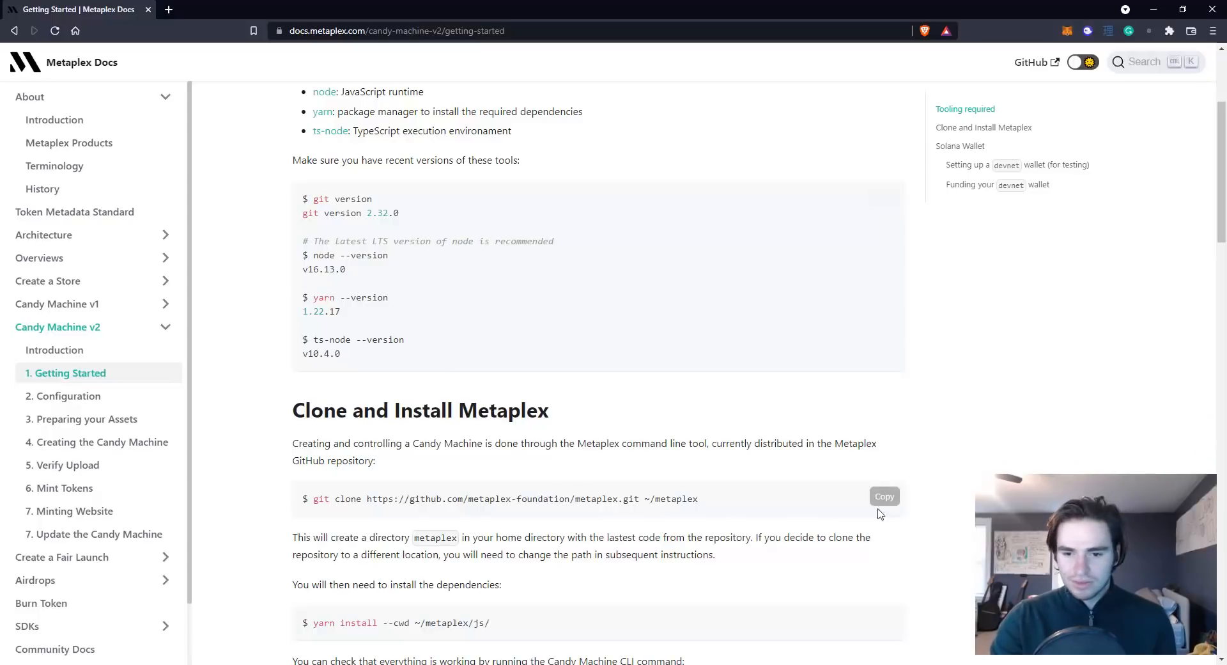
- Run cd NFTStuff in Command Prompt to enter the desktop NFTStuff folder
{"action": "double_click", "coordinate": [300, 537]}
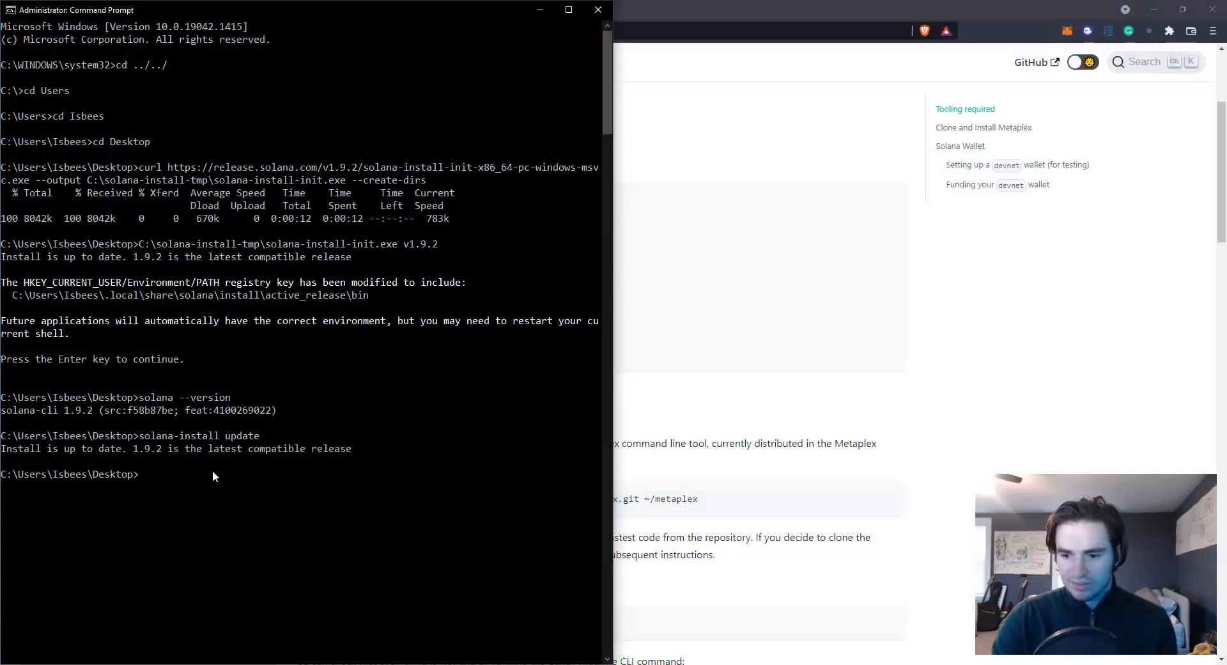
{"action": "type", "text": "cd"}
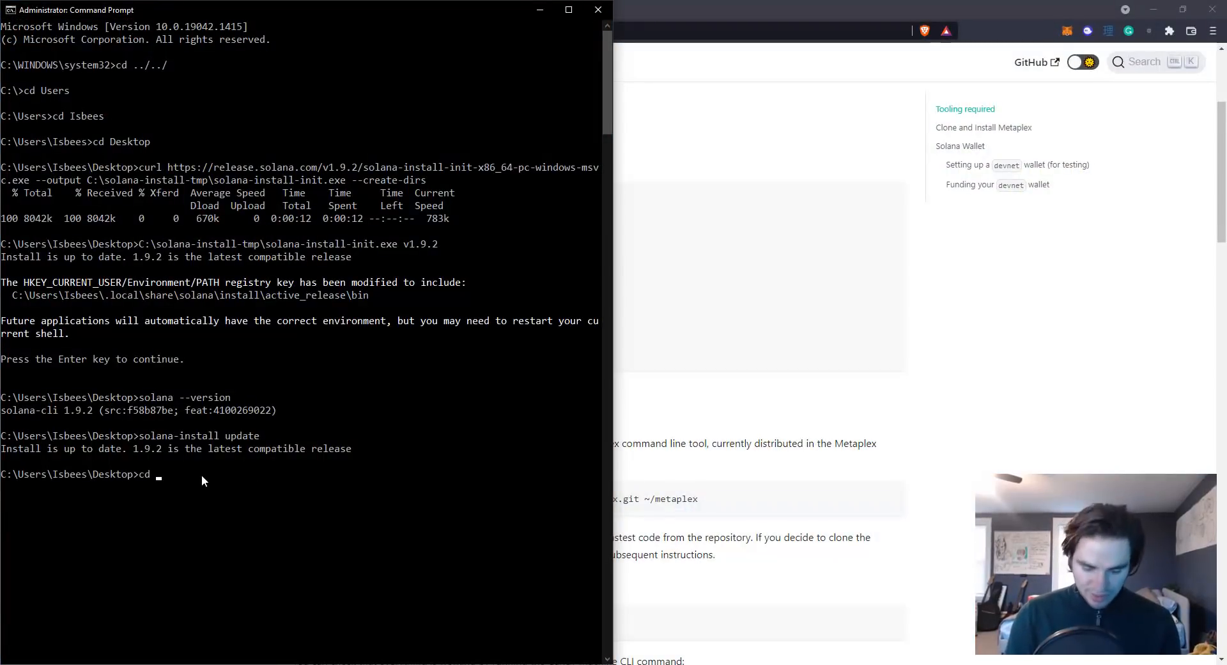
{"action": "type", "text": "nftst"}
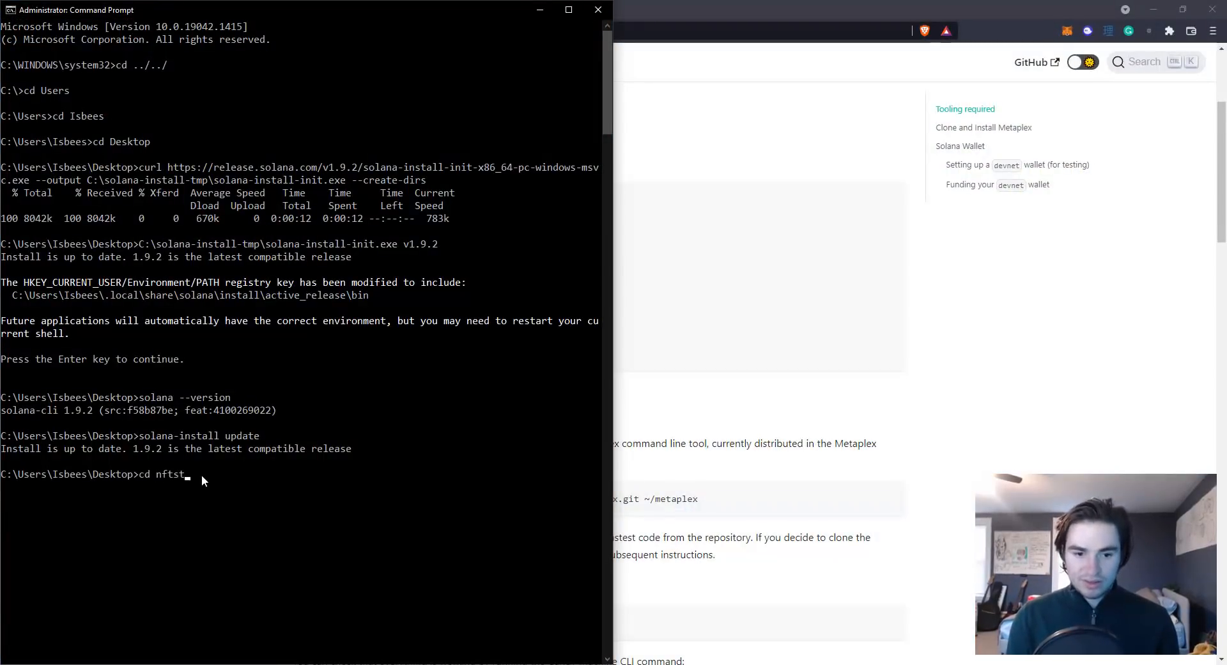
{"action": "type", "text": "NFTStuff"}
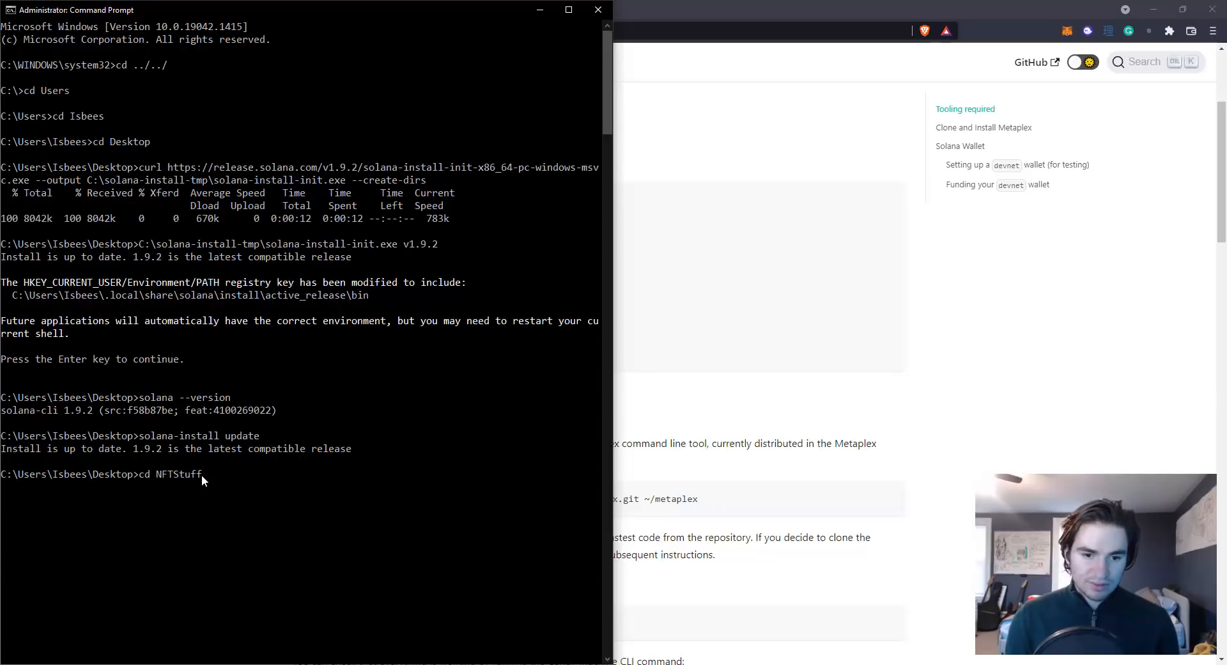
{"action": "key", "text": "Return"}
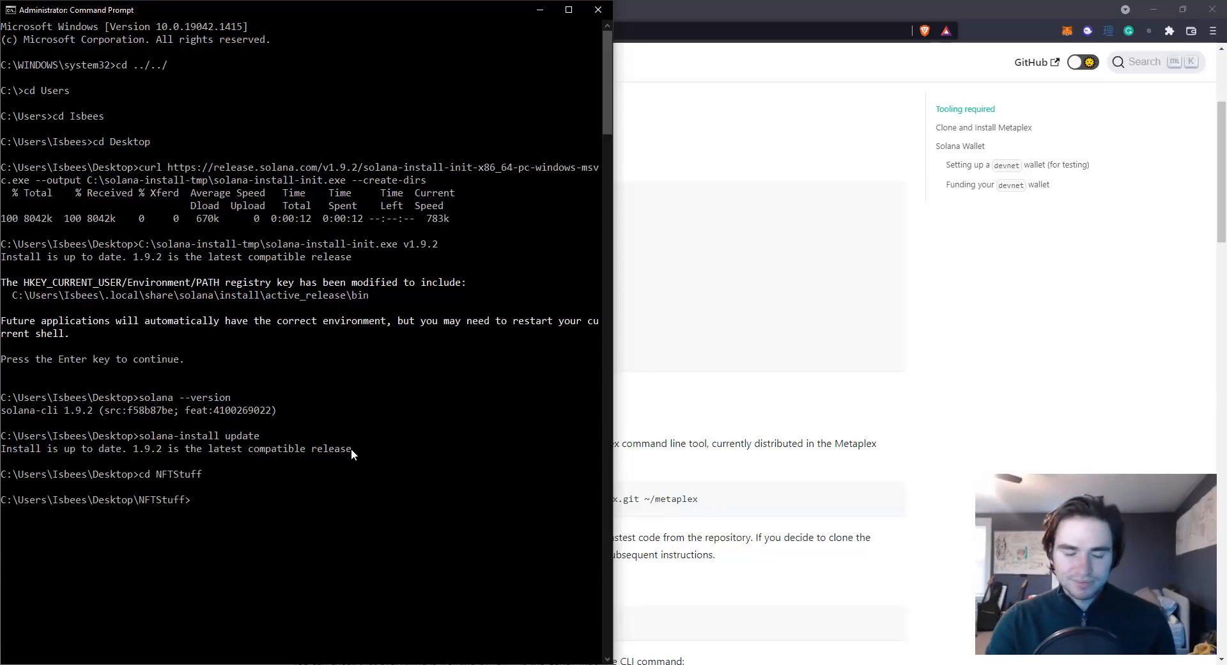
{"action": "mouse_move", "coordinate": [361, 485]}
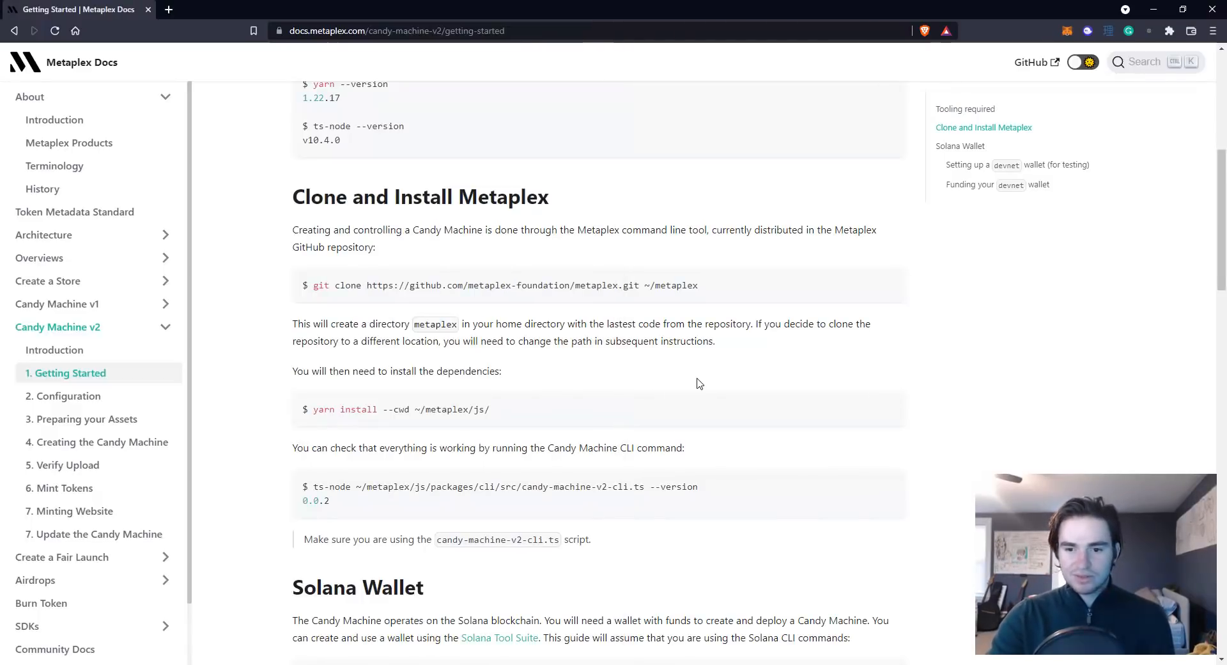
{"action": "left_click", "coordinate": [881, 407]}
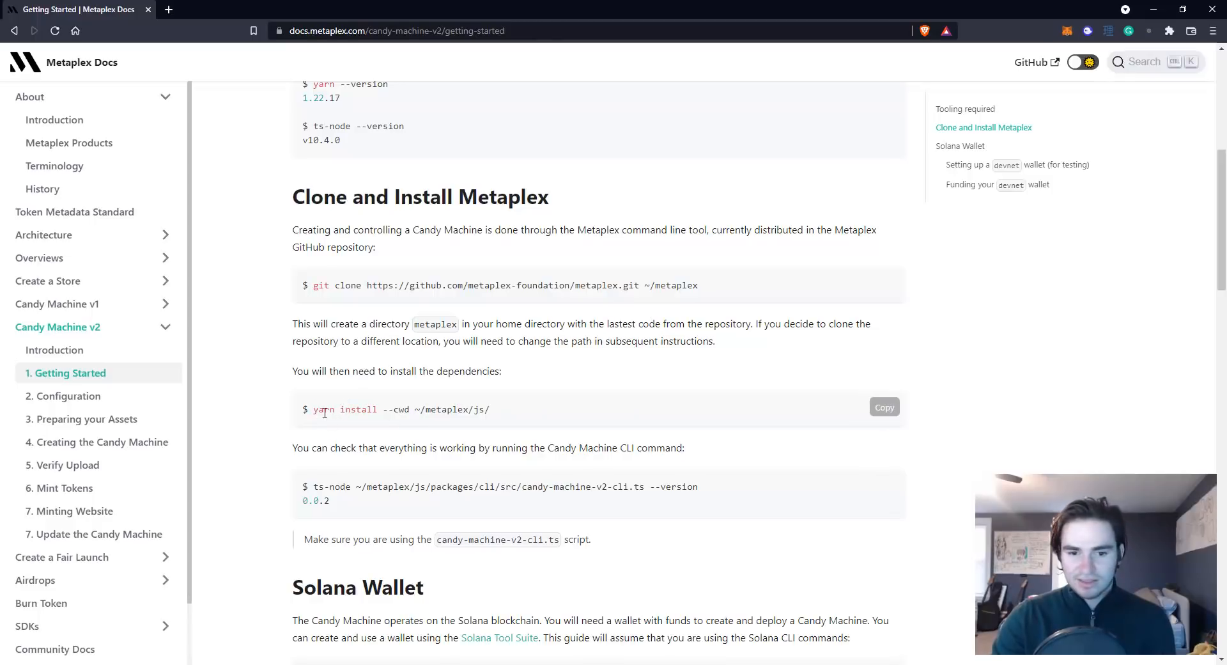
{"action": "mouse_move", "coordinate": [444, 374]}
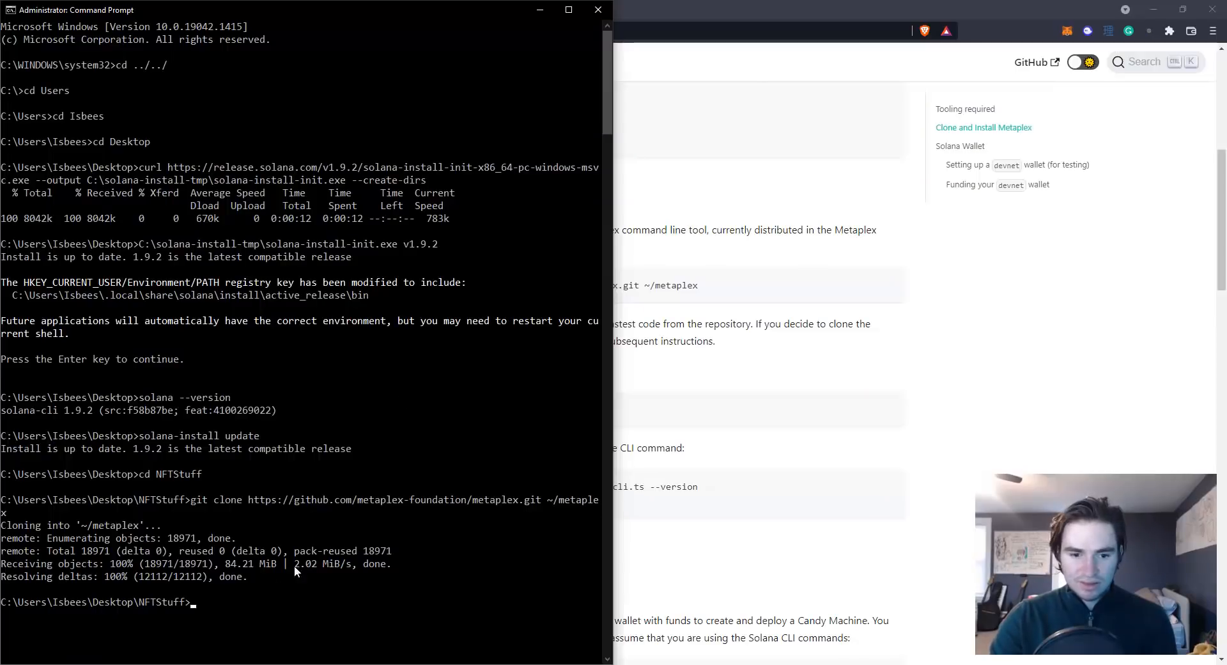
{"action": "type", "text": "yarn install --cwd ~/metaplex/js/"}
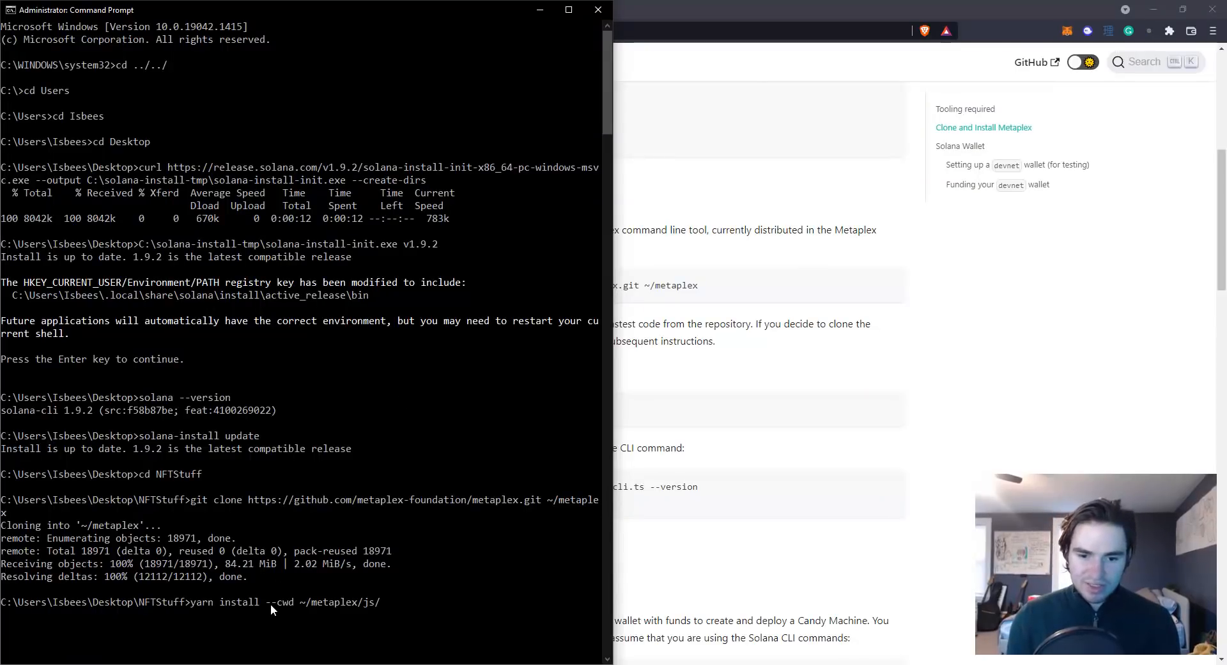
{"action": "key", "text": "Return"}
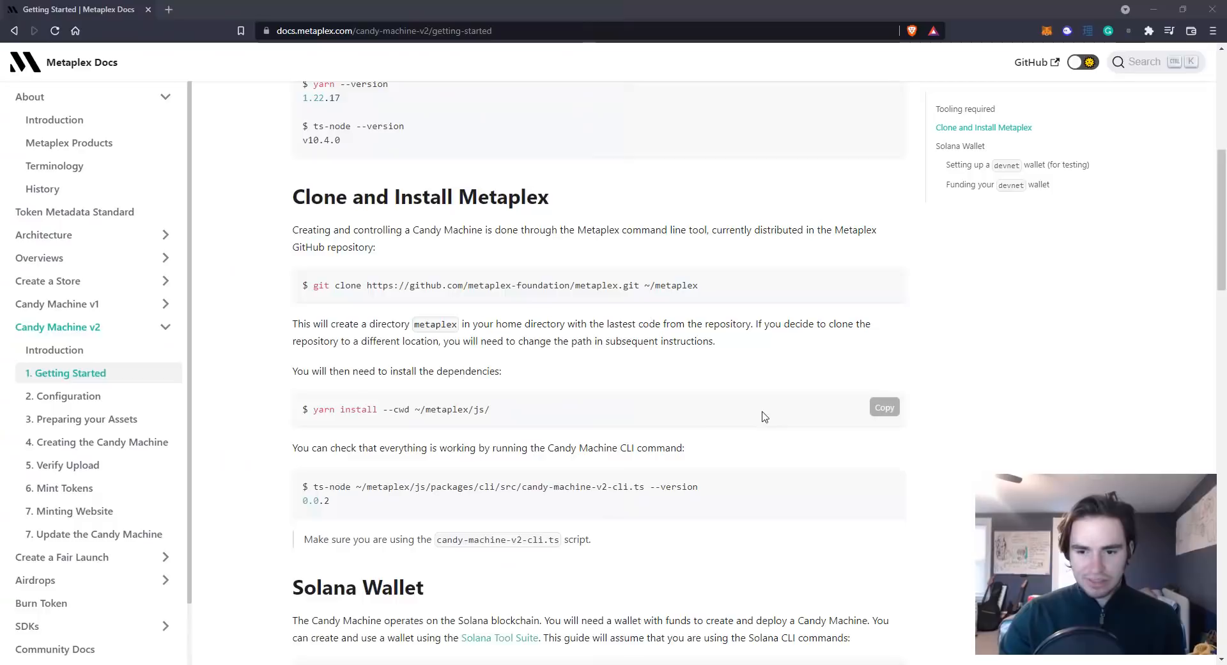
{"action": "scroll", "scroll_direction": "down", "scroll_amount": 3}
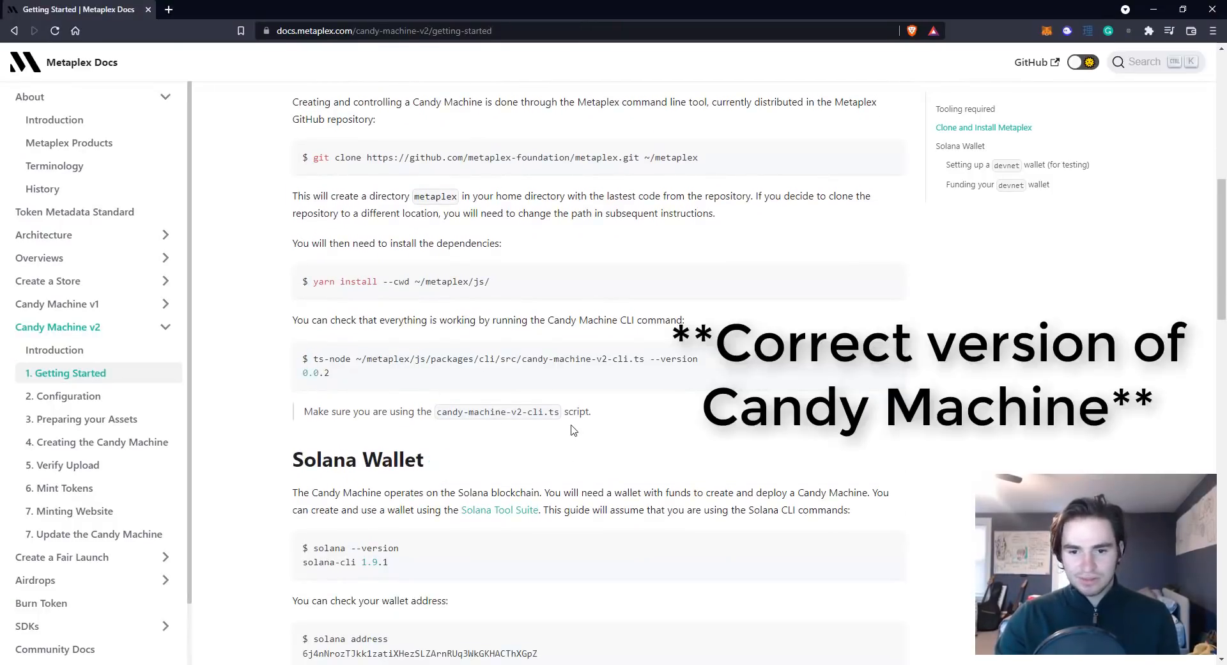
{"action": "scroll", "scroll_direction": "up", "scroll_amount": 3}
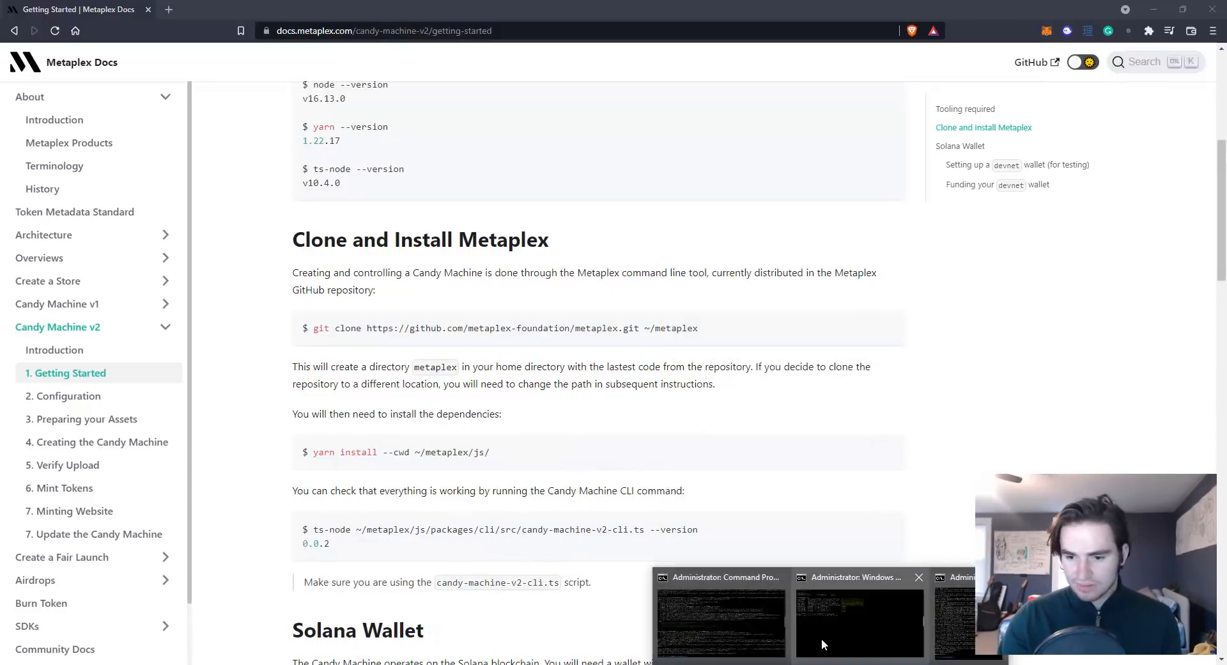
- Run ts-node candy-machine-v2-cli.ts --version in Command Prompt to check the CLI version
{"action": "left_click", "coordinate": [720, 618]}
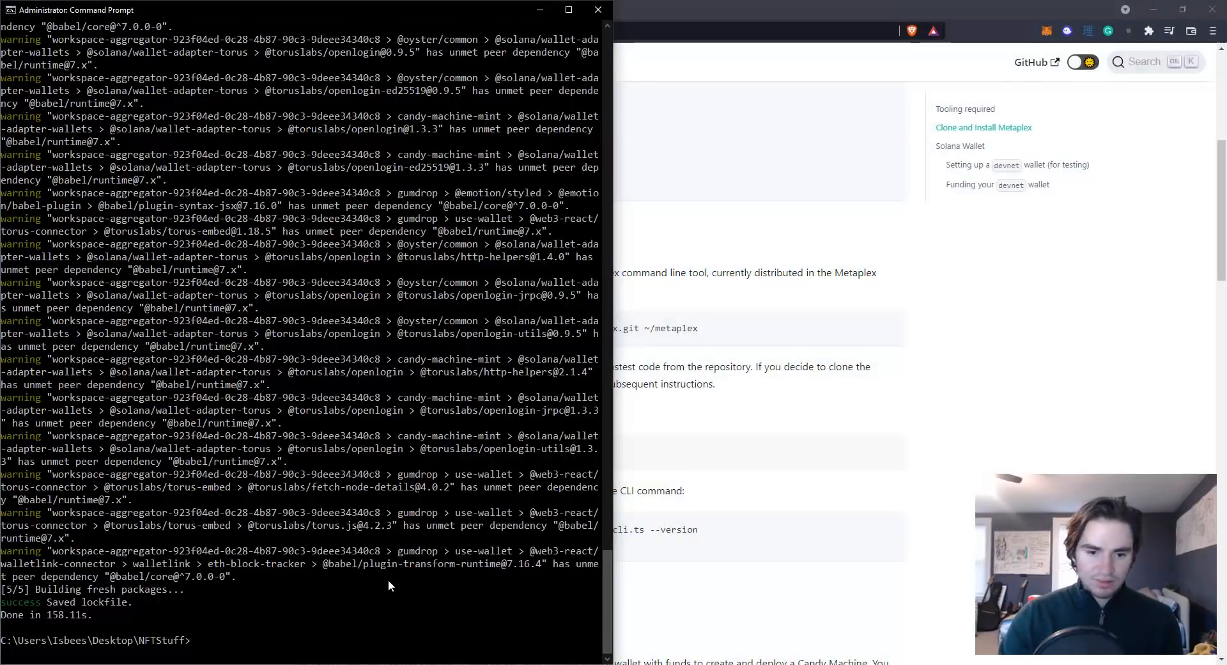
{"action": "type", "text": "ts-node ~/metaplex/js/packages/cli/src/candy-machine-v2-cli.ts --version"}
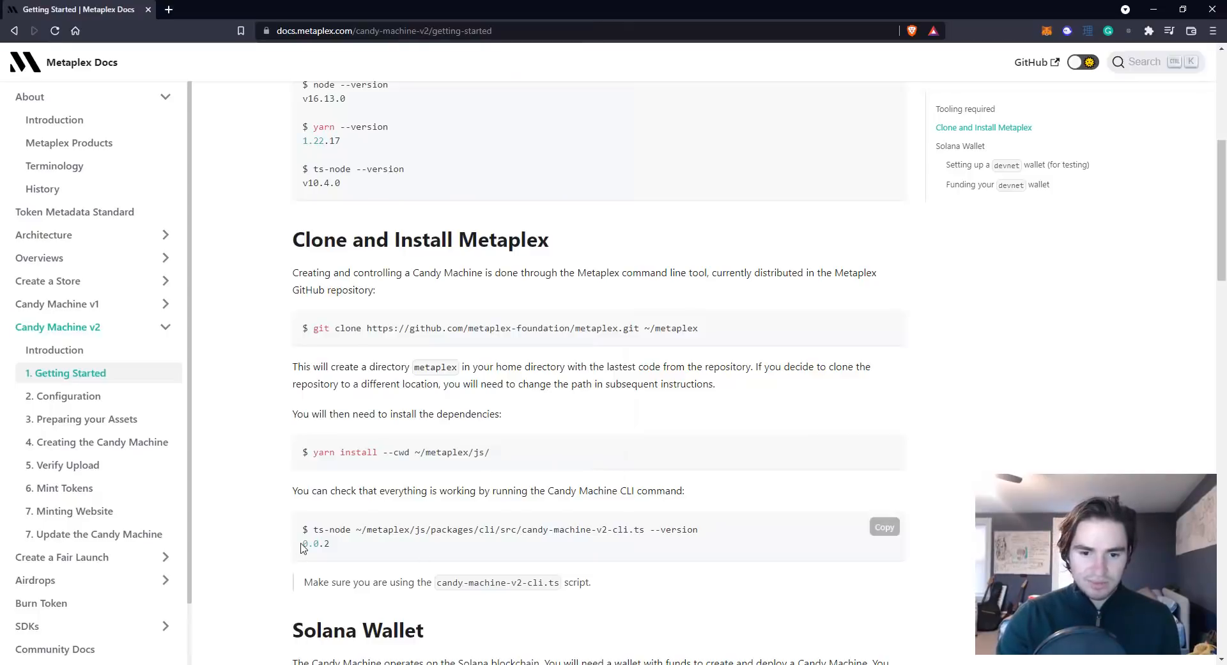
{"action": "mouse_move", "coordinate": [351, 570]}
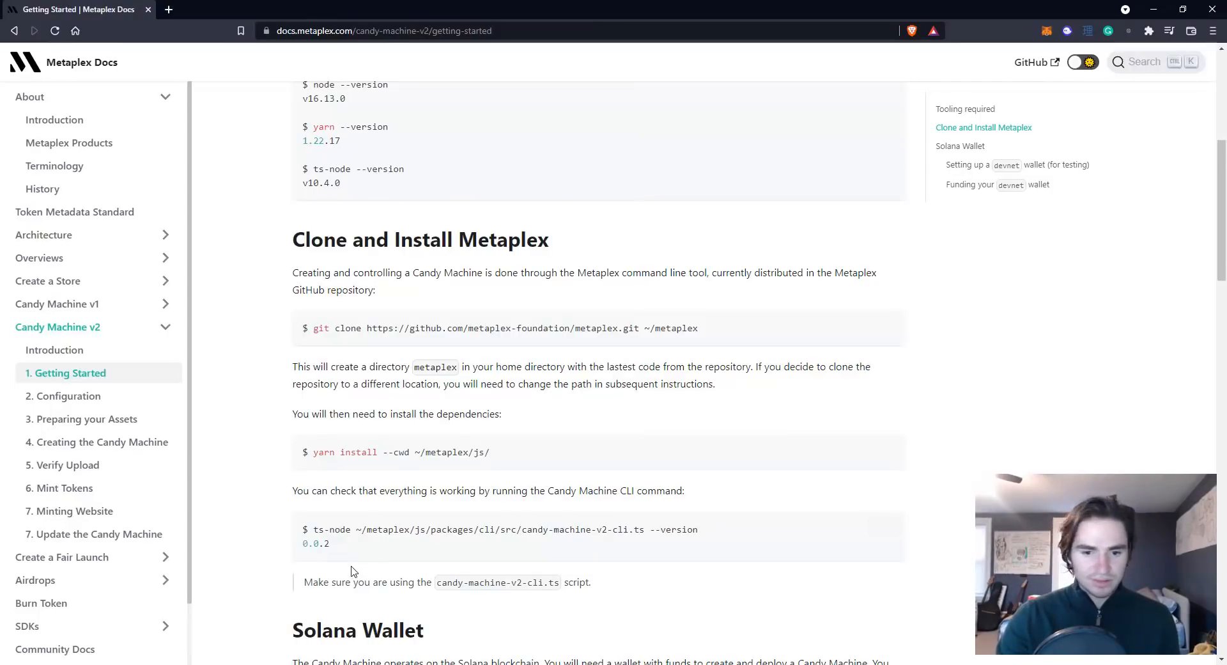
{"action": "scroll", "scroll_direction": "down", "scroll_amount": 3}
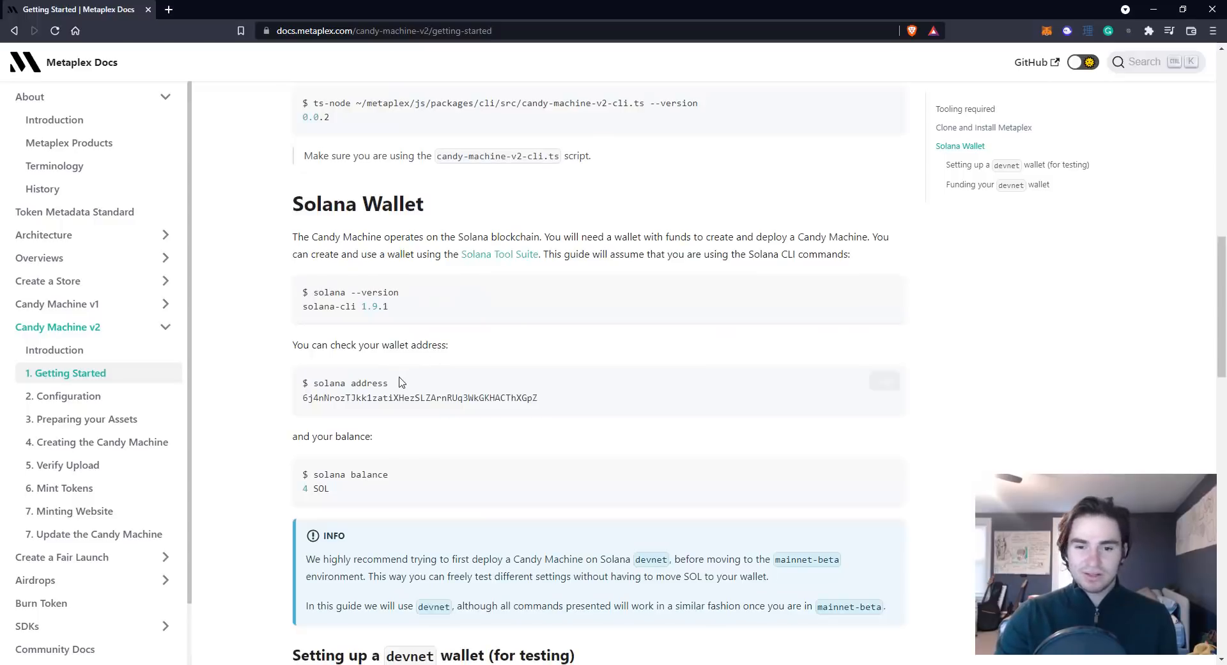
{"action": "mouse_move", "coordinate": [402, 300]}
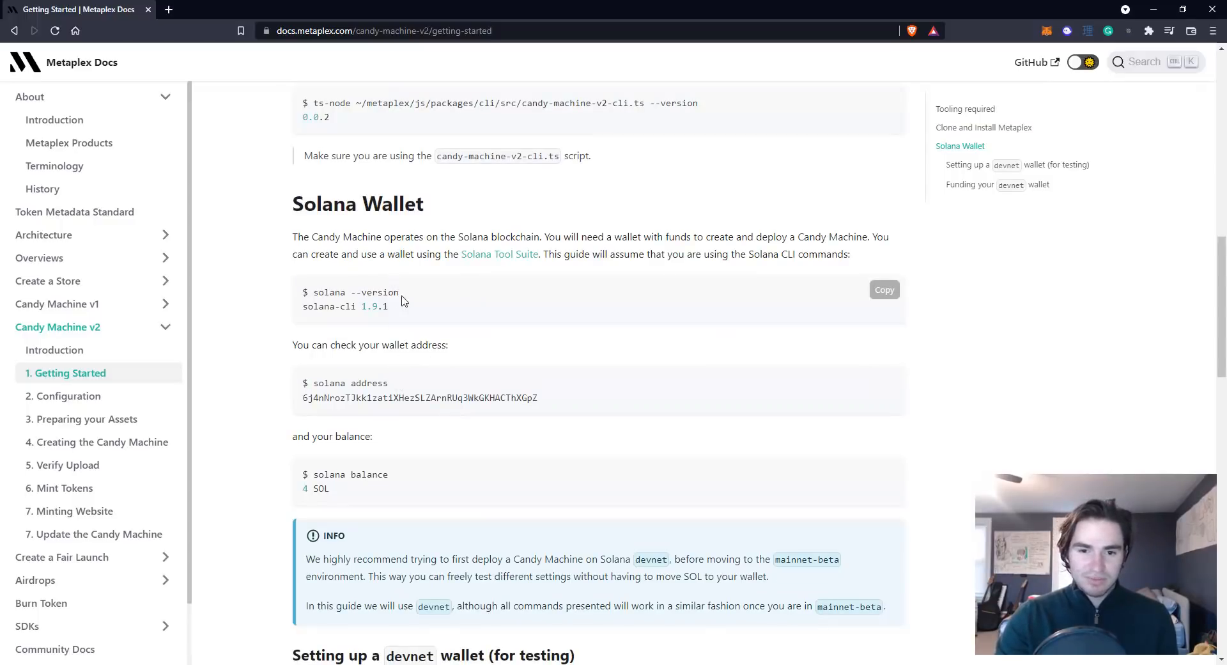
{"action": "mouse_move", "coordinate": [452, 340]}
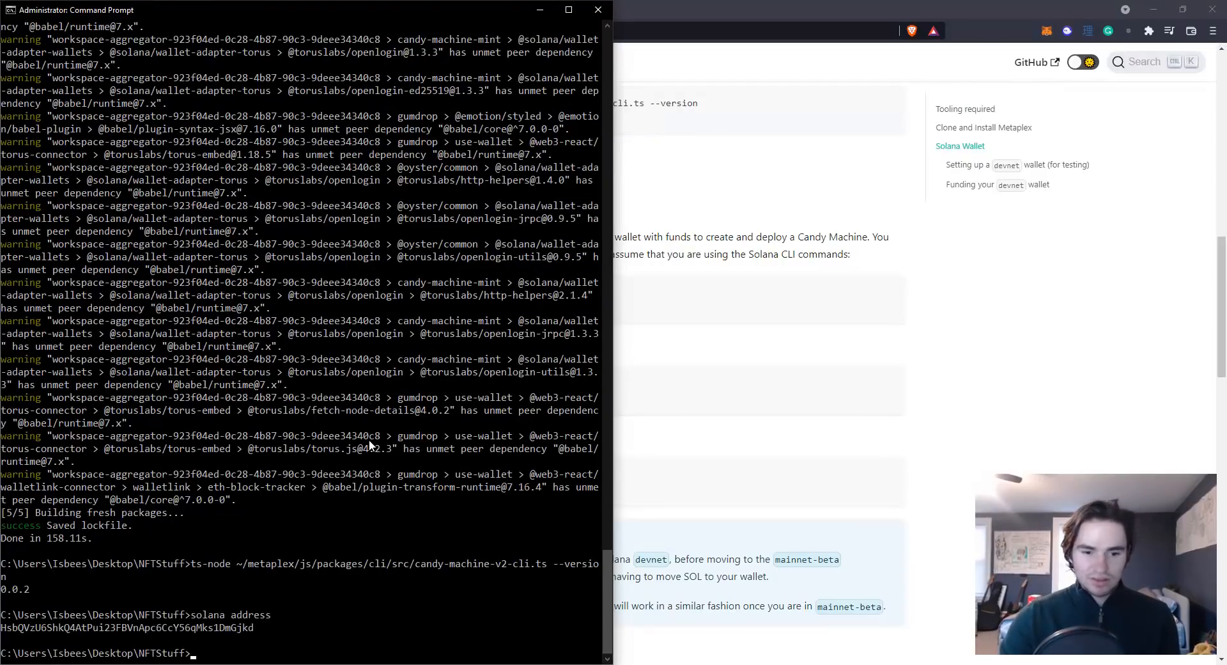
{"action": "mouse_move", "coordinate": [225, 600]}
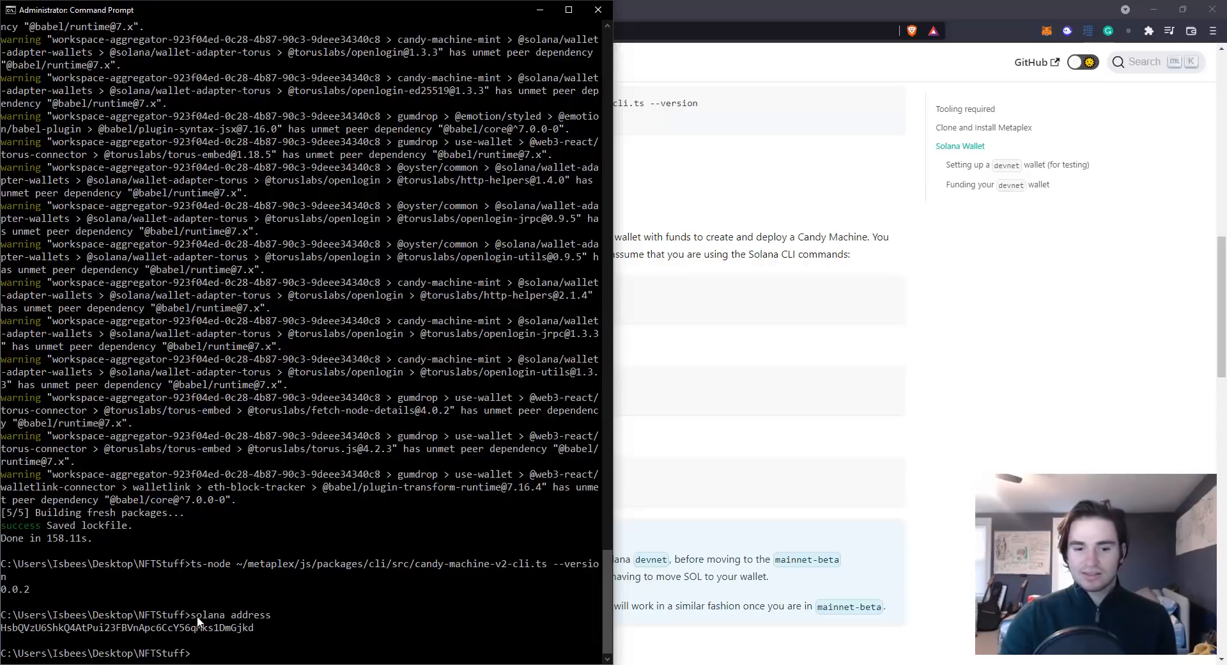
{"action": "mouse_move", "coordinate": [276, 638]}
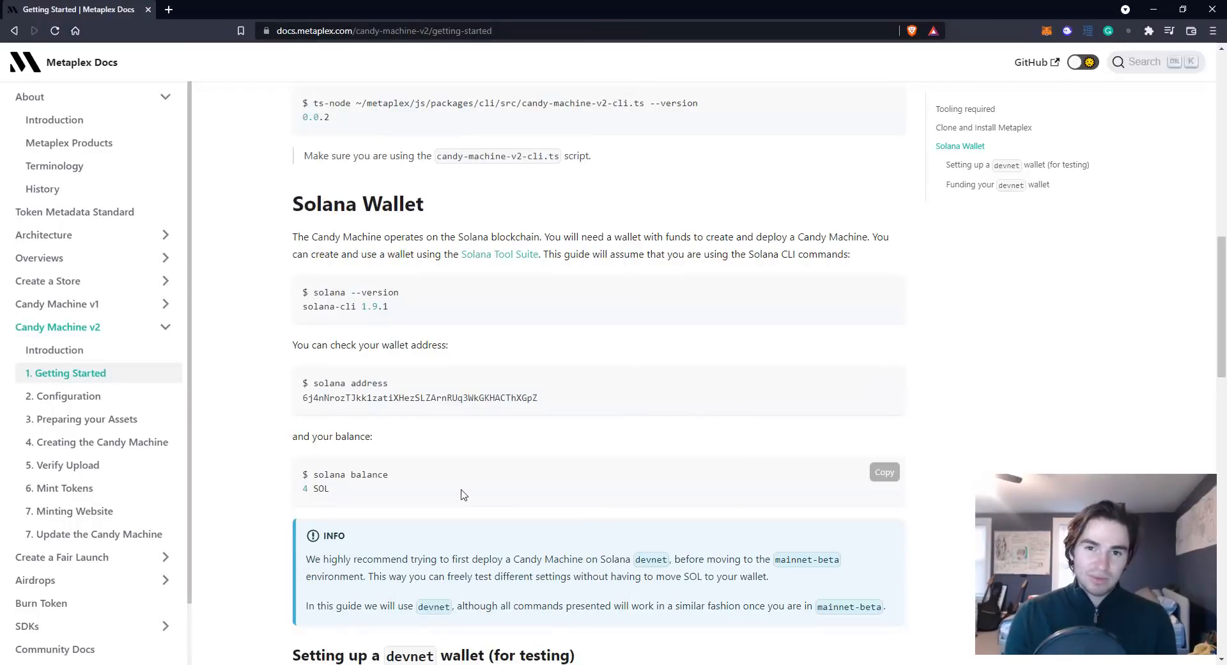
{"action": "mouse_move", "coordinate": [440, 397]}
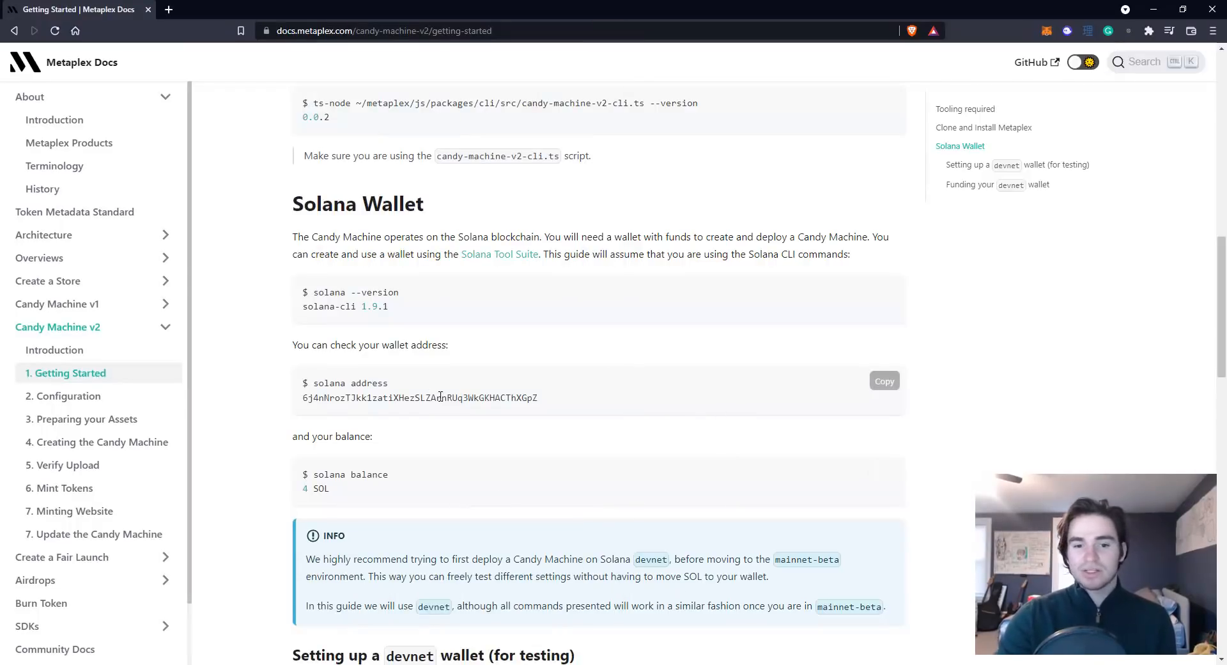
- Scroll the Metaplex docs to devnet wallet setup and select the solana-keygen new command
{"action": "scroll", "scroll_direction": "down", "scroll_amount": 3}
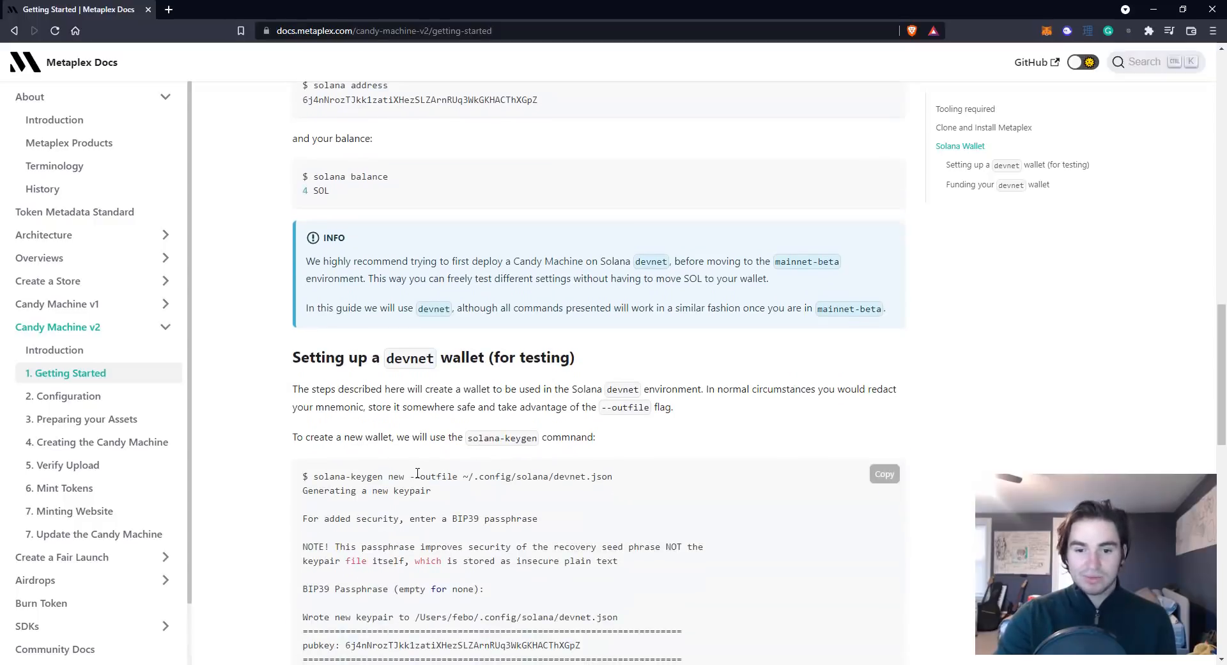
{"action": "scroll", "scroll_direction": "down", "scroll_amount": 3}
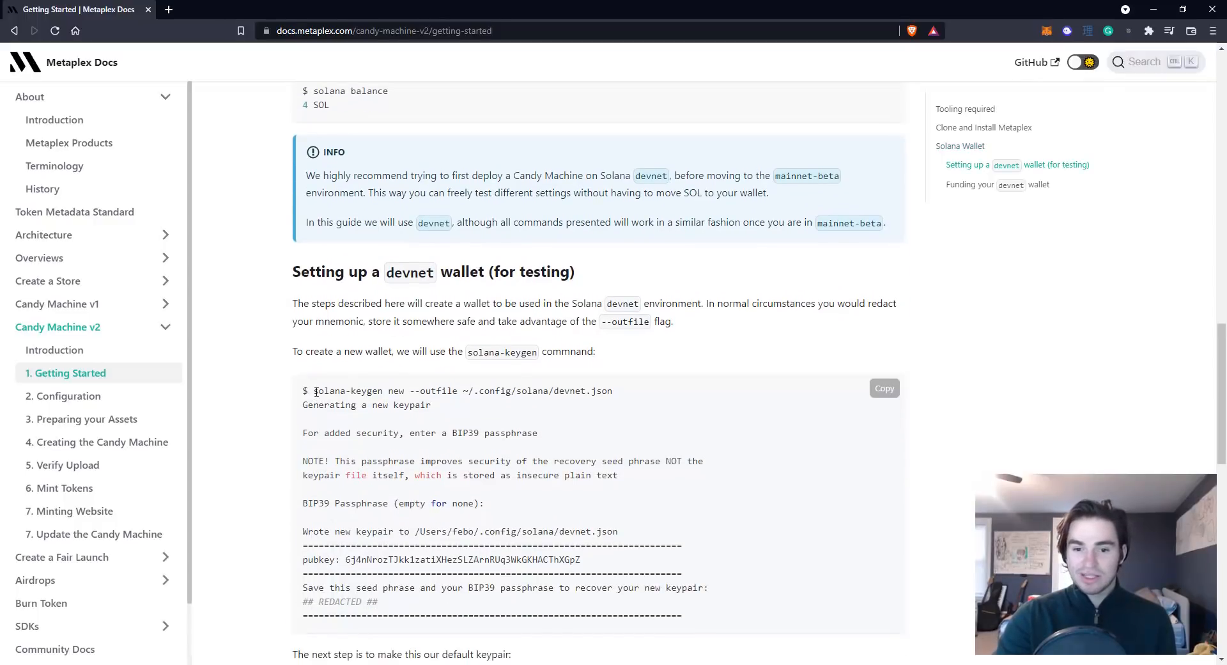
{"action": "triple_click", "coordinate": [461, 390]}
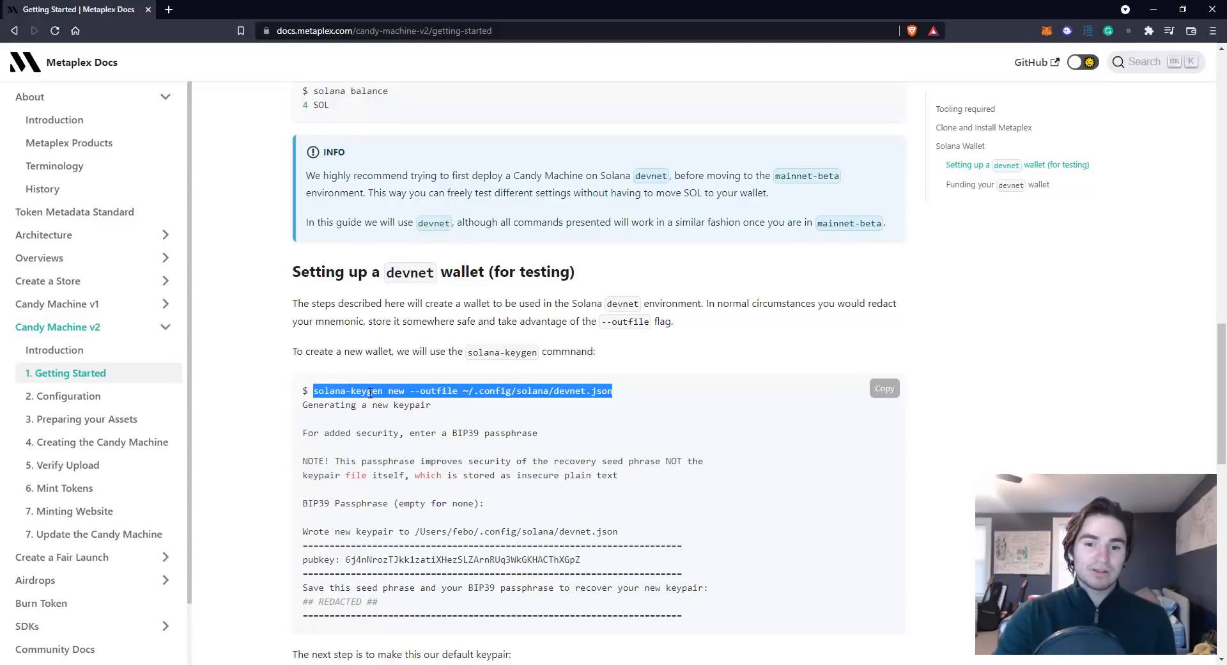
{"action": "mouse_move", "coordinate": [622, 391]}
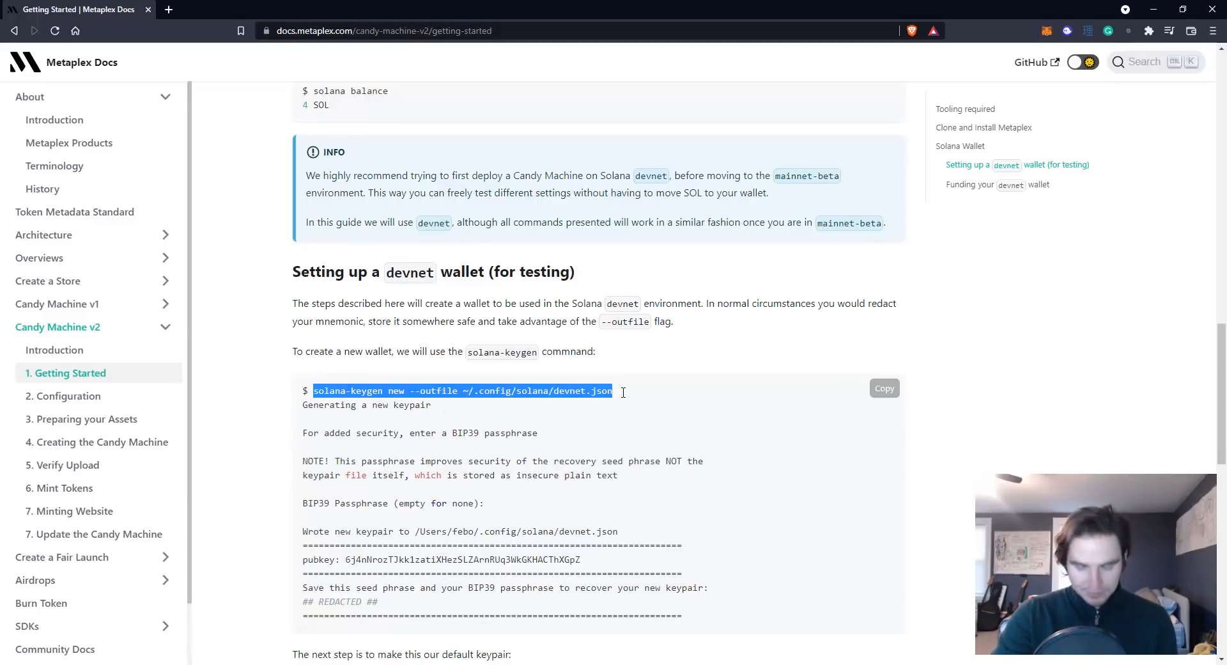
{"action": "mouse_move", "coordinate": [484, 403]}
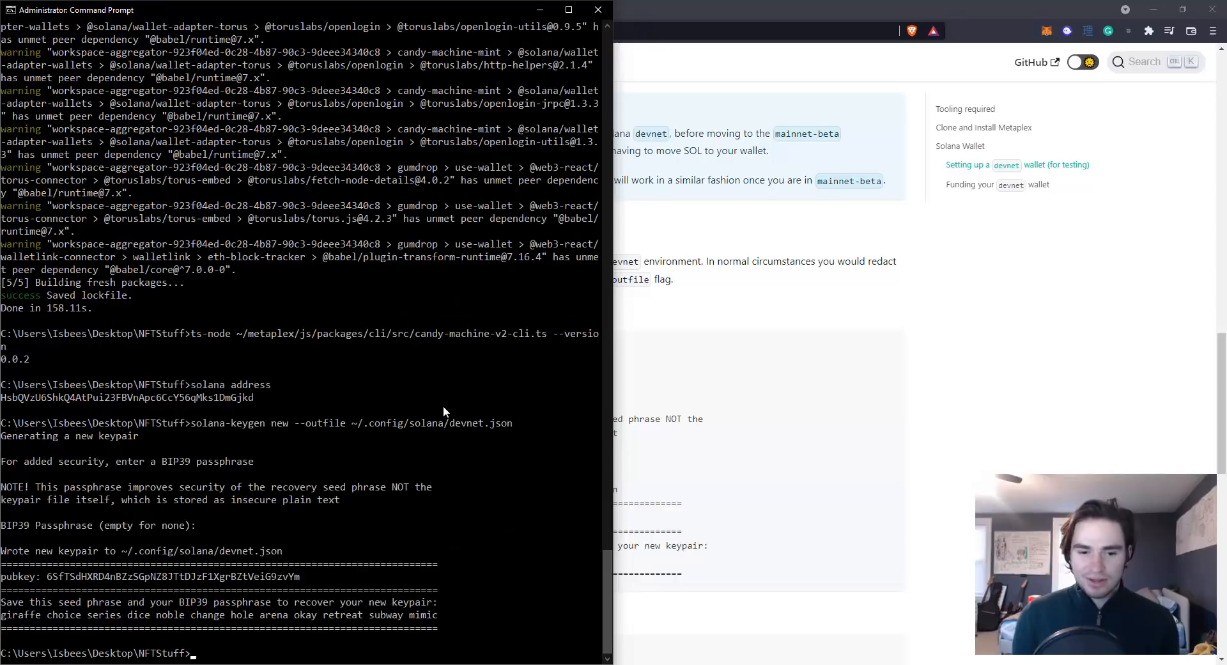
{"action": "mouse_move", "coordinate": [429, 399]}
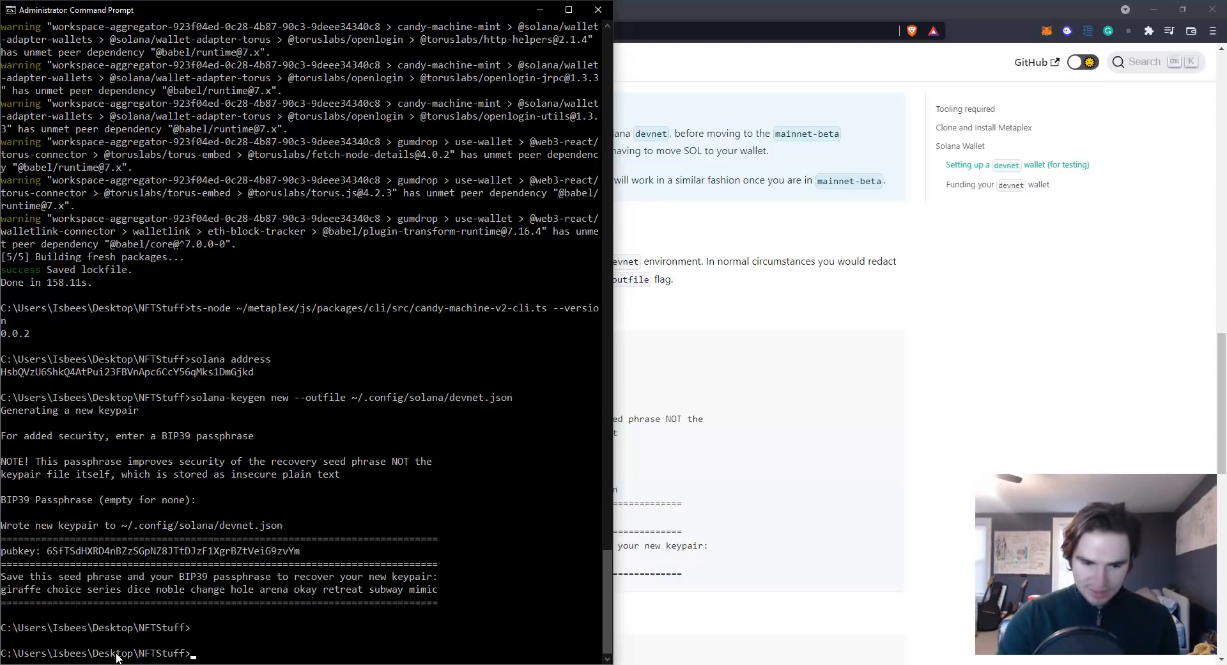
{"action": "mouse_move", "coordinate": [856, 413]}
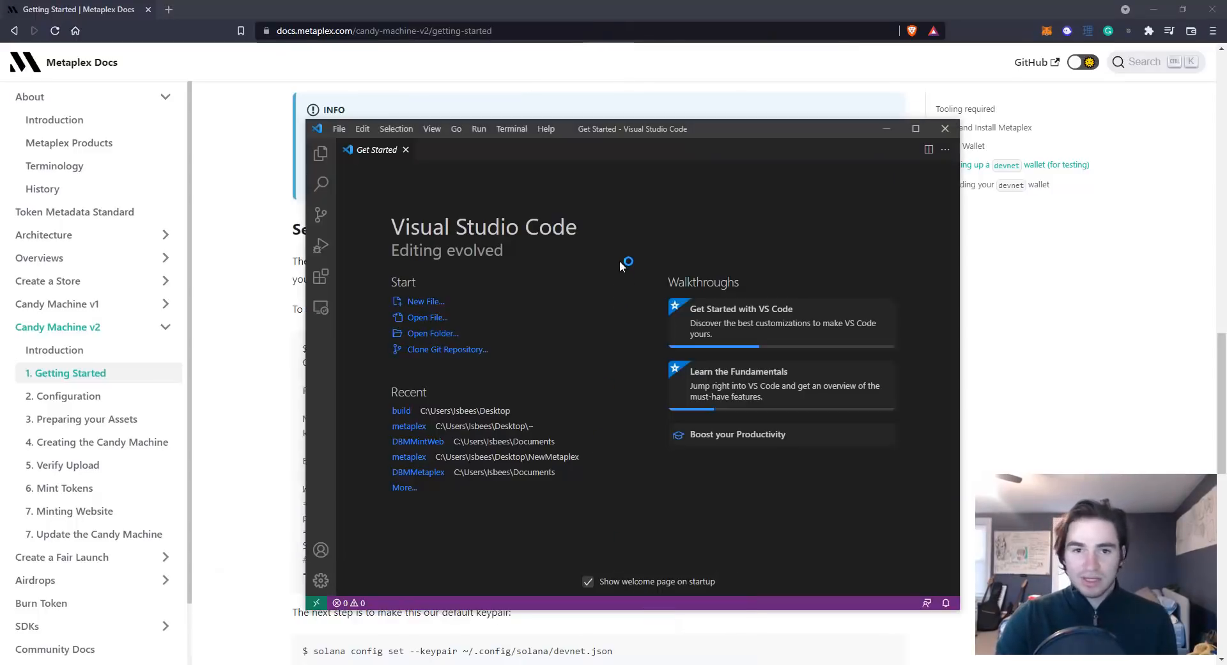
{"action": "mouse_move", "coordinate": [344, 203]}
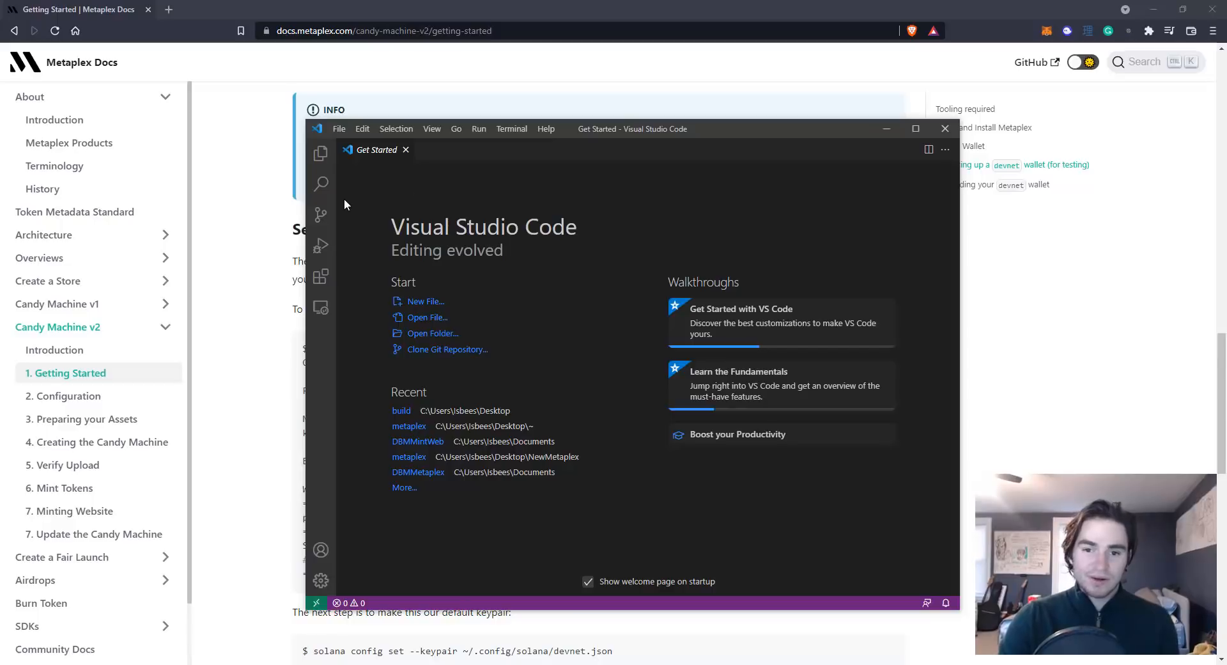
{"action": "mouse_move", "coordinate": [319, 139]}
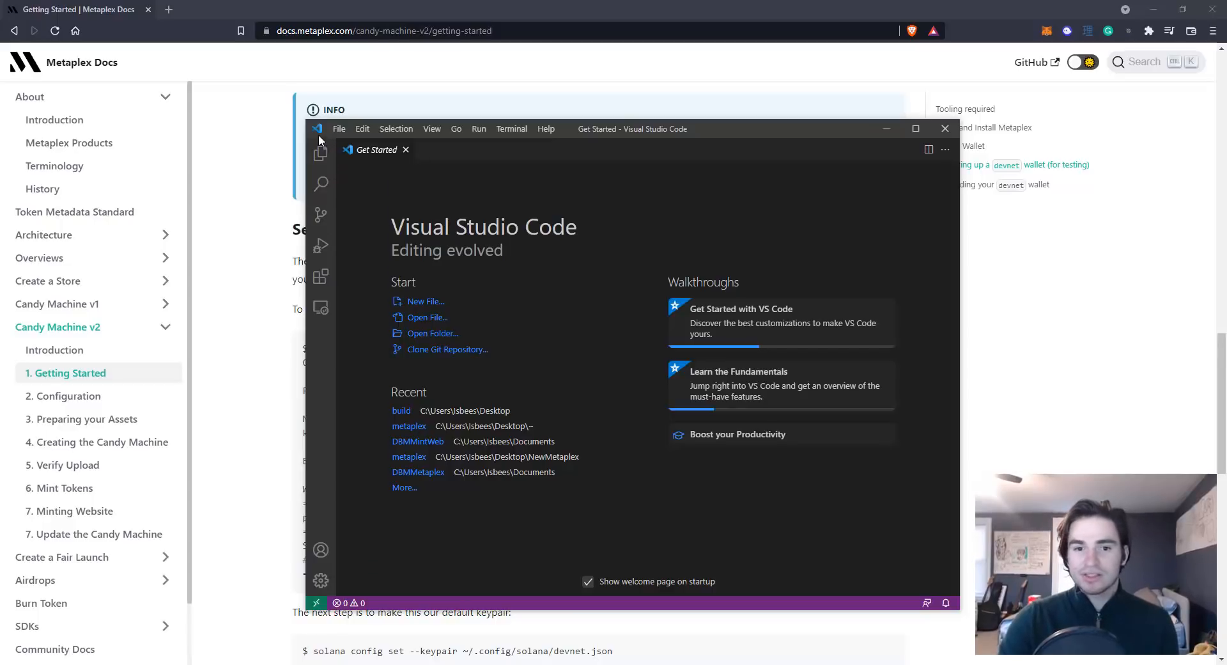
{"action": "mouse_move", "coordinate": [320, 153]}
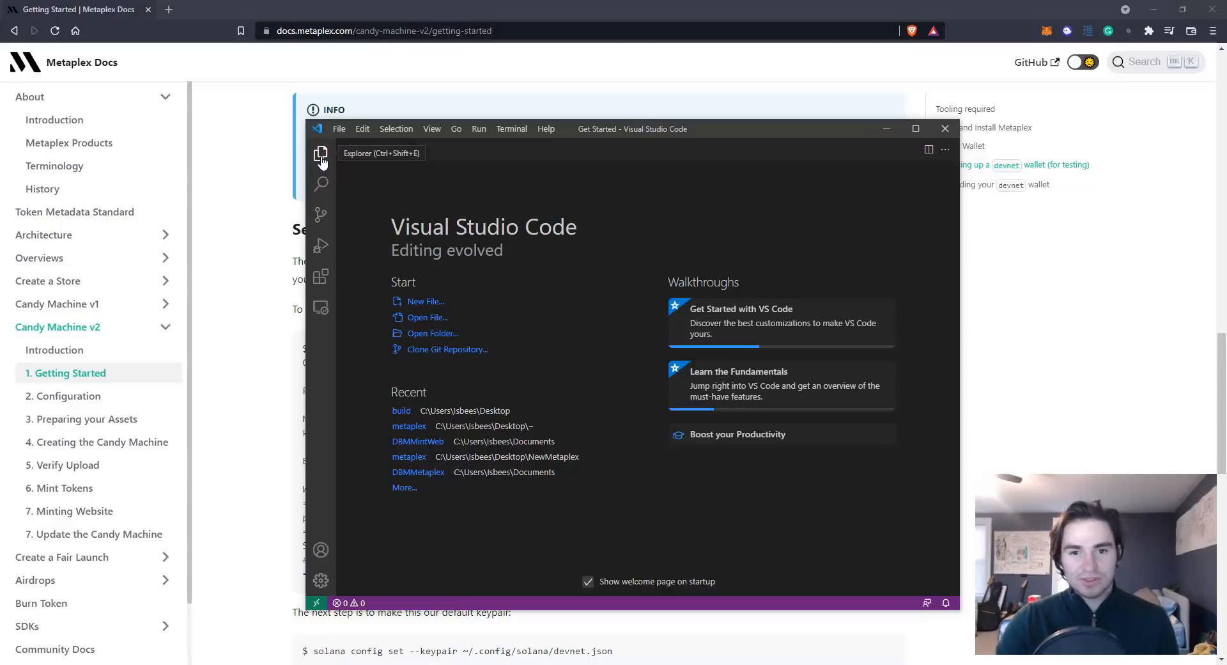
- Open Desktop > NFTStuff > ~ > metaplex as the VS Code workspace folder
{"action": "left_click", "coordinate": [339, 129]}
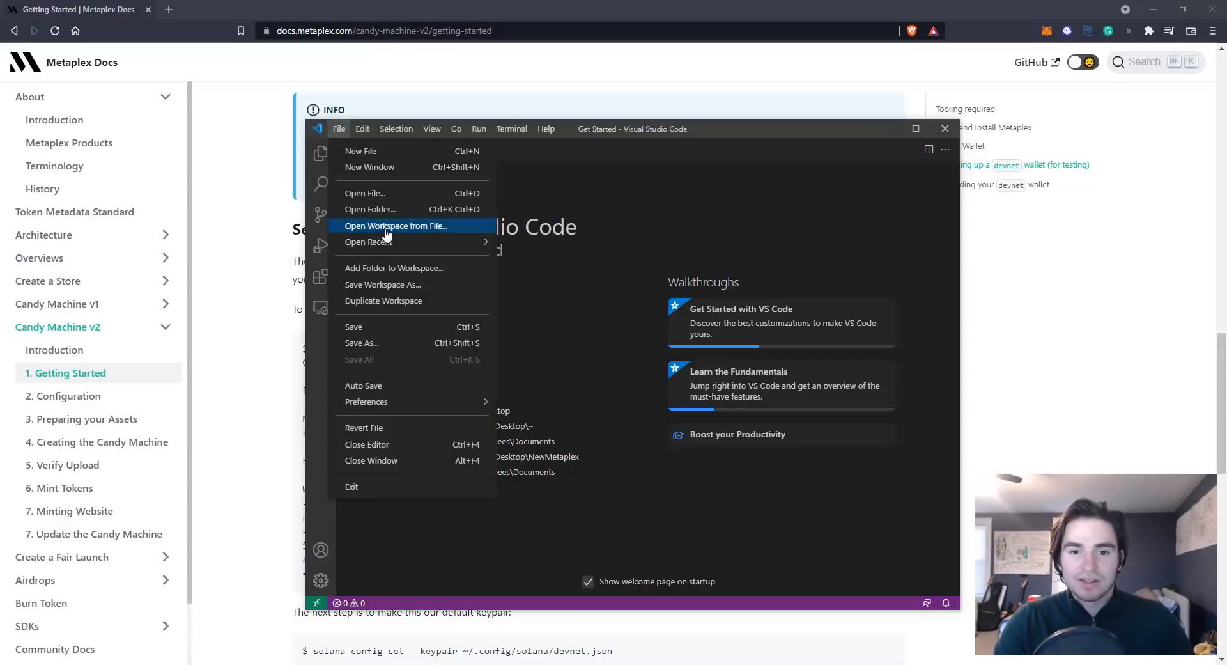
{"action": "mouse_move", "coordinate": [384, 213]}
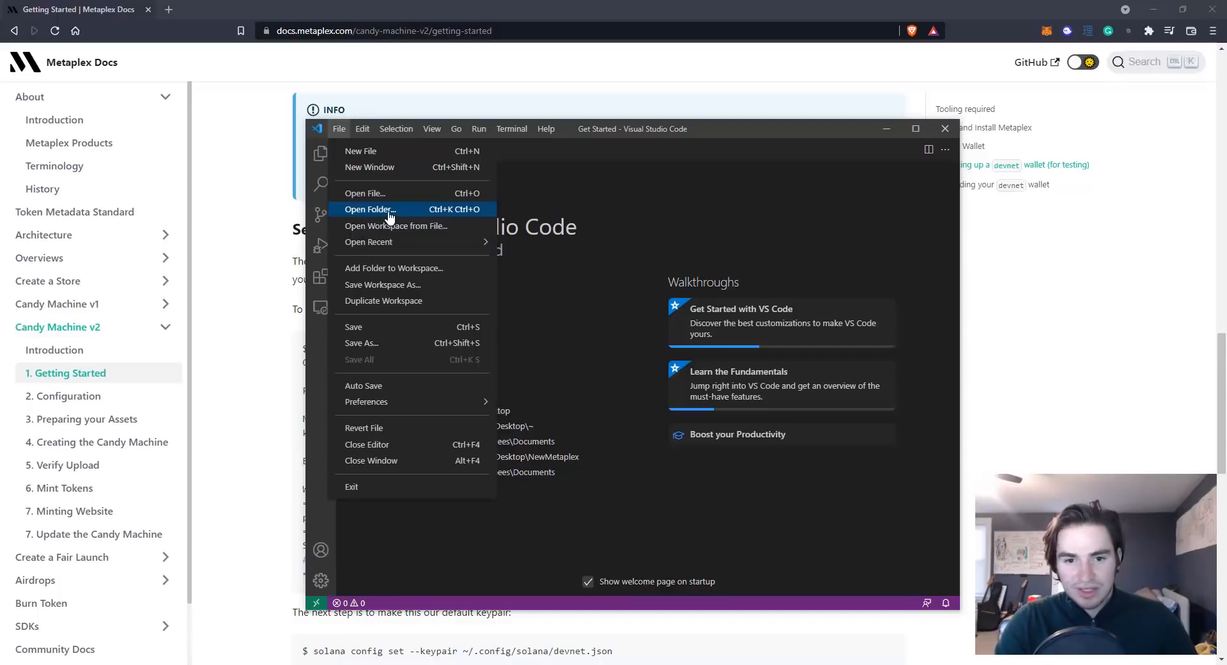
{"action": "left_click", "coordinate": [369, 209]}
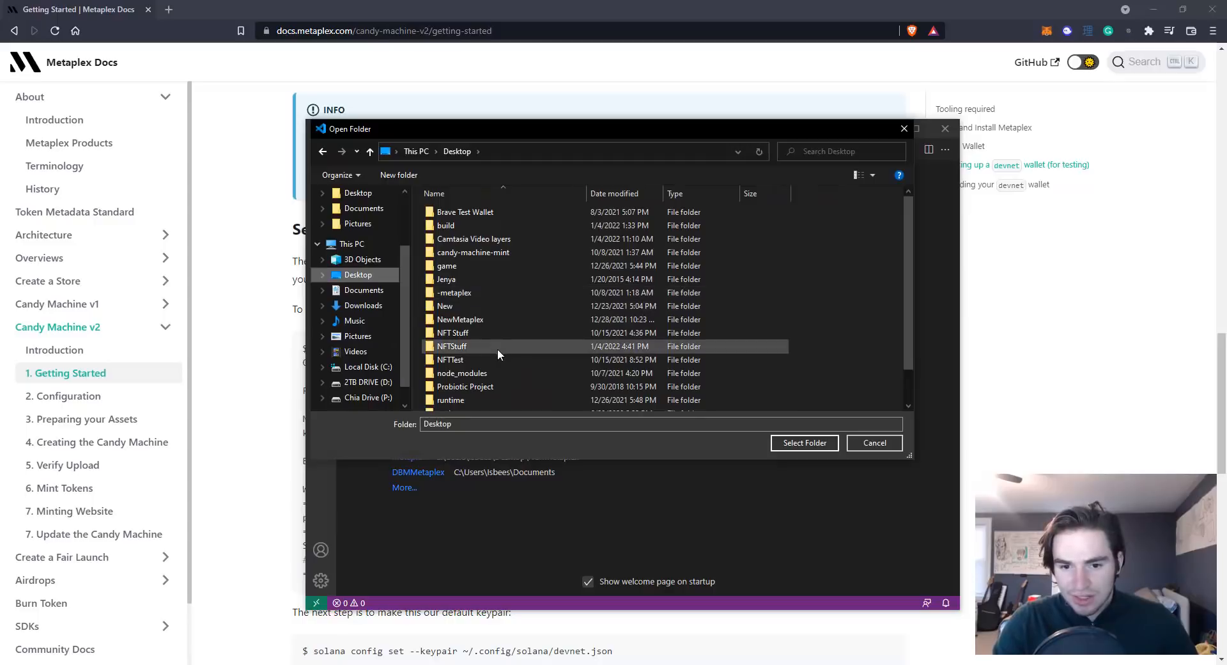
{"action": "double_click", "coordinate": [452, 345]}
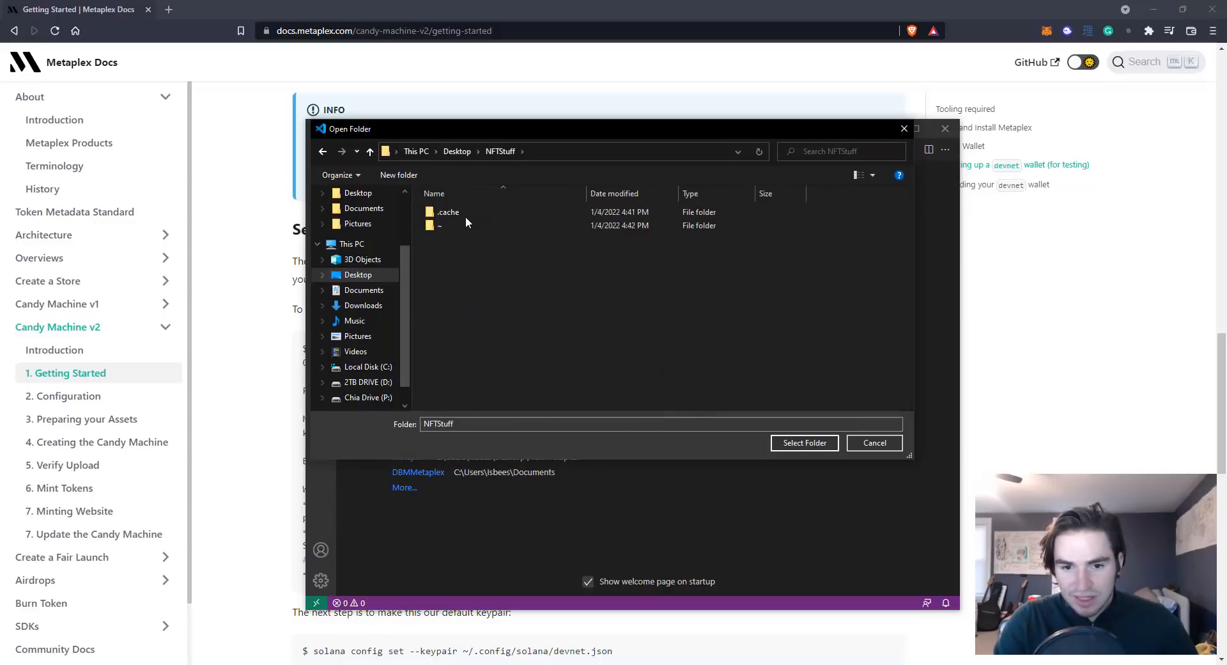
{"action": "mouse_move", "coordinate": [450, 226]}
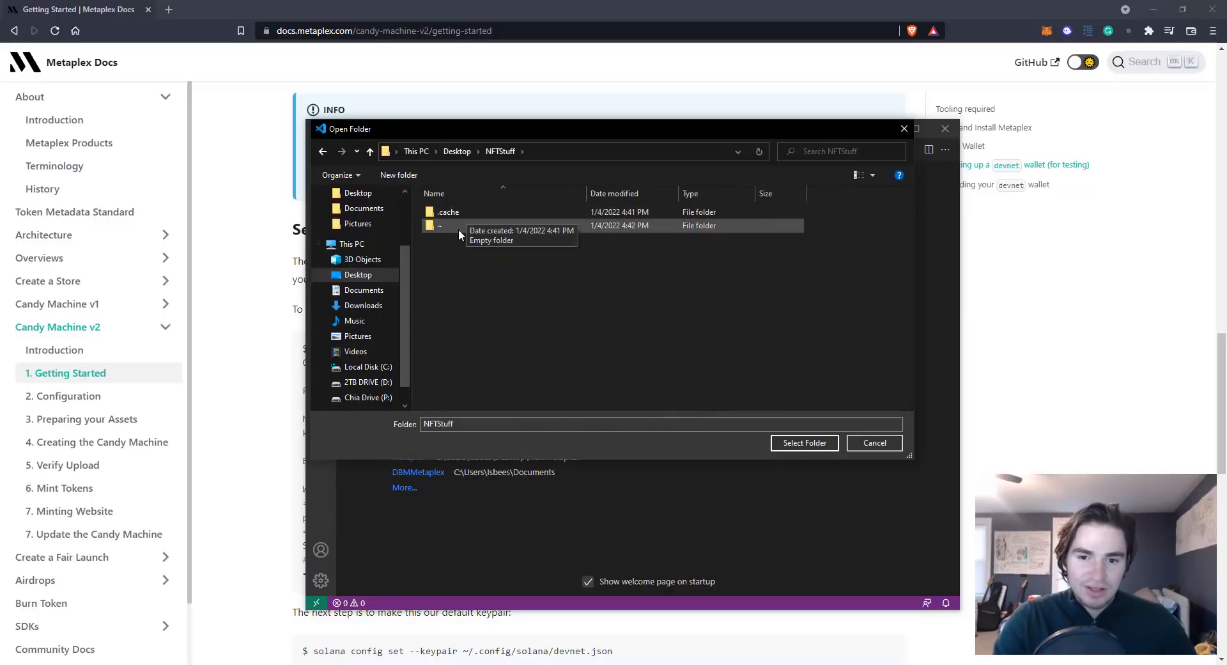
{"action": "double_click", "coordinate": [446, 225]}
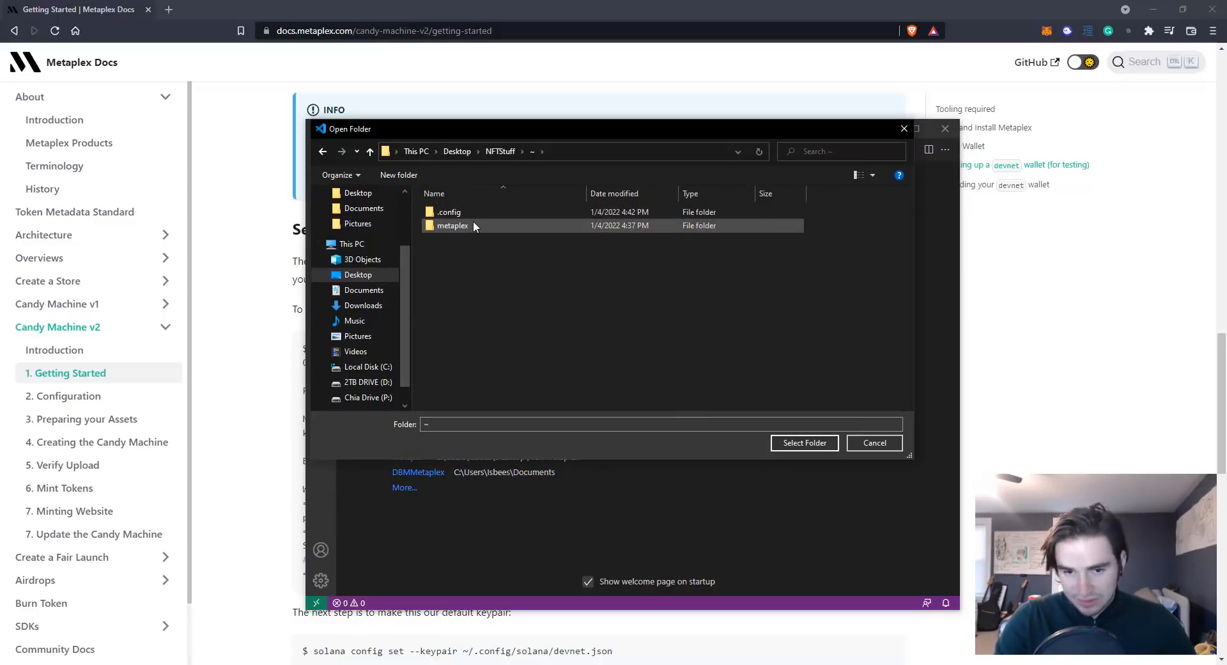
{"action": "double_click", "coordinate": [452, 225]}
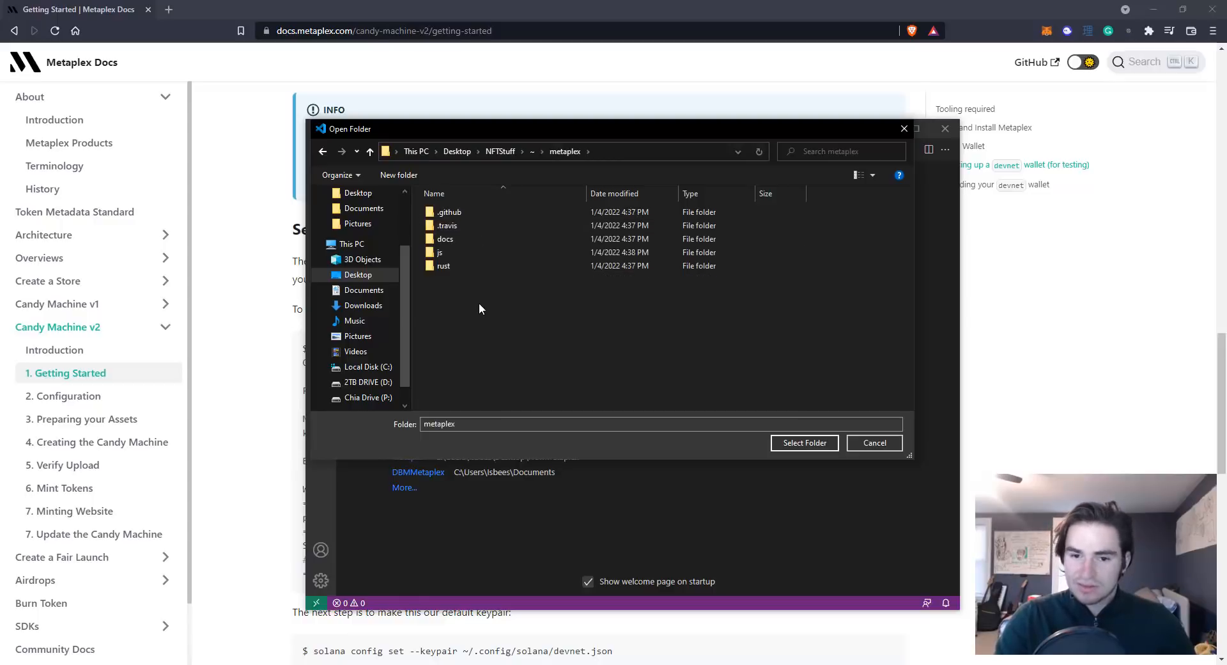
{"action": "mouse_move", "coordinate": [538, 378]}
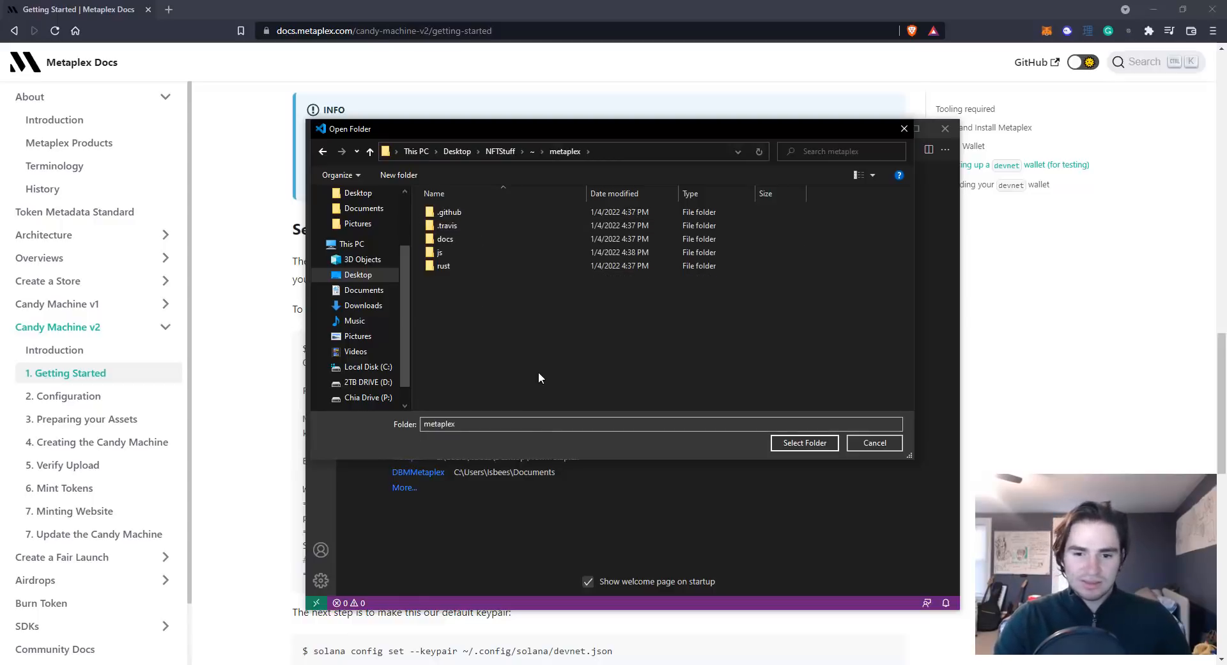
{"action": "left_click", "coordinate": [440, 252]}
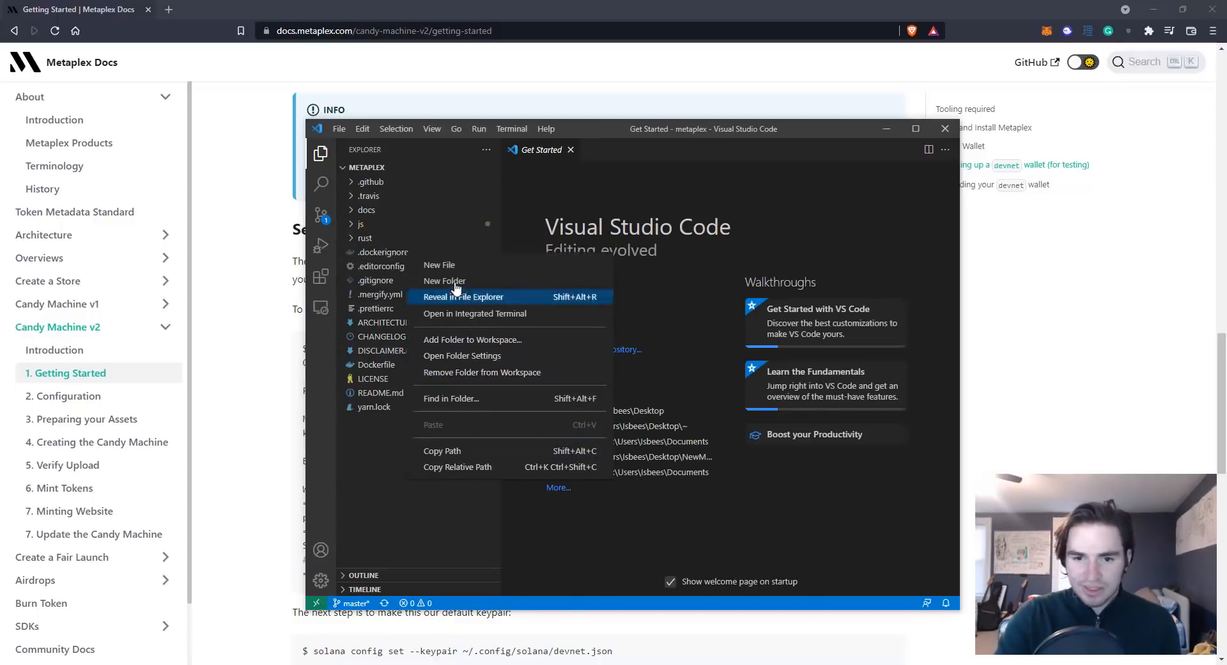
- Create the IMPORTANT.txt notes file and review the wallet seed phrase in it
{"action": "left_click", "coordinate": [439, 265]}
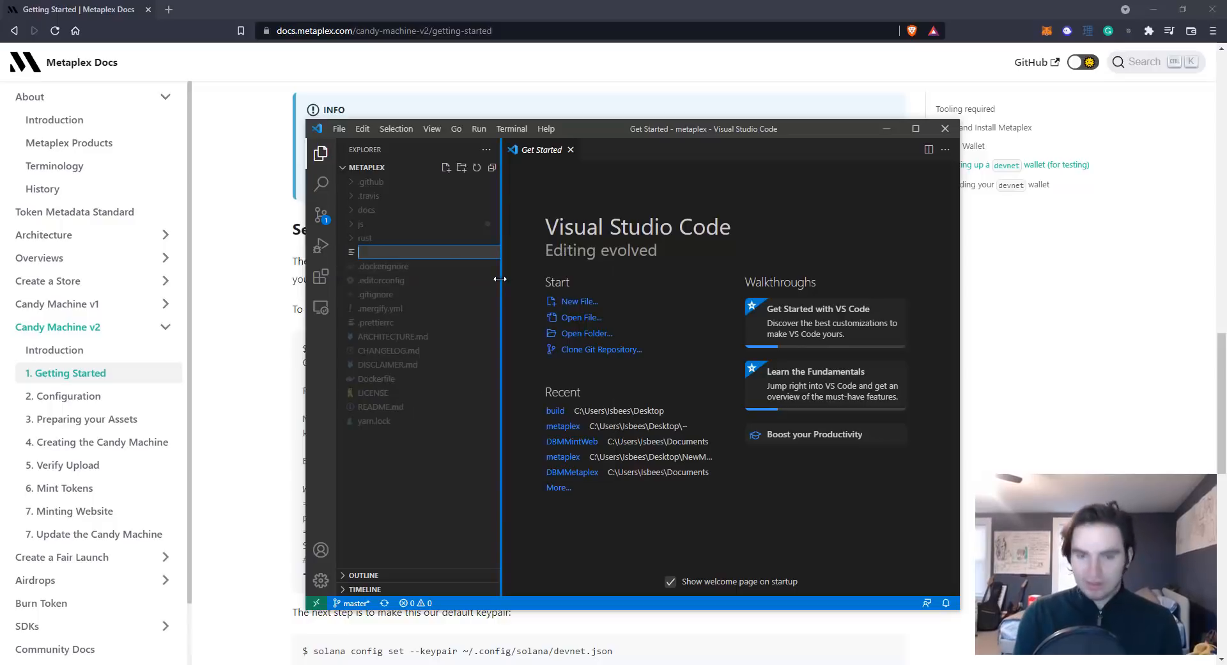
{"action": "type", "text": "IMPTO"}
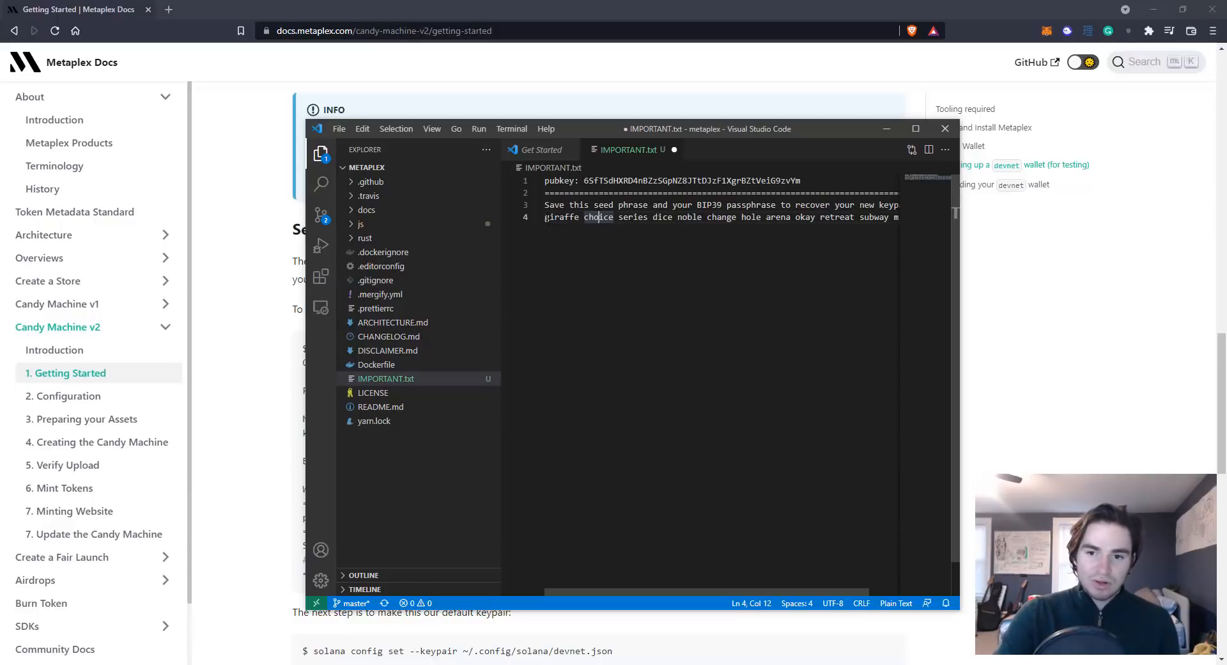
{"action": "mouse_move", "coordinate": [547, 227]}
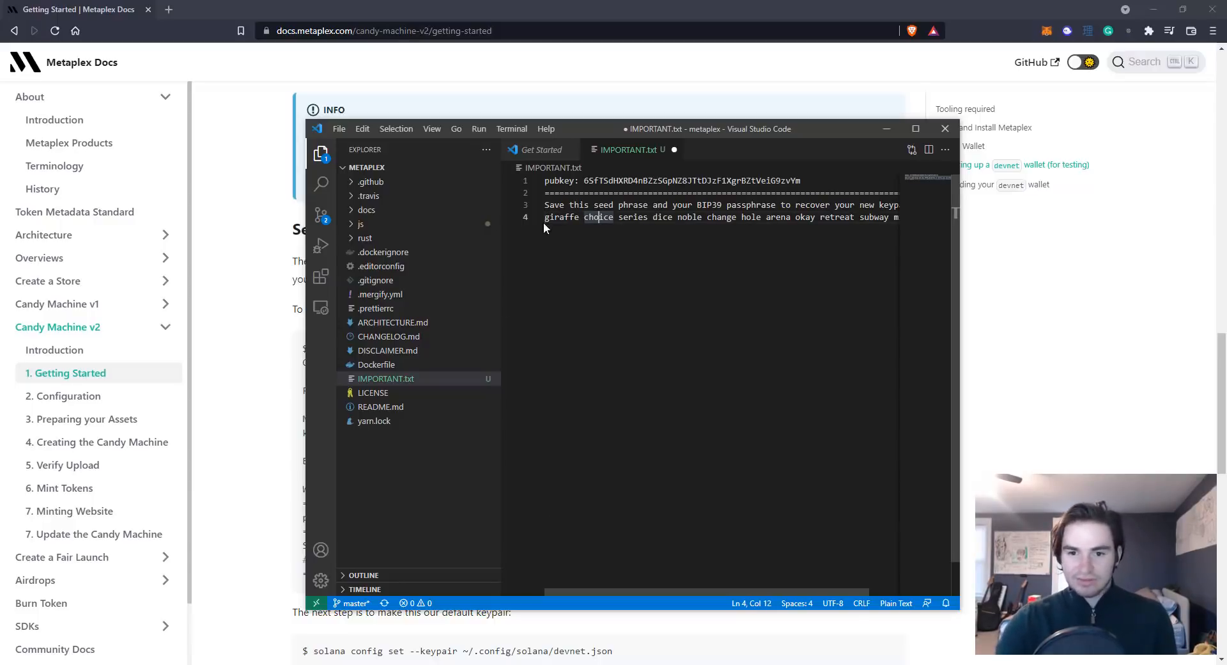
{"action": "left_click", "coordinate": [554, 204]}
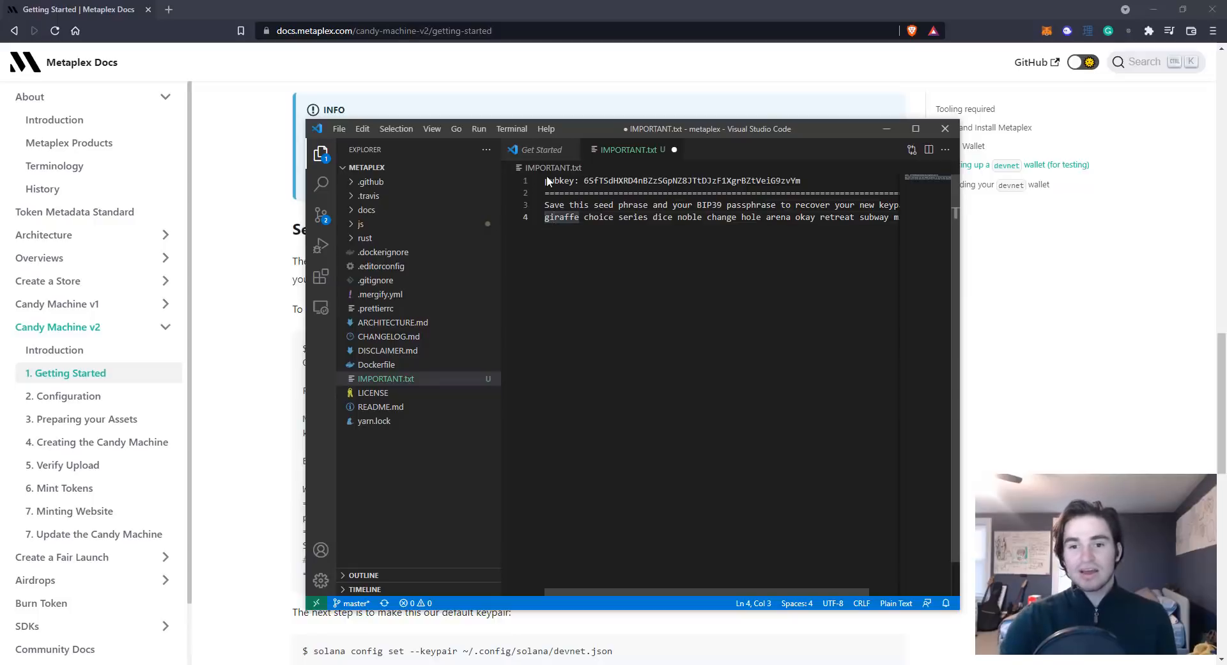
{"action": "left_click_drag", "start_coordinate": [548, 193], "coordinate": [888, 216]}
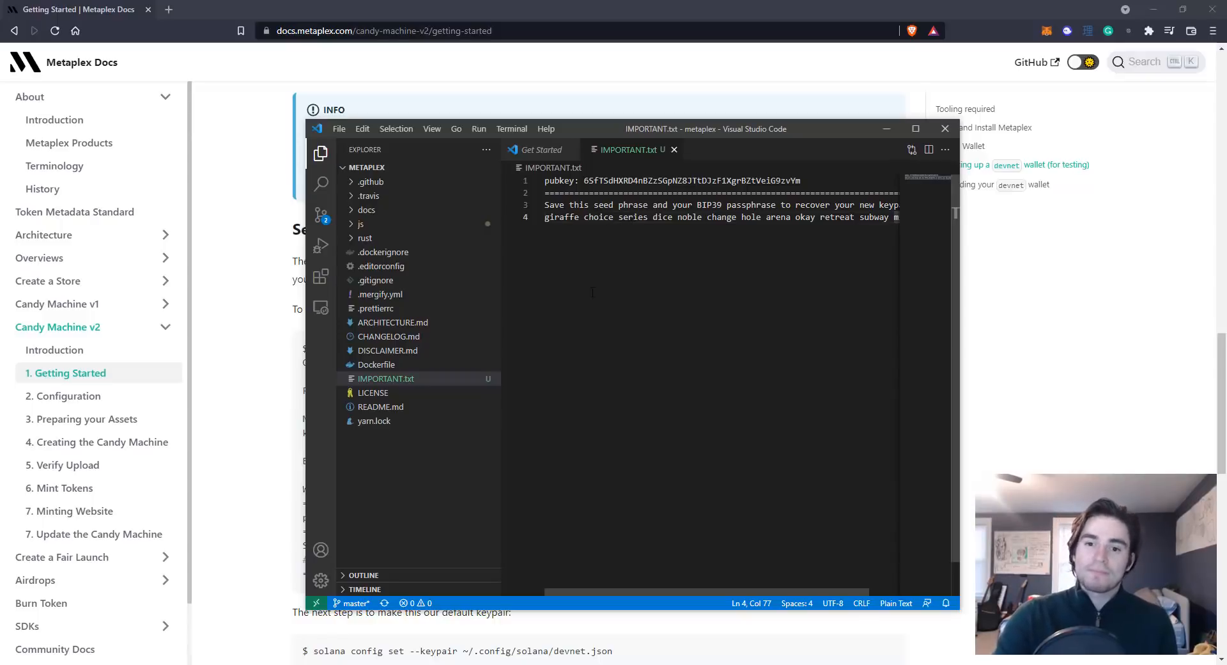
- Set the Solana CLI keypair to ~/.config/solana/devnet.json and enter the devnet URL command
{"action": "left_click", "coordinate": [944, 127]}
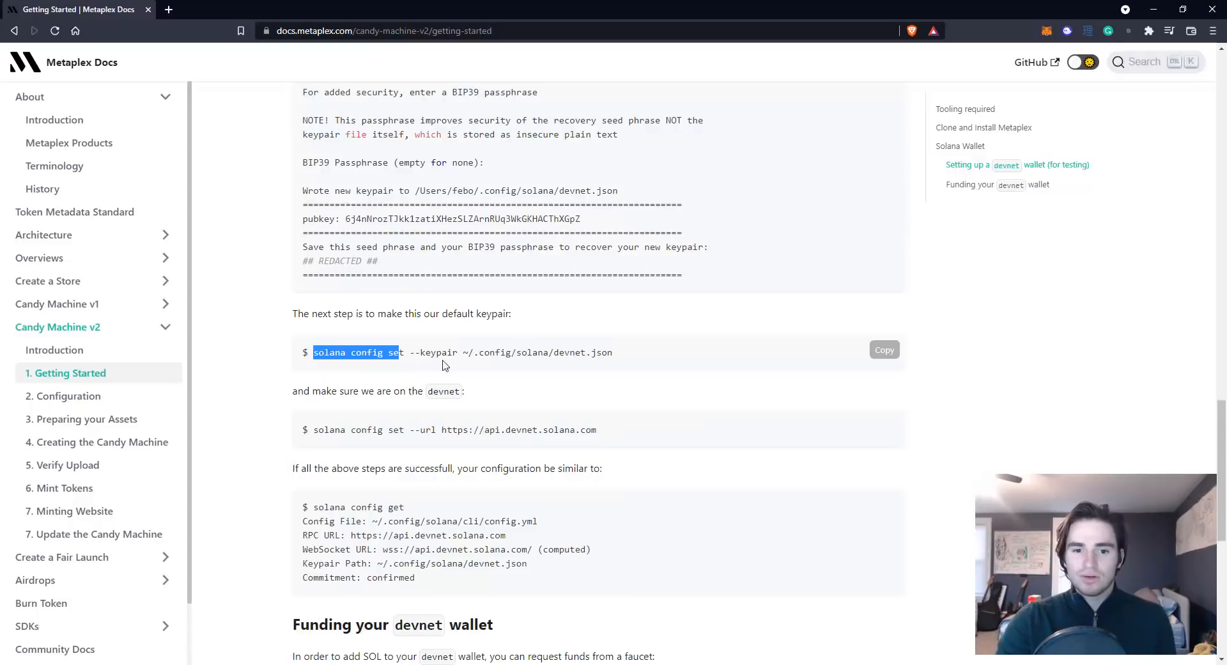
{"action": "left_click_drag", "start_coordinate": [313, 352], "coordinate": [613, 351]}
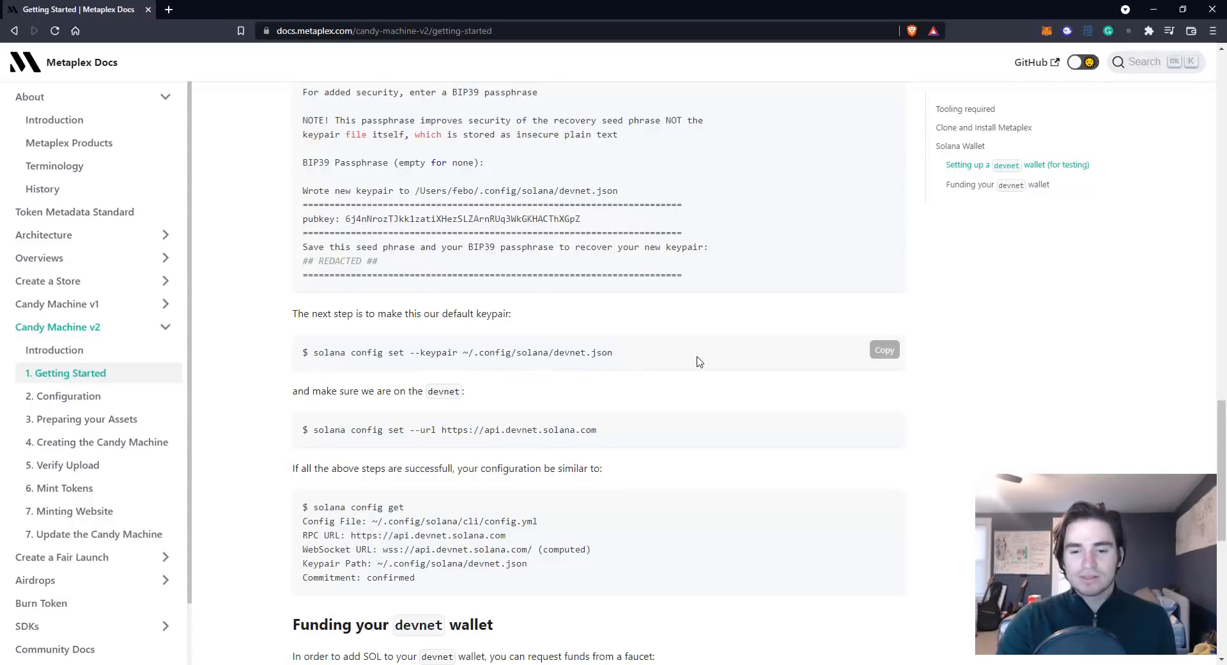
{"action": "key", "text": "alt+tab"}
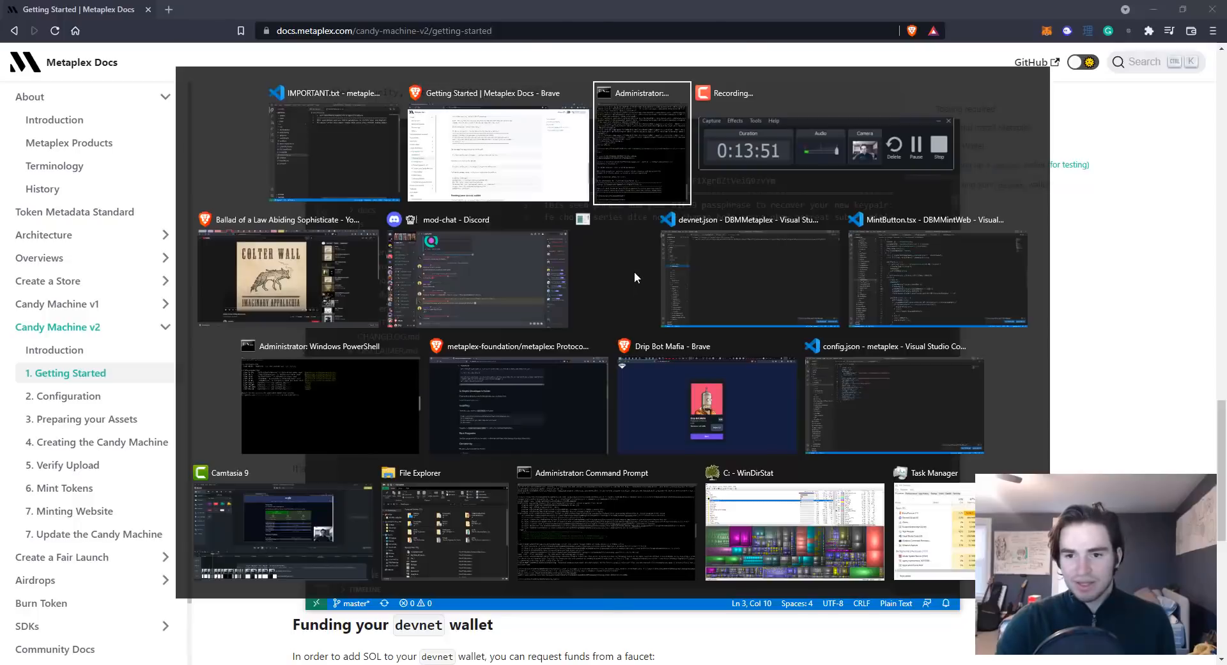
{"action": "left_click", "coordinate": [606, 533]}
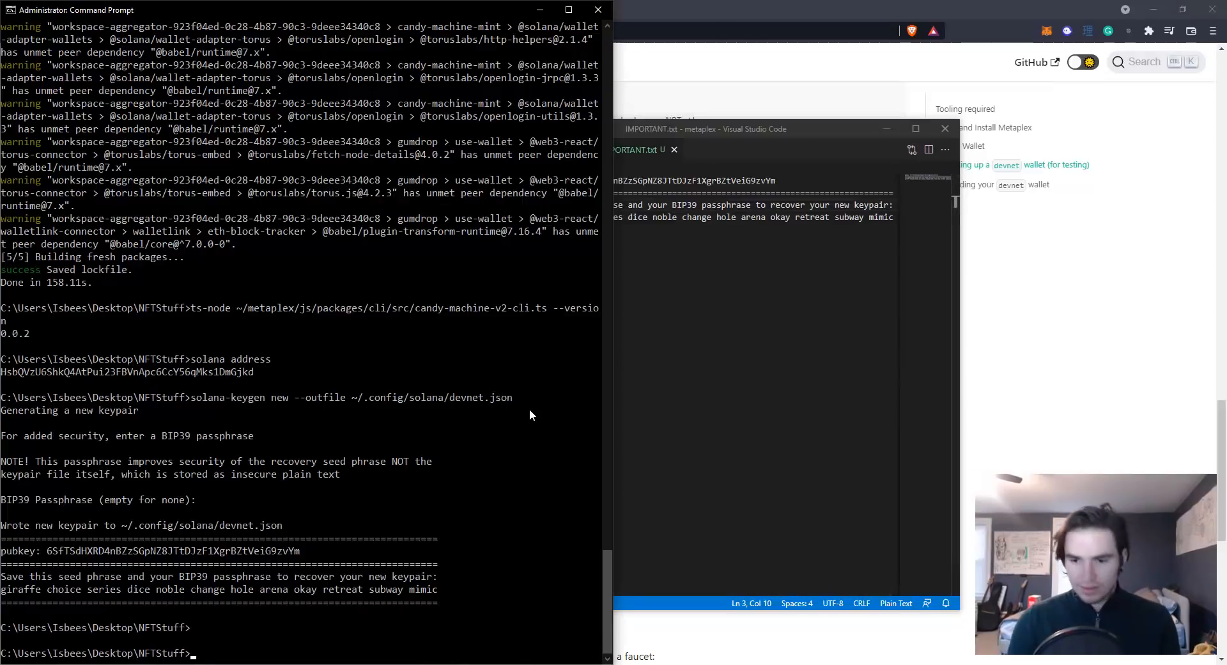
{"action": "type", "text": "solana config set --keypair ~/.config/solana/devnet.json"}
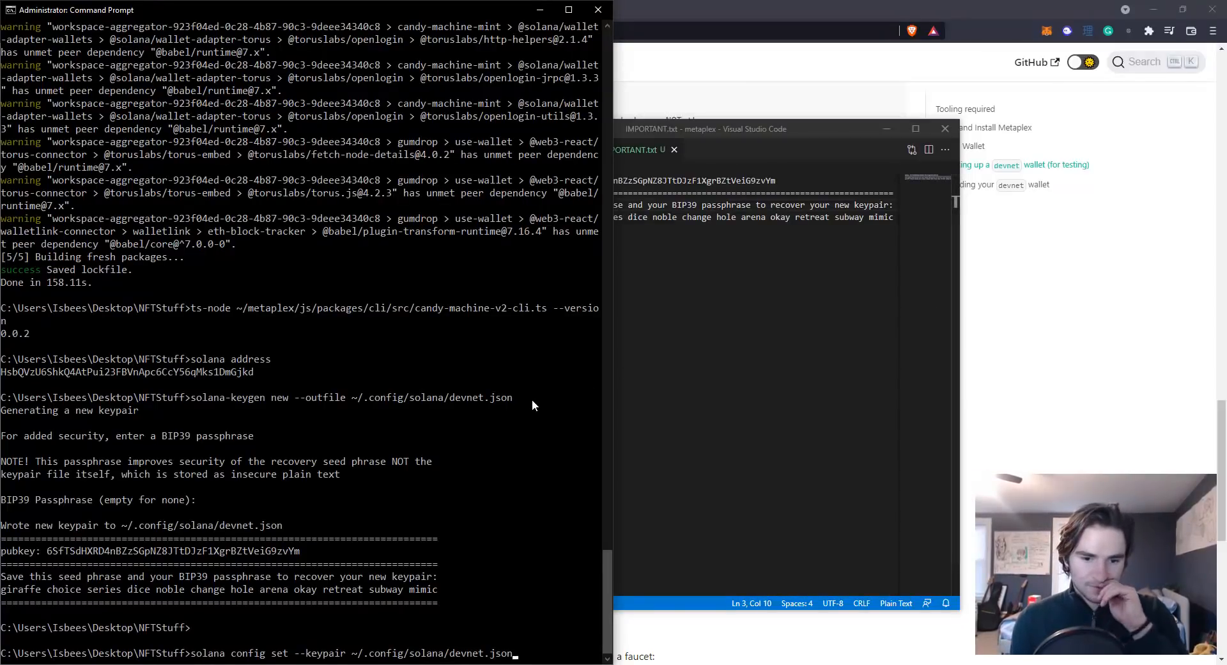
{"action": "key", "text": "Return"}
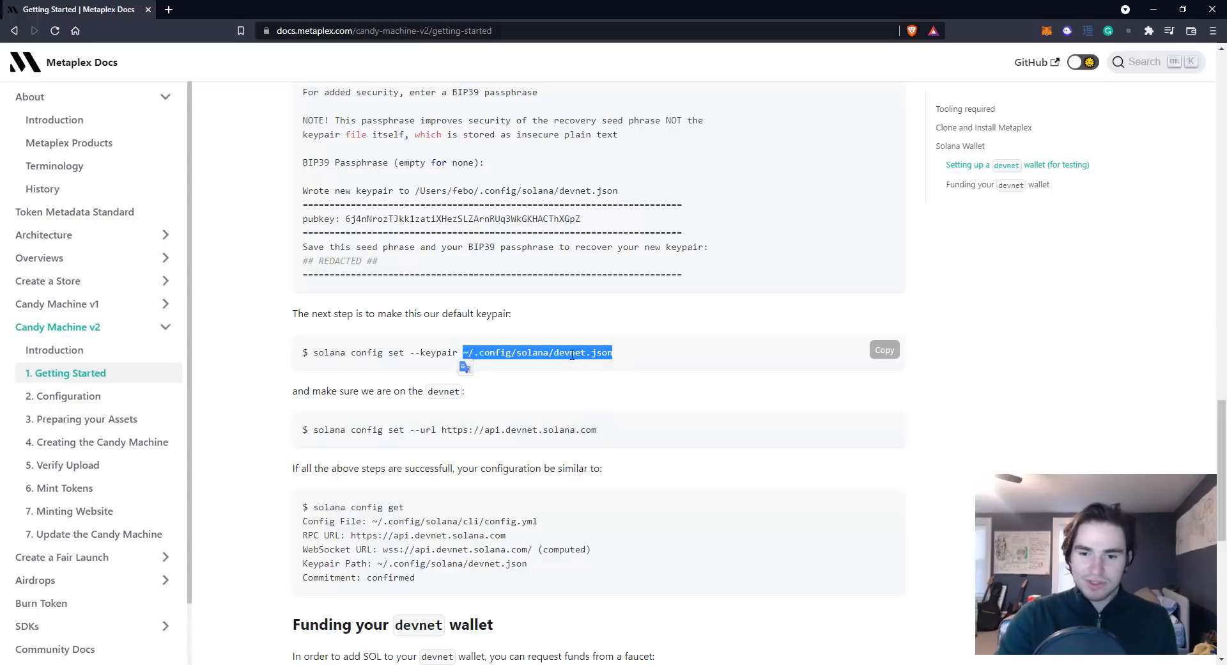
{"action": "left_click", "coordinate": [497, 446]}
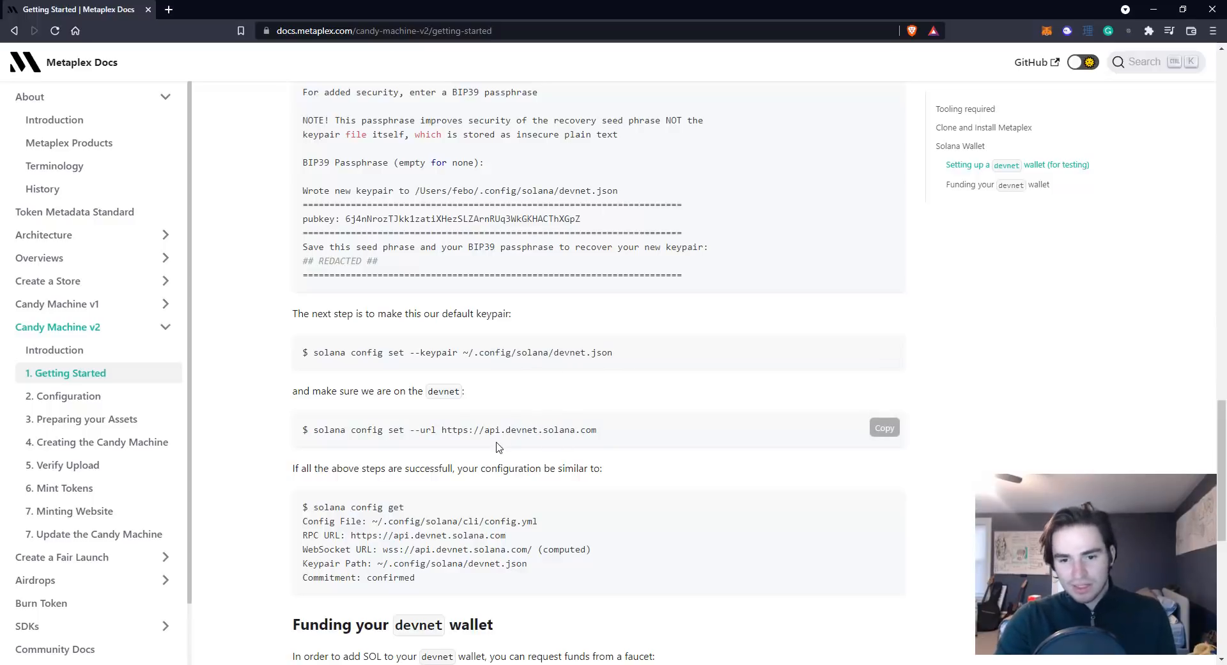
{"action": "mouse_move", "coordinate": [509, 444]}
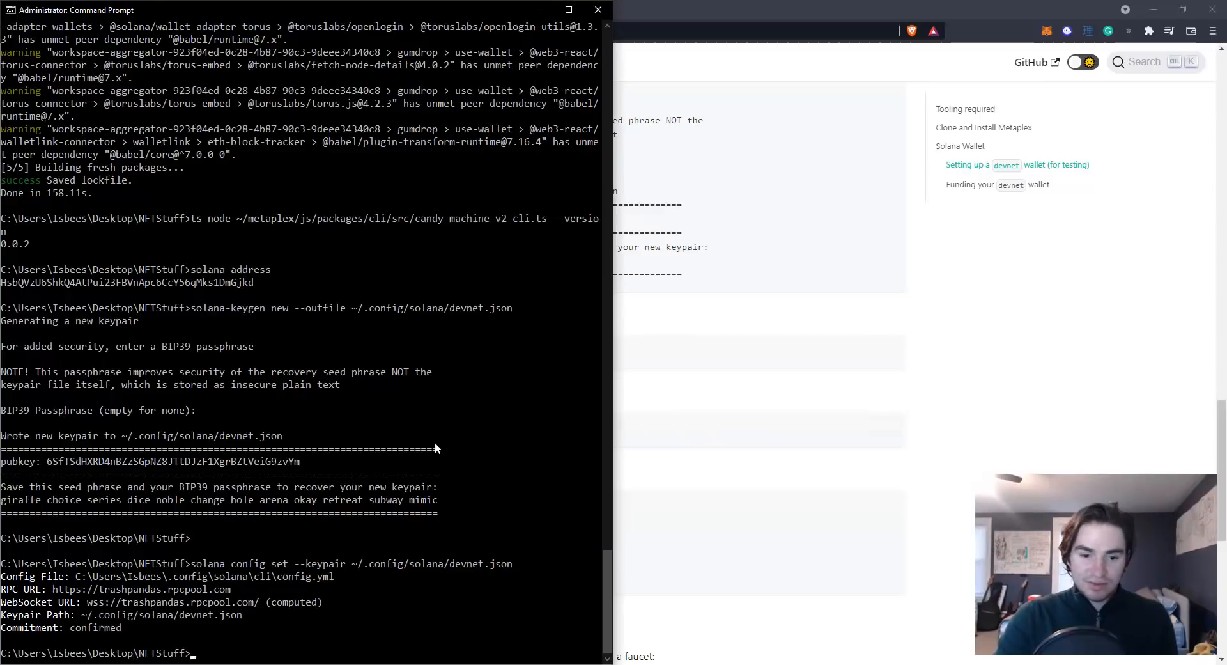
{"action": "type", "text": "solana config set --url https://api.devnet.solana.com"}
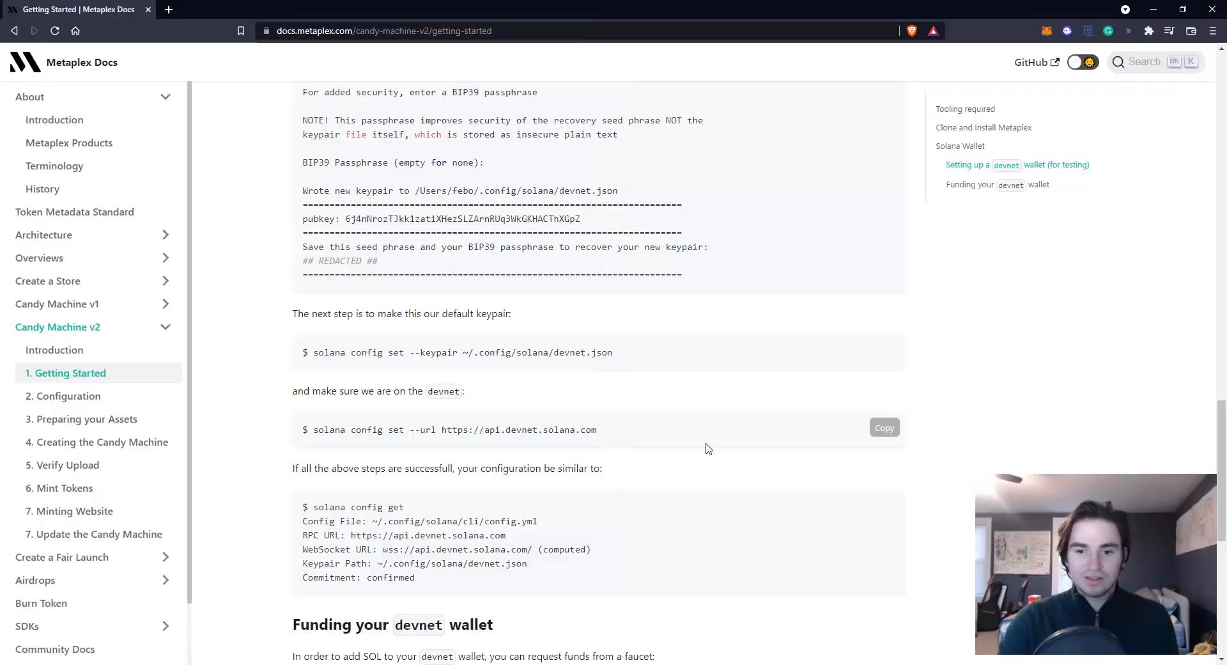
- Verify the devnet setup with solana config get
{"action": "scroll", "scroll_direction": "down", "scroll_amount": 3}
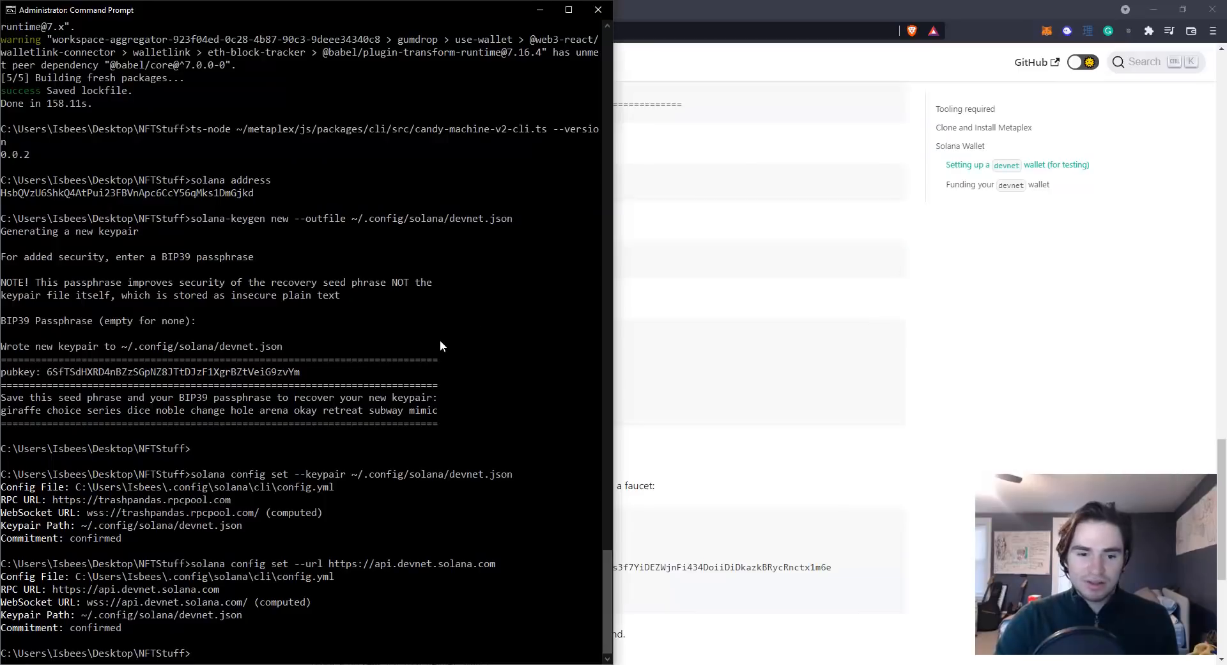
{"action": "type", "text": "solana config get"}
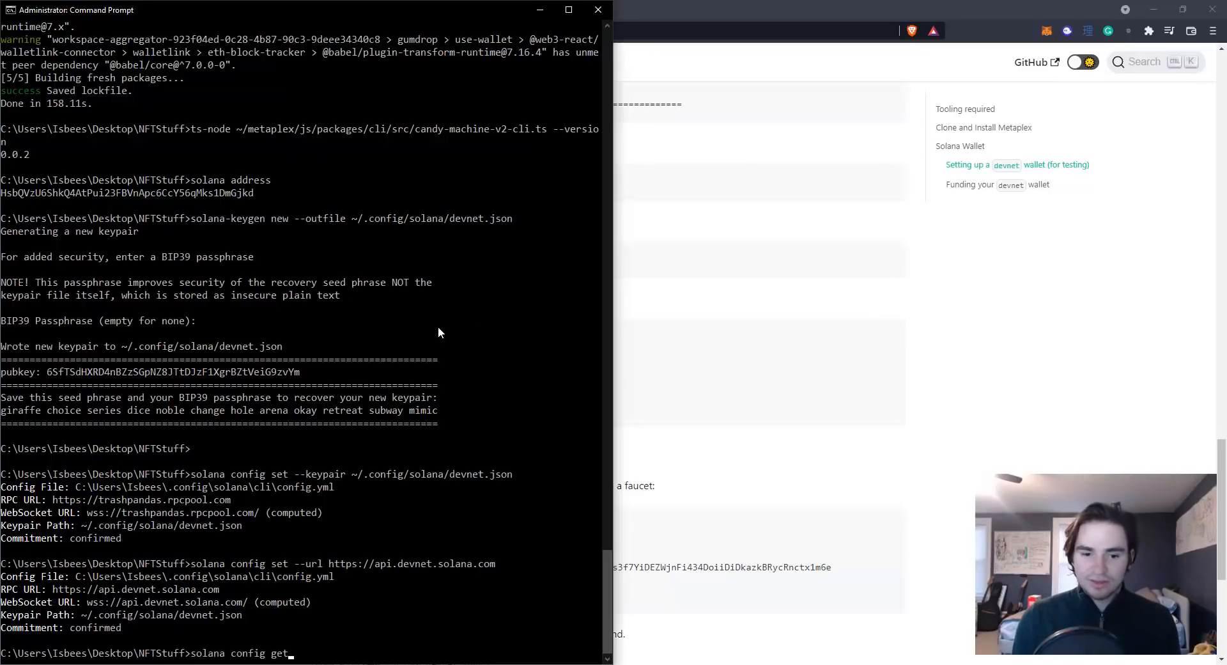
{"action": "key", "text": "Return"}
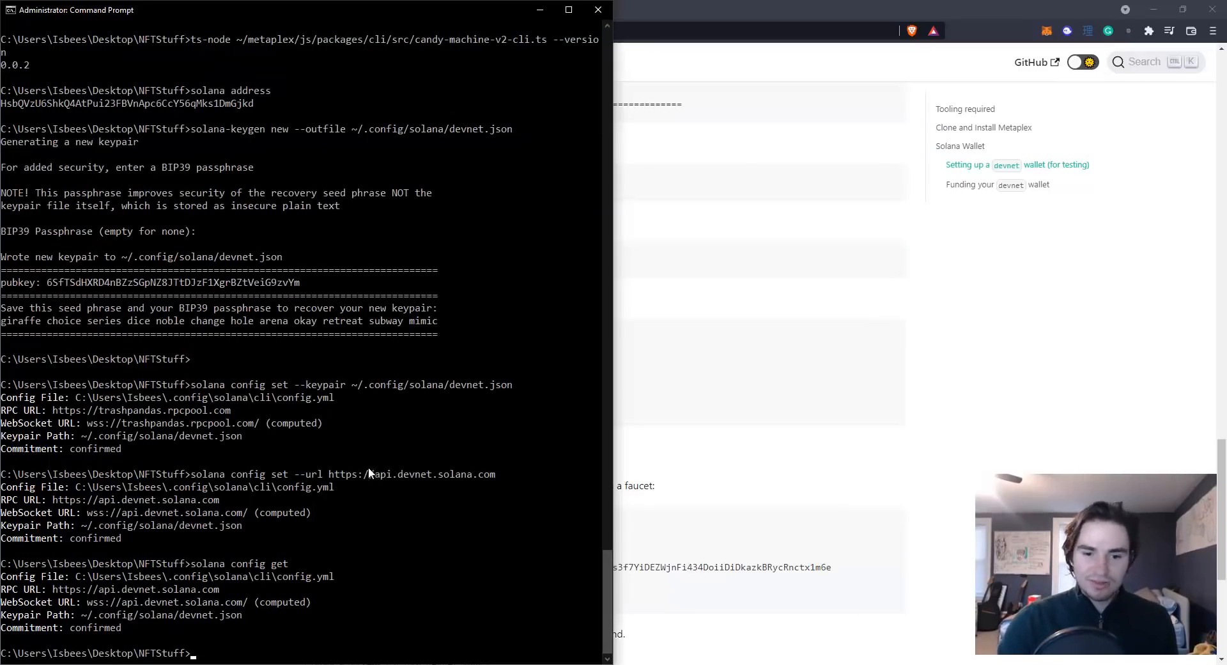
{"action": "mouse_move", "coordinate": [166, 625]}
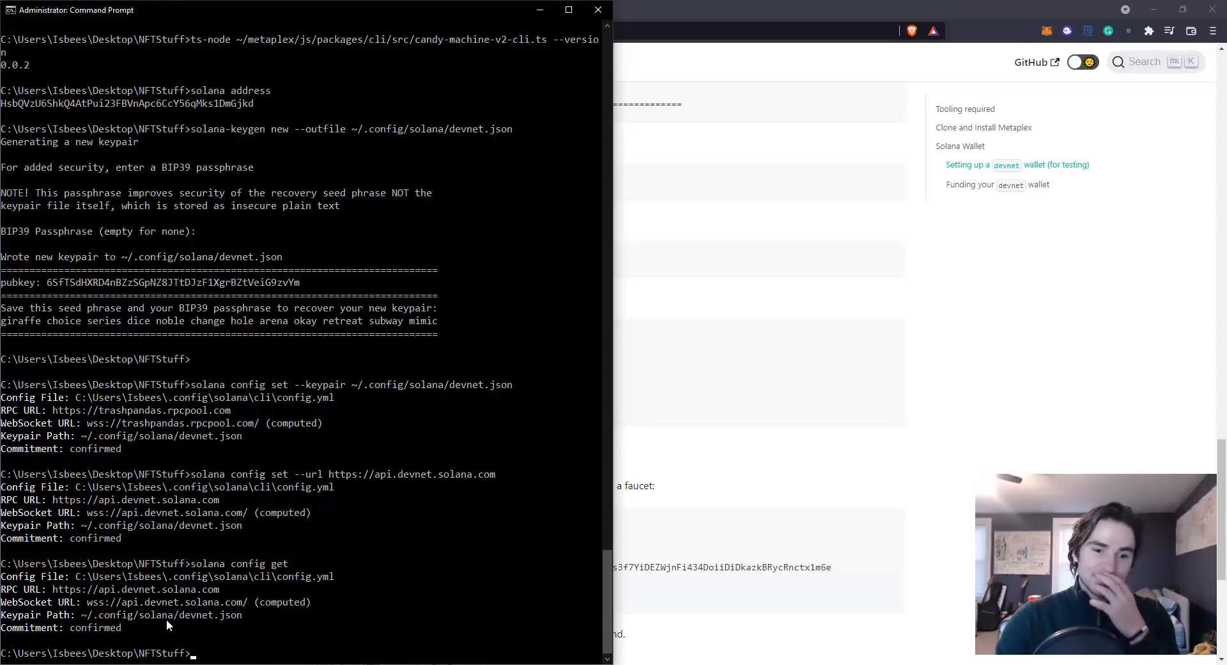
{"action": "mouse_move", "coordinate": [559, 542]}
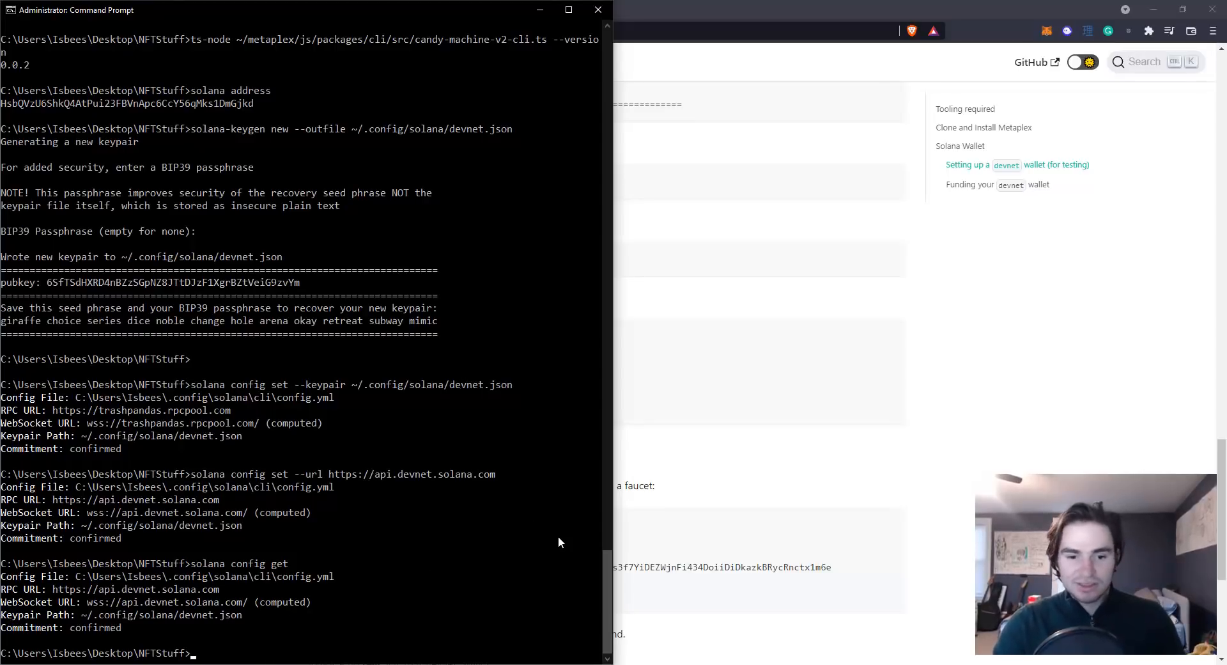
{"action": "mouse_move", "coordinate": [752, 481]}
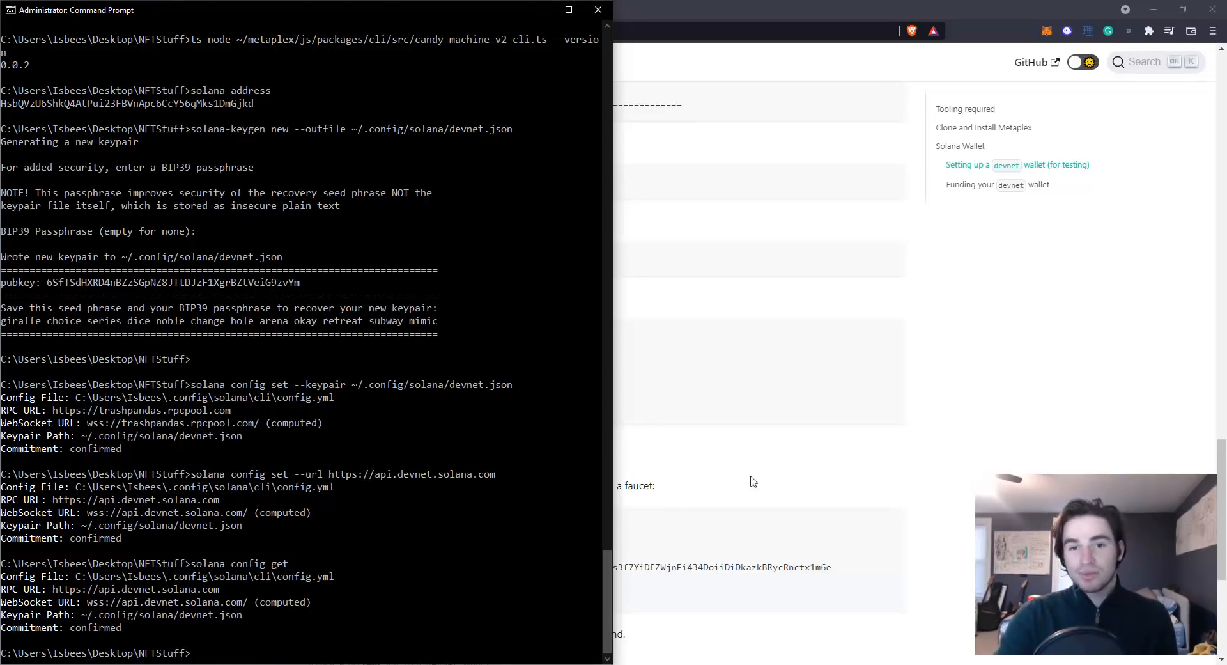
- Check the wallet balance and request a 2 SOL airdrop
{"action": "scroll", "scroll_direction": "down", "scroll_amount": 3}
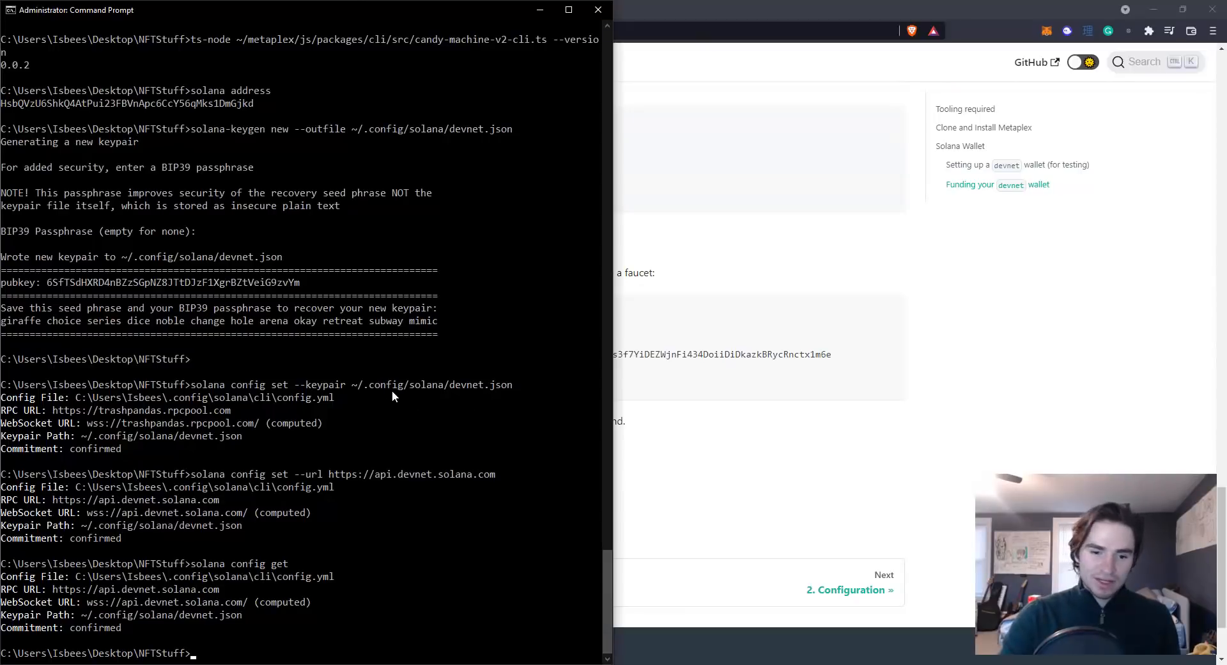
{"action": "type", "text": "solana balance"}
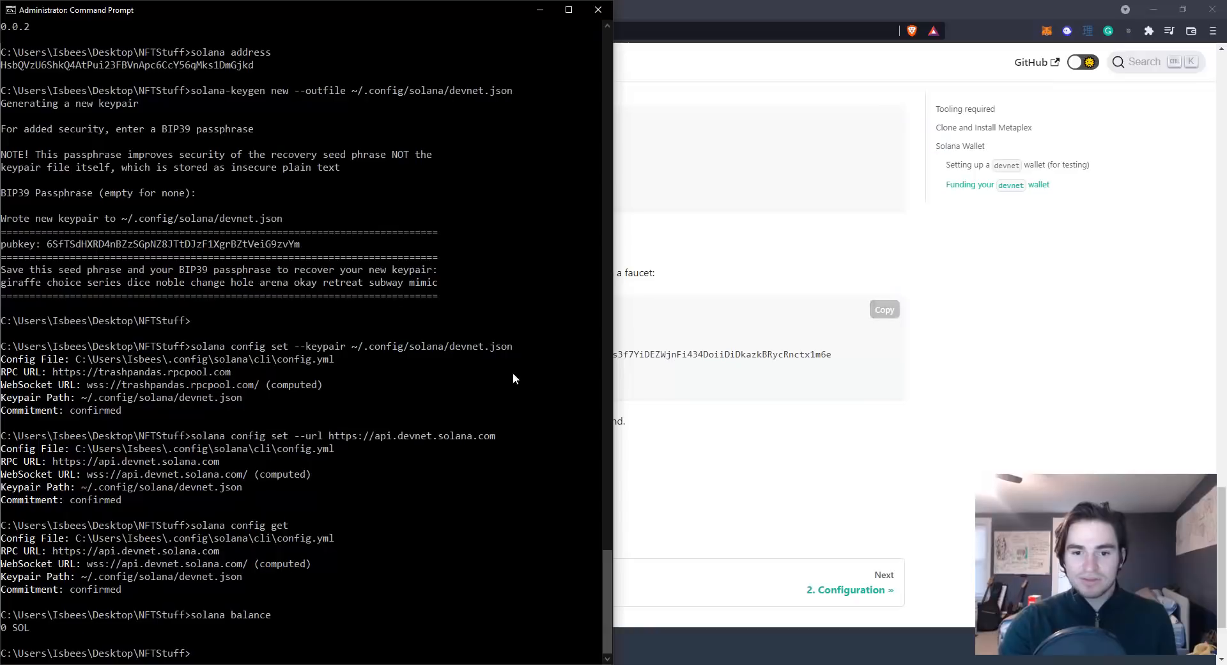
{"action": "type", "text": "solana airdrop 2"}
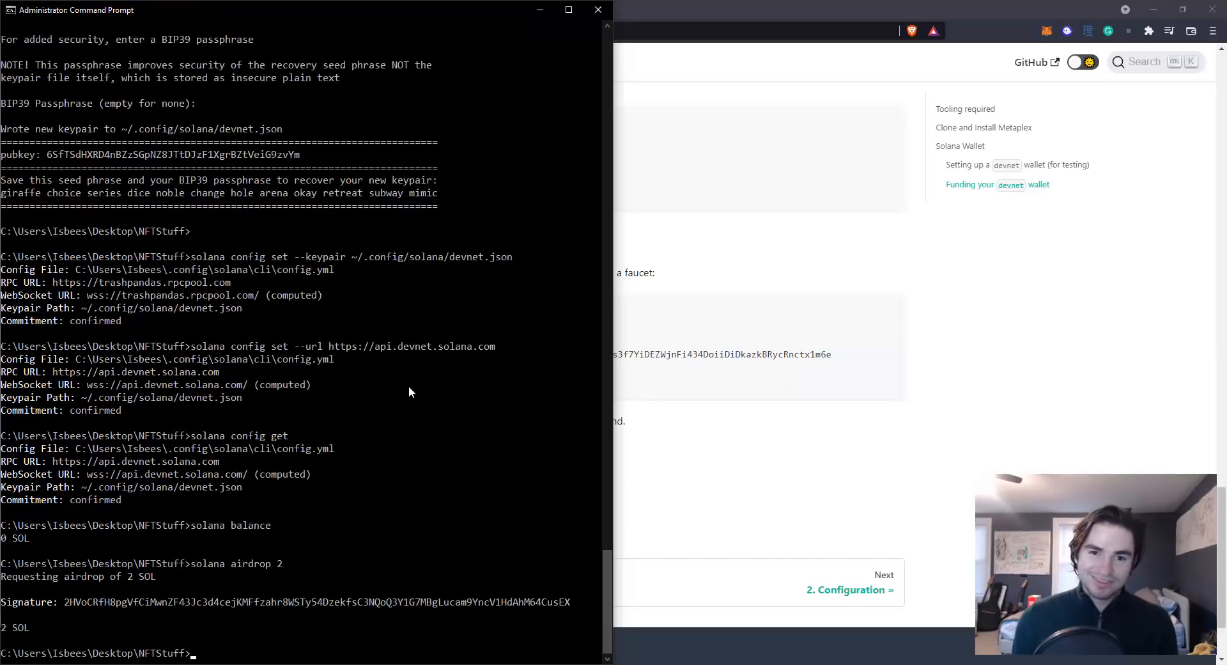
{"action": "type", "text": "solana airdrop 2"}
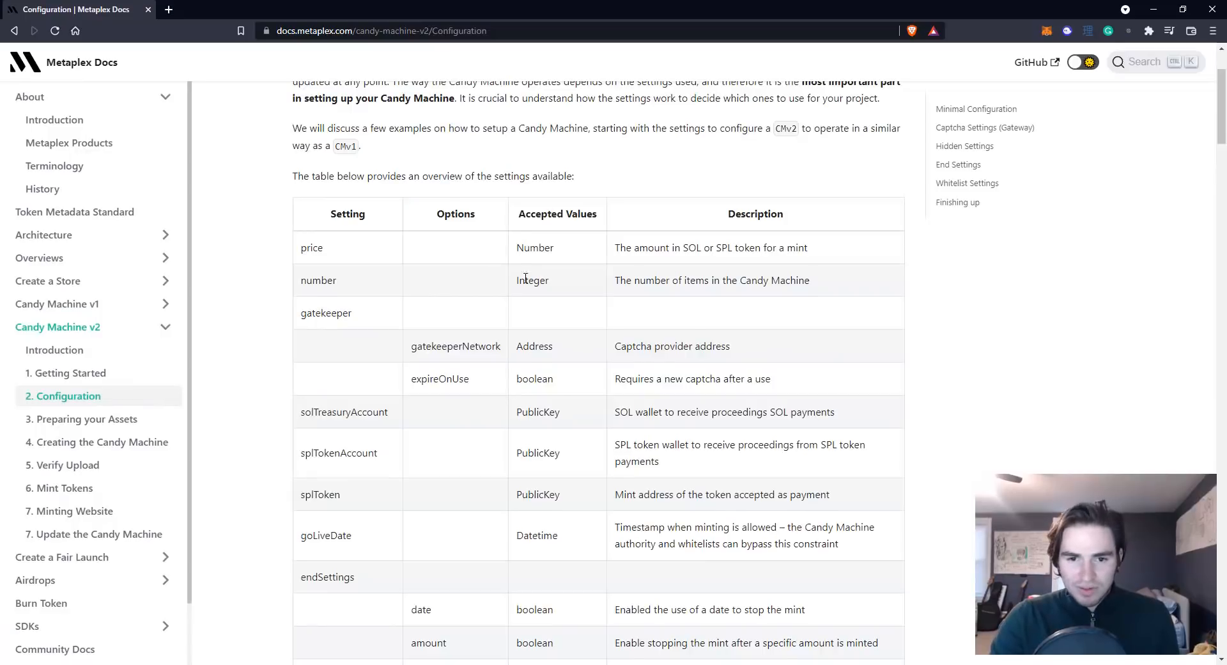
- Maximize VS Code and expand js > packages > cli in the Explorer
{"action": "scroll", "scroll_direction": "up", "scroll_amount": 3}
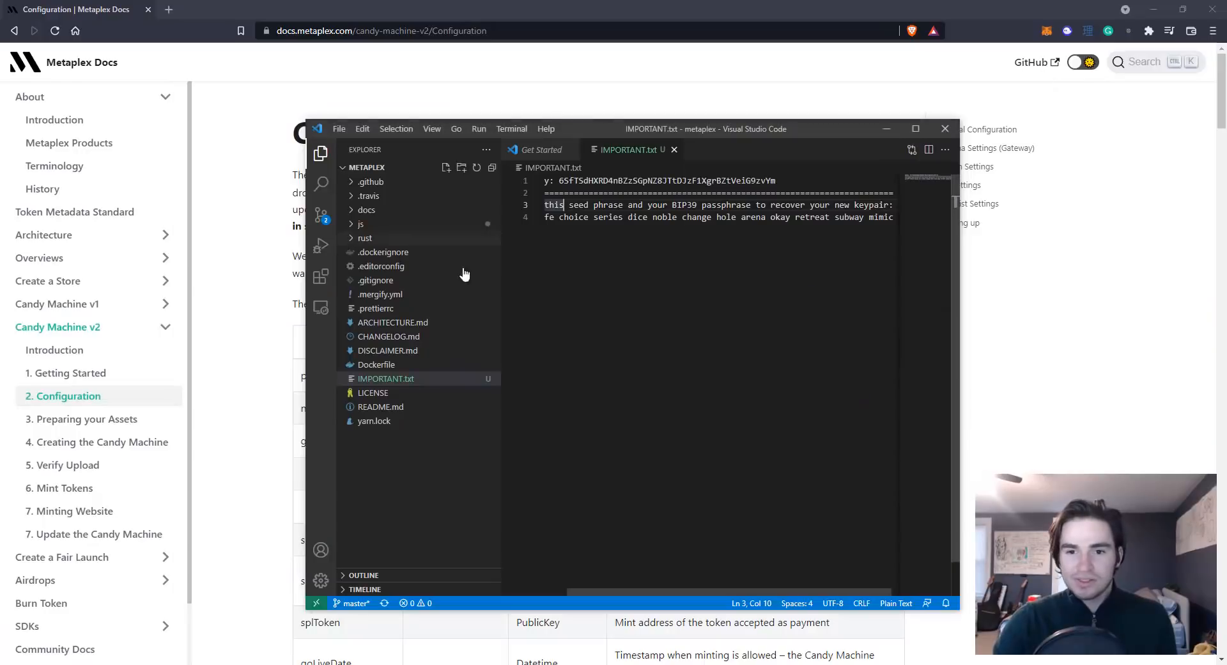
{"action": "left_click", "coordinate": [360, 223]}
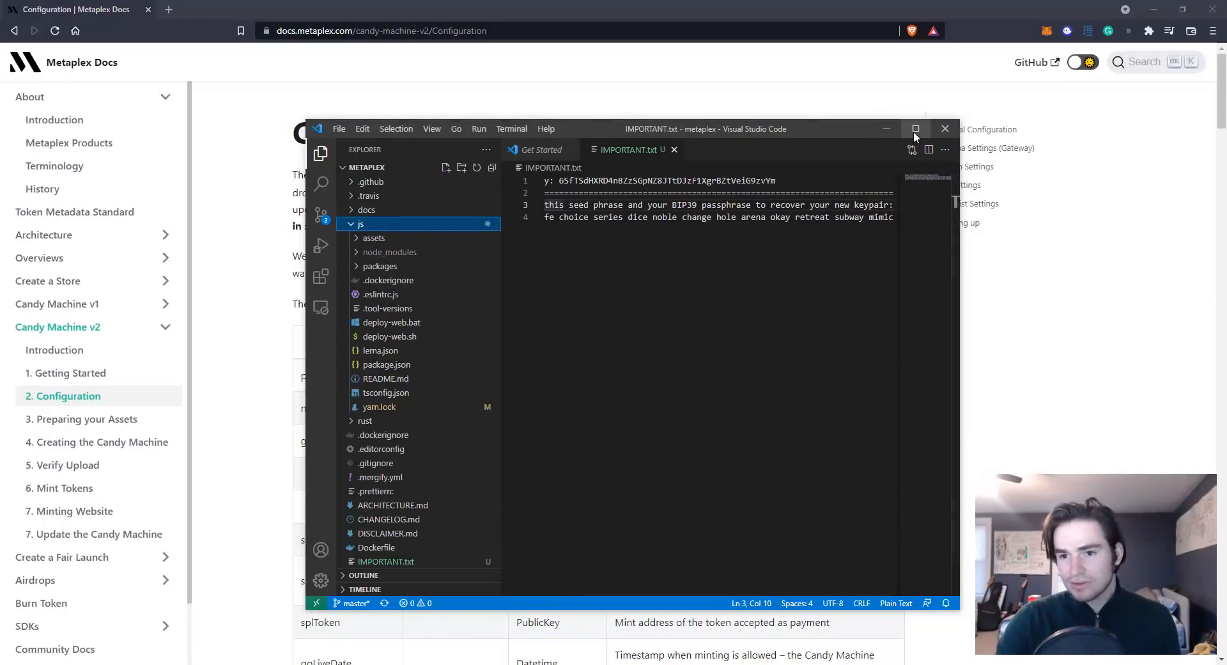
{"action": "left_click", "coordinate": [914, 129]}
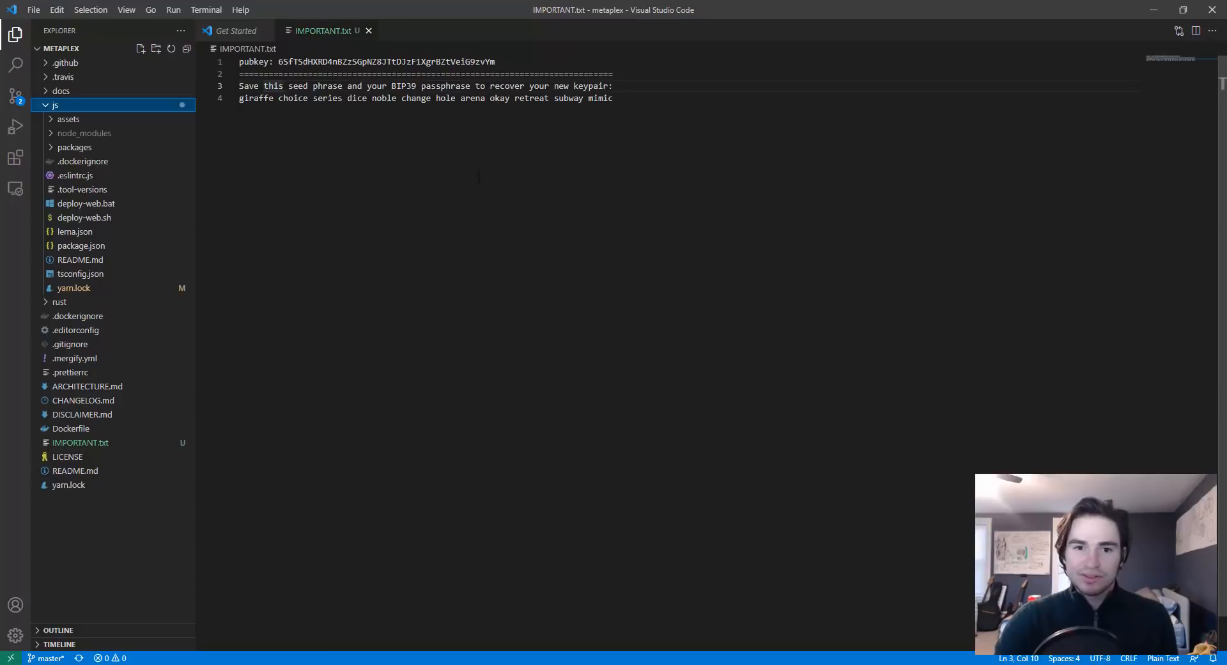
{"action": "mouse_move", "coordinate": [92, 124]}
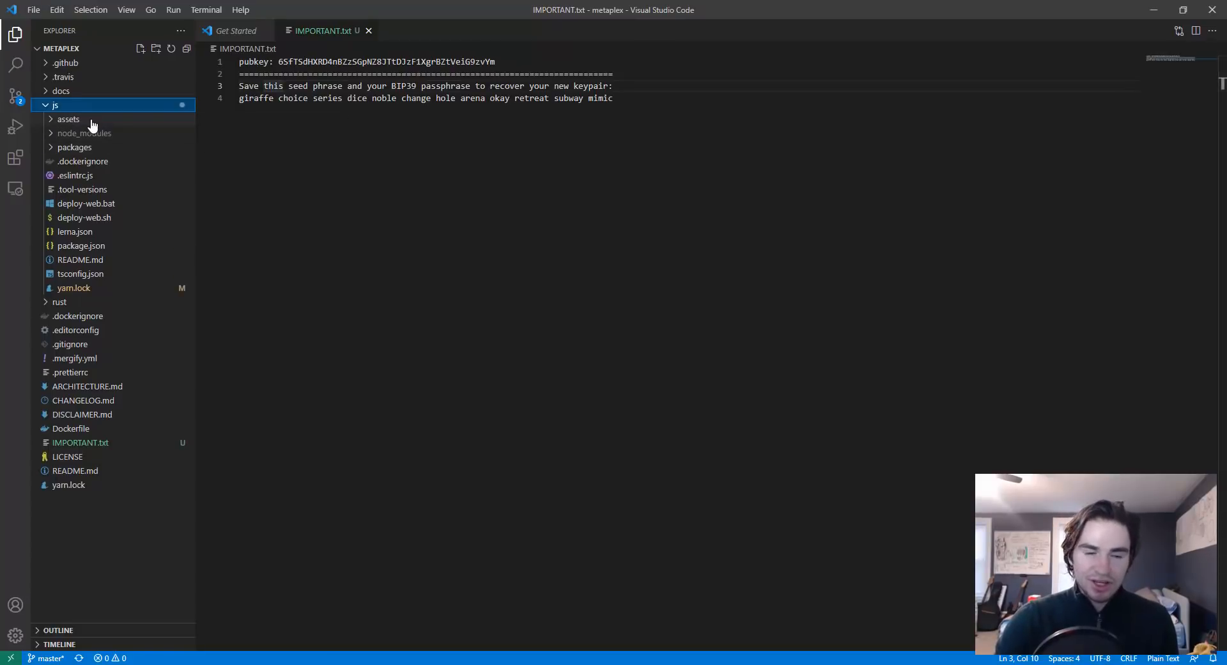
{"action": "left_click", "coordinate": [75, 147]}
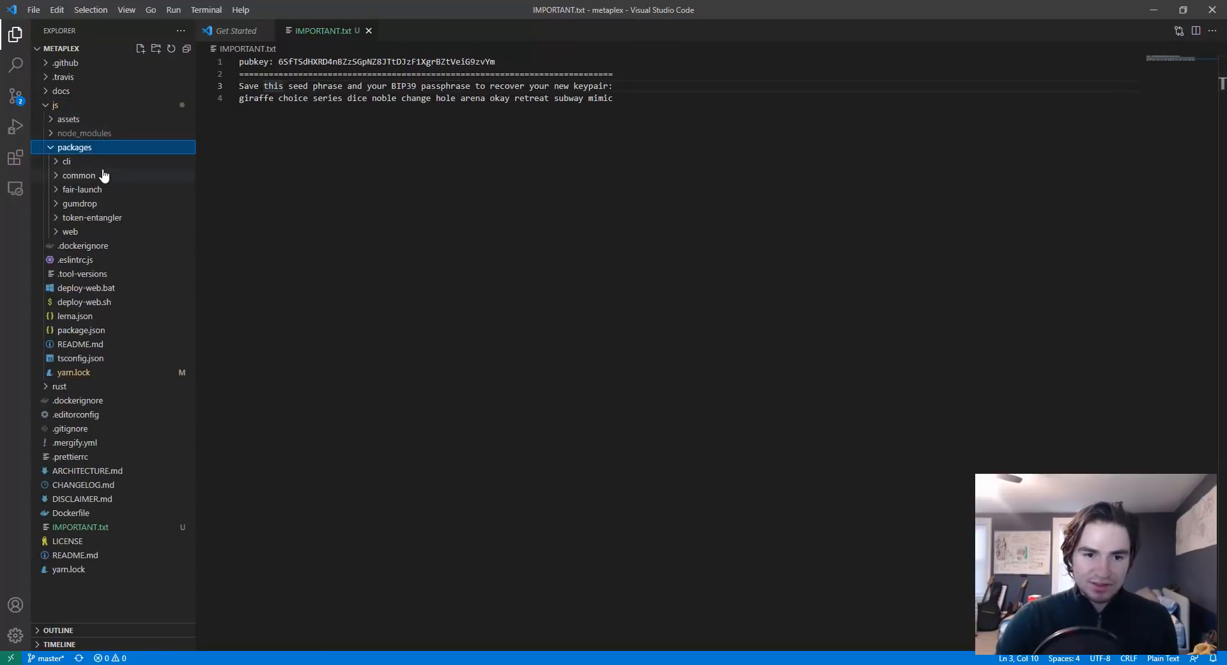
{"action": "left_click", "coordinate": [66, 161]}
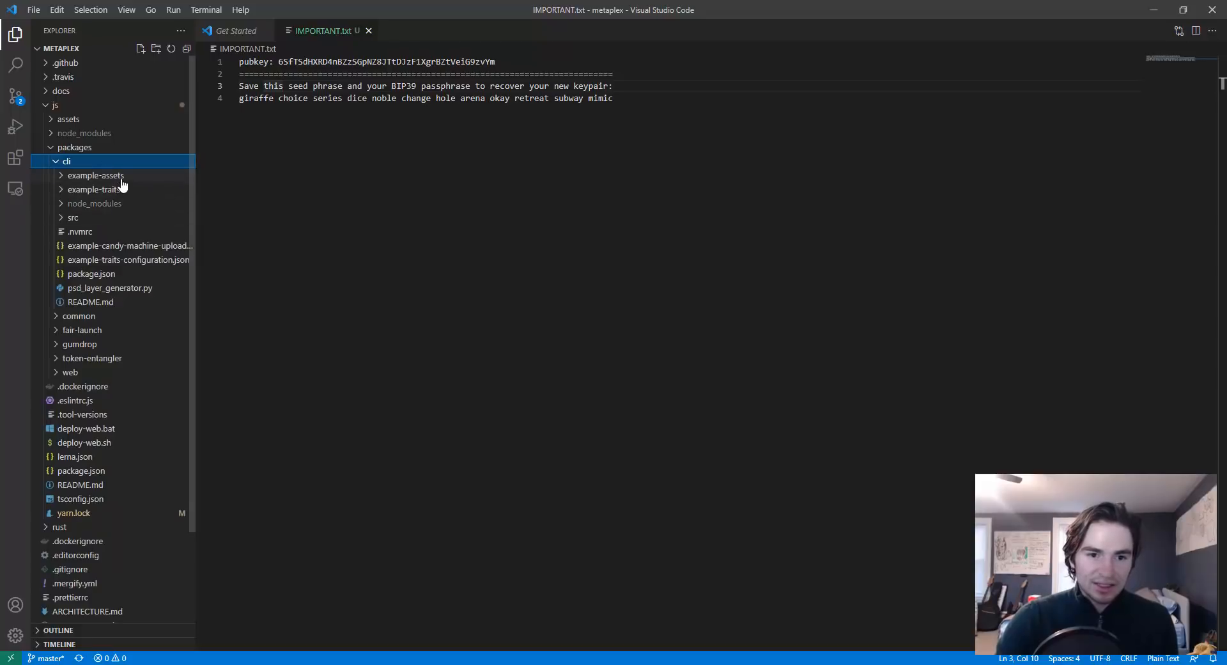
{"action": "mouse_move", "coordinate": [92, 189]}
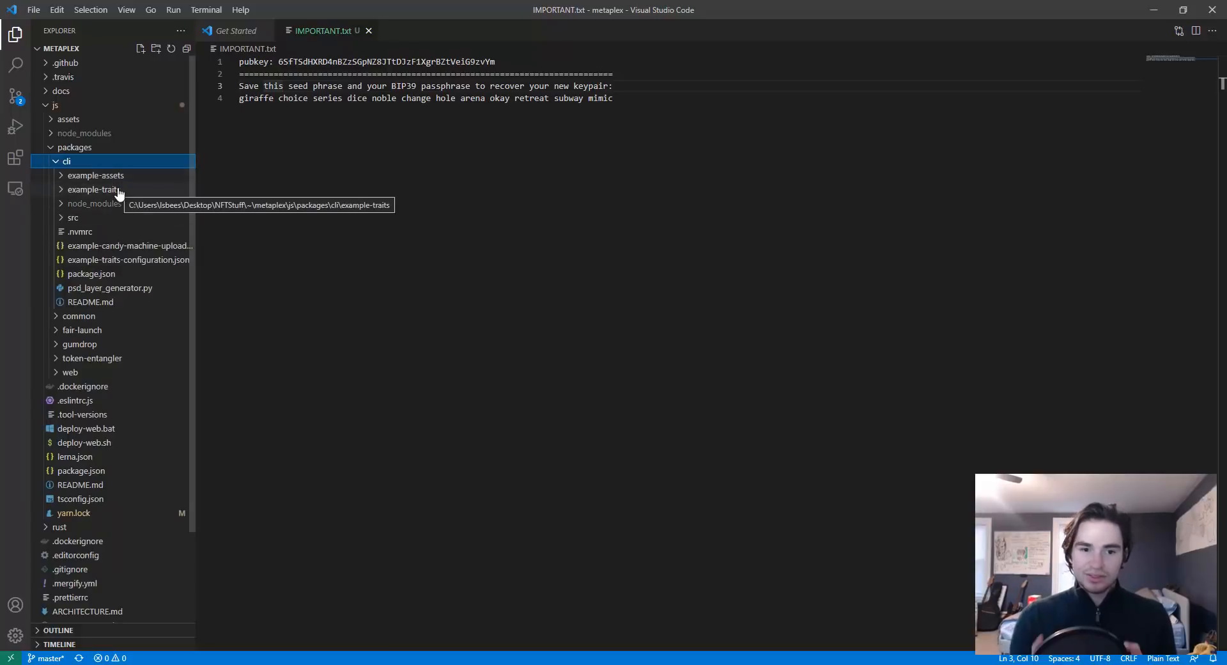
{"action": "mouse_move", "coordinate": [97, 175]}
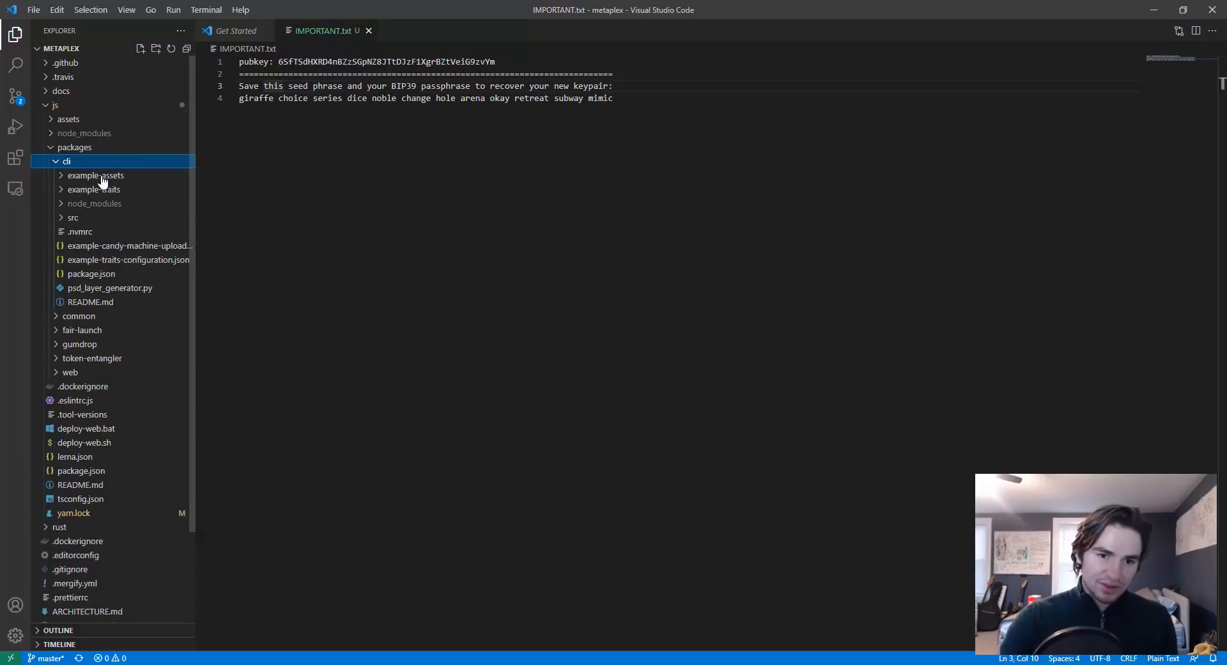
- Peek at the assets folder, then start renaming the example upload config file
{"action": "right_click", "coordinate": [67, 160]}
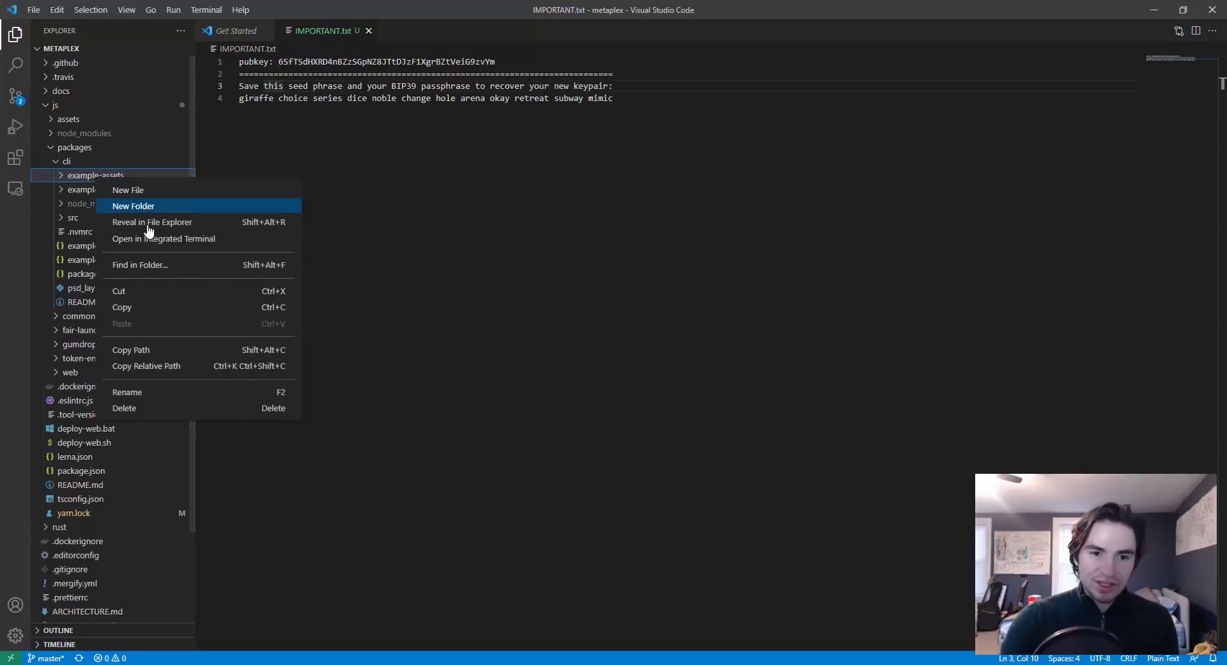
{"action": "mouse_move", "coordinate": [157, 391]}
{"action": "type", "text": "assets"}
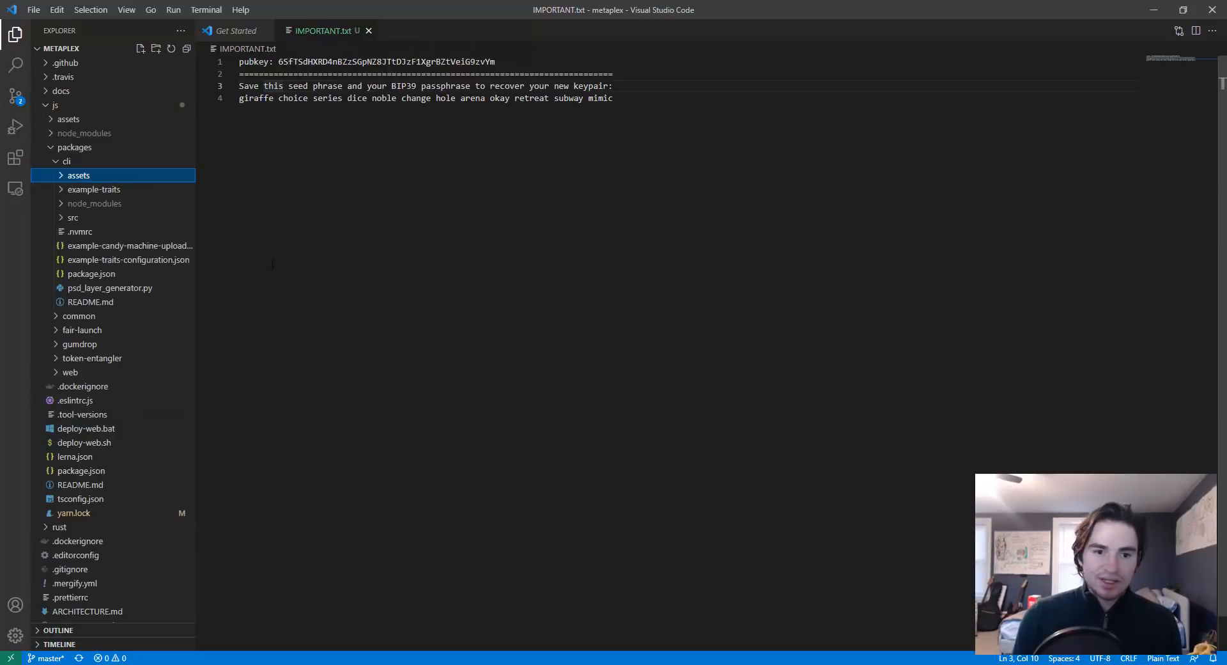
{"action": "left_click", "coordinate": [77, 175]}
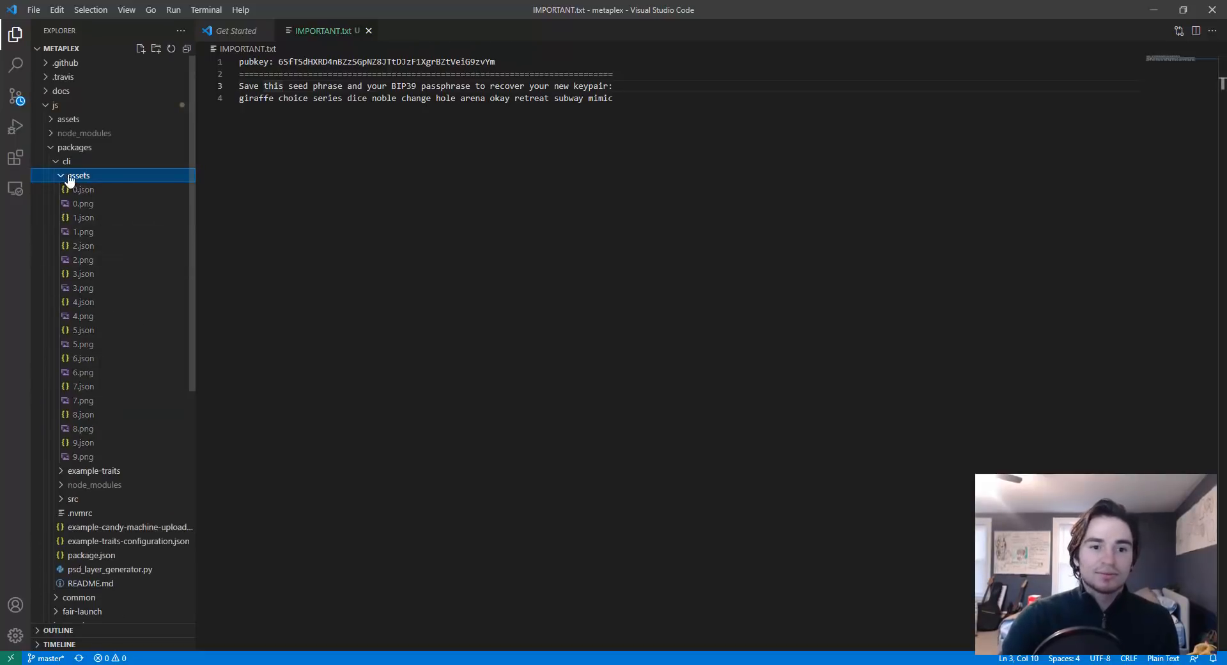
{"action": "left_click", "coordinate": [78, 174]}
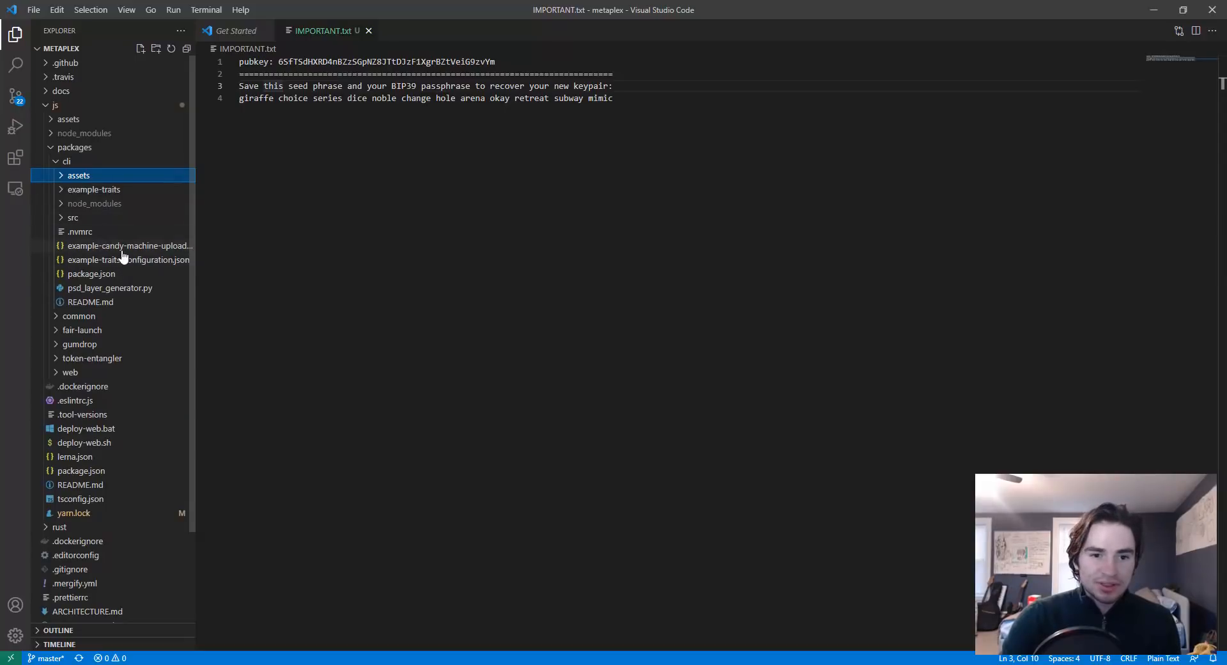
{"action": "right_click", "coordinate": [129, 244]}
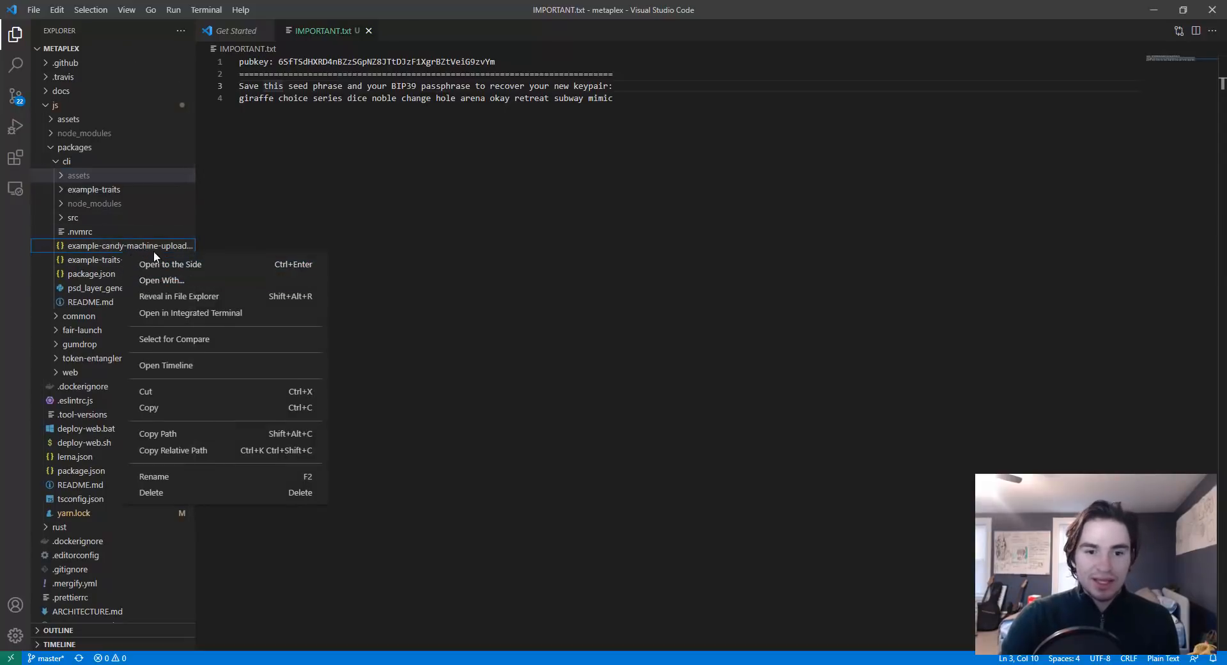
{"action": "mouse_move", "coordinate": [153, 476]}
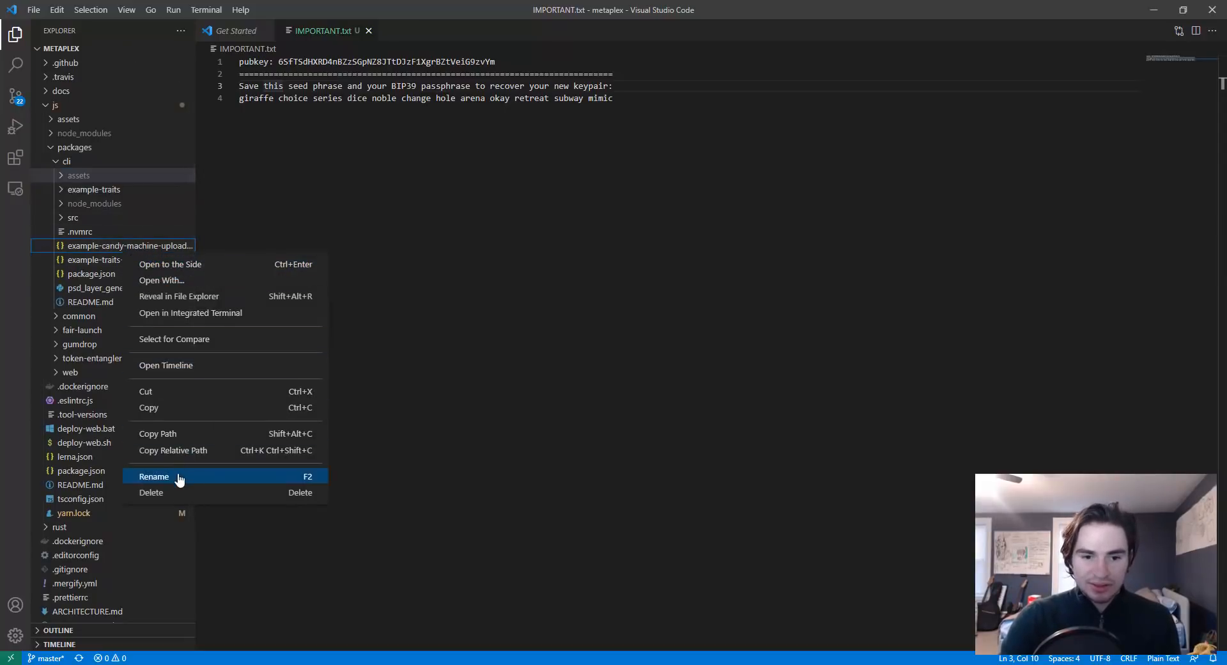
{"action": "left_click", "coordinate": [154, 476]}
{"action": "type", "text": "config.json"}
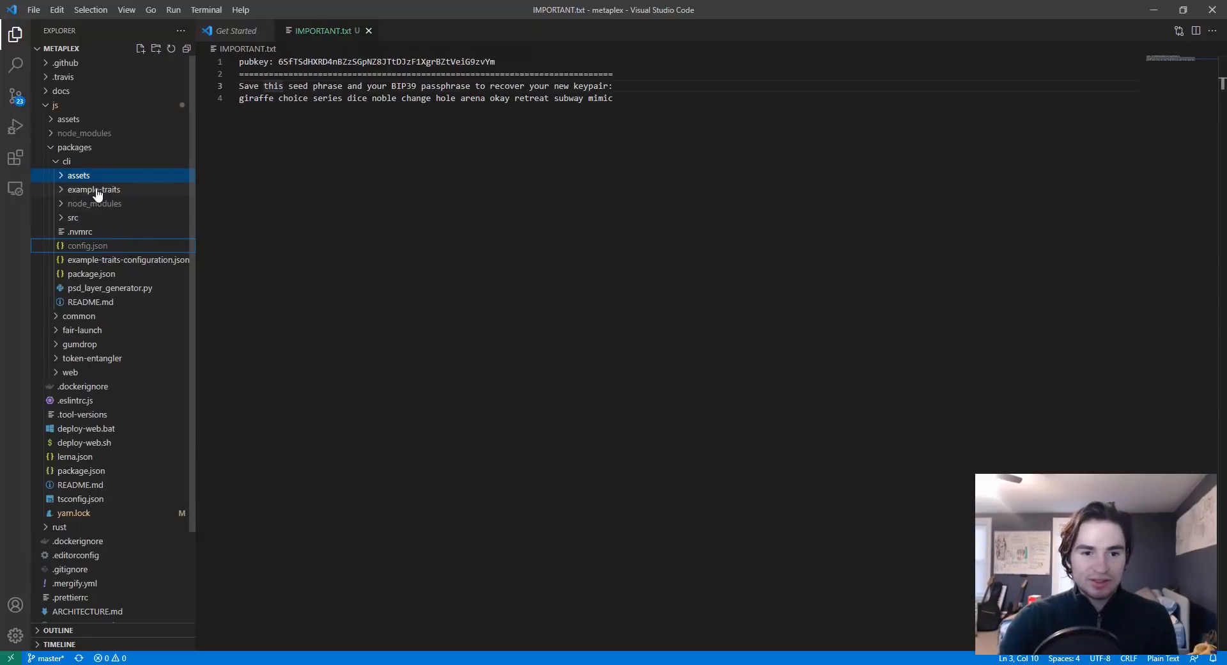
{"action": "mouse_move", "coordinate": [108, 183]}
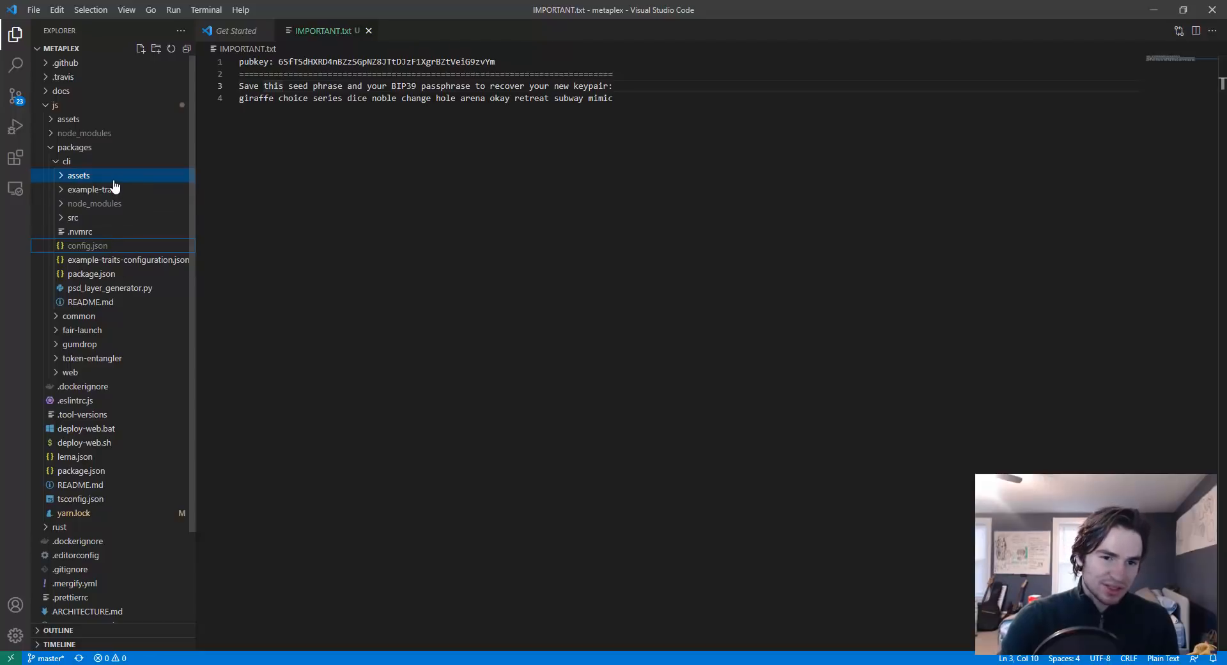
{"action": "mouse_move", "coordinate": [78, 175]}
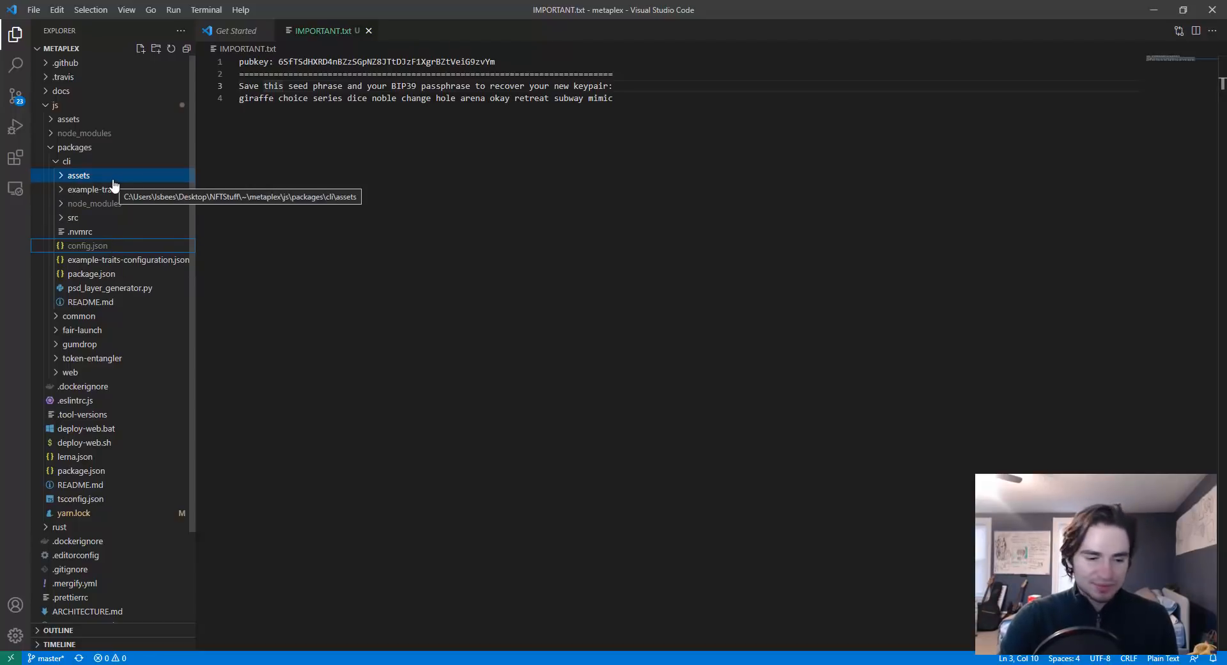
- Expand assets and inspect 0.png and its 0.json metadata, then close the preview
{"action": "left_click", "coordinate": [78, 174]}
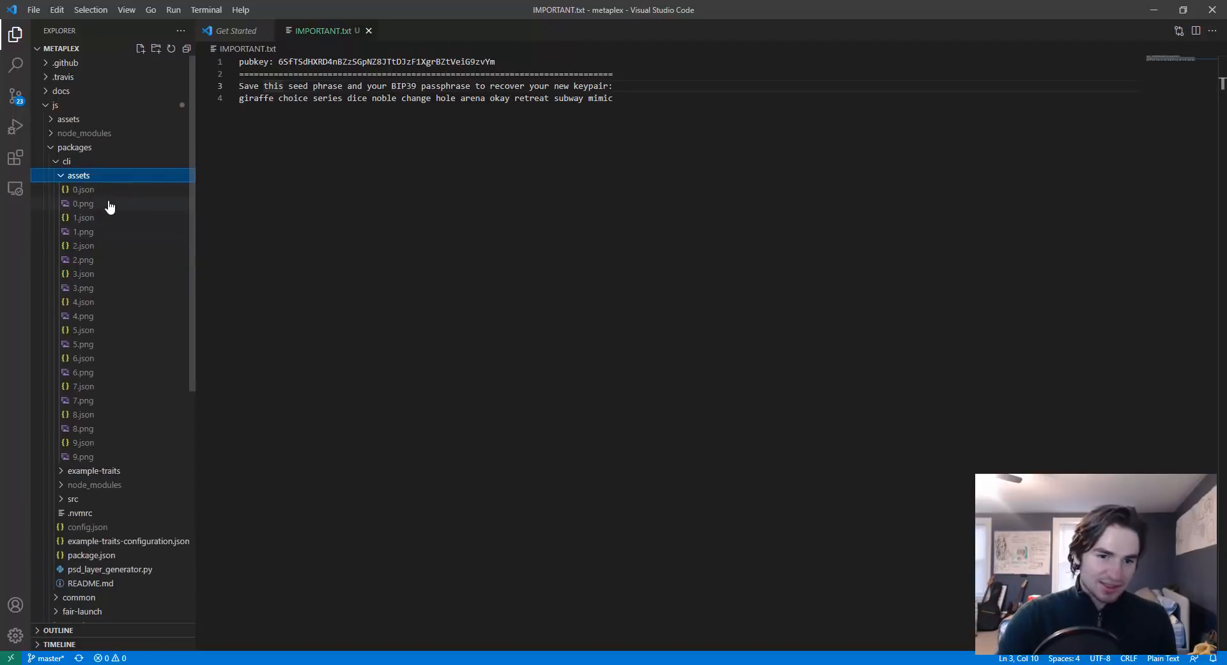
{"action": "mouse_move", "coordinate": [81, 189]}
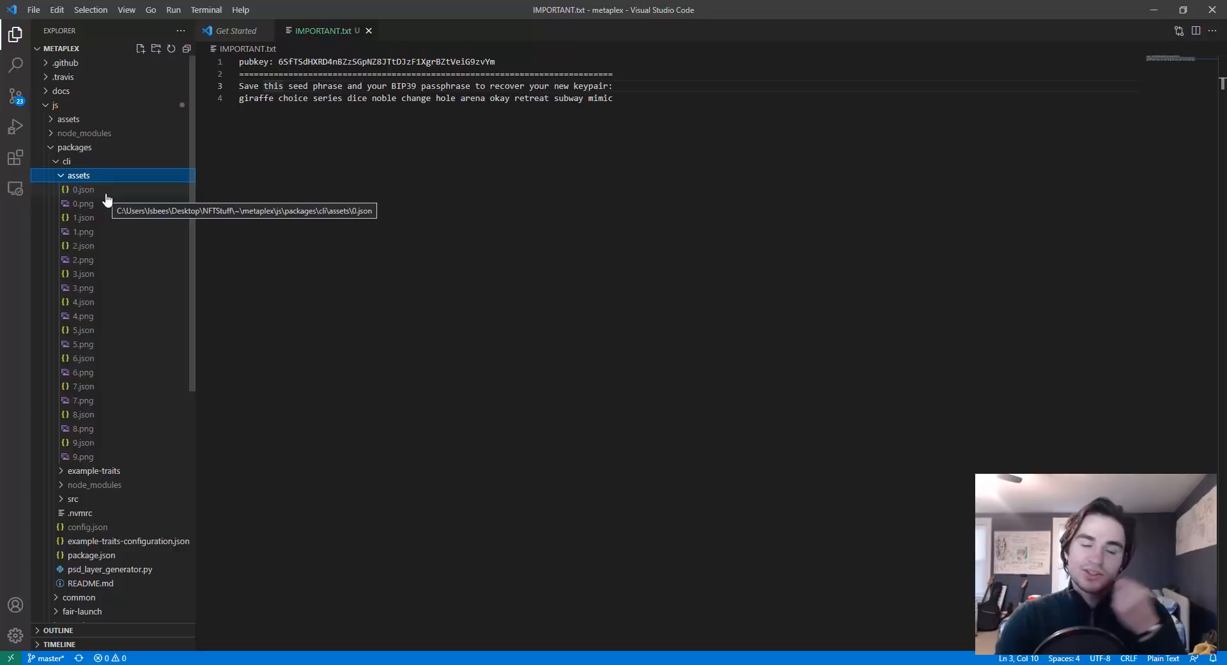
{"action": "mouse_move", "coordinate": [83, 204]}
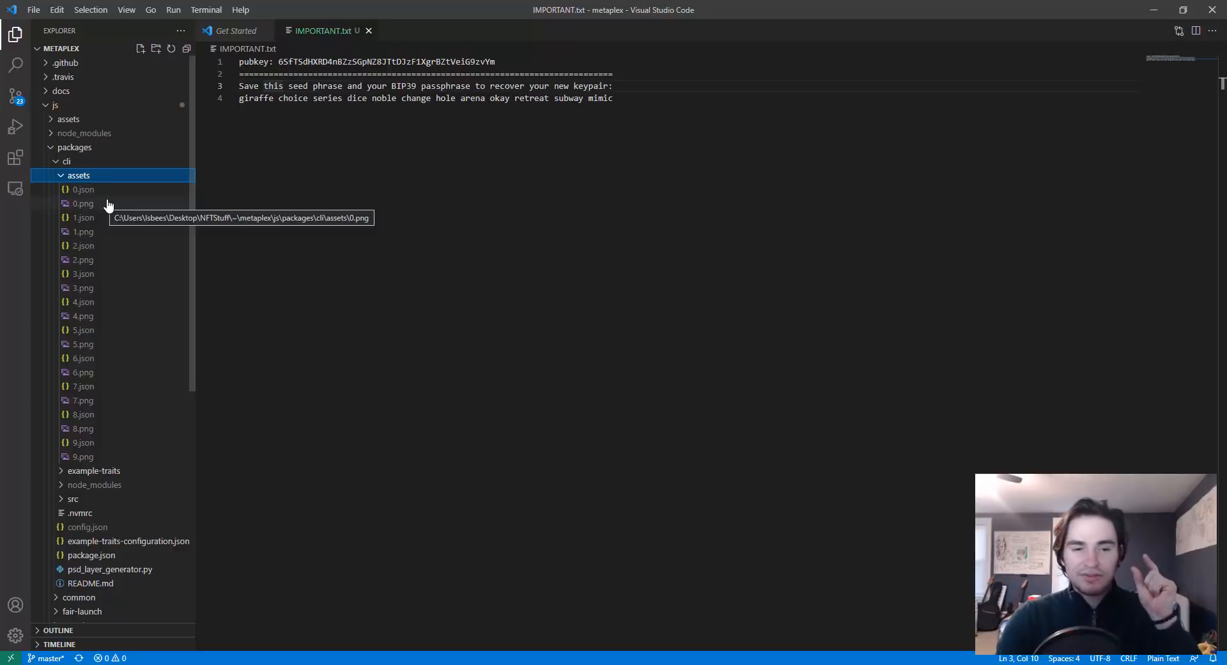
{"action": "left_click", "coordinate": [81, 203]}
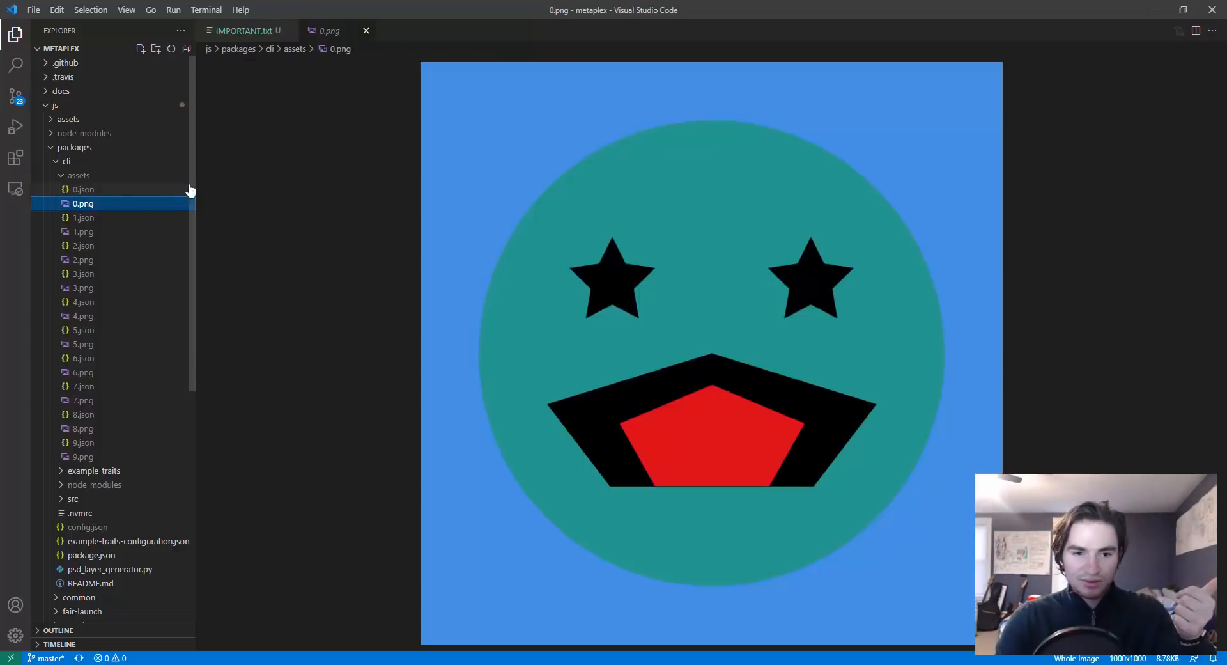
{"action": "mouse_move", "coordinate": [115, 202]}
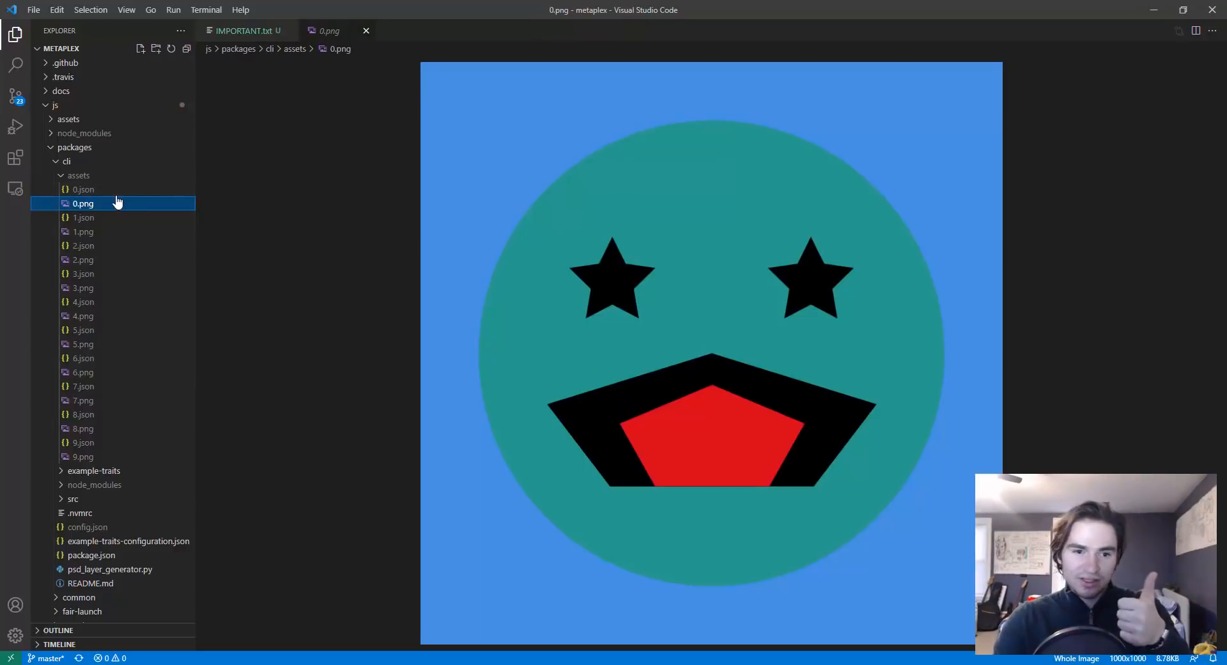
{"action": "left_click", "coordinate": [83, 189]}
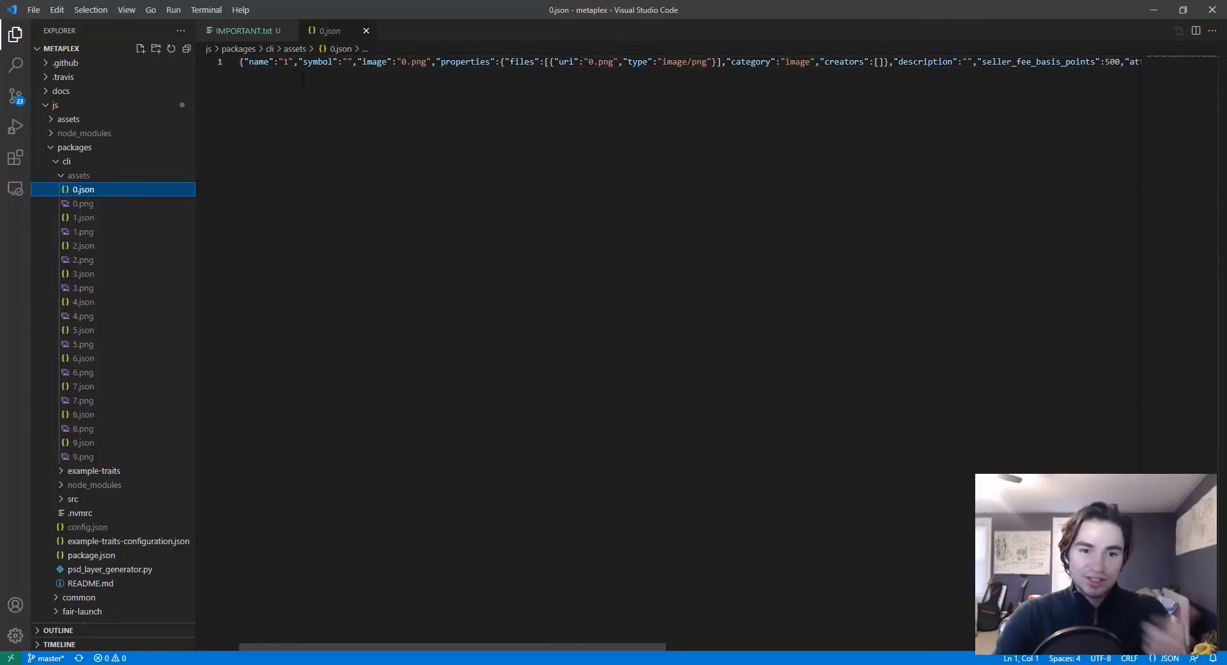
{"action": "left_click", "coordinate": [245, 31]}
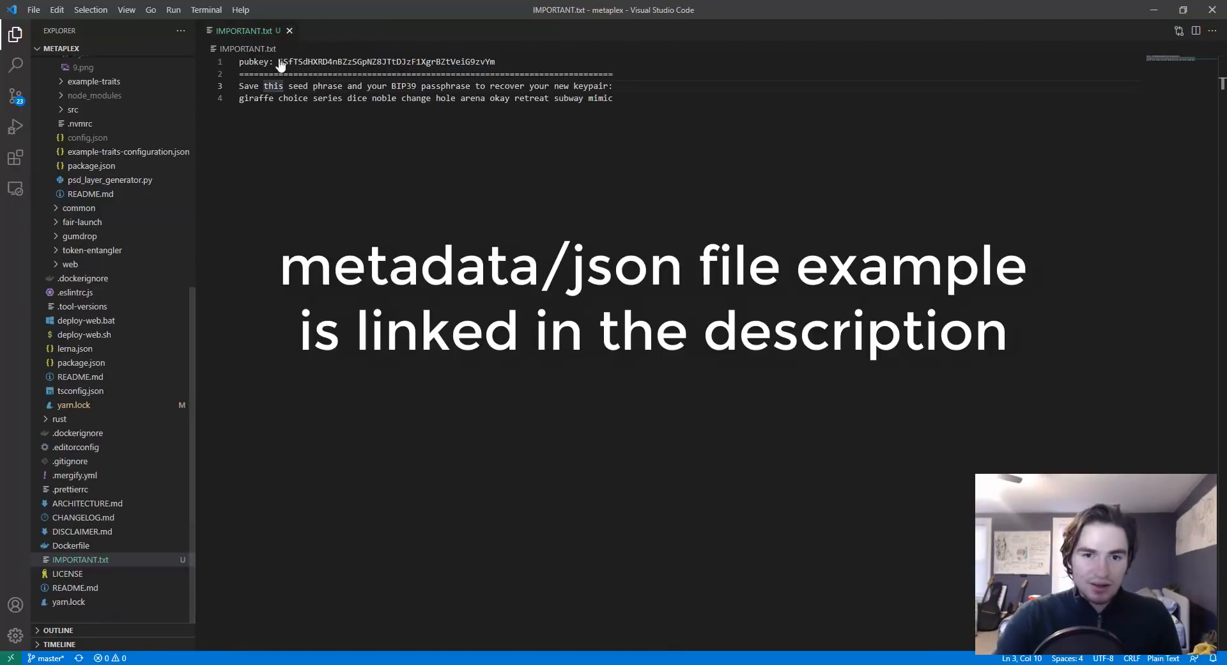
- Set price to 0.2 and number to 10 in config.json, then save it
{"action": "left_click", "coordinate": [88, 201]}
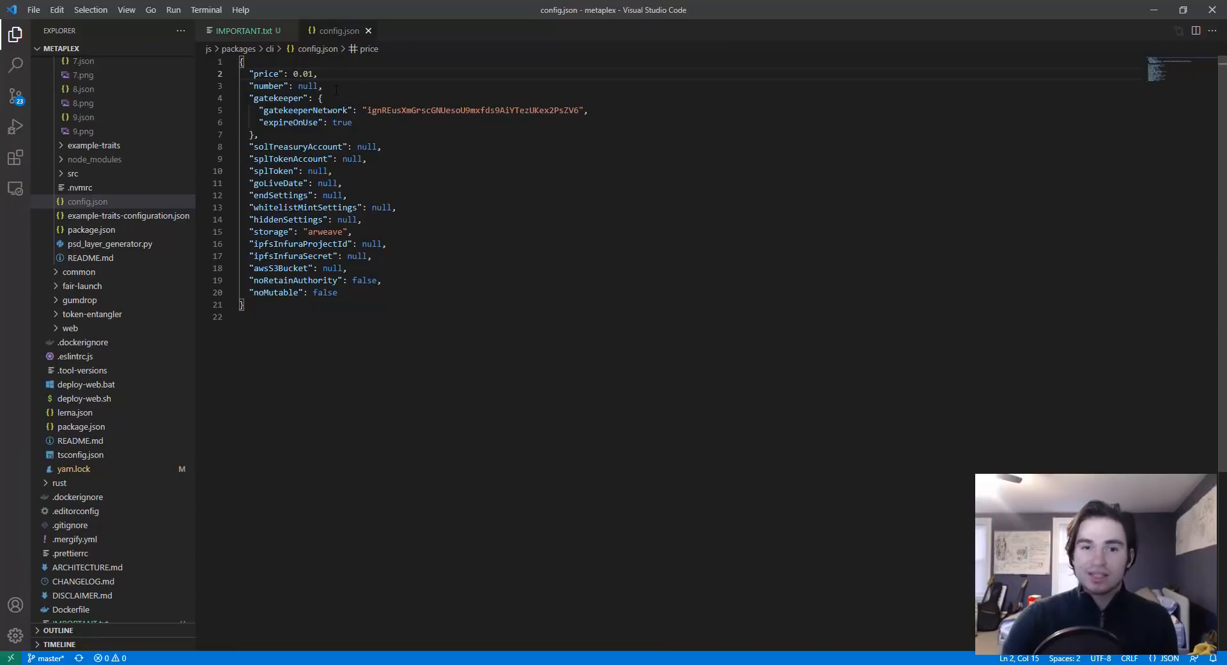
{"action": "double_click", "coordinate": [305, 72]}
{"action": "type", "text": "2"}
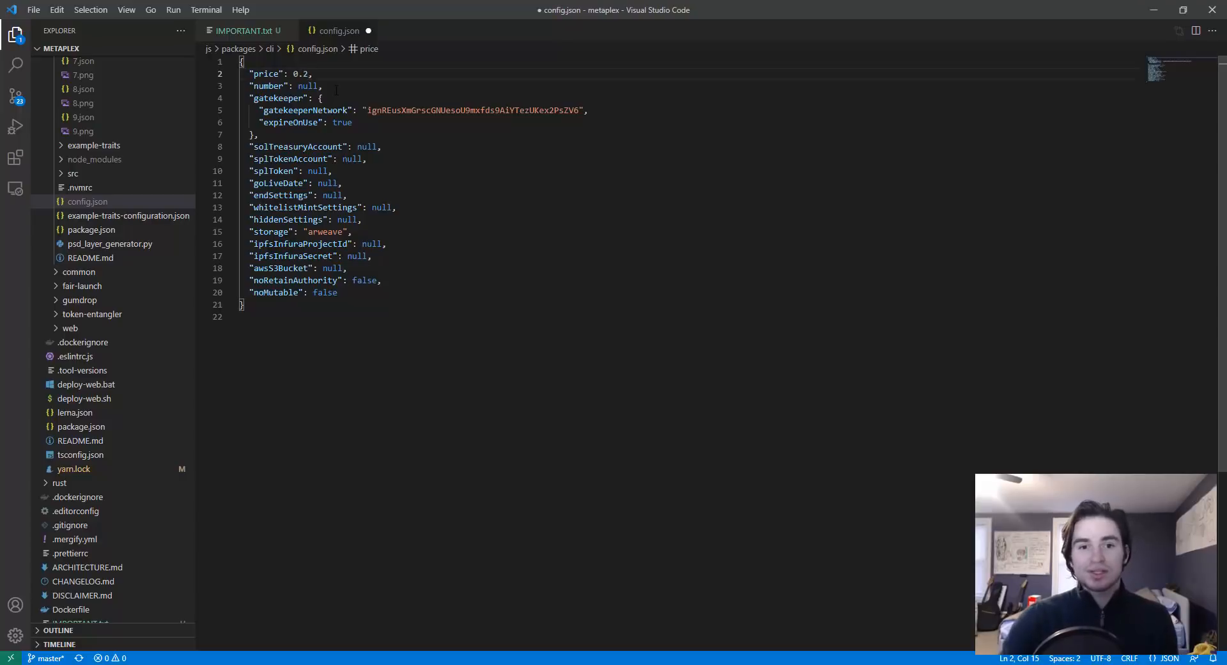
{"action": "double_click", "coordinate": [307, 86]}
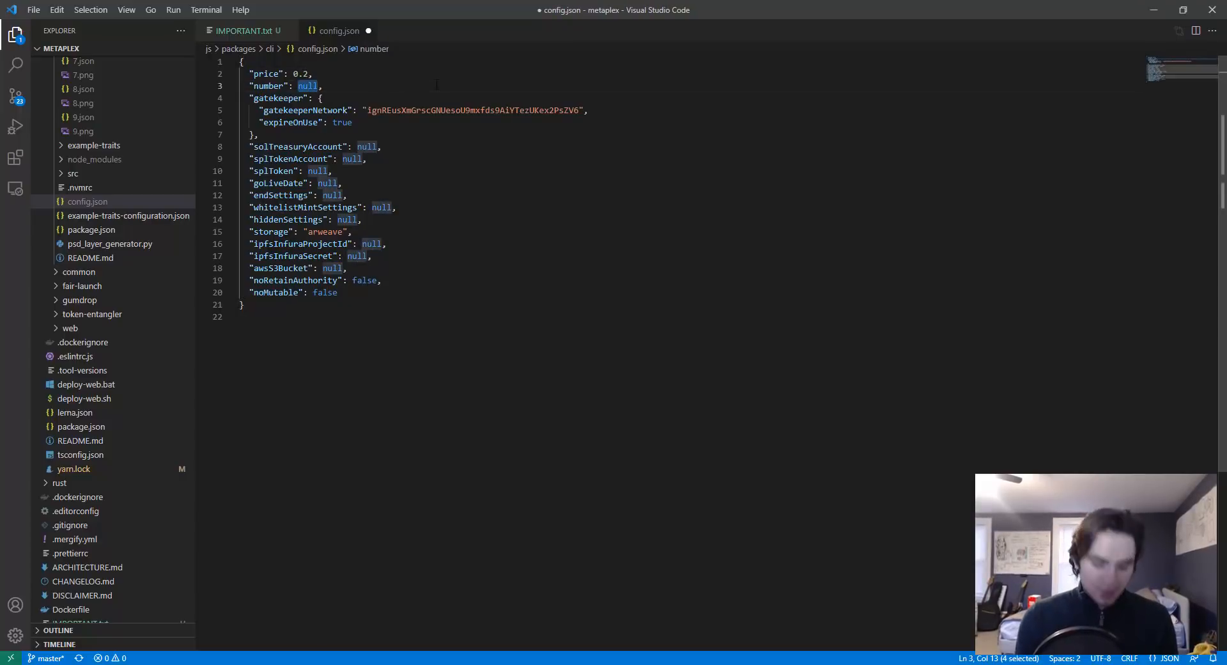
{"action": "type", "text": "10"}
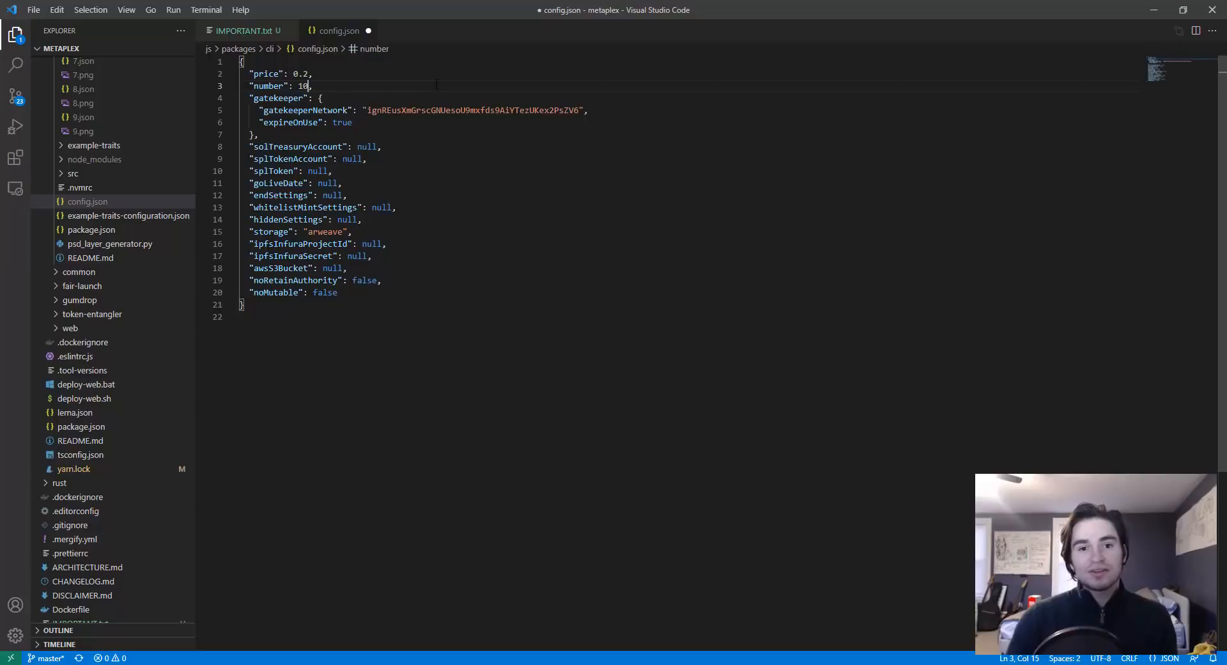
{"action": "scroll", "scroll_direction": "up", "scroll_amount": 3}
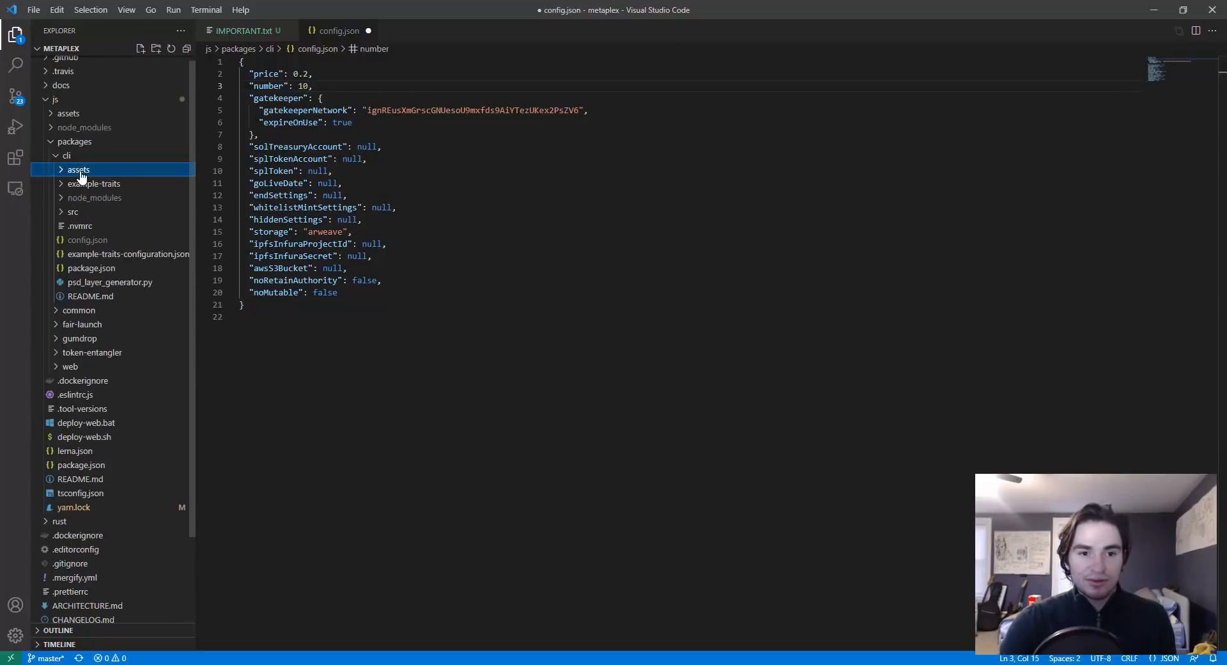
{"action": "left_click", "coordinate": [78, 170]}
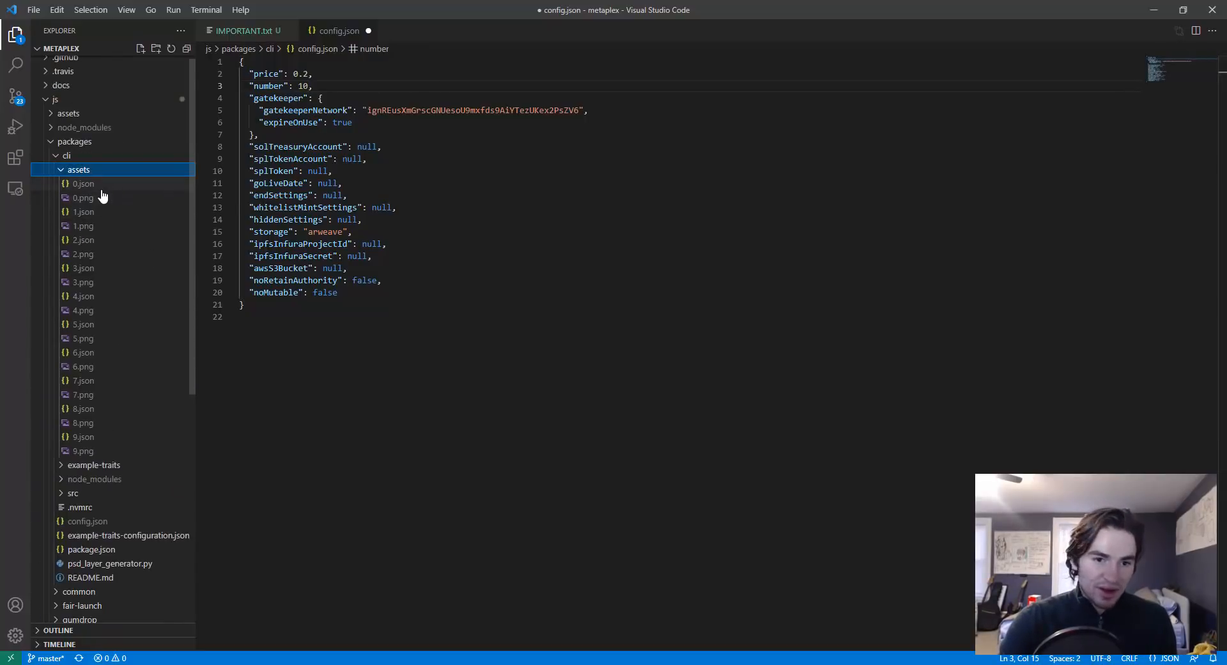
{"action": "mouse_move", "coordinate": [87, 422]}
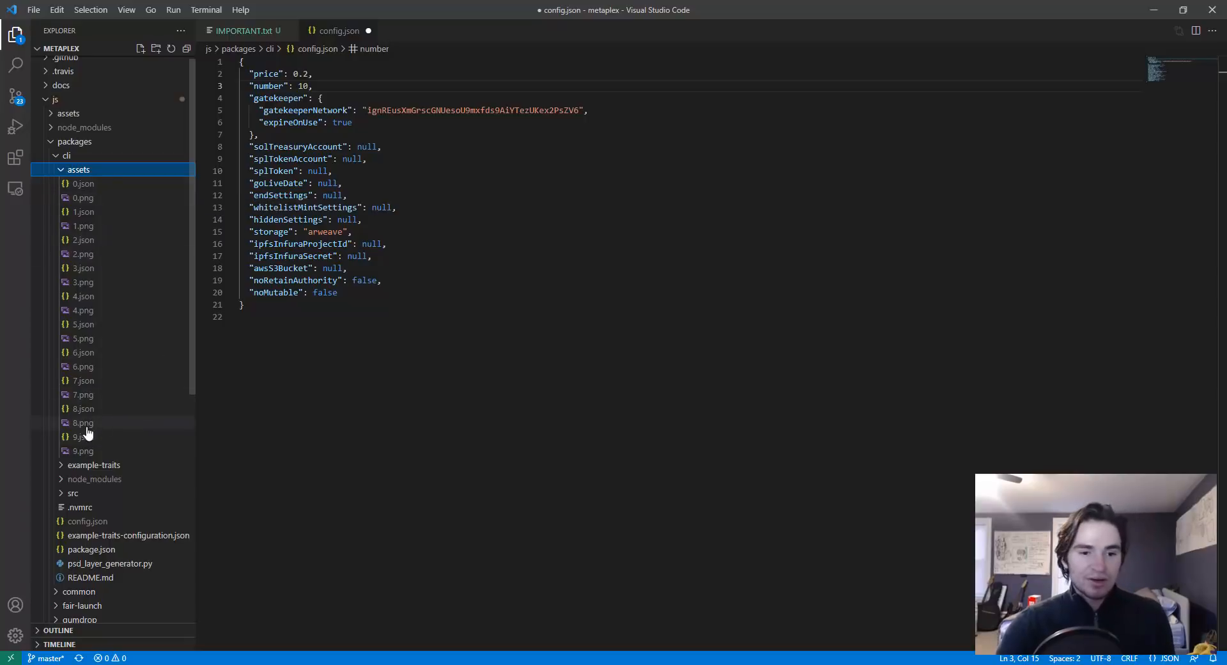
{"action": "mouse_move", "coordinate": [251, 375]}
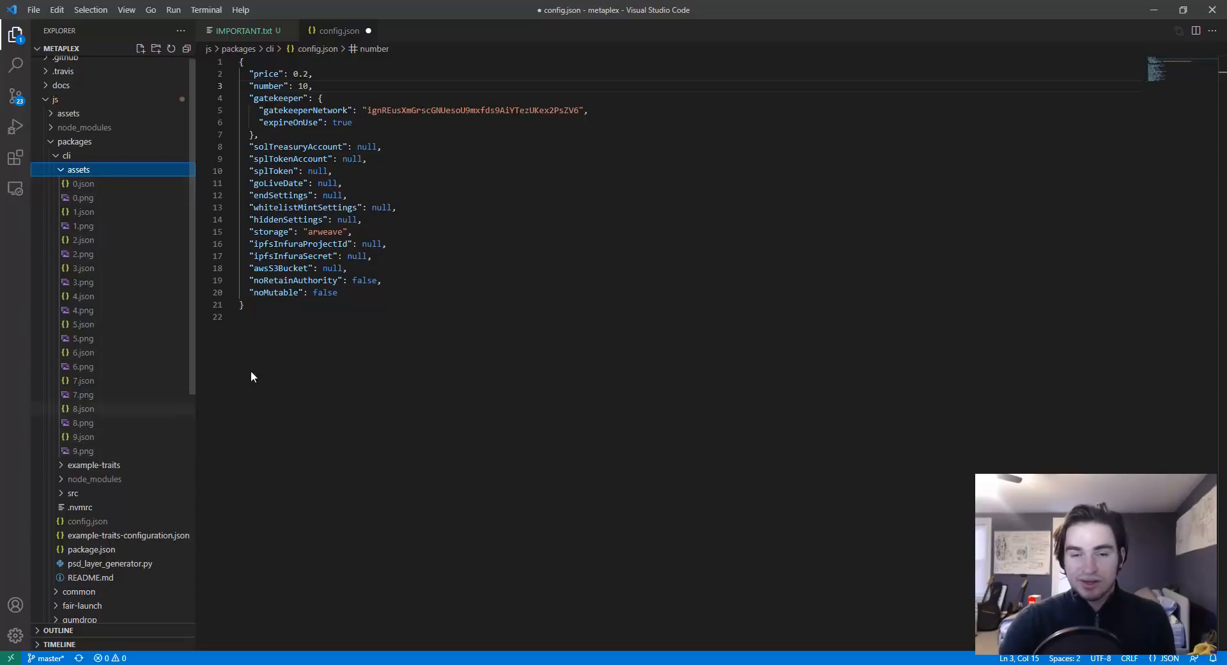
{"action": "left_click", "coordinate": [312, 86]}
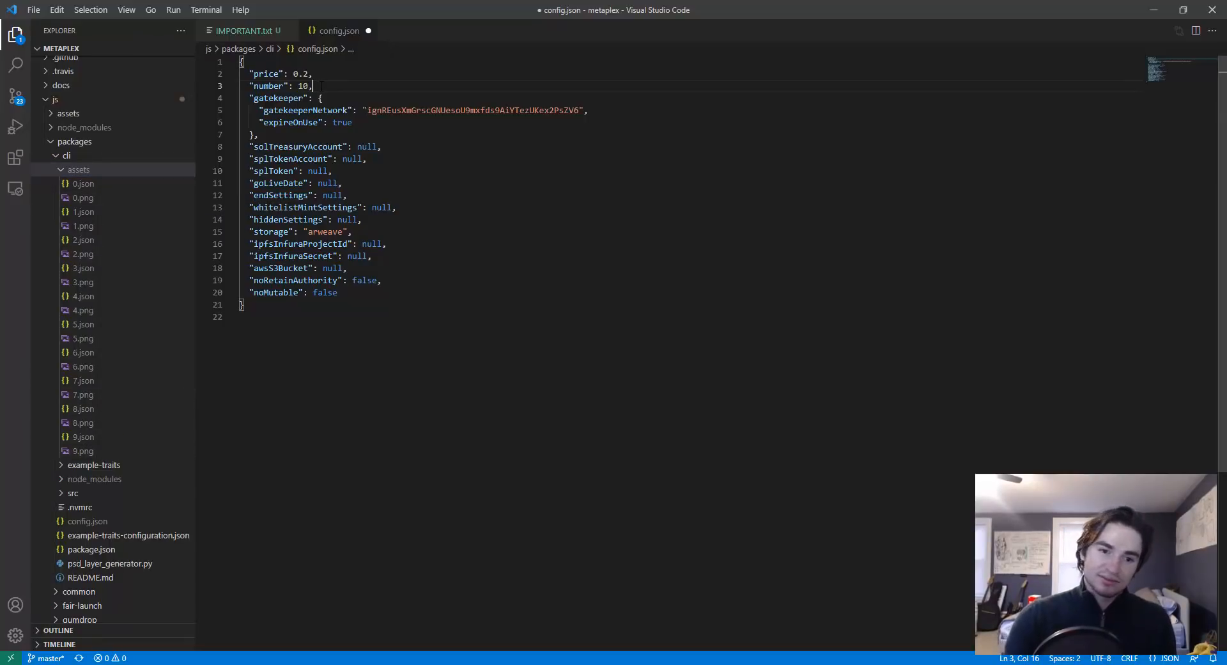
{"action": "key", "text": "ctrl+s"}
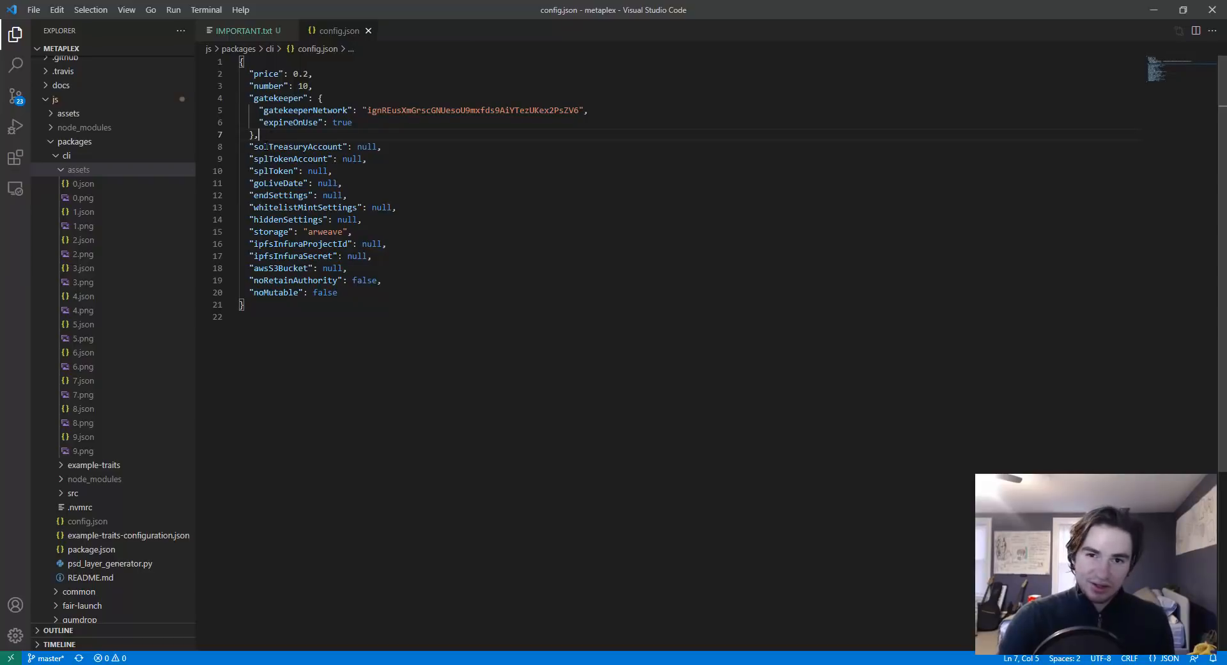
{"action": "left_click", "coordinate": [255, 134]}
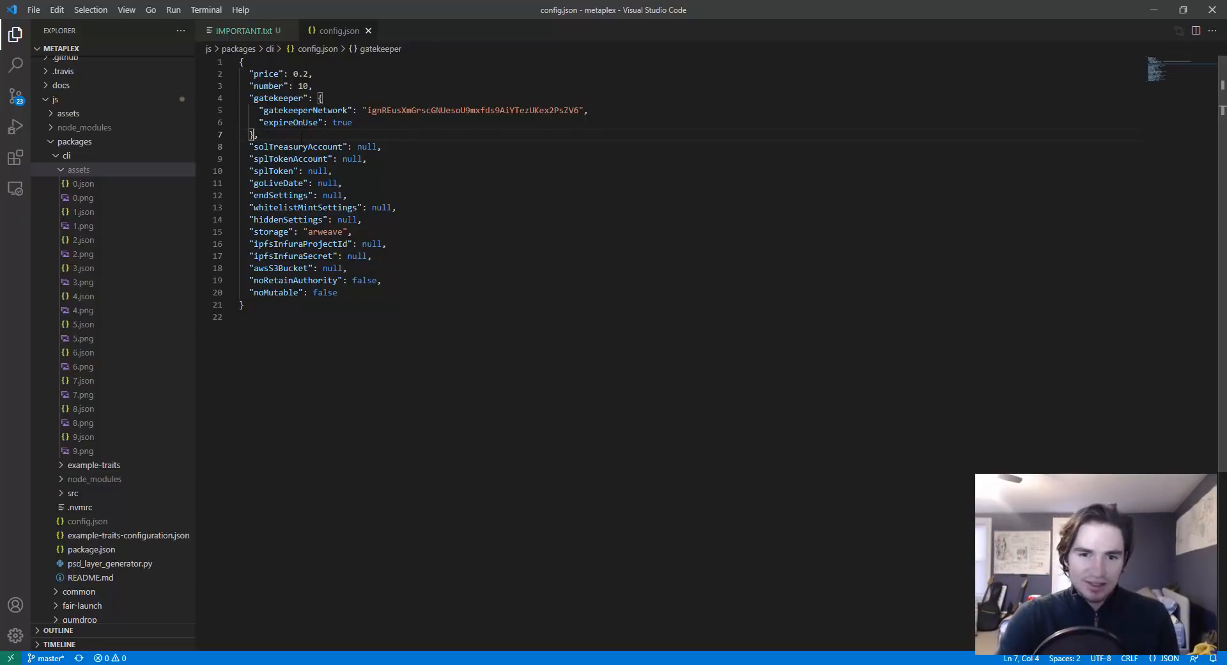
{"action": "left_click", "coordinate": [244, 31]}
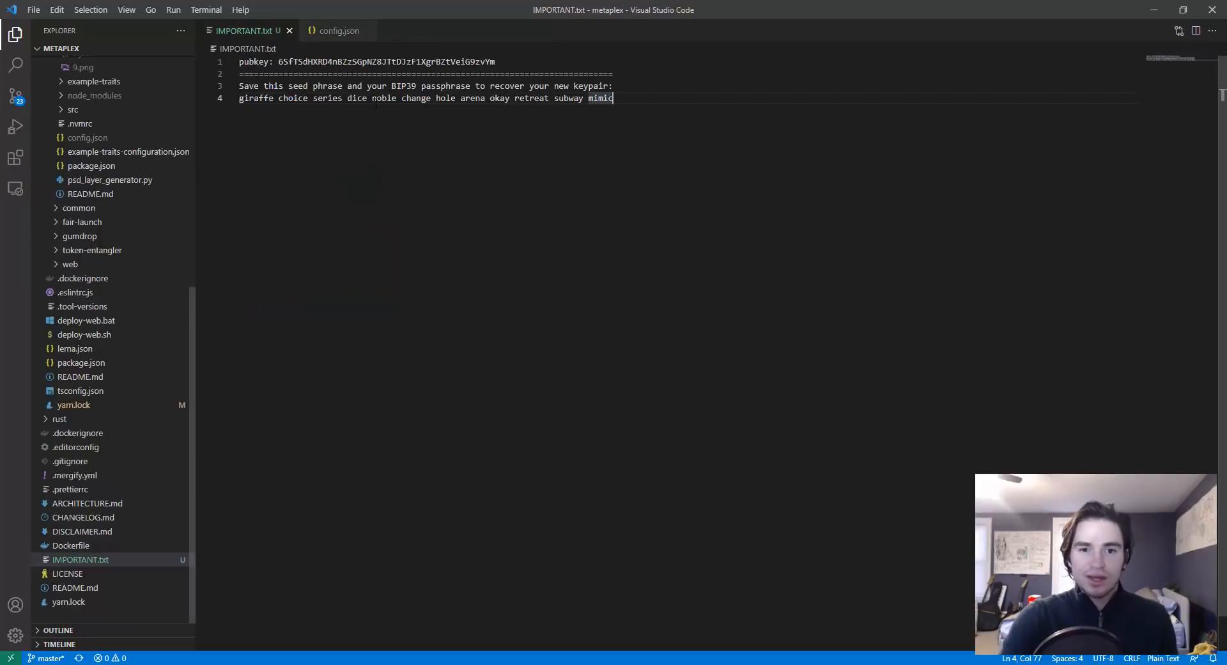
{"action": "double_click", "coordinate": [383, 61]}
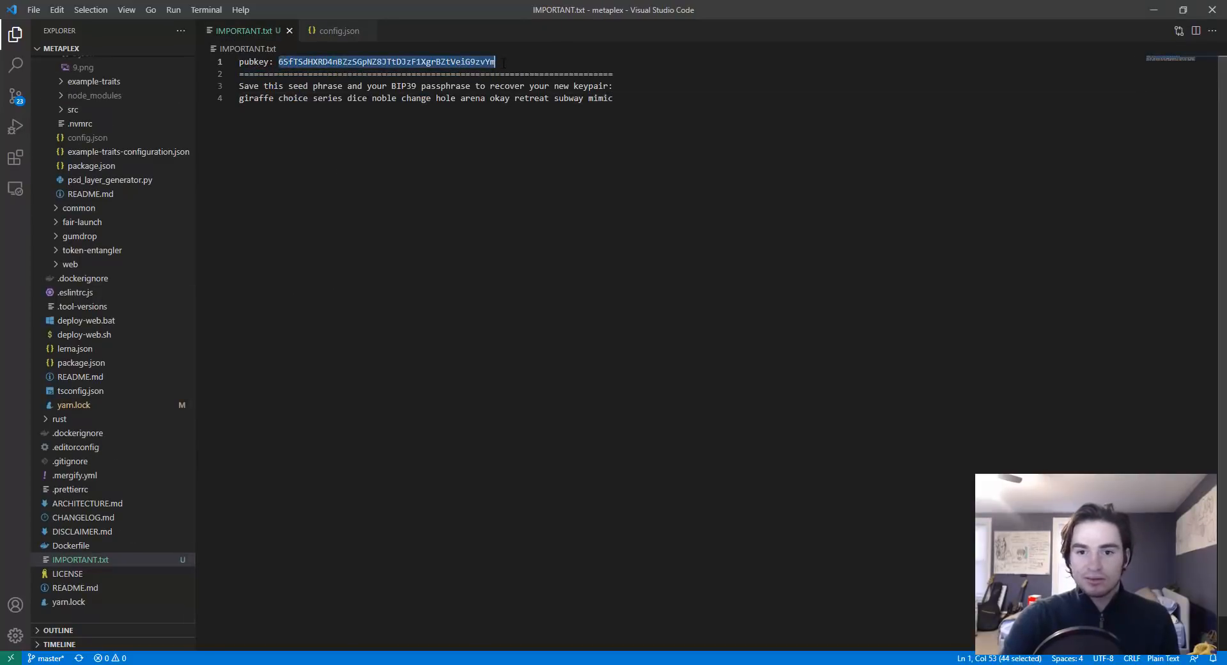
{"action": "left_click", "coordinate": [339, 31]}
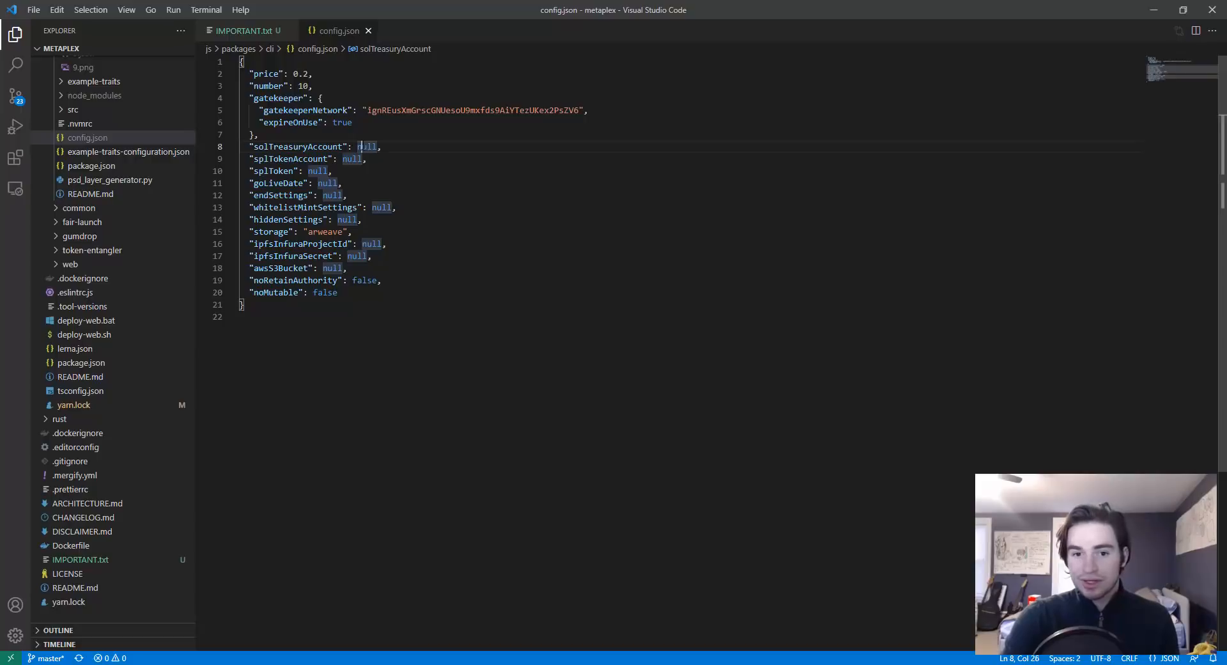
{"action": "double_click", "coordinate": [366, 146]}
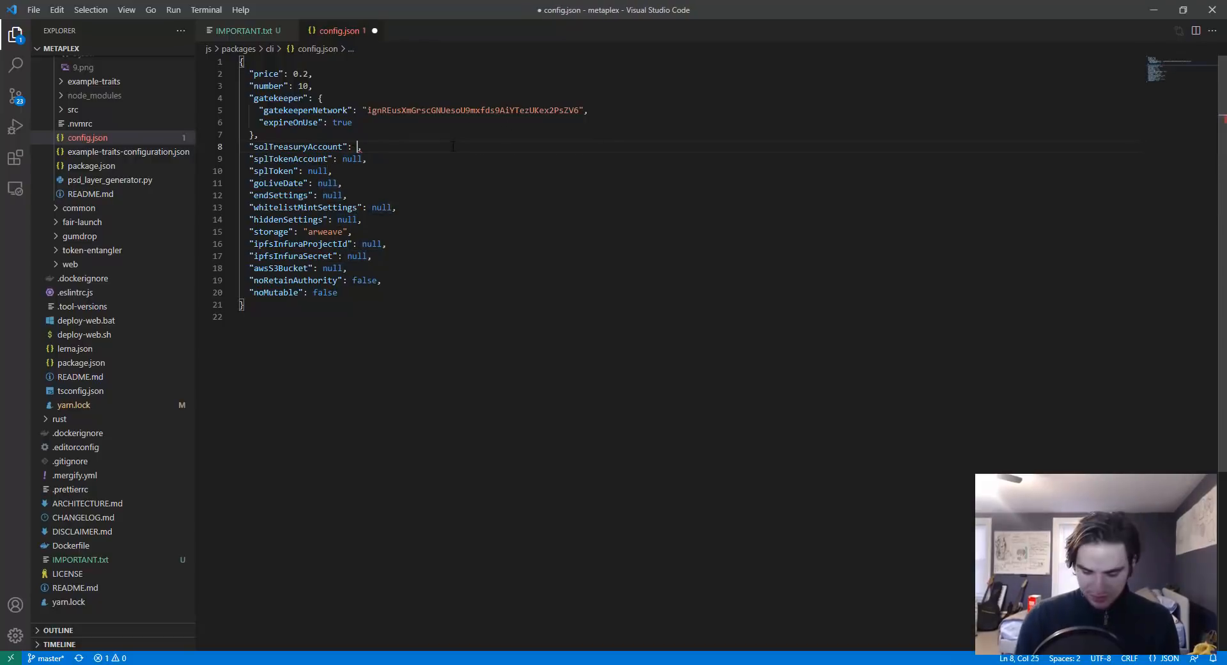
{"action": "type", "text": "\"6SfTSdHXRD4nBZzSGpNZ8JTtDJzF1XgrBZtVeiG9zvYm\""}
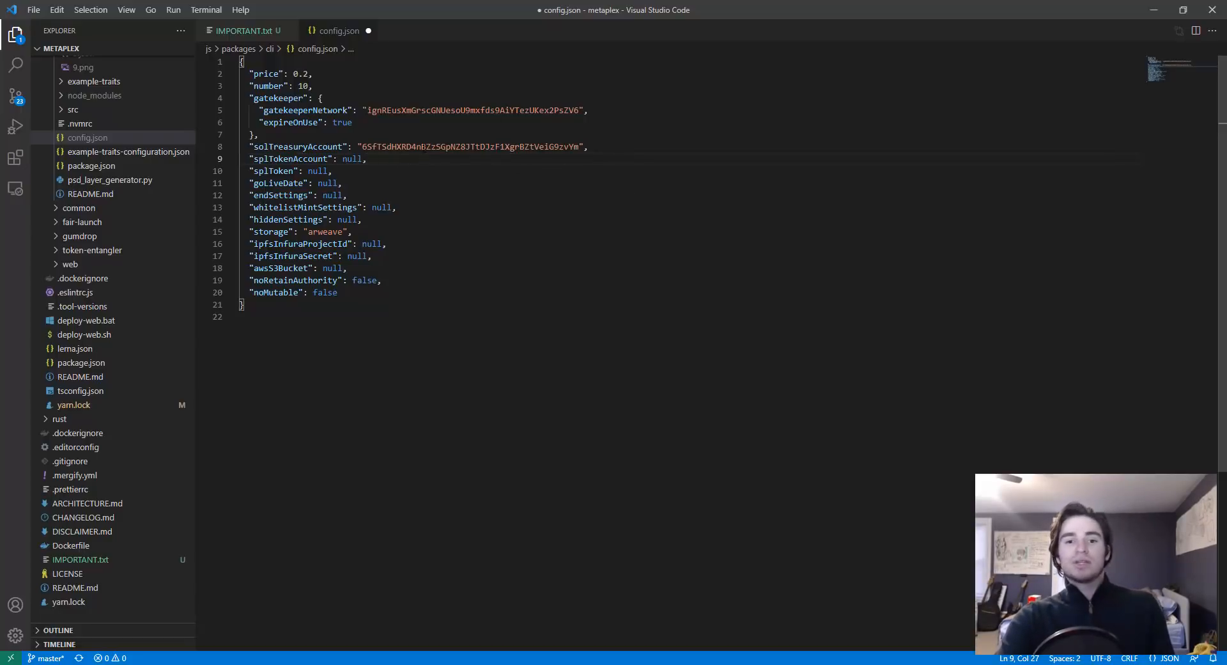
- Retype the goLiveDate value with an 08:30:00 time
{"action": "double_click", "coordinate": [327, 182]}
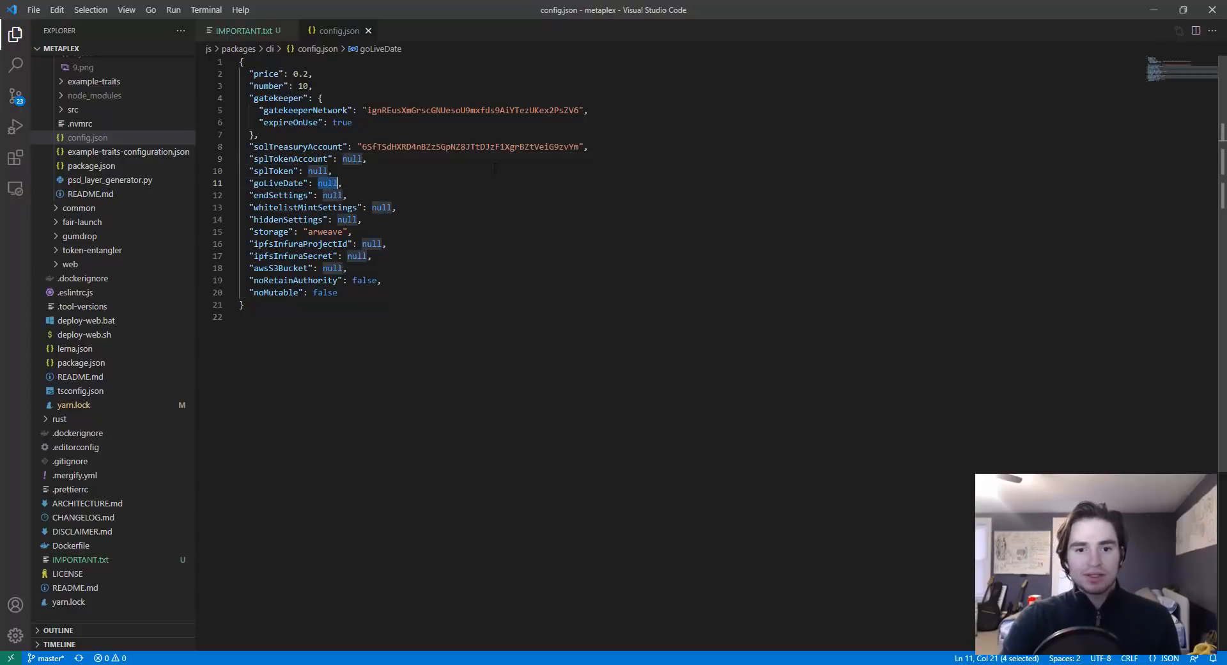
{"action": "type", "text": "\"\""}
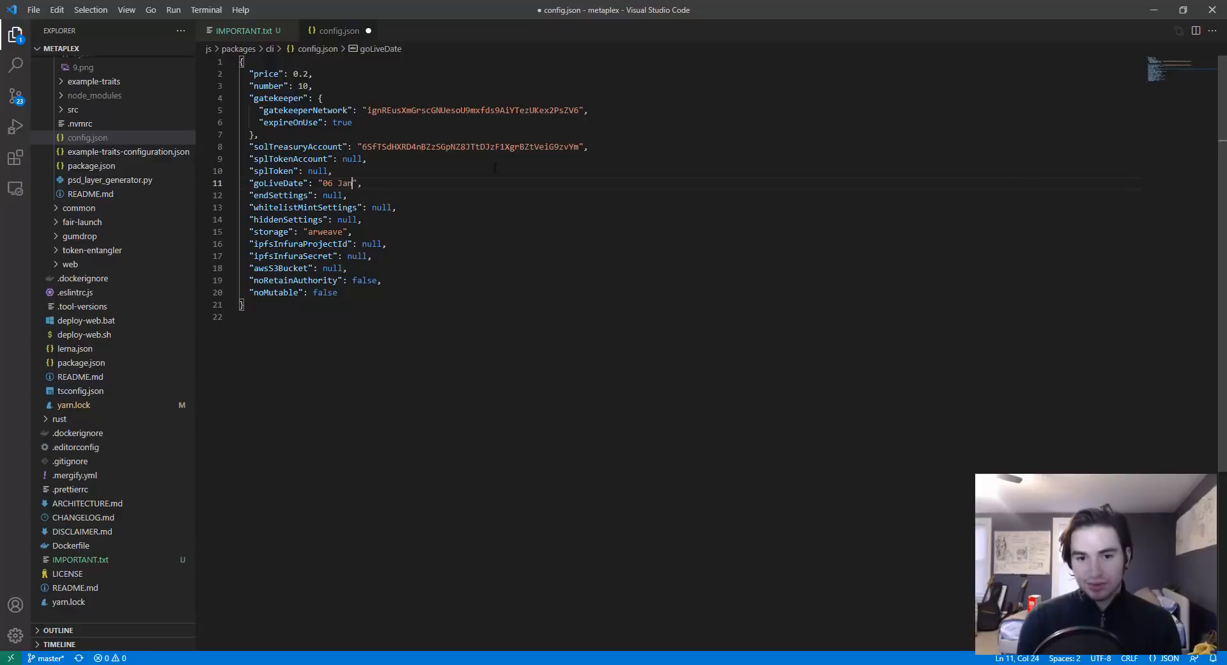
{"action": "type", "text": "2021"}
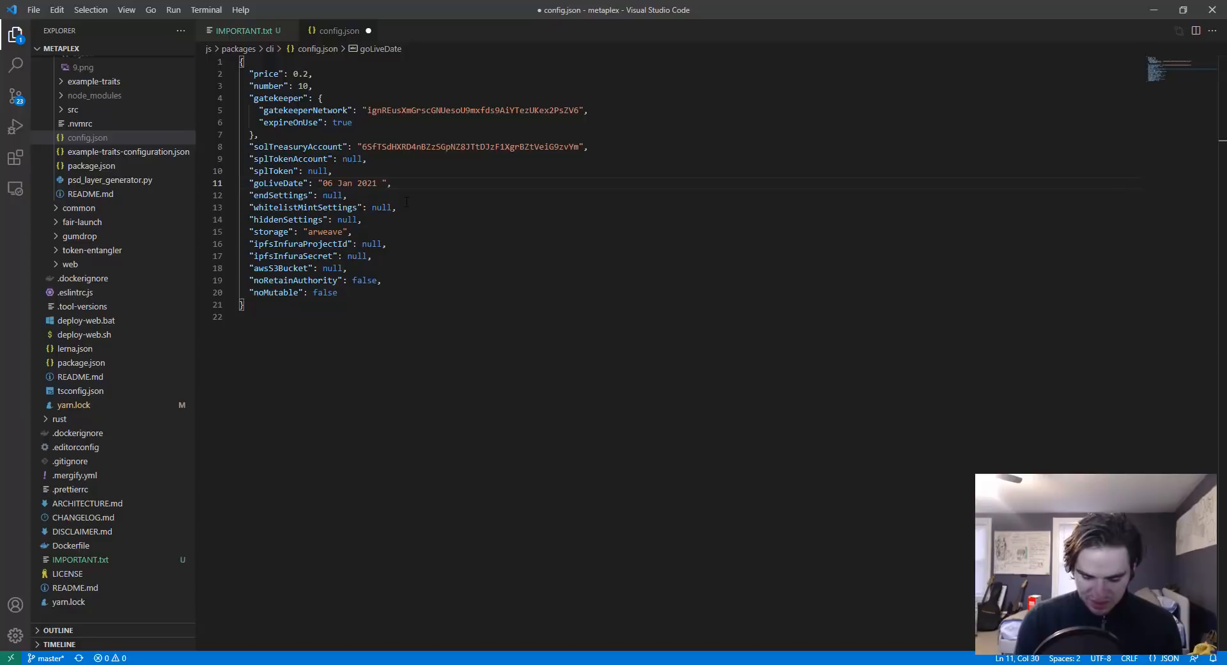
{"action": "type", "text": "0"}
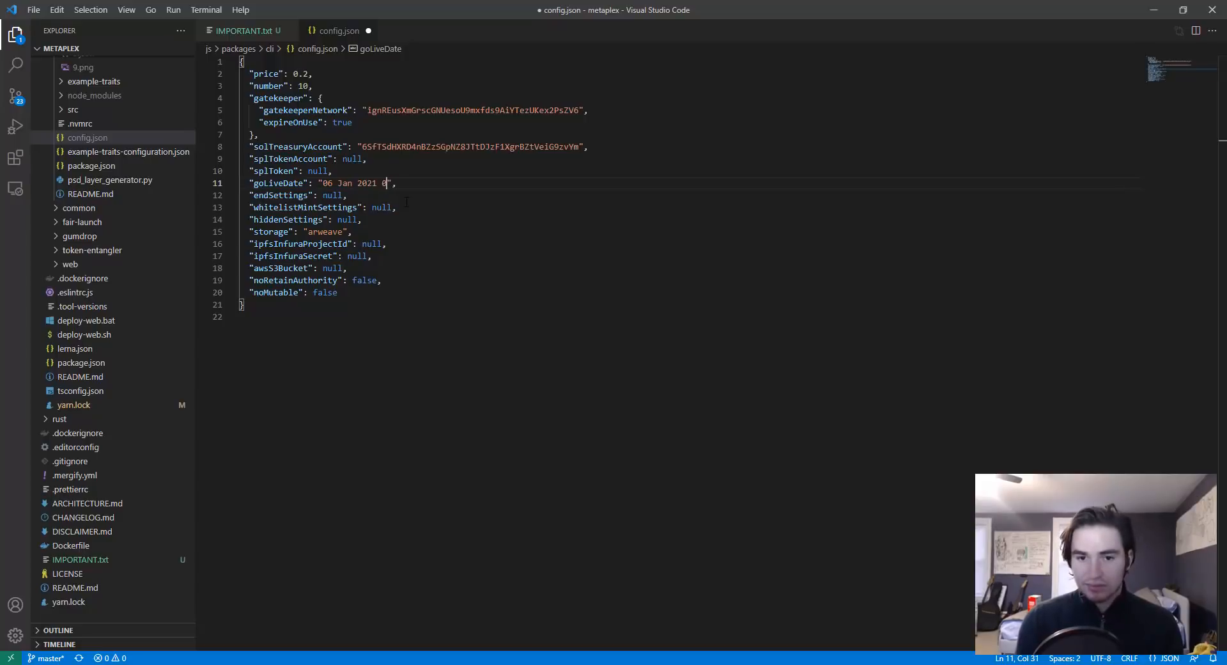
{"action": "type", "text": "08:30"}
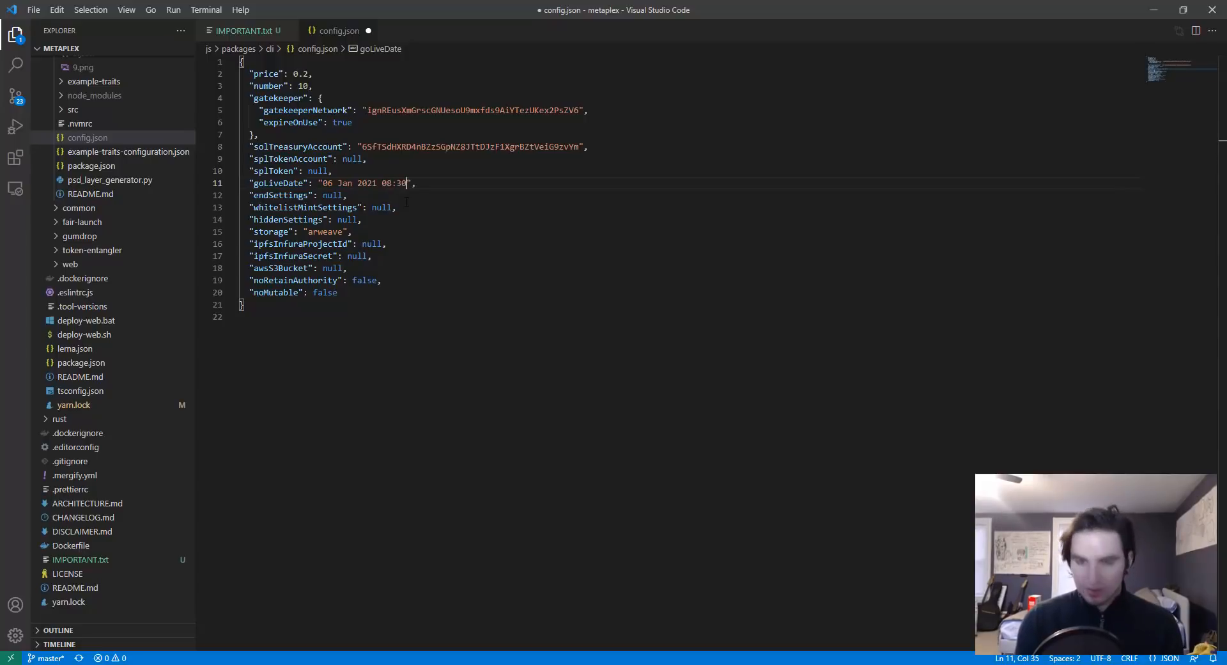
{"action": "type", "text": ":00 EST"}
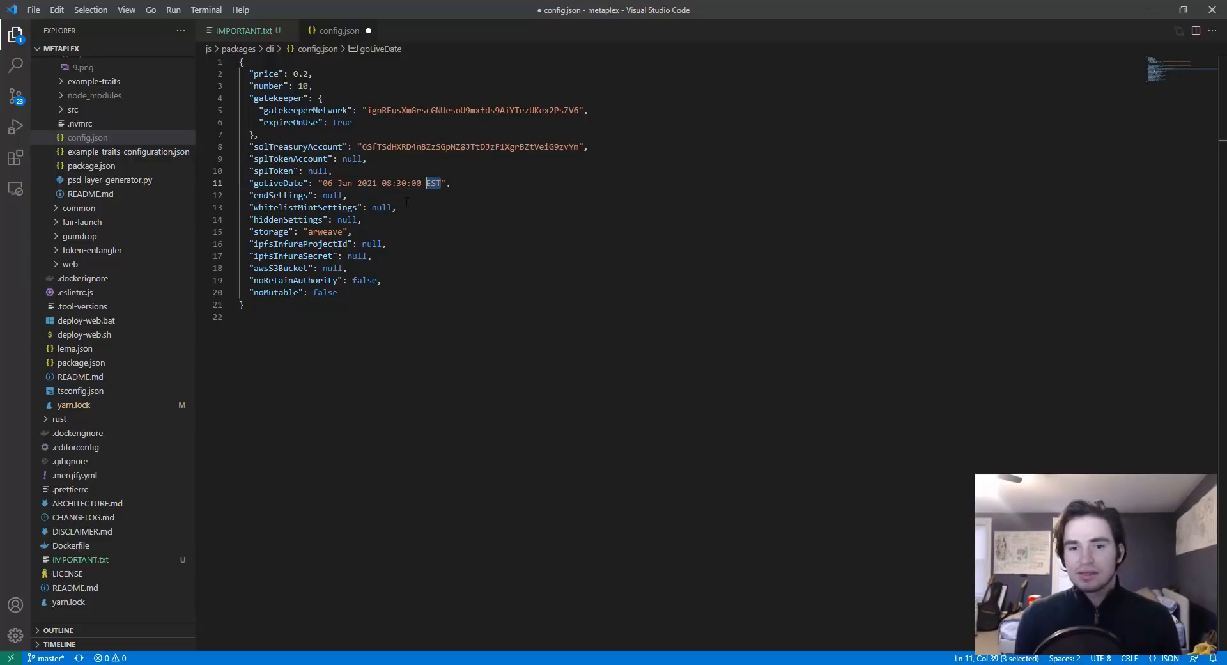
{"action": "type", "text": "U"}
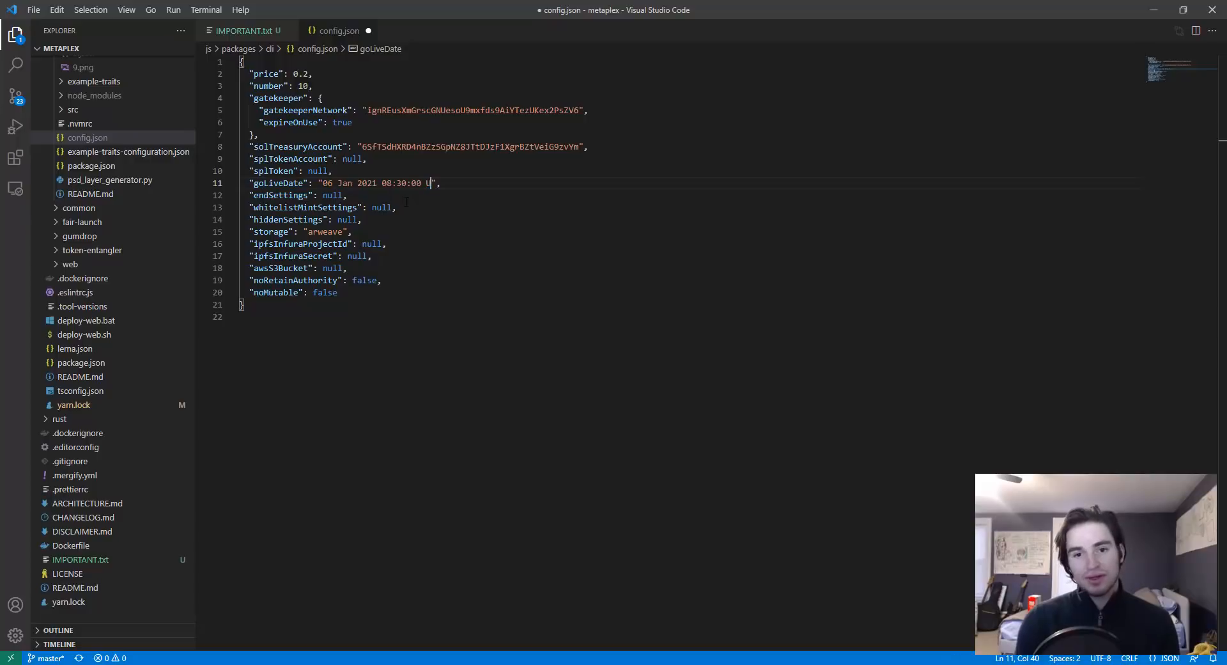
{"action": "type", "text": "TC"}
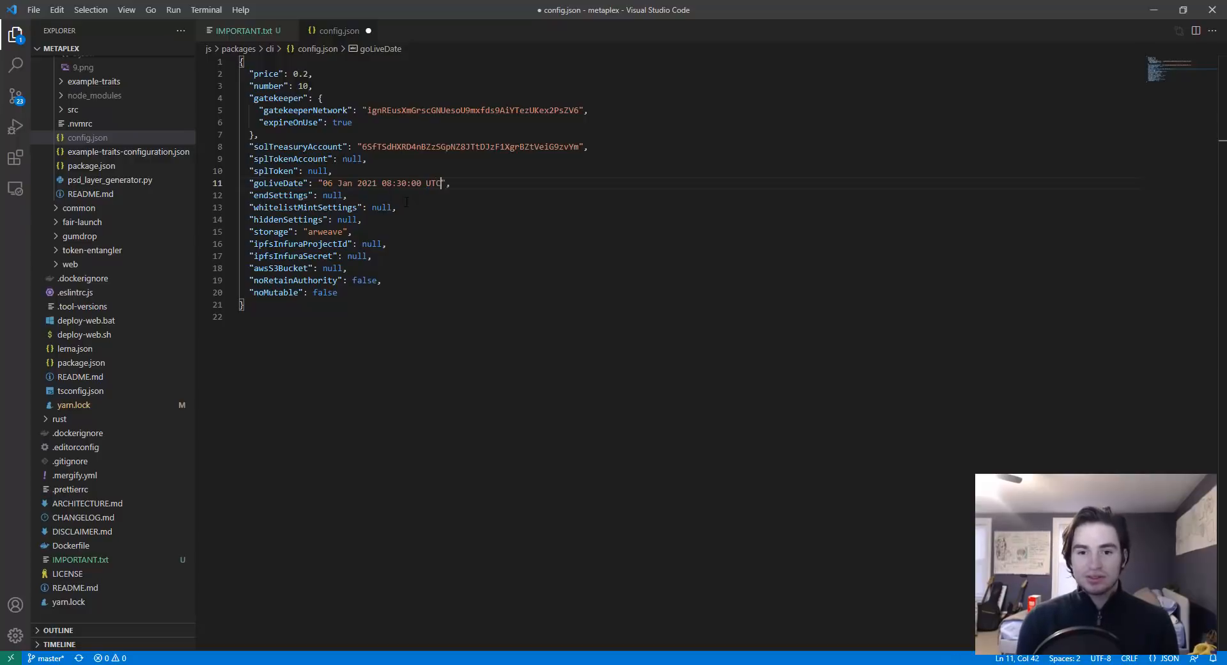
- Replace goLiveDate's UTC time zone with EST and check the hour
{"action": "double_click", "coordinate": [433, 183]}
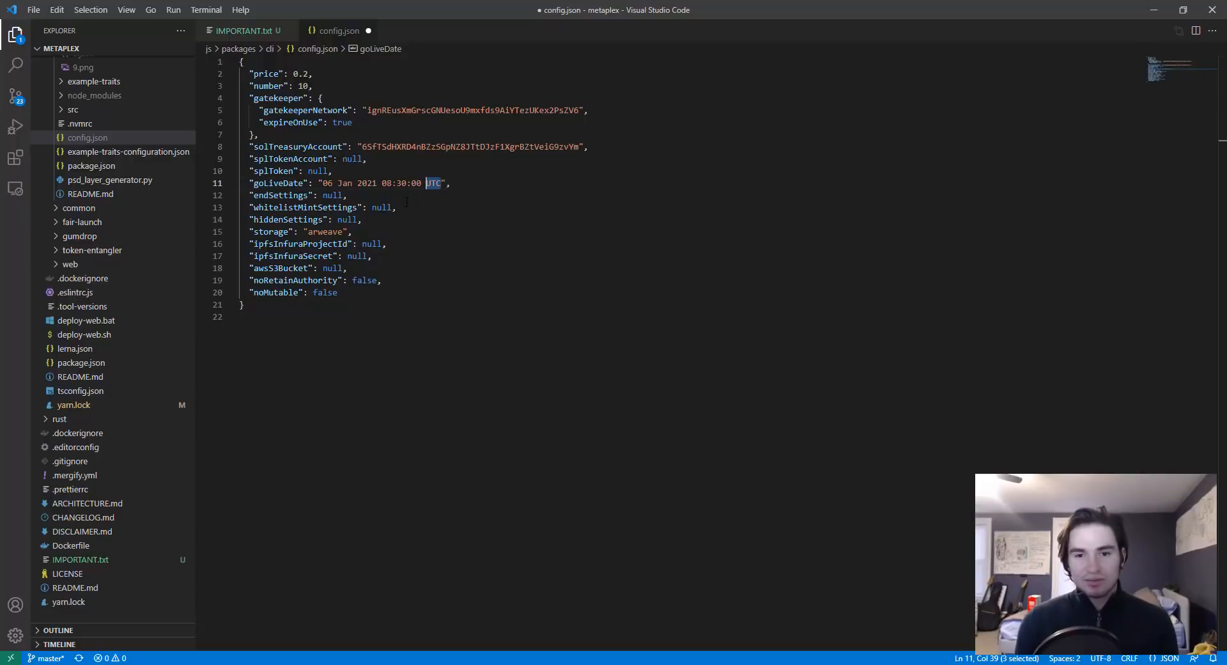
{"action": "type", "text": "EST"}
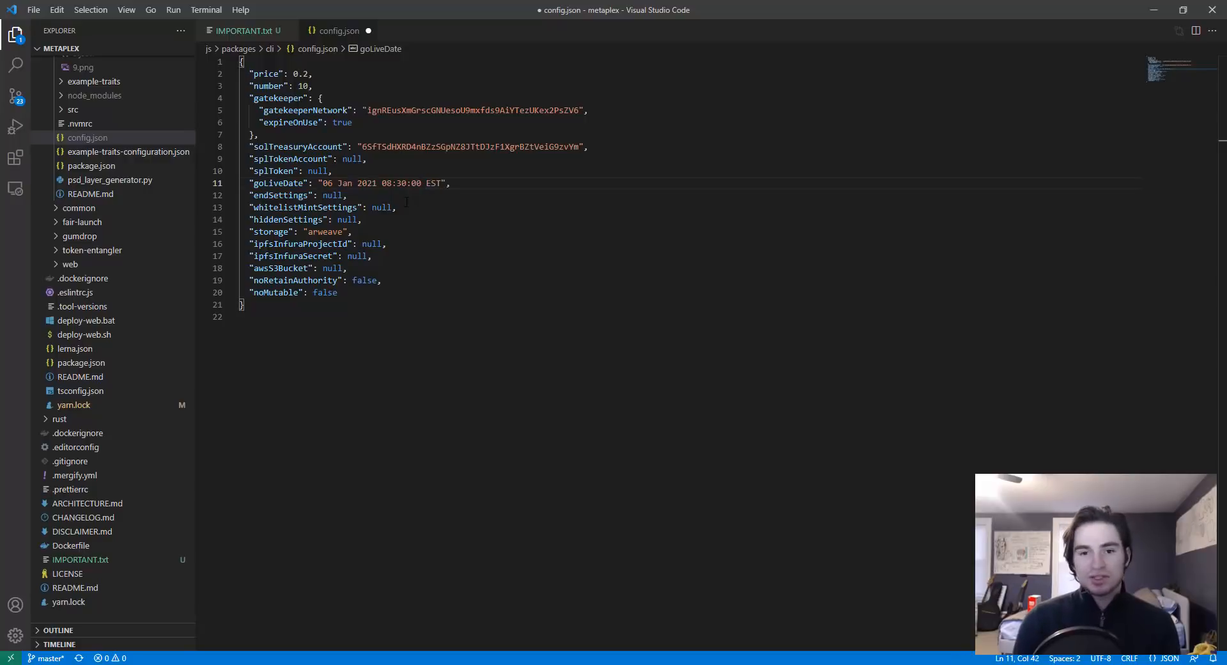
{"action": "left_click", "coordinate": [407, 183]}
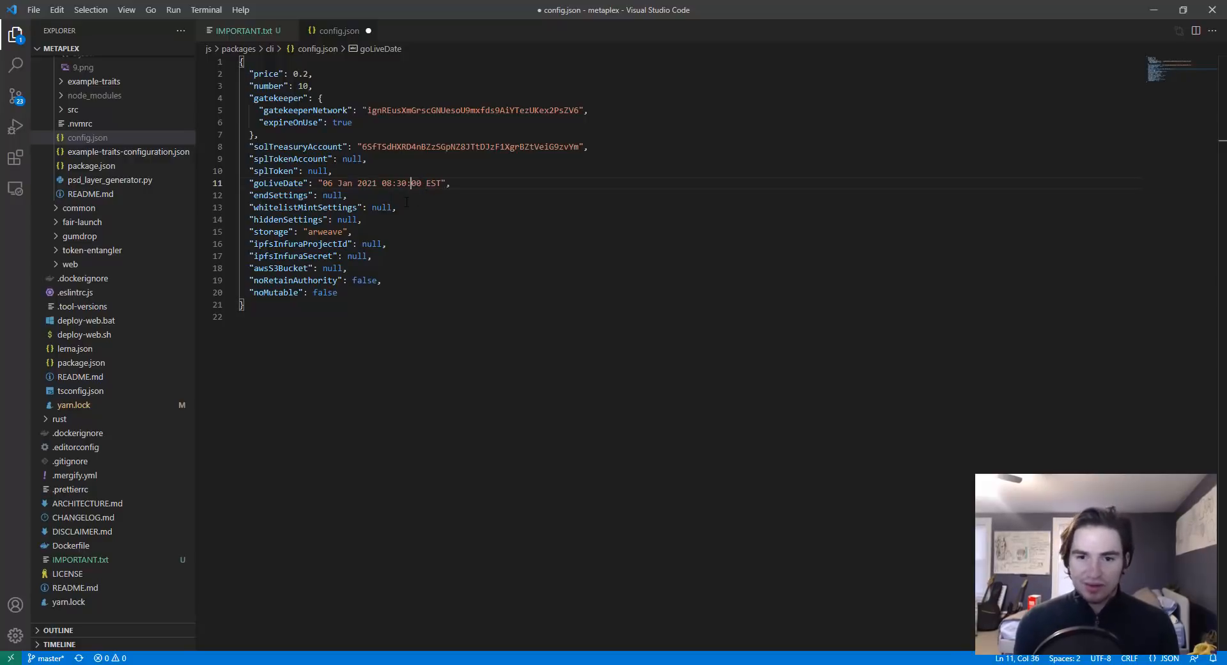
{"action": "double_click", "coordinate": [386, 182]}
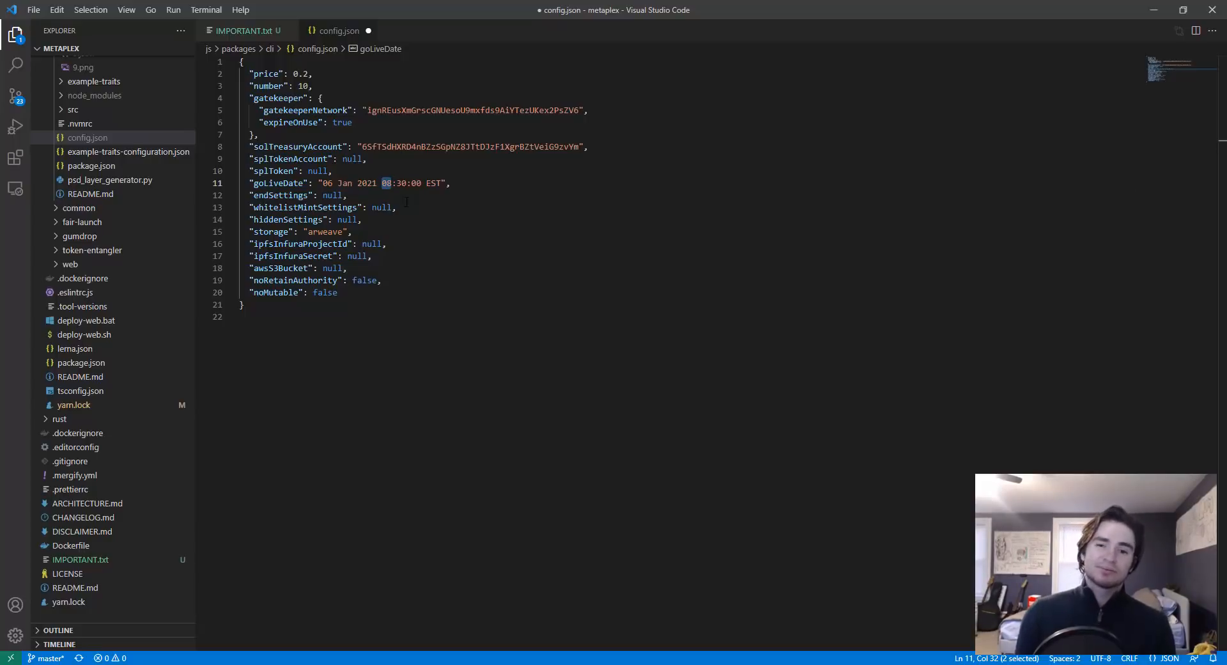
{"action": "left_click", "coordinate": [361, 219]}
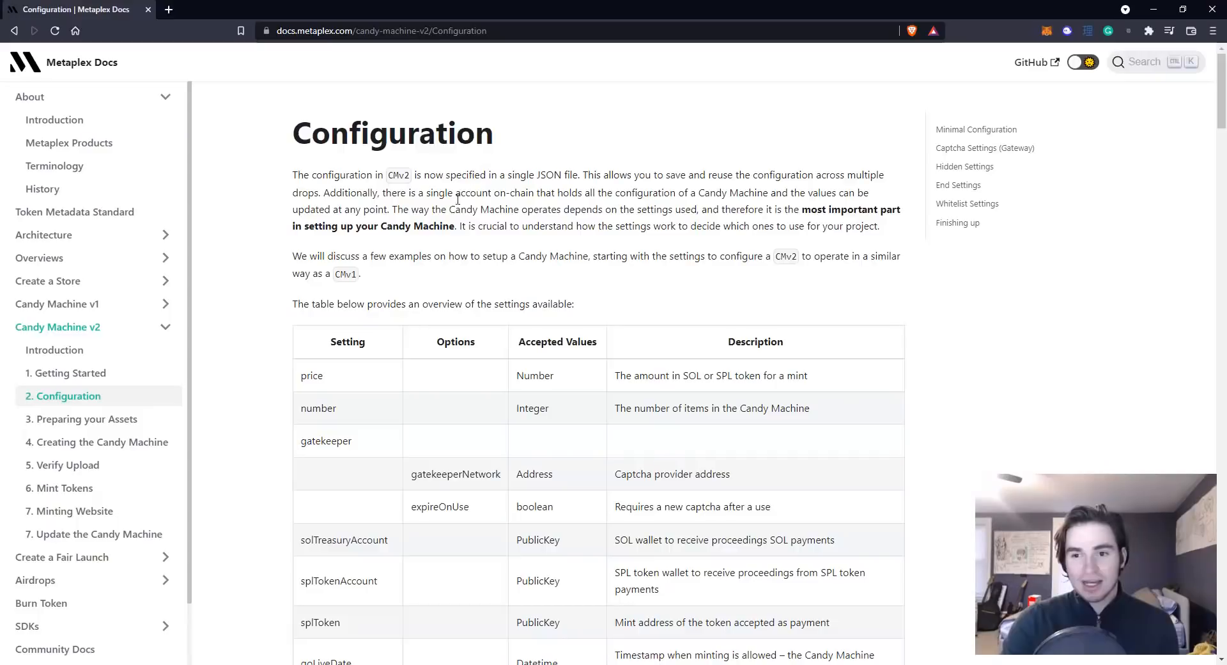
- Scroll through the Candy Machine v2 Configuration settings table and examples
{"action": "scroll", "scroll_direction": "down", "scroll_amount": 3}
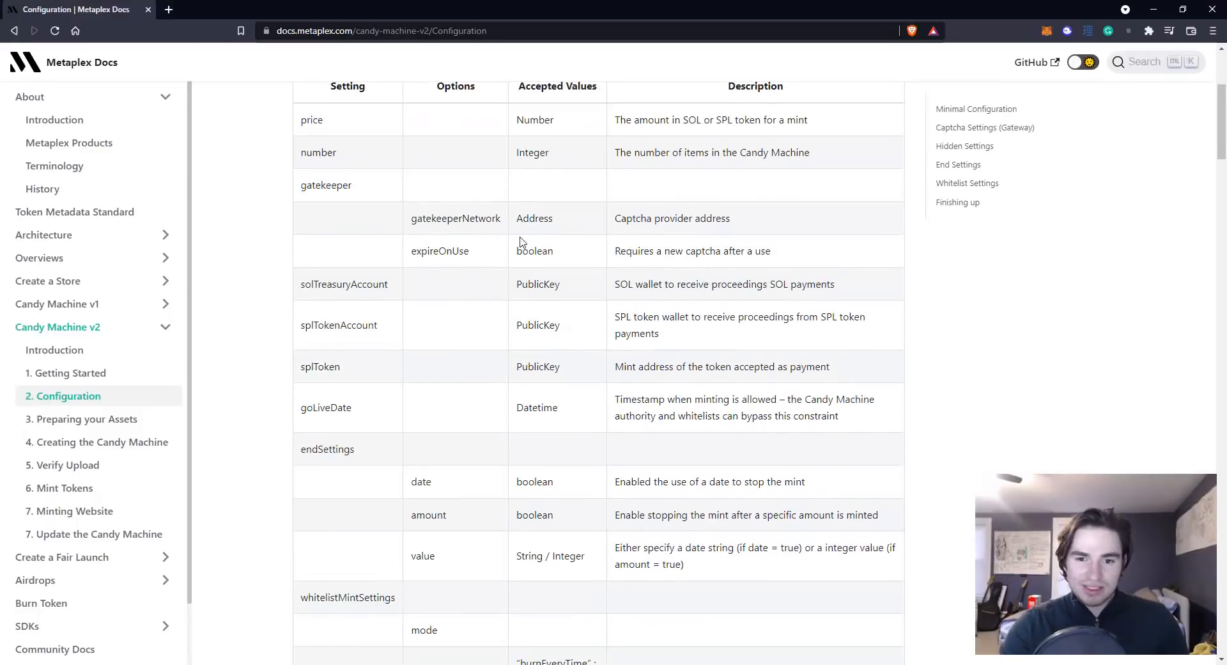
{"action": "scroll", "scroll_direction": "down", "scroll_amount": 3}
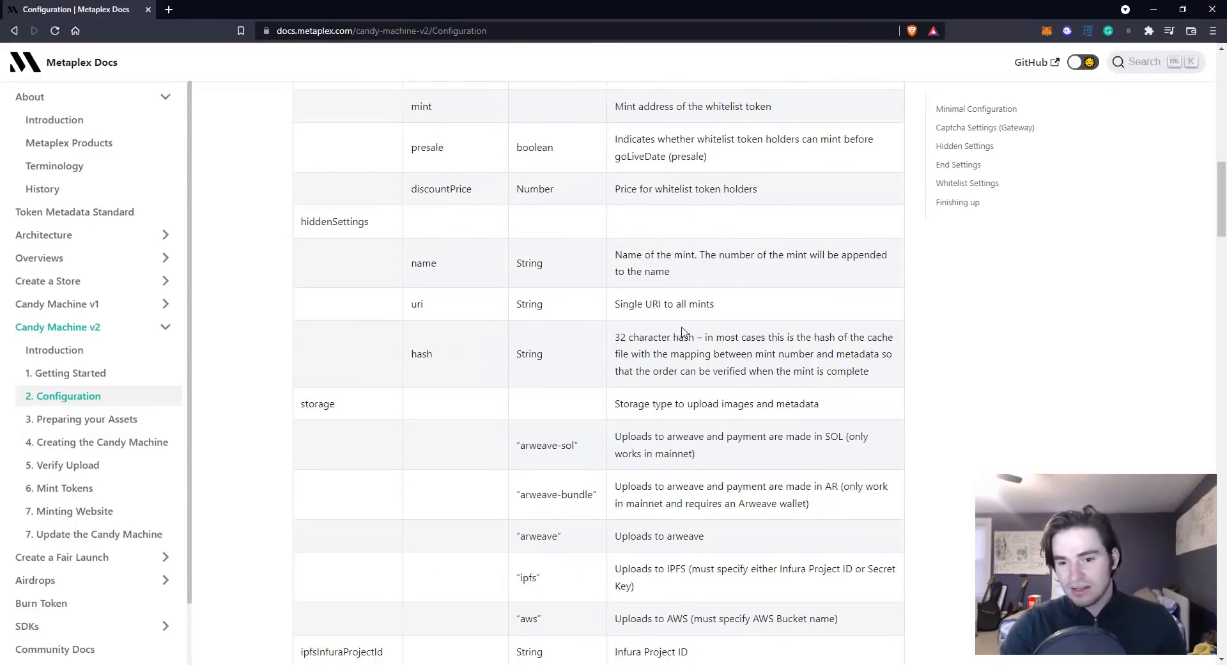
{"action": "scroll", "scroll_direction": "down", "scroll_amount": 3}
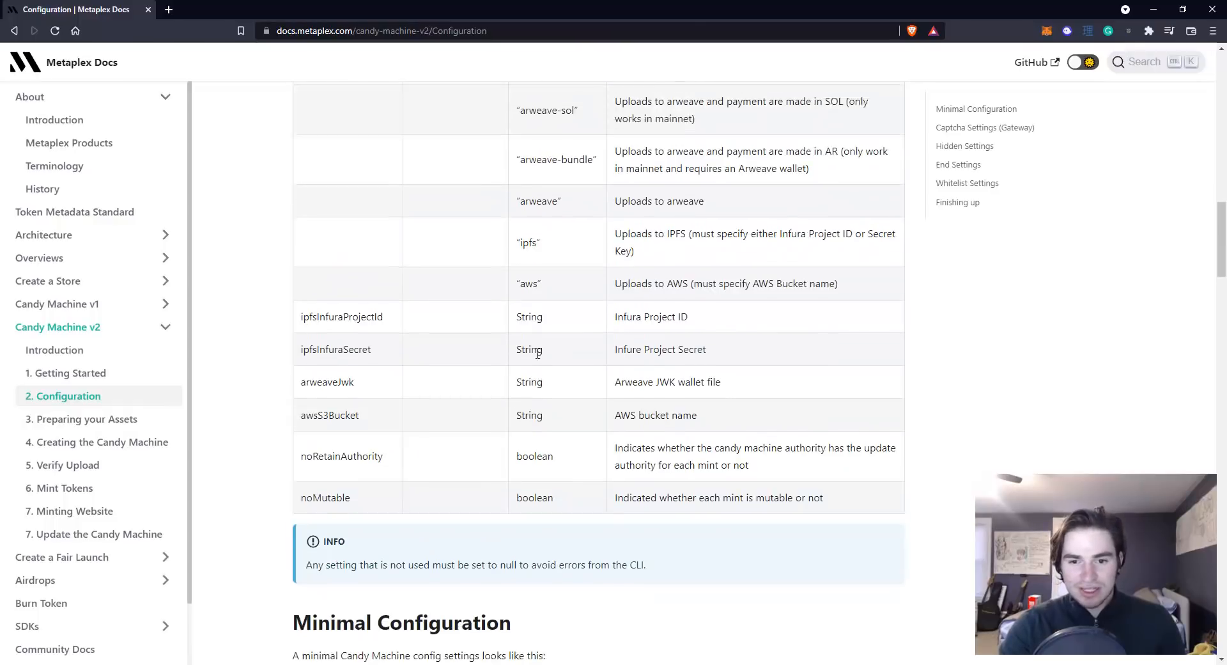
{"action": "scroll", "scroll_direction": "down", "scroll_amount": 3}
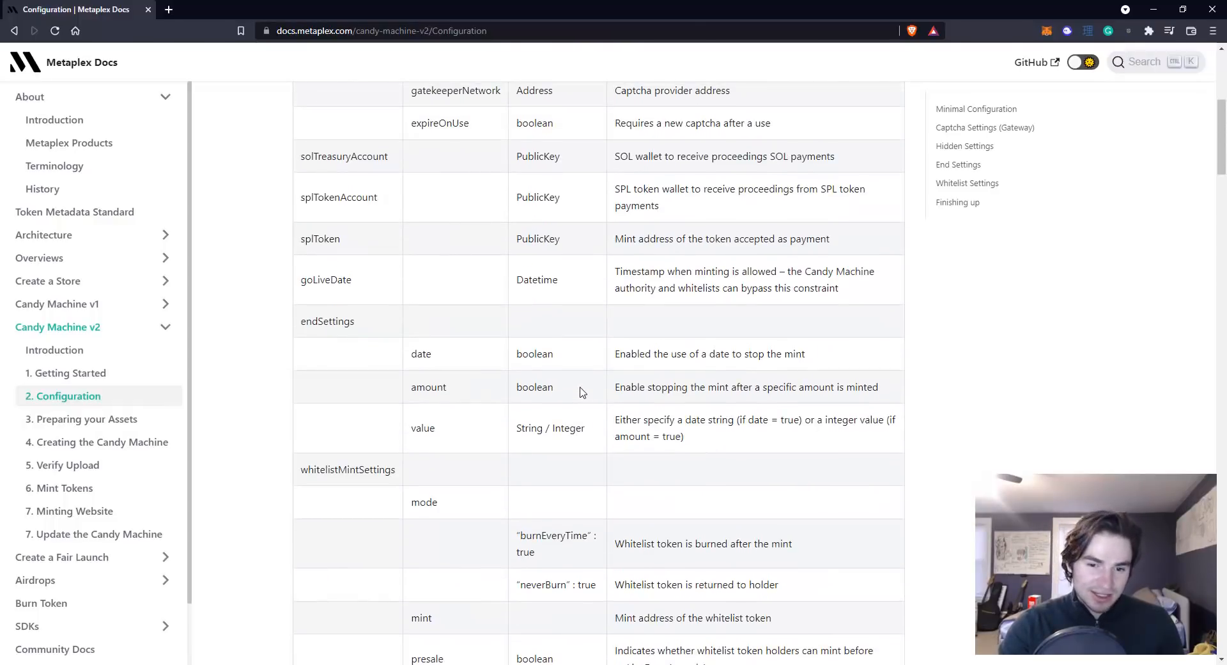
{"action": "scroll", "scroll_direction": "down", "scroll_amount": 3}
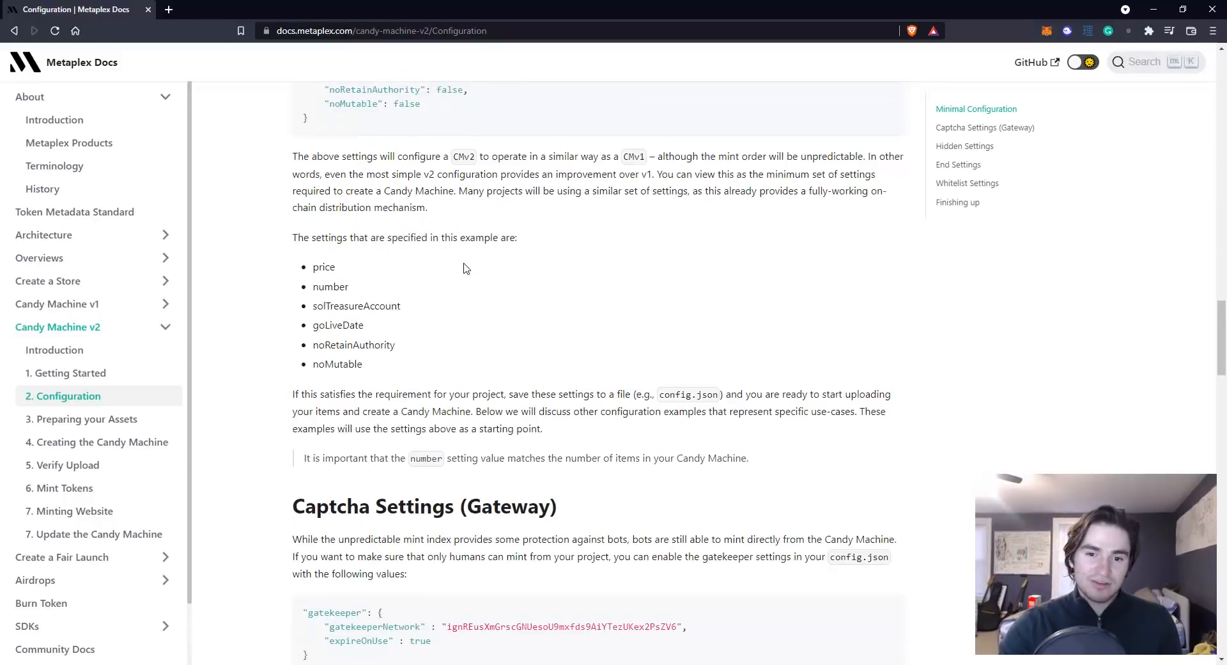
{"action": "scroll", "scroll_direction": "down", "scroll_amount": 3}
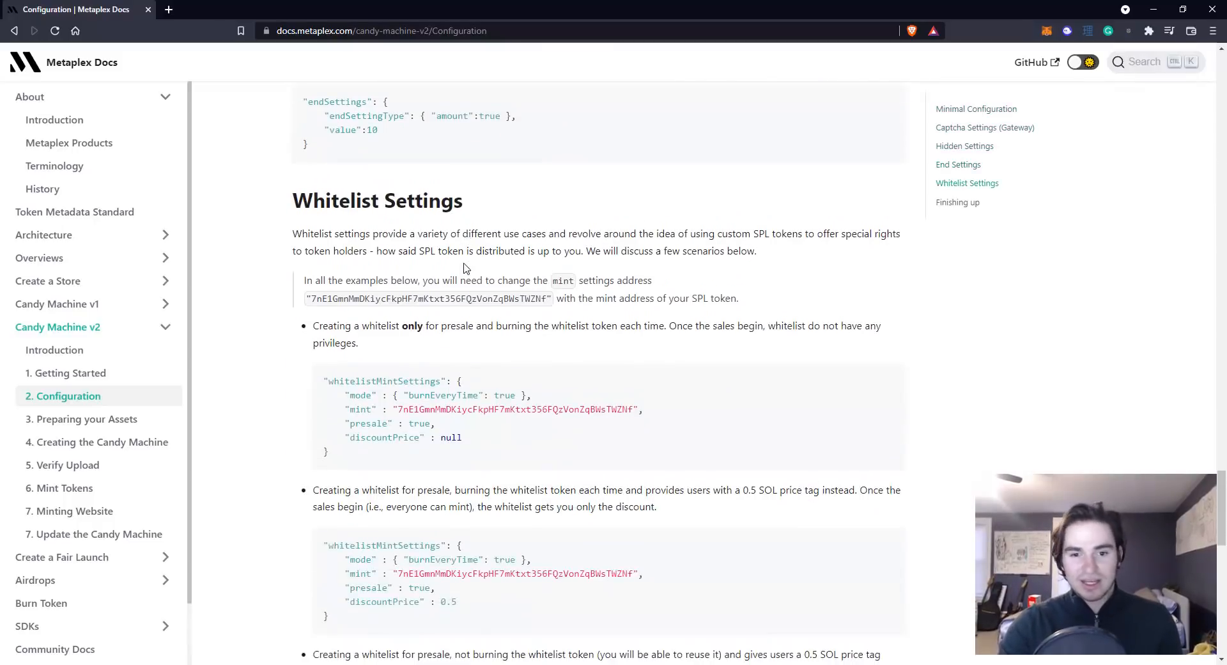
{"action": "scroll", "scroll_direction": "down", "scroll_amount": 3}
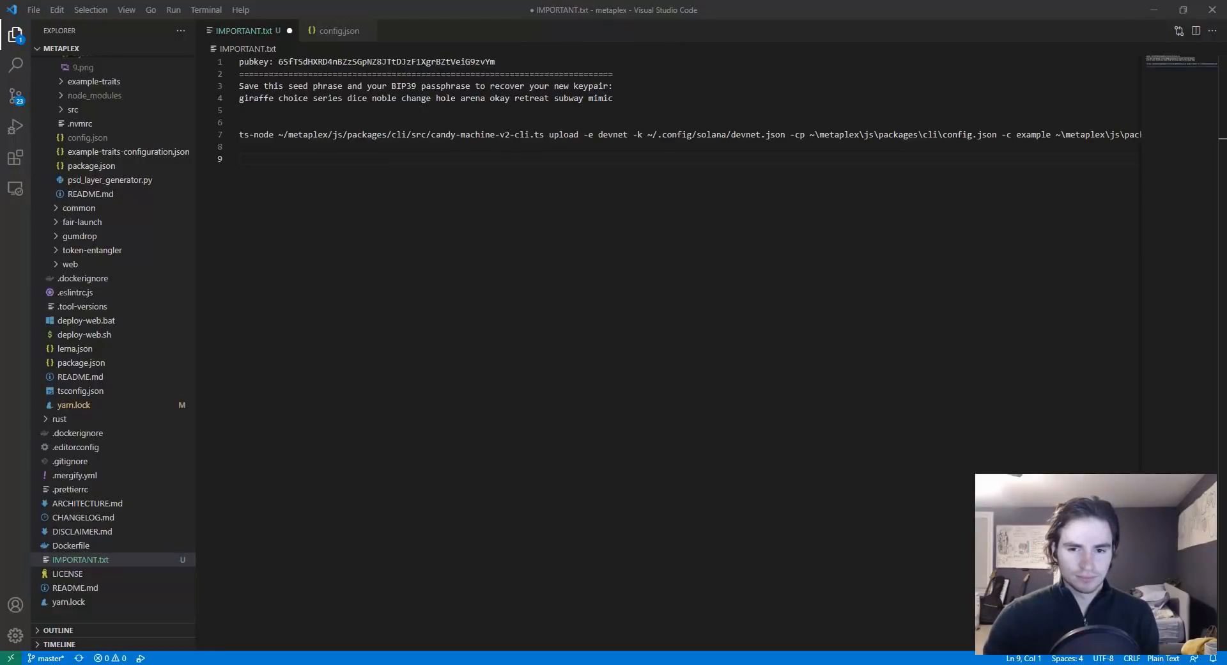
{"action": "mouse_move", "coordinate": [401, 240]}
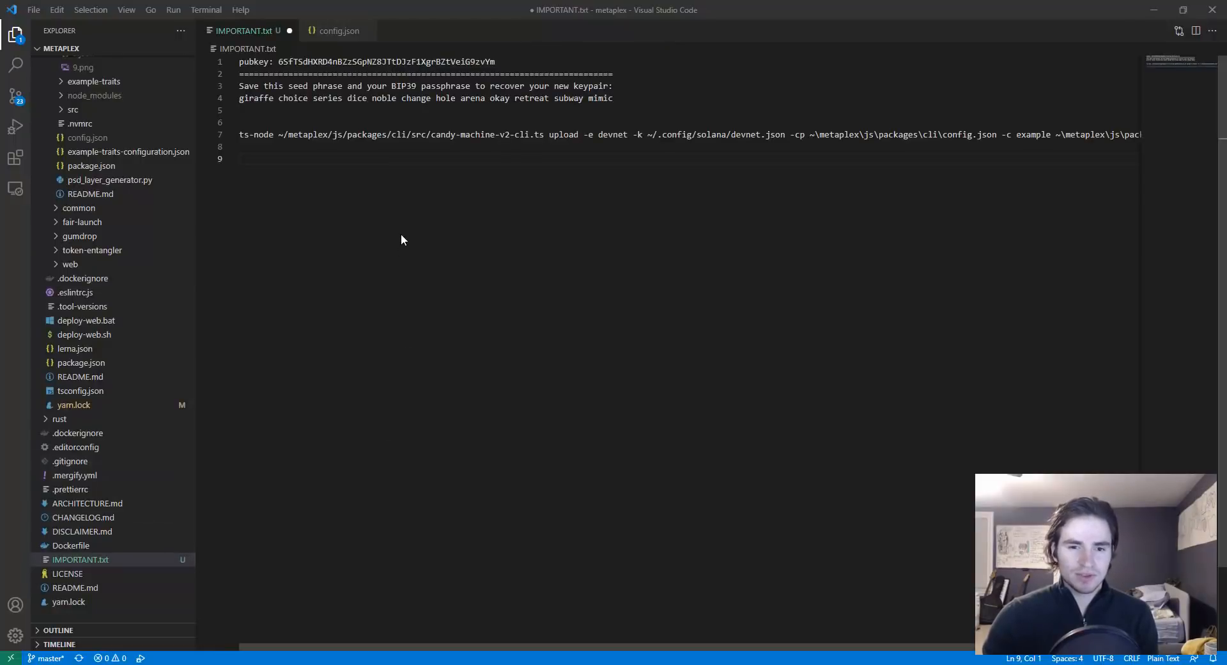
{"action": "mouse_move", "coordinate": [297, 244]}
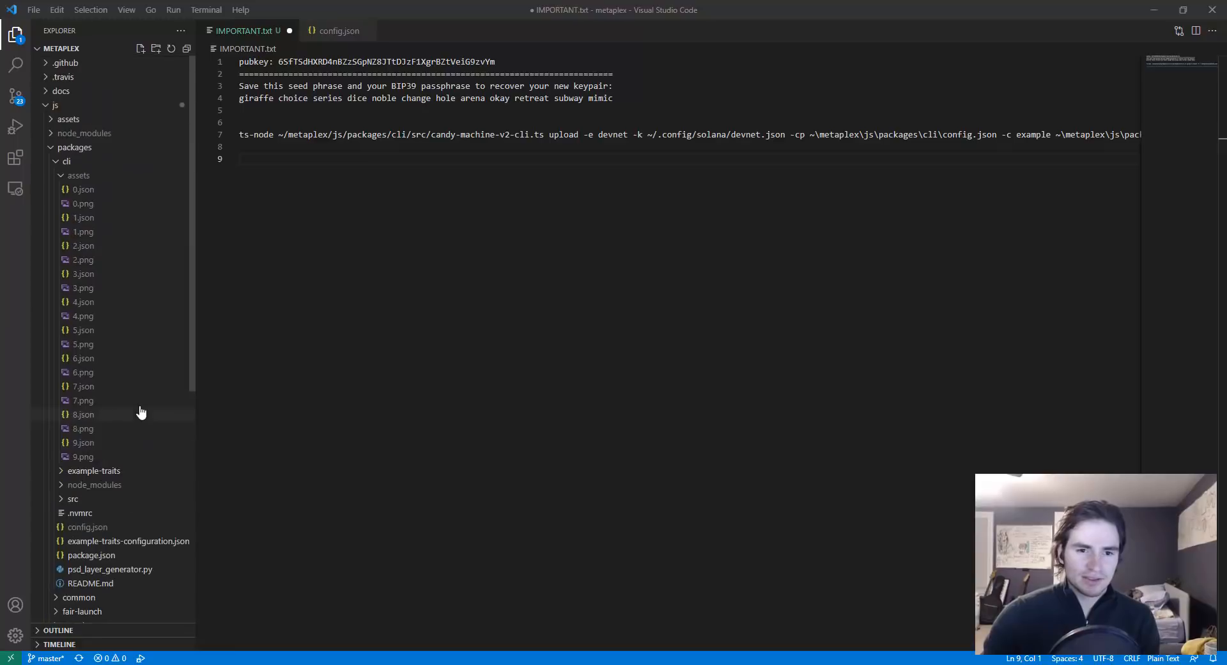
{"action": "mouse_move", "coordinate": [95, 389]}
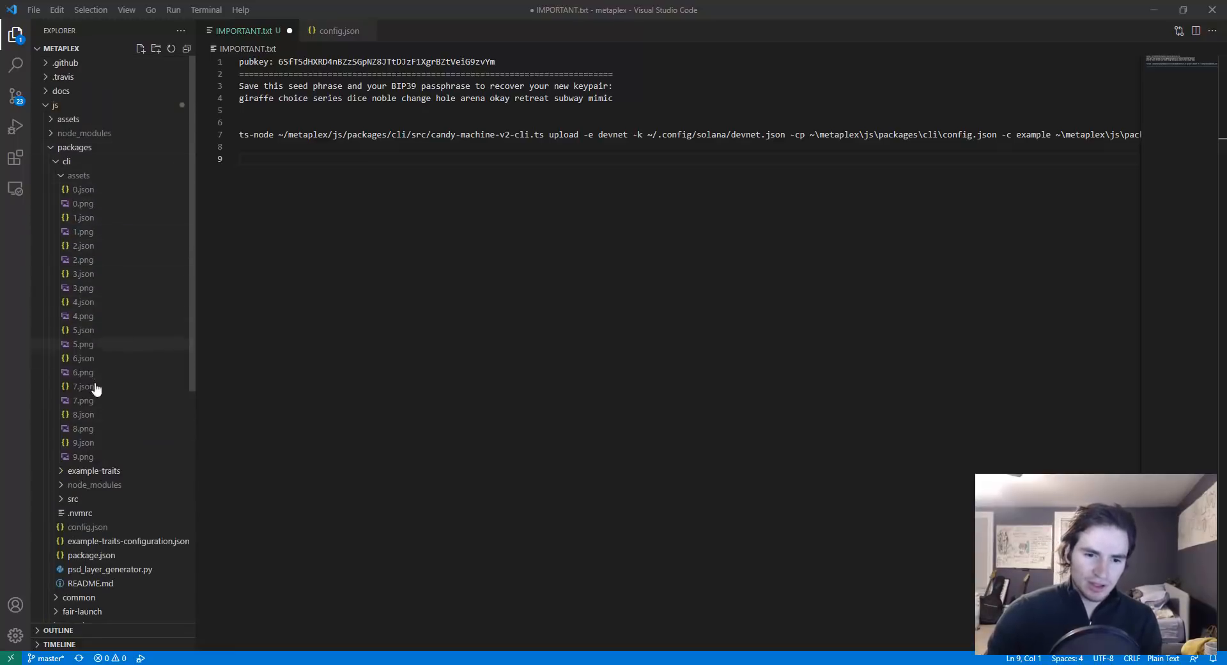
{"action": "mouse_move", "coordinate": [128, 206]}
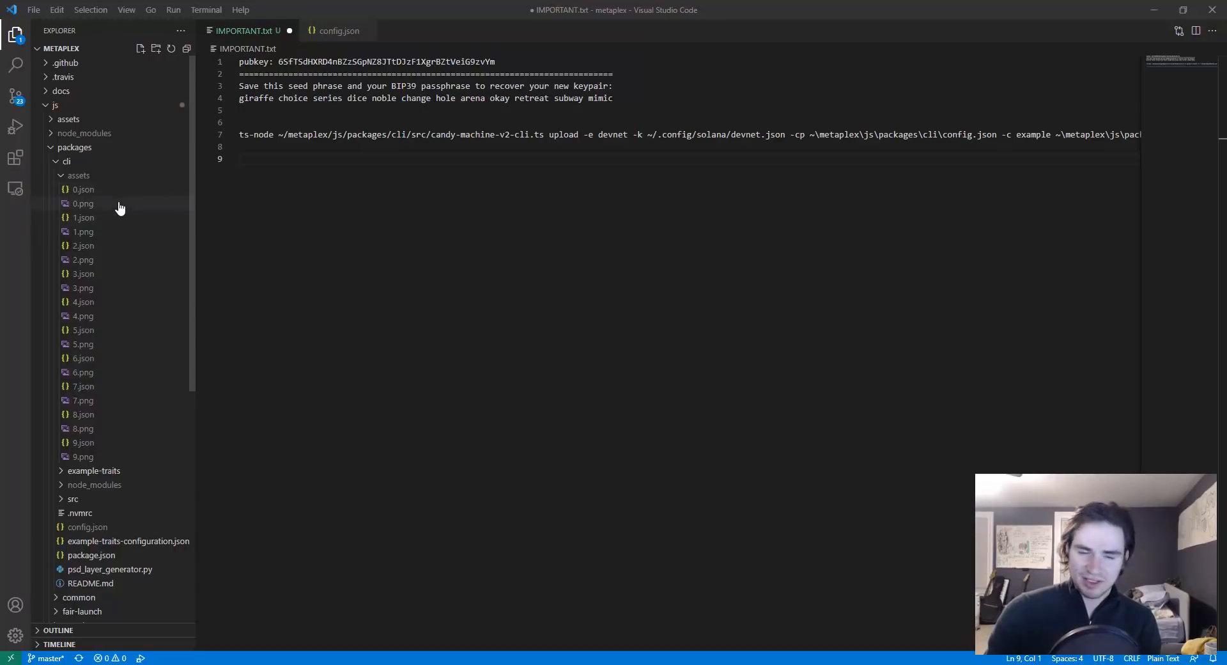
{"action": "mouse_move", "coordinate": [123, 234]}
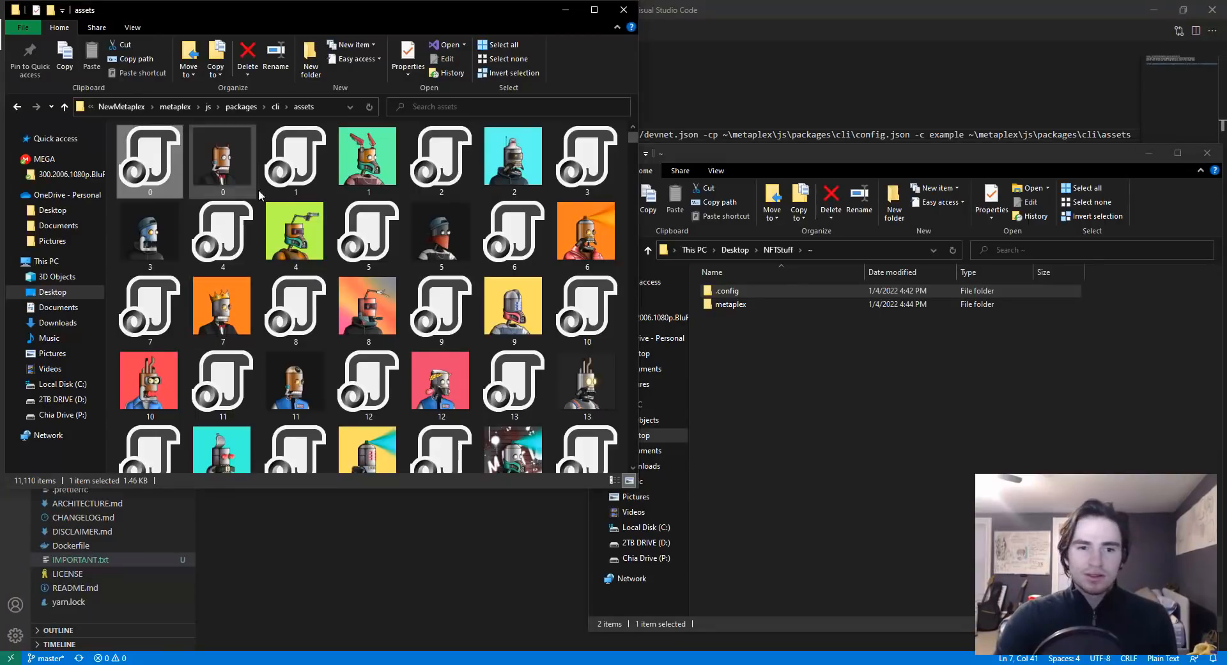
{"action": "mouse_move", "coordinate": [514, 306]}
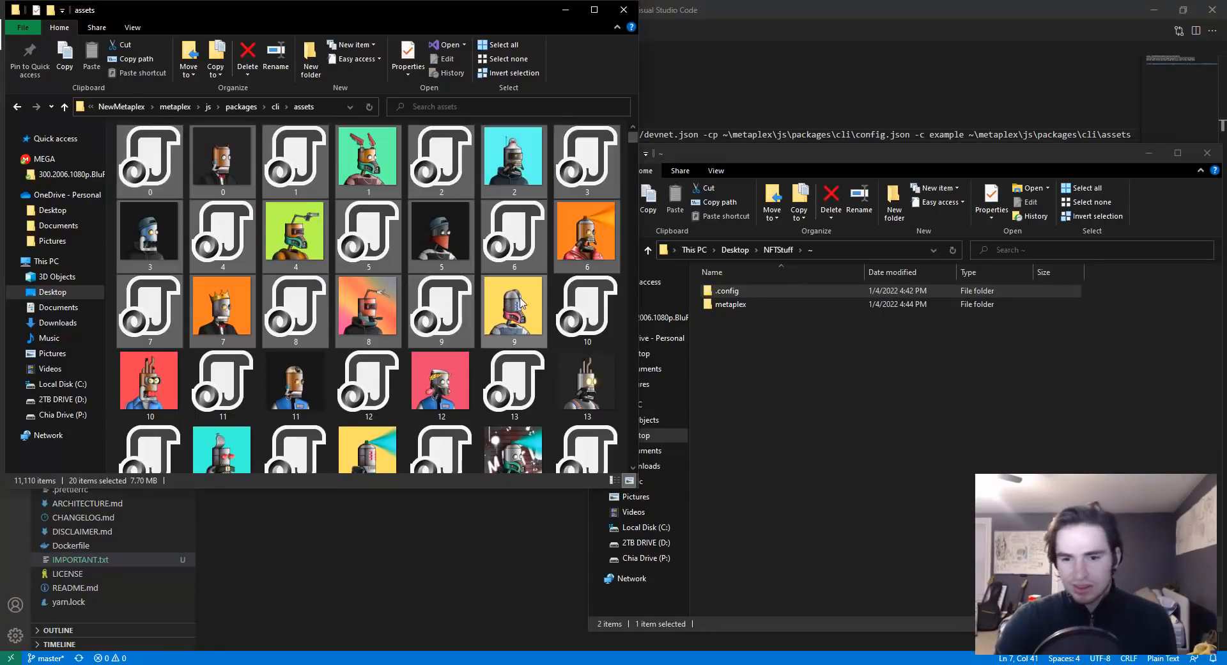
{"action": "mouse_move", "coordinate": [222, 157]}
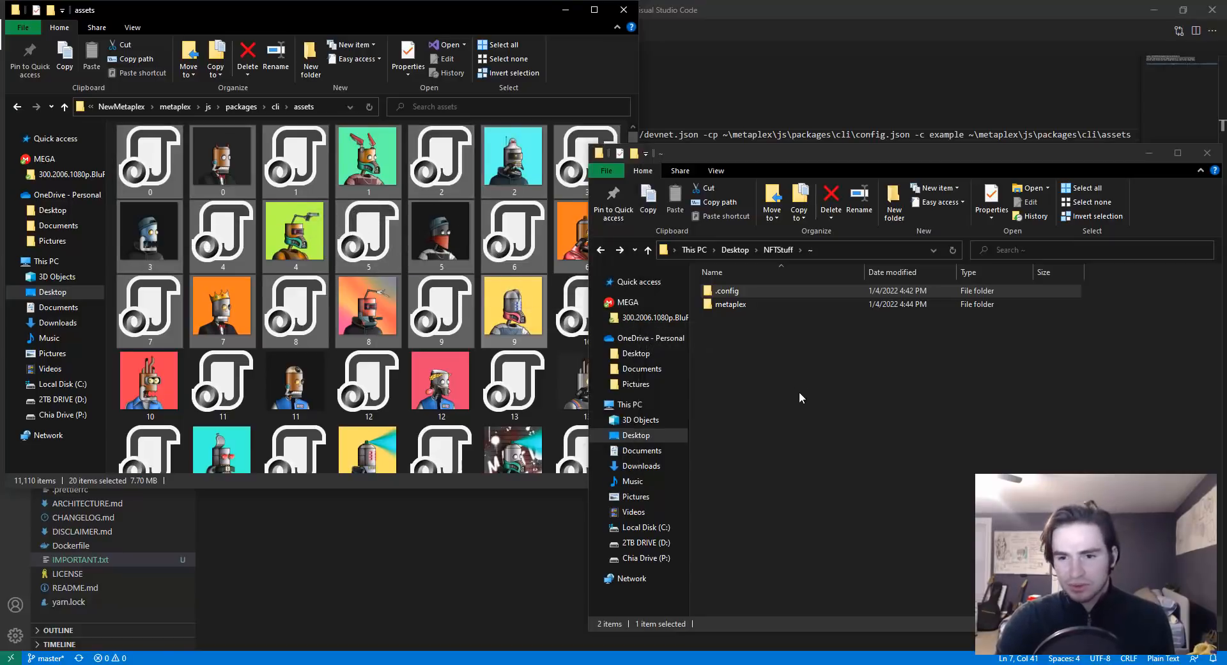
- Browse into metaplex, then js packages, then the cli package folder
{"action": "left_click", "coordinate": [729, 303]}
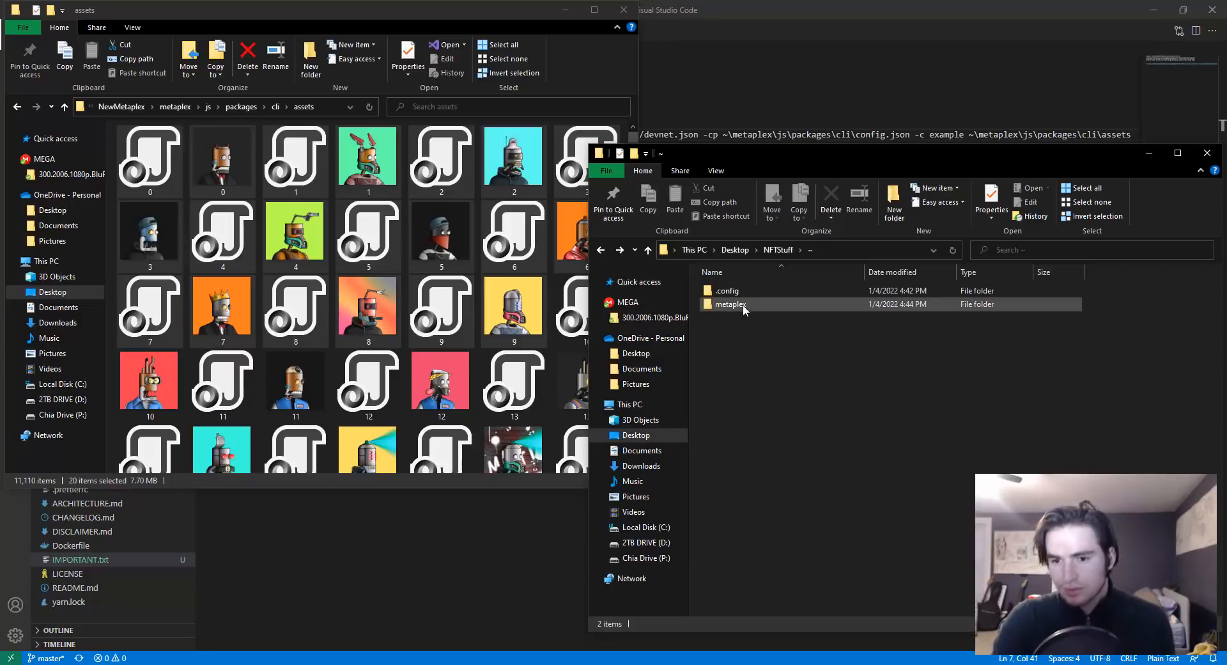
{"action": "double_click", "coordinate": [730, 303]}
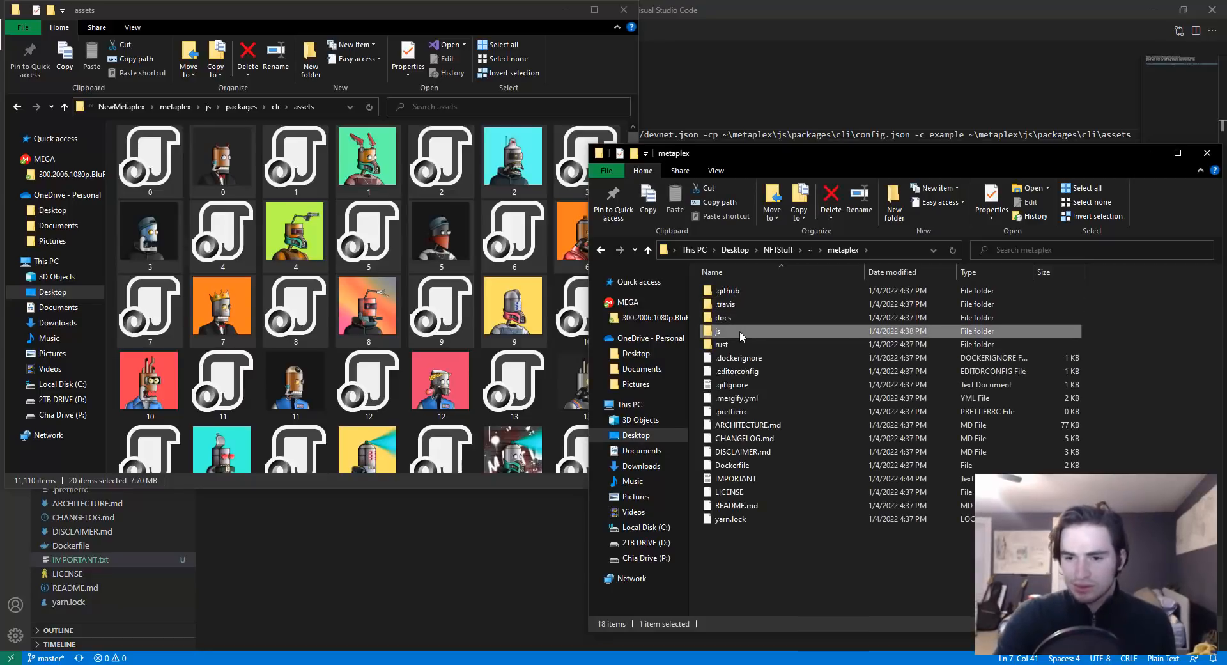
{"action": "double_click", "coordinate": [717, 331]}
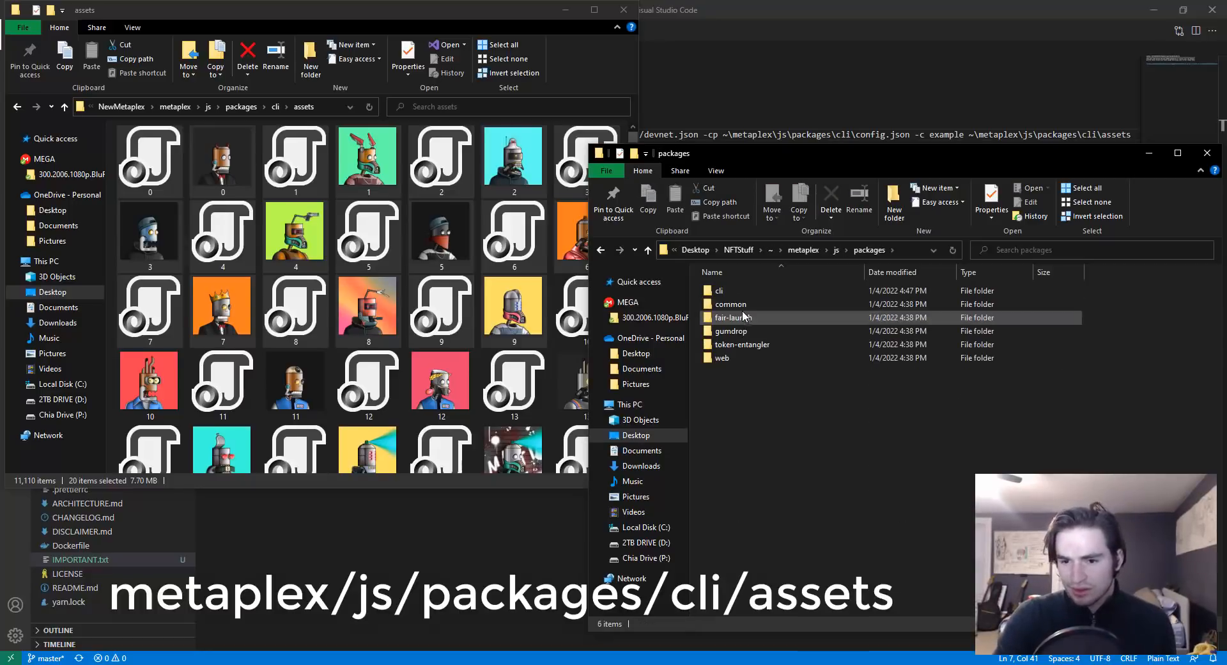
{"action": "double_click", "coordinate": [718, 290]}
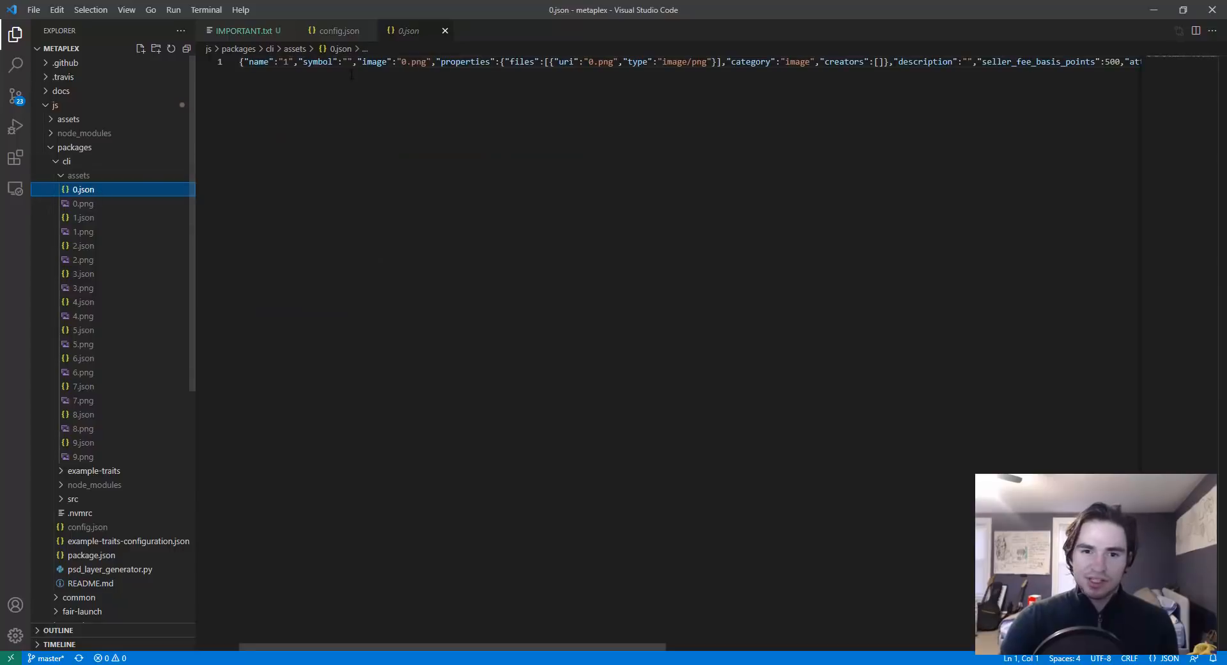
- Preview 0.png, then reopen config.json
{"action": "left_click", "coordinate": [83, 203]}
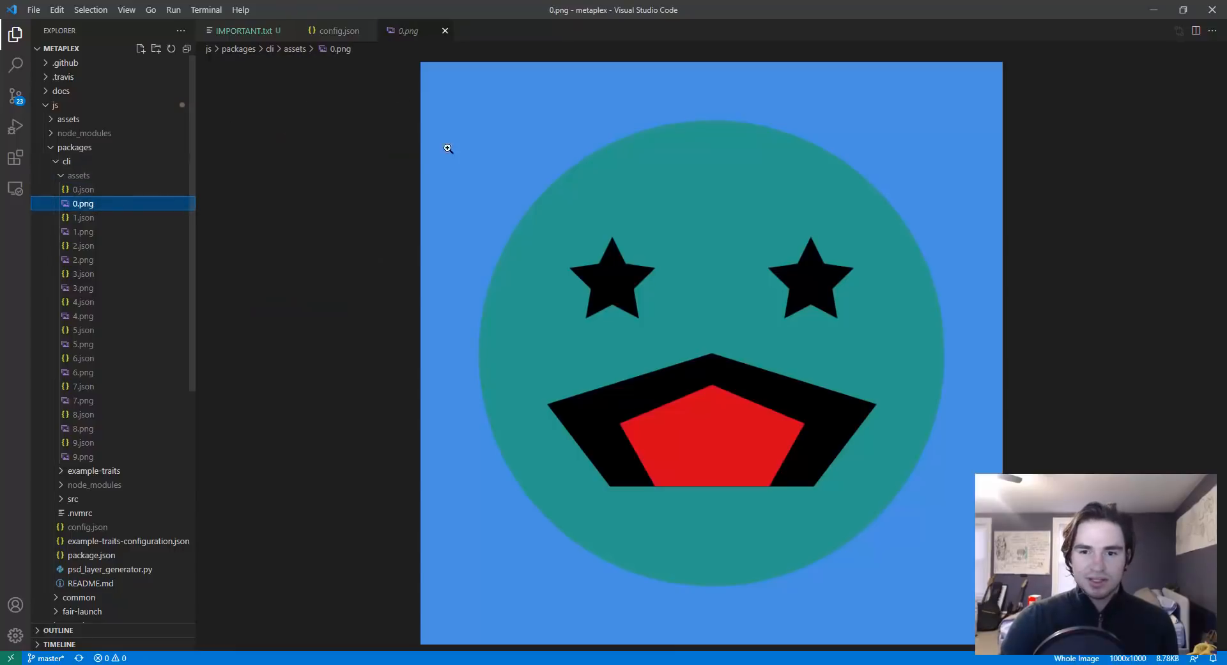
{"action": "left_click", "coordinate": [339, 31]}
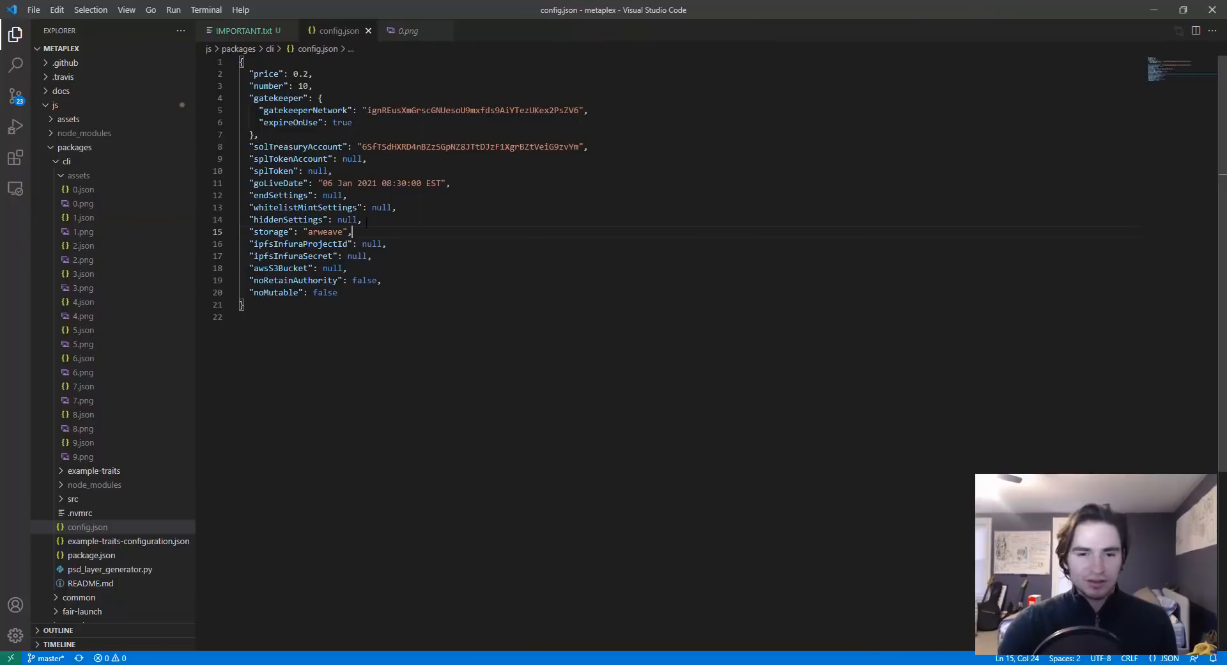
{"action": "mouse_move", "coordinate": [445, 30]}
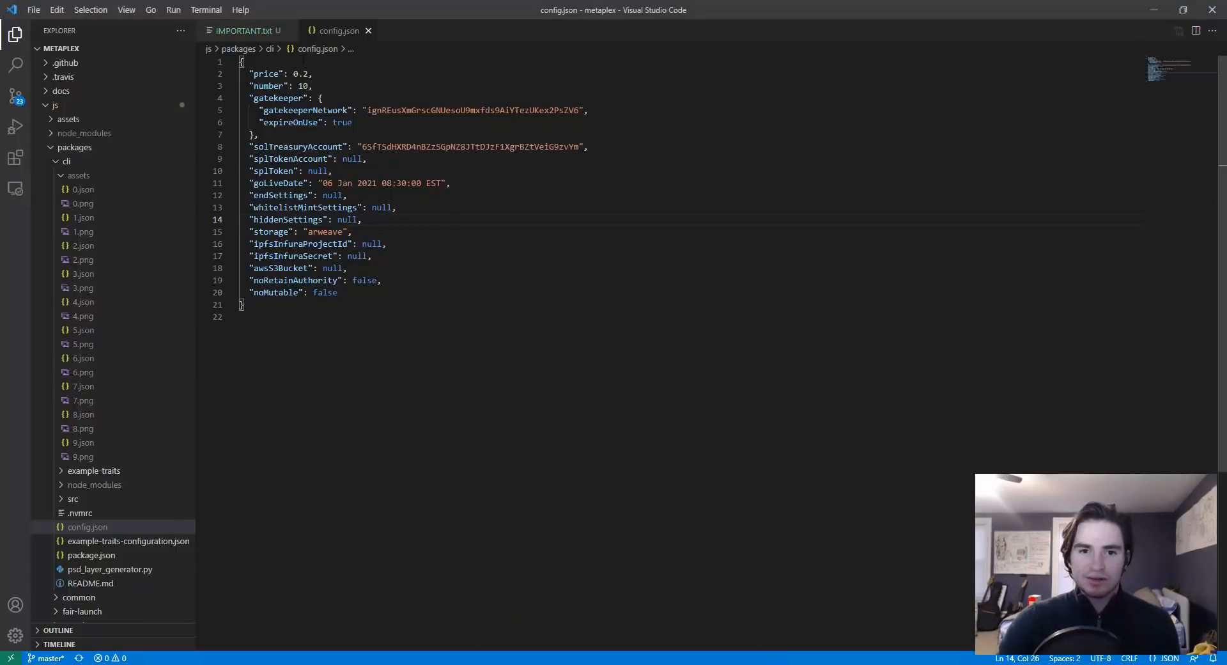
- Paste the upload command below the seed phrase in IMPORTANT.txt and copy the assets path
{"action": "left_click", "coordinate": [247, 31]}
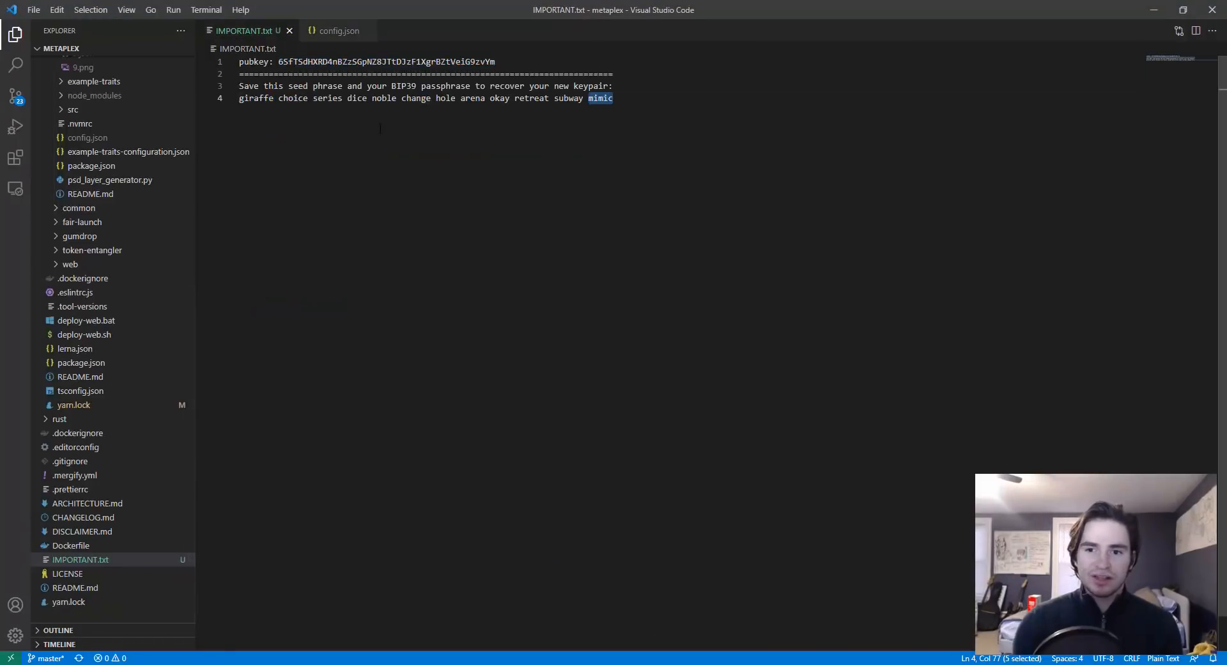
{"action": "key", "text": "Enter"}
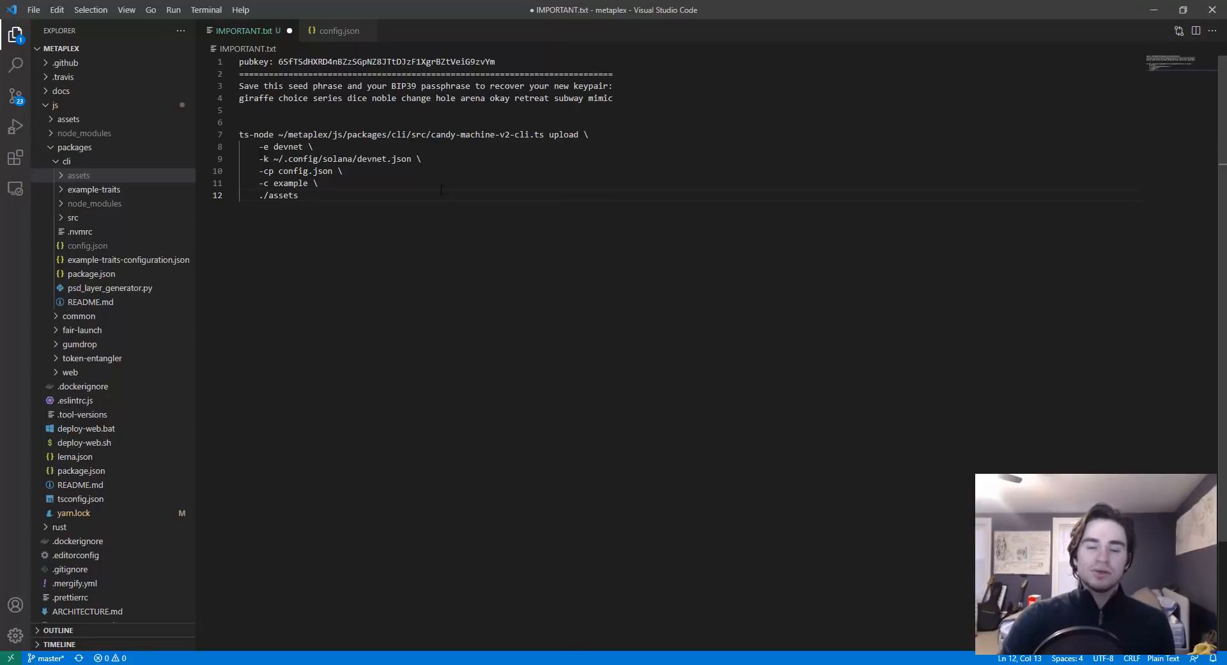
{"action": "left_click", "coordinate": [318, 182]}
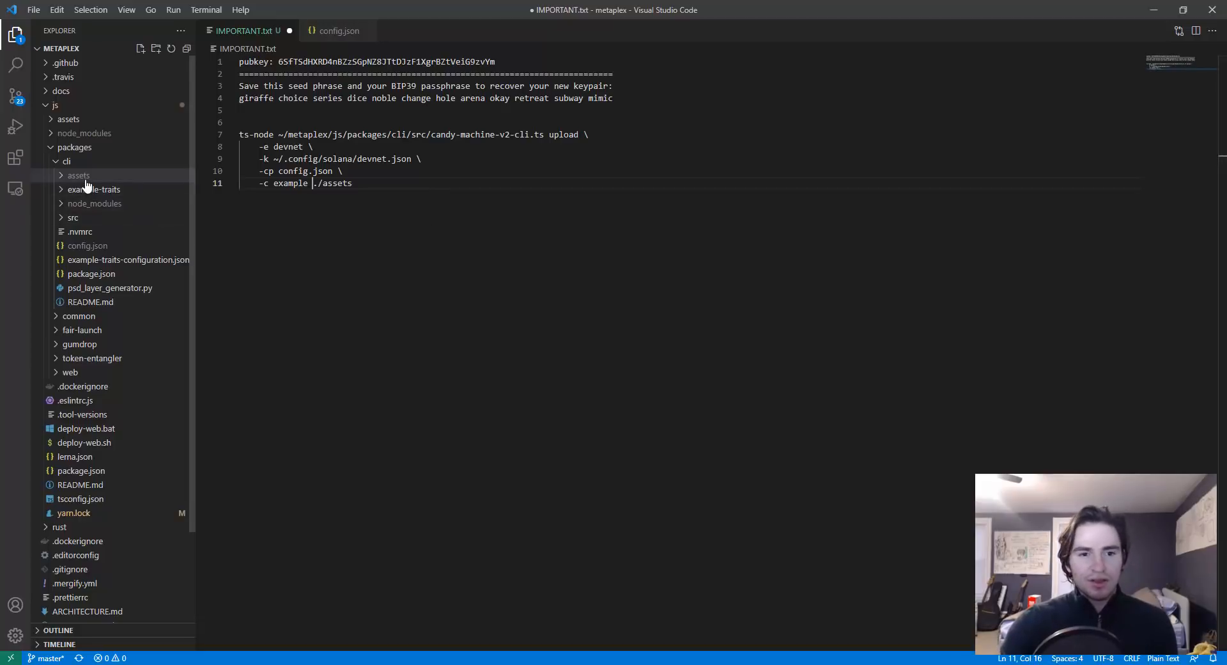
{"action": "right_click", "coordinate": [77, 174]}
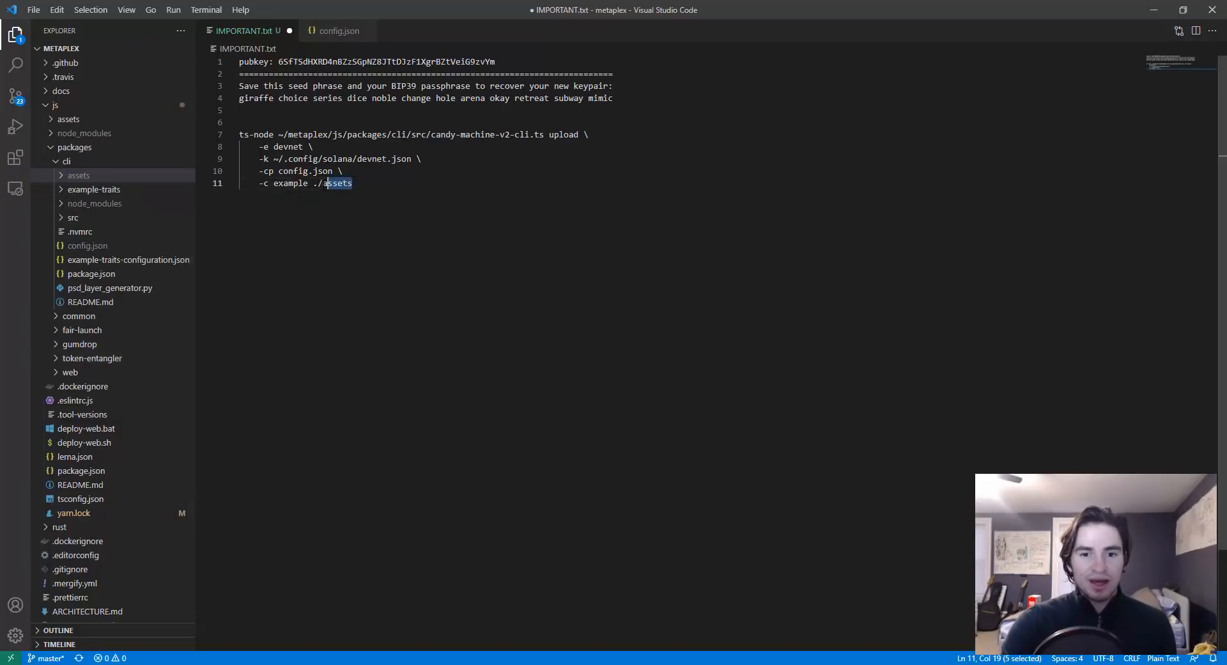
- Insert full cli\assets and config.json paths, trimming the Desktop prefix
{"action": "type", "text": "C:\\Users\\Isbees\\Desktop\\NFTStuff\\~\\metaplex\\js\\packages\\cli\\assets"}
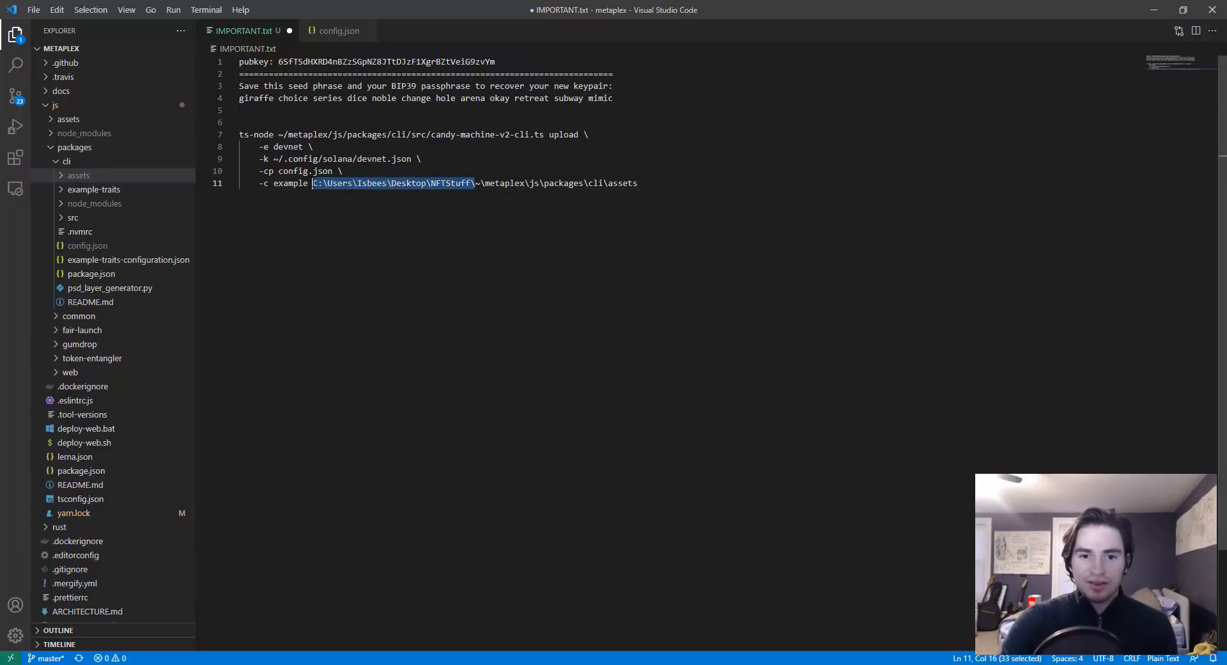
{"action": "key", "text": "Delete"}
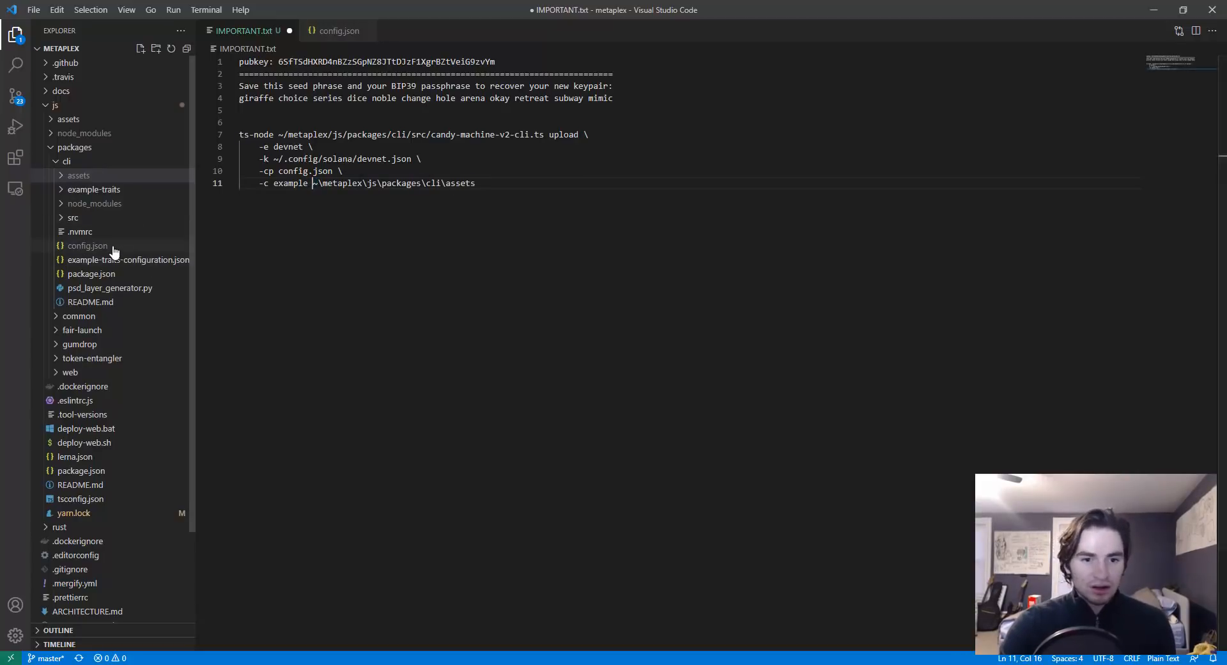
{"action": "right_click", "coordinate": [87, 245]}
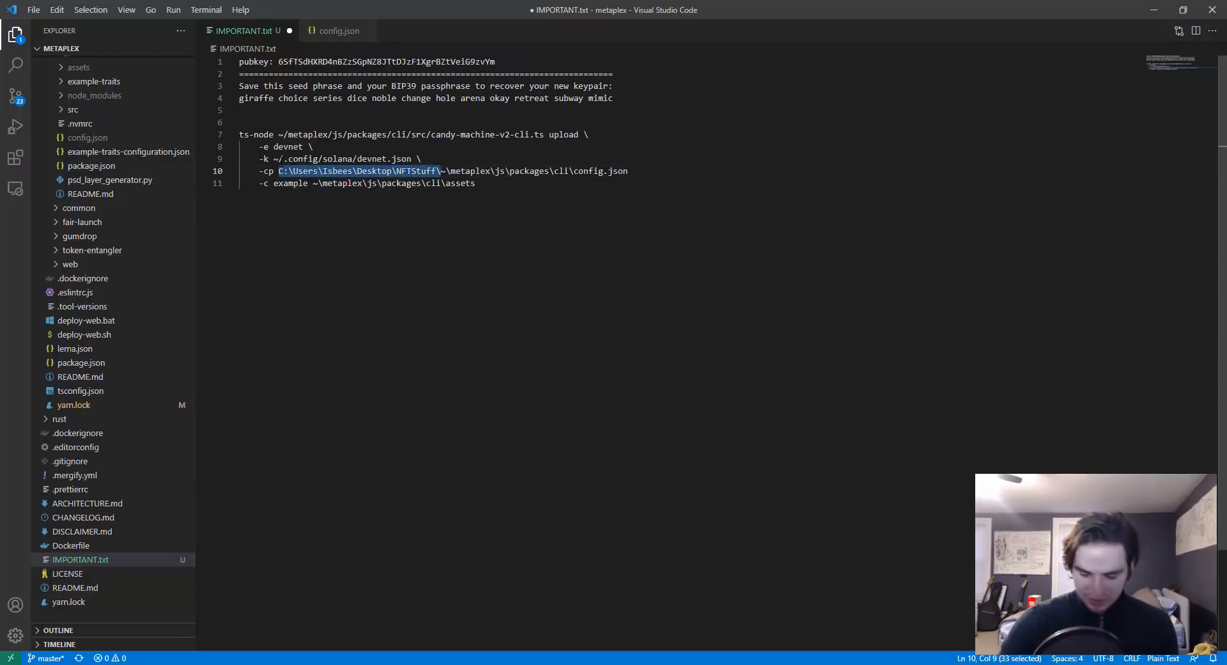
{"action": "key", "text": "Delete"}
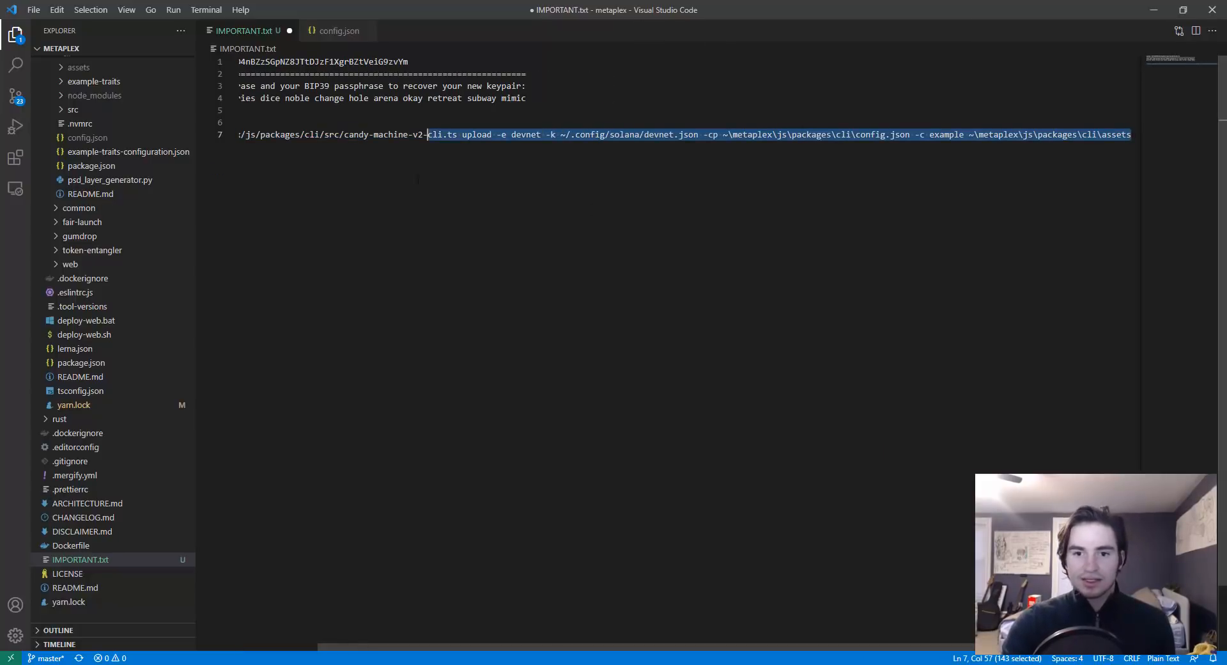
- Select the one-line ts-node upload command for pasting into Command Prompt
{"action": "left_click_drag", "start_coordinate": [429, 133], "coordinate": [271, 133]}
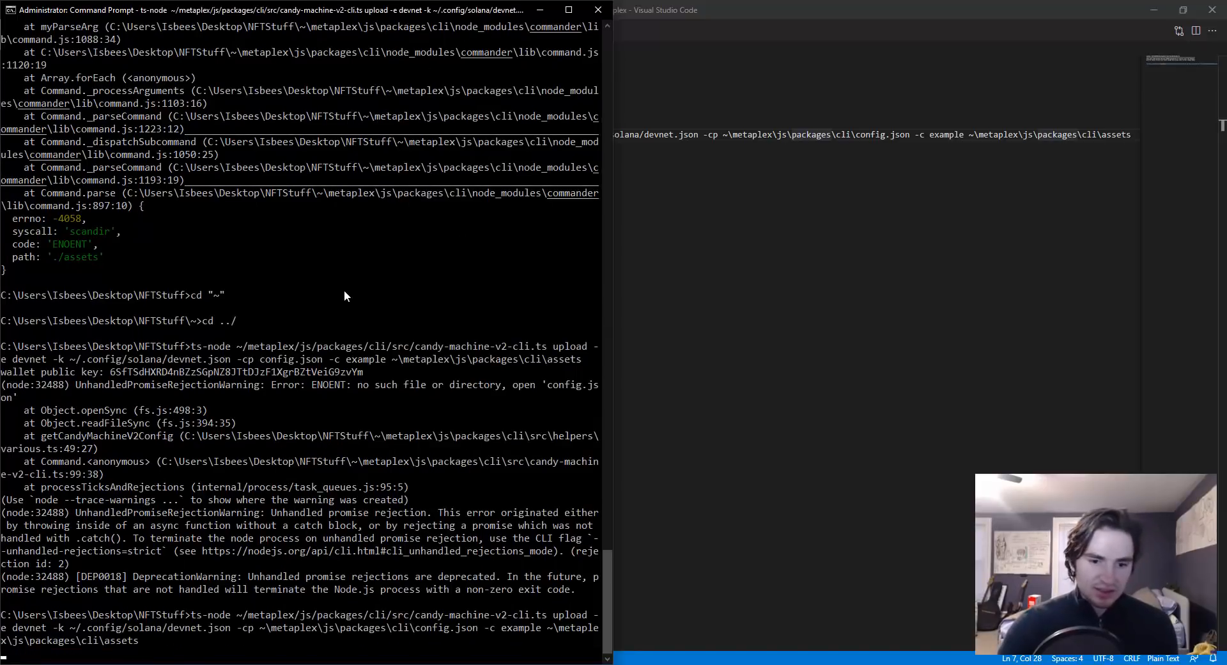
{"action": "mouse_move", "coordinate": [339, 352]}
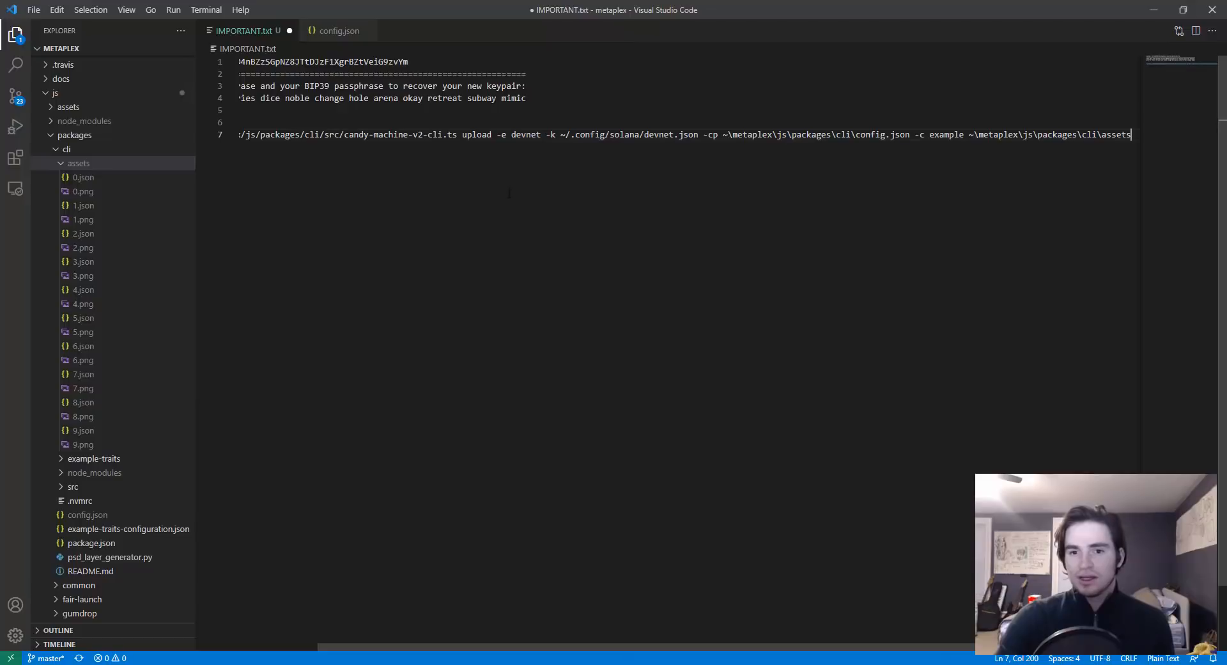
{"action": "mouse_move", "coordinate": [92, 208]}
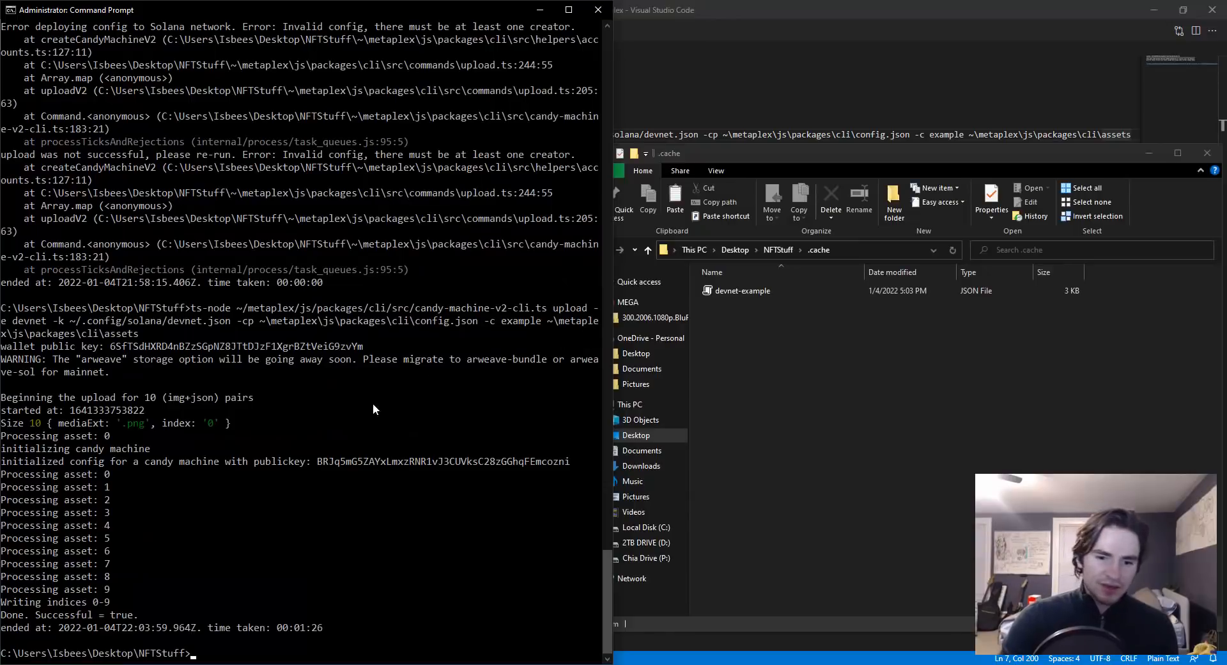
{"action": "mouse_move", "coordinate": [148, 582]}
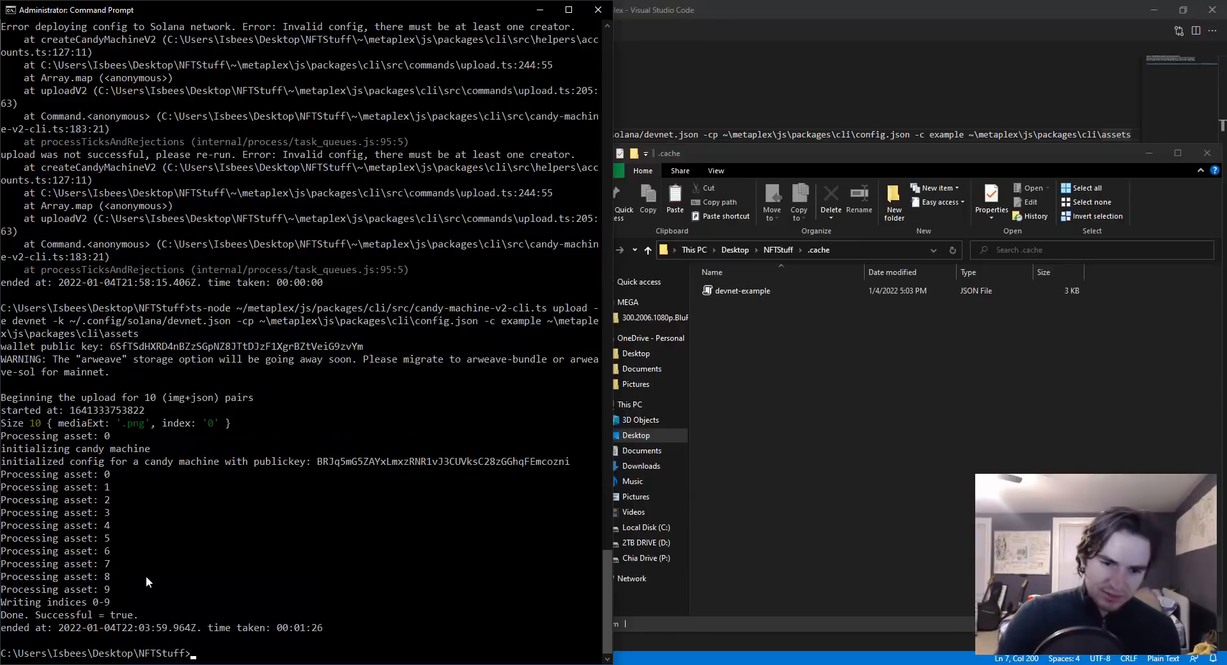
{"action": "mouse_move", "coordinate": [136, 601]}
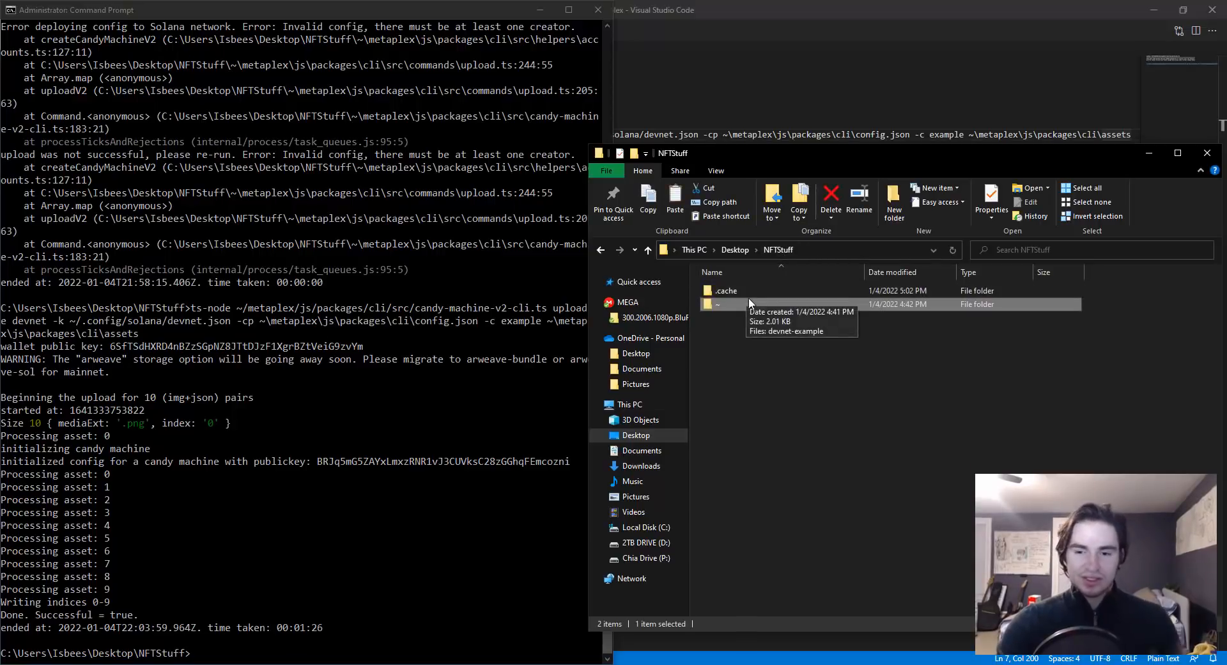
- Open NFTStuff's .cache folder to view the devnet-example cache file
{"action": "double_click", "coordinate": [724, 290]}
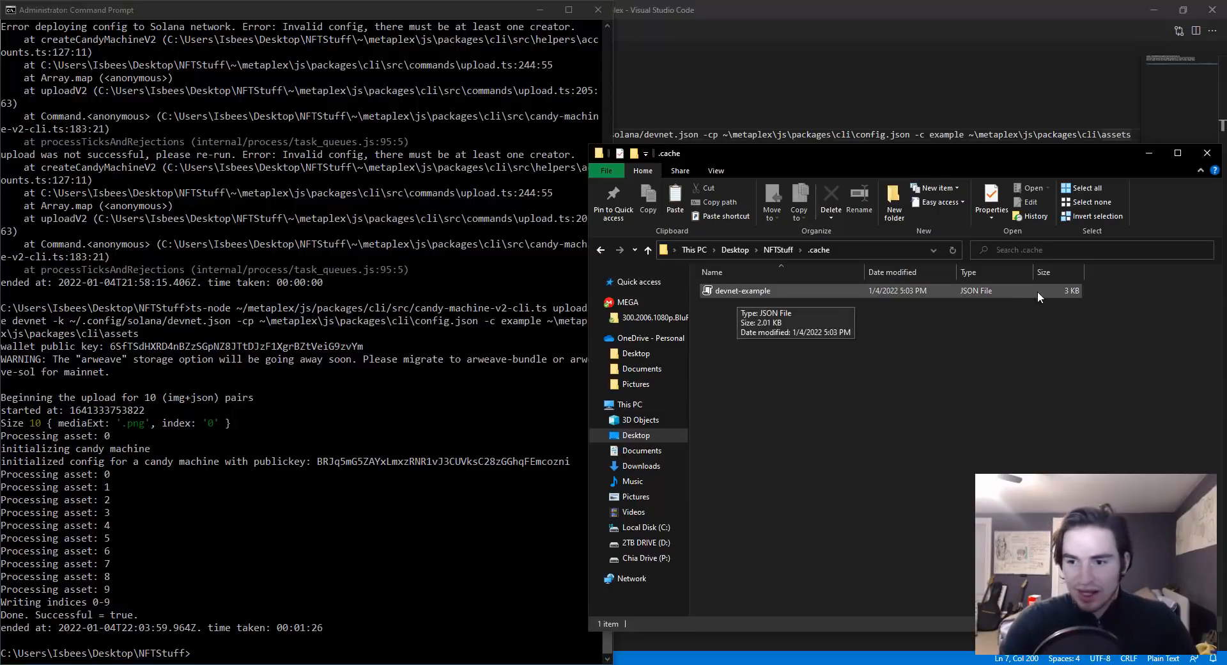
{"action": "mouse_move", "coordinate": [1009, 303]}
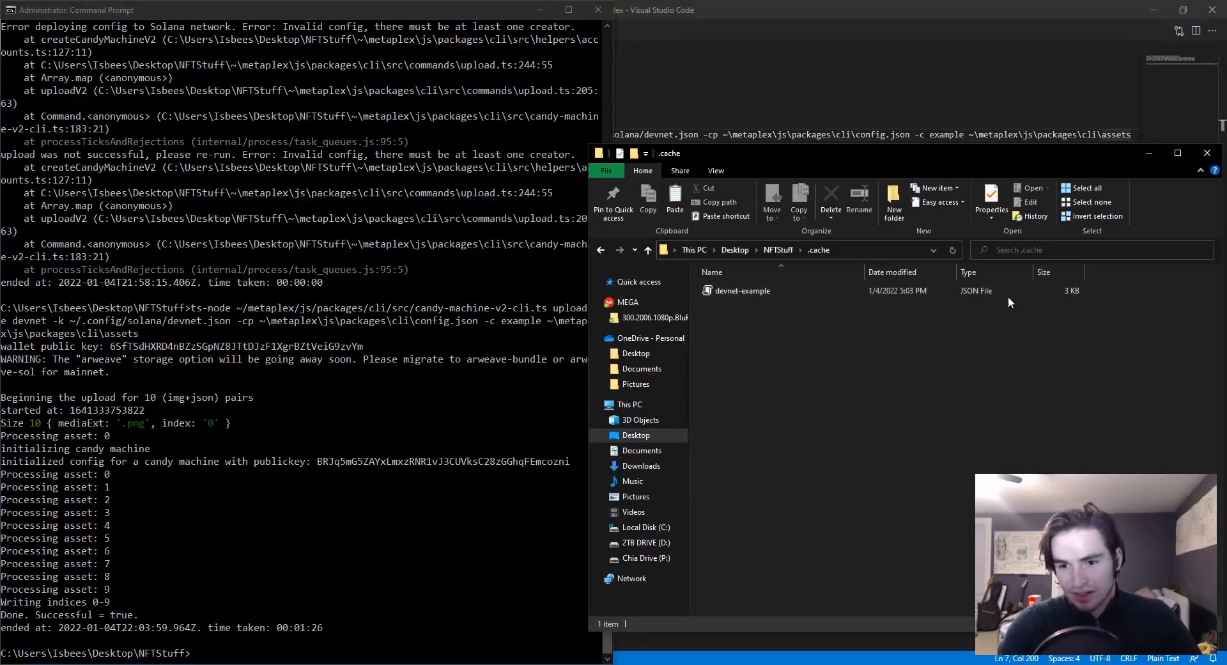
{"action": "mouse_move", "coordinate": [780, 343]}
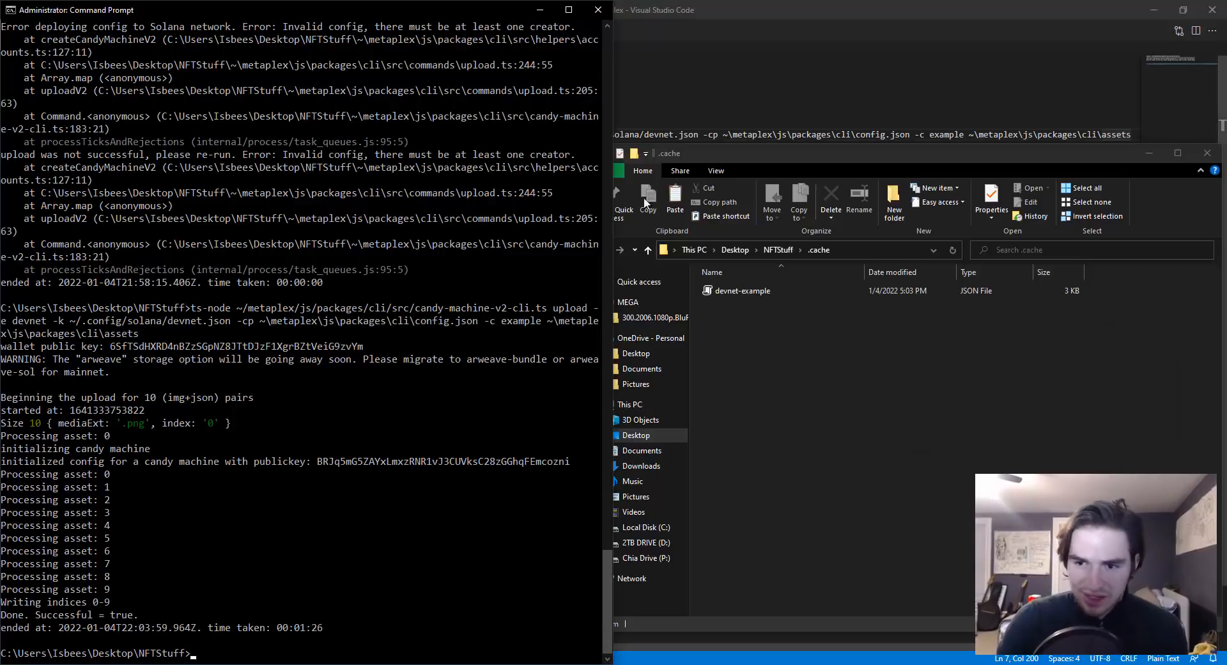
{"action": "mouse_move", "coordinate": [167, 536]}
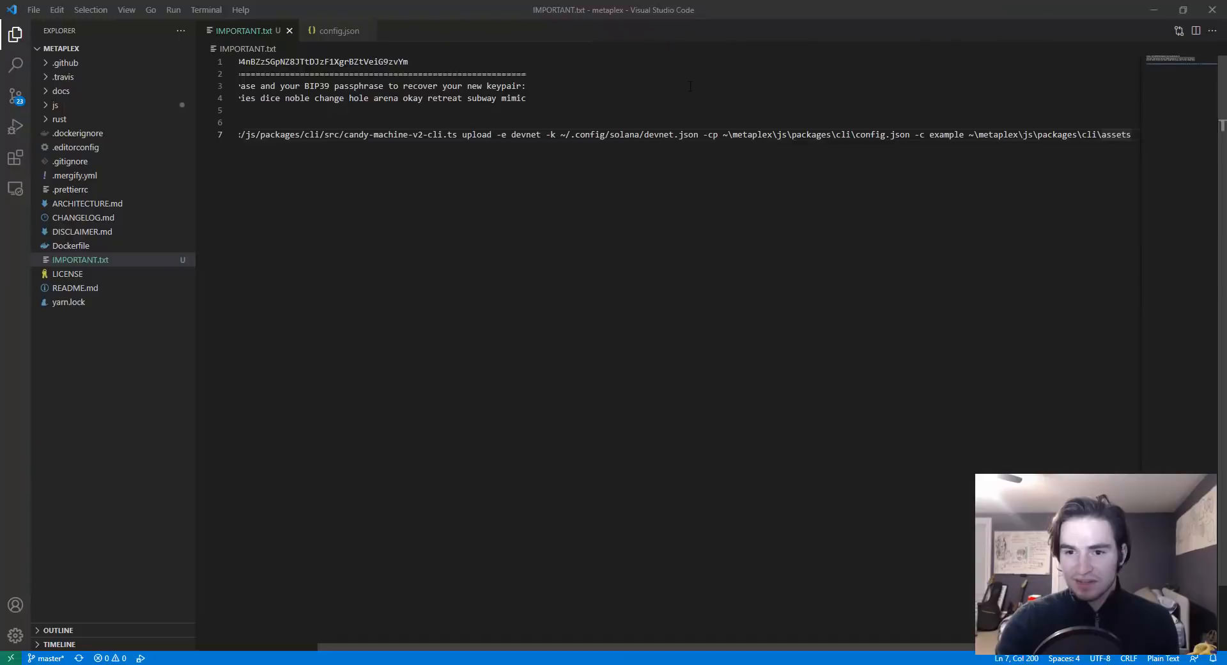
- Change the config.json price from 0.2 to 0.5 and save
{"action": "left_click", "coordinate": [339, 31]}
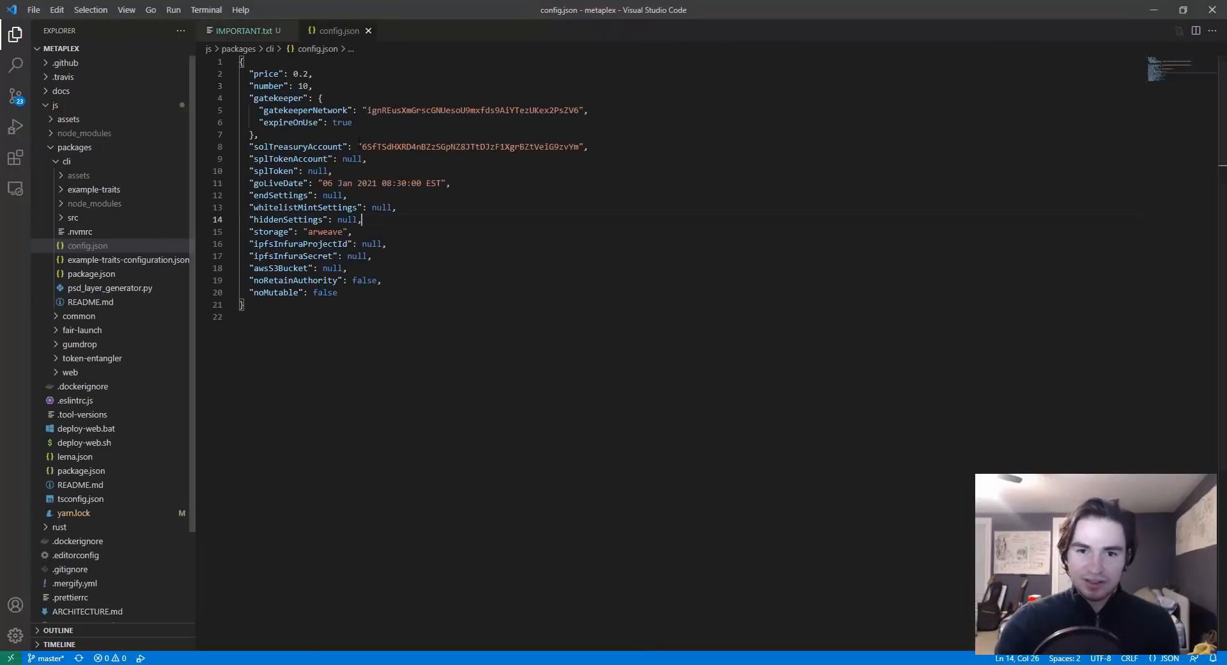
{"action": "left_click", "coordinate": [310, 73]}
{"action": "type", "text": "5"}
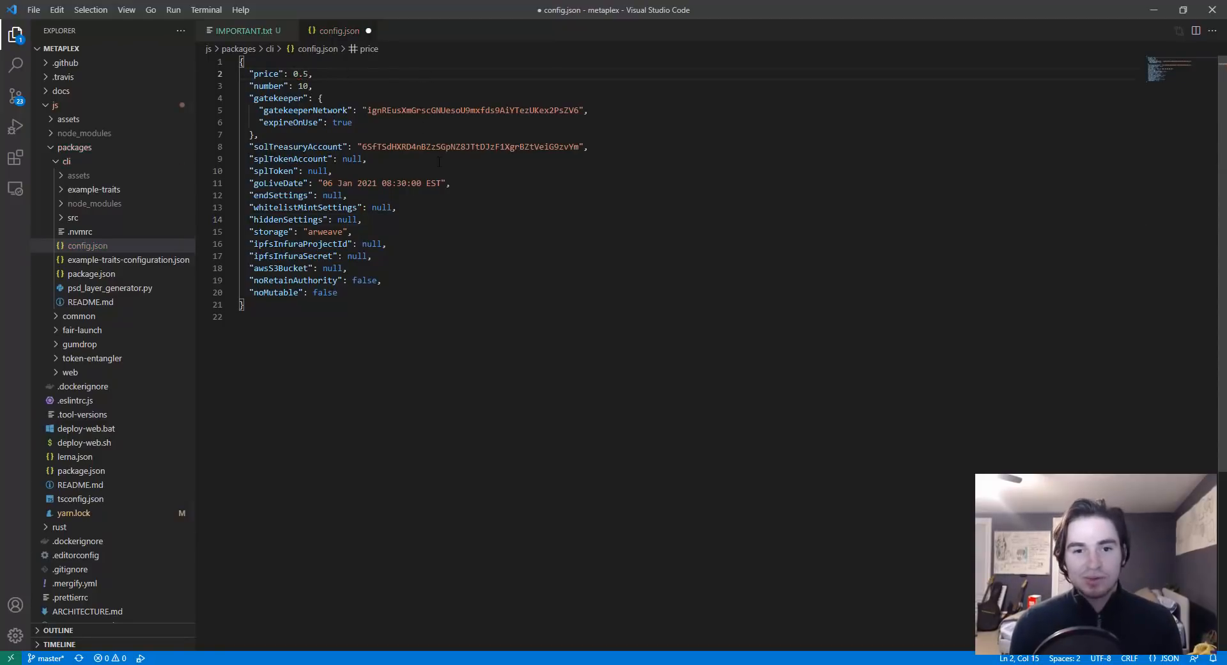
{"action": "key", "text": "Ctrl+s"}
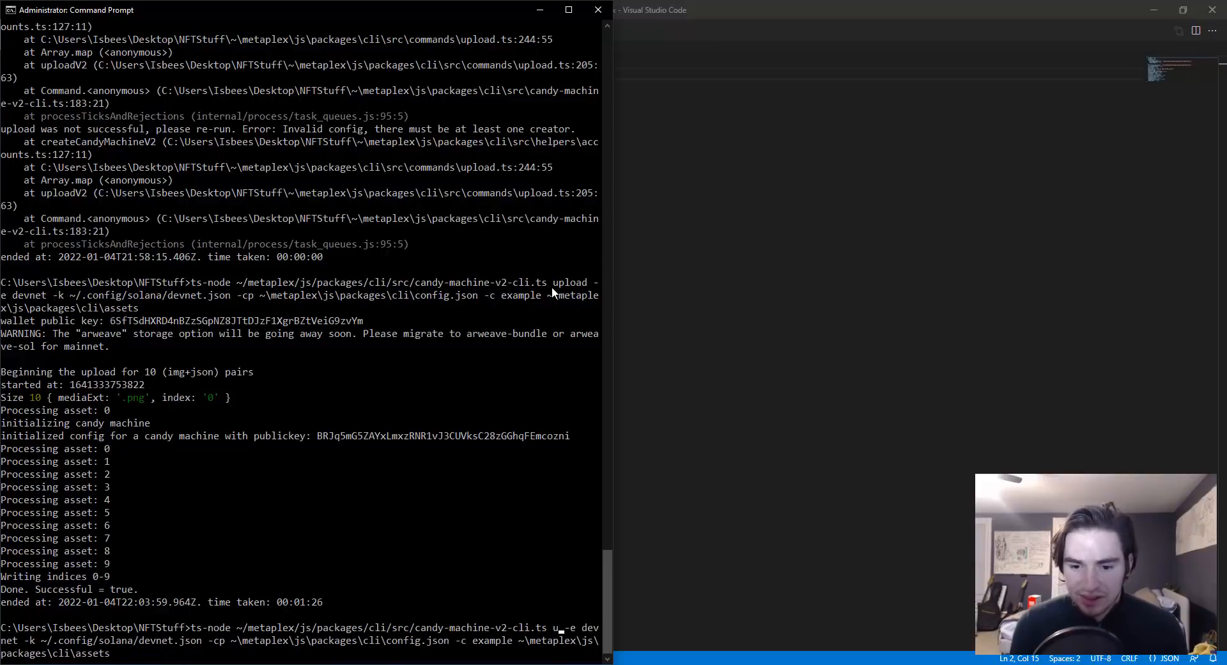
- Turn the recalled command into update_candy_machine and run it on devnet
{"action": "type", "text": "pdate"}
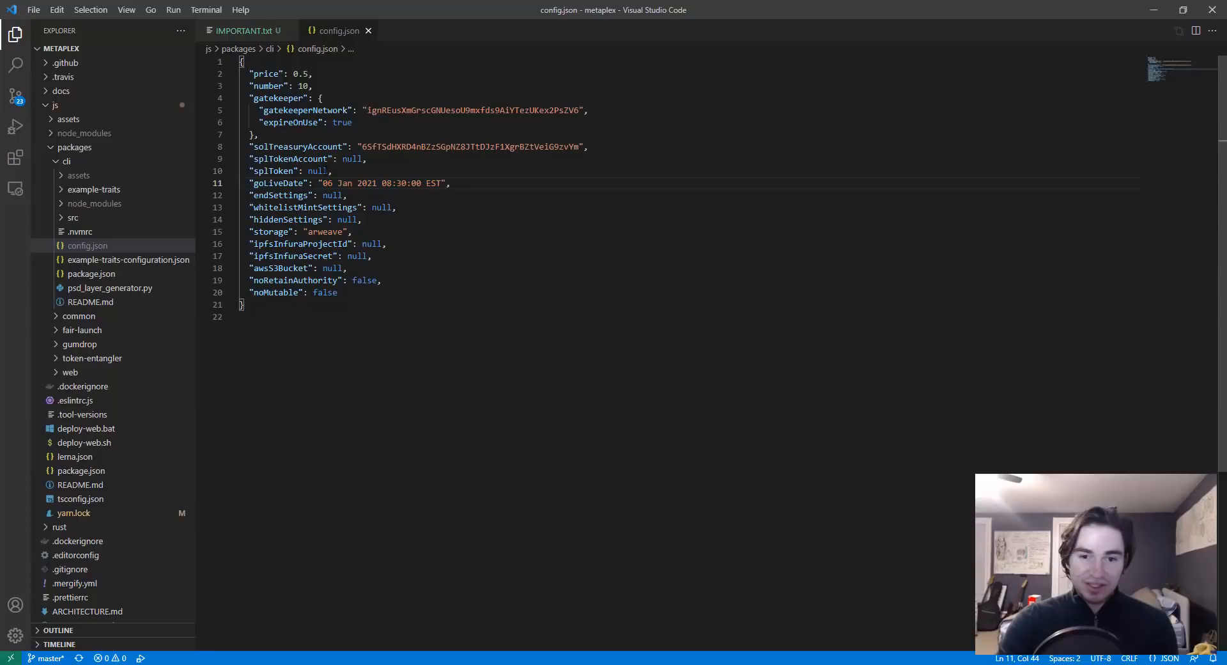
{"action": "double_click", "coordinate": [383, 206]}
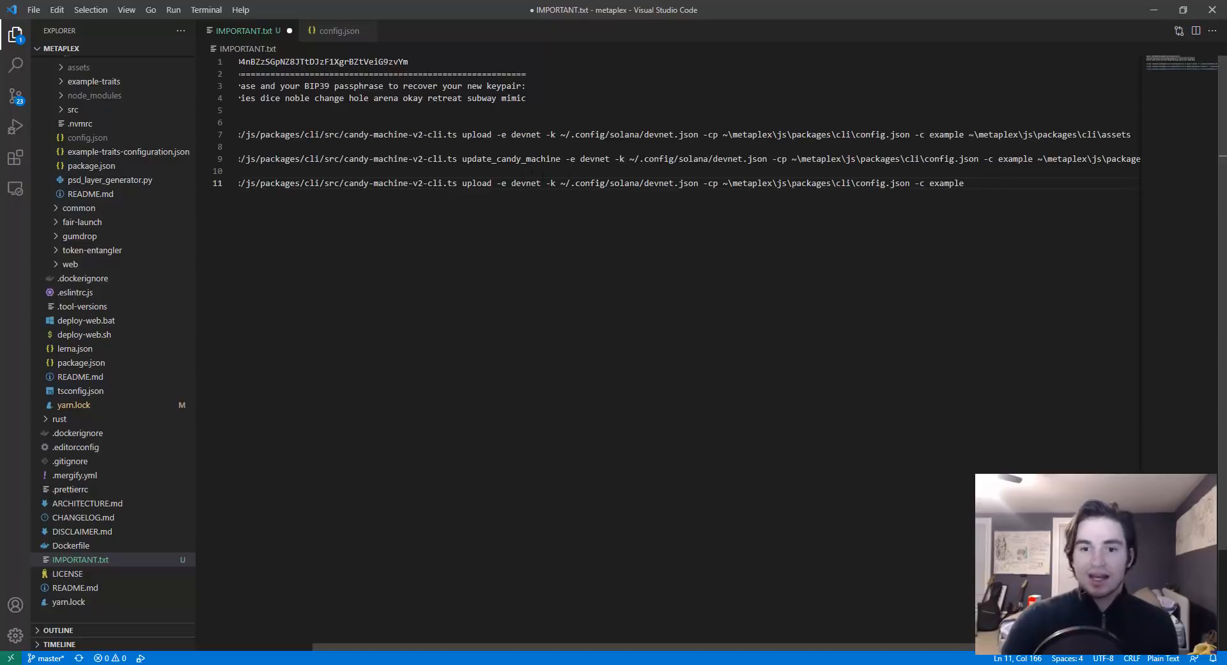
- Replace 'upload' with 'verify' in the last command to check 10 of 10 assets
{"action": "double_click", "coordinate": [476, 182]}
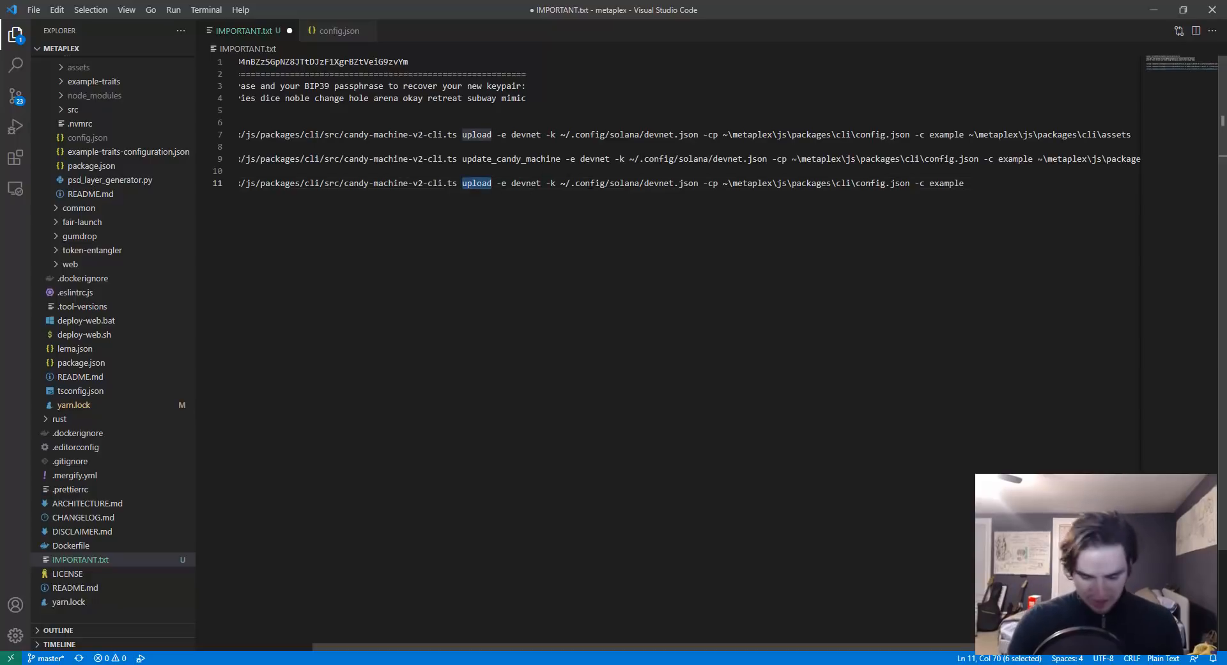
{"action": "type", "text": "verify"}
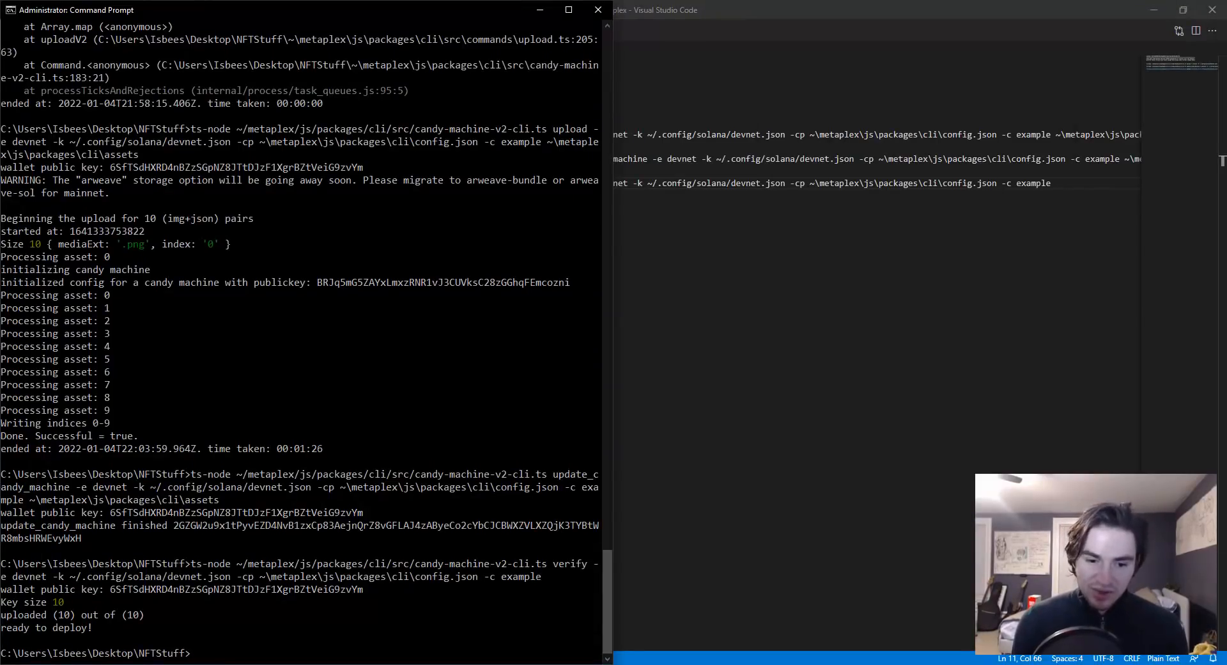
- Run 'solana balance' to see the wallet's 3.976556766 SOL
{"action": "type", "text": "solana bal"}
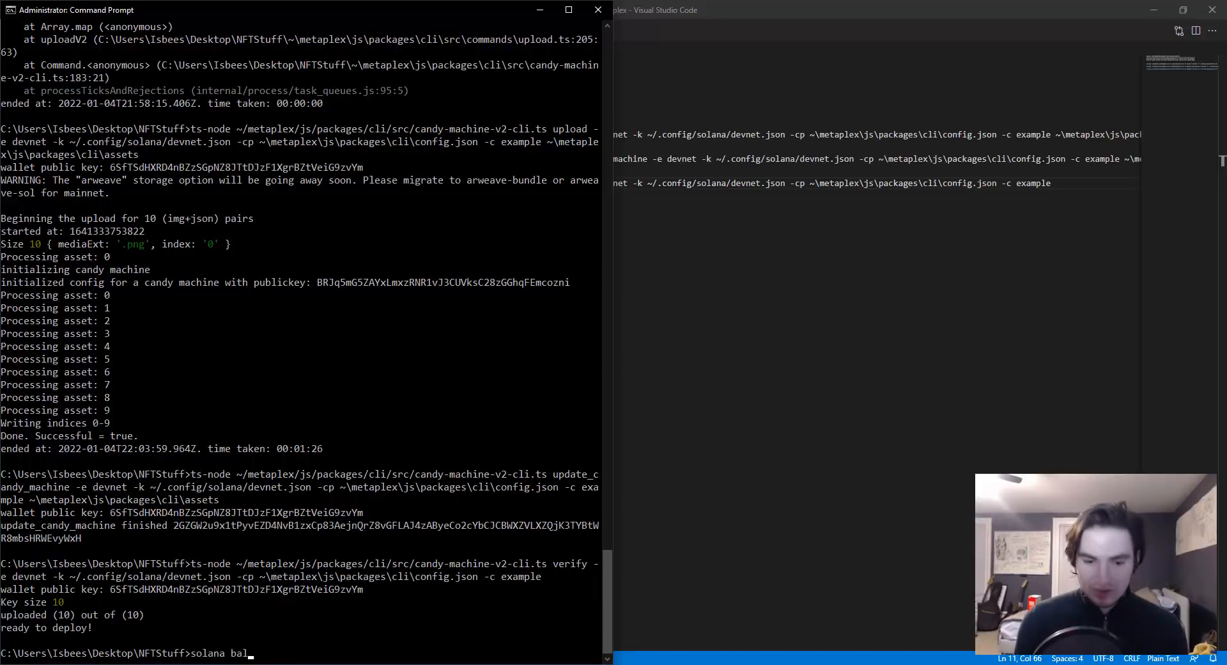
{"action": "type", "text": "ance"}
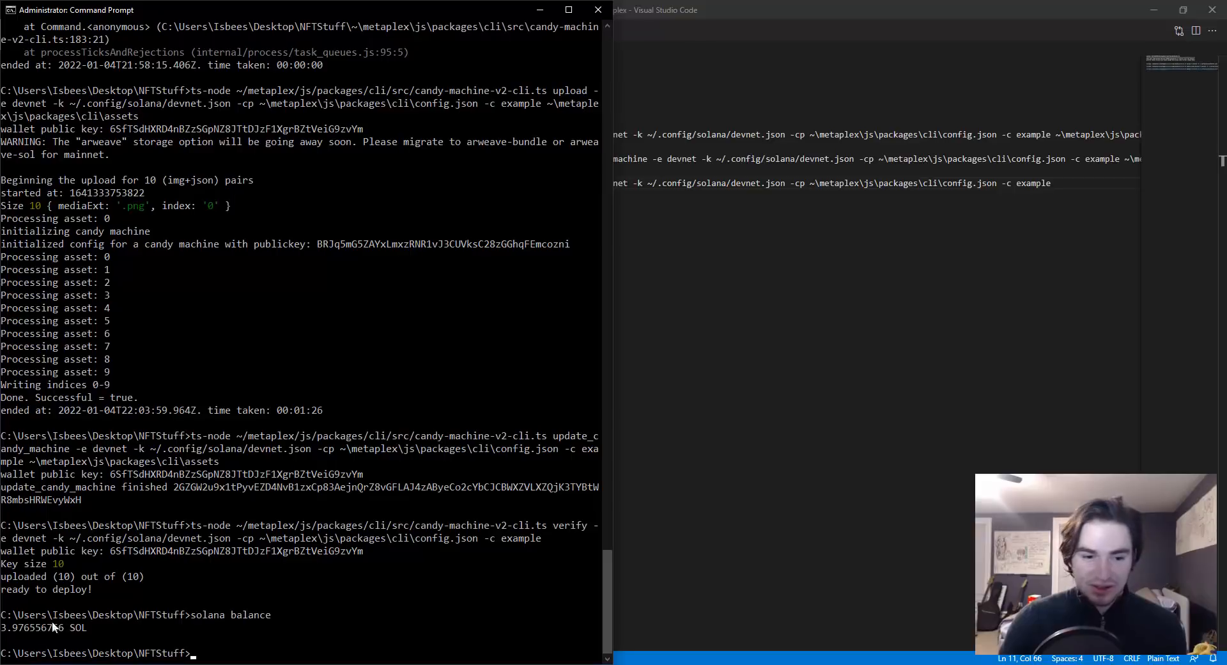
{"action": "mouse_move", "coordinate": [78, 634]}
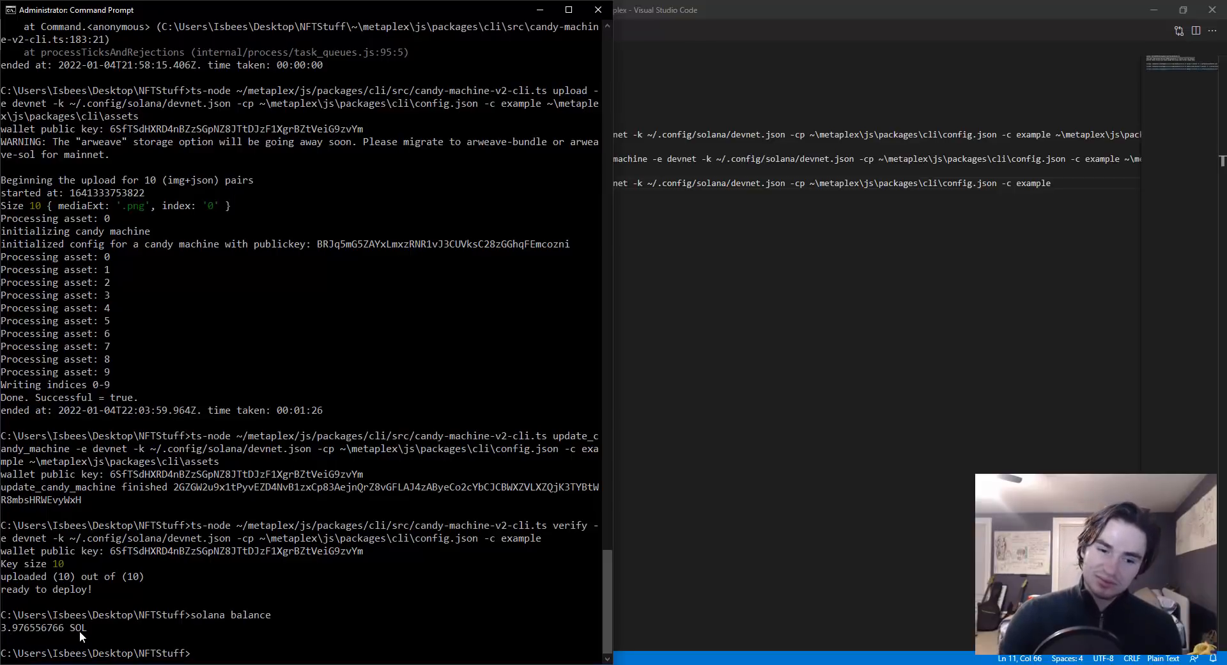